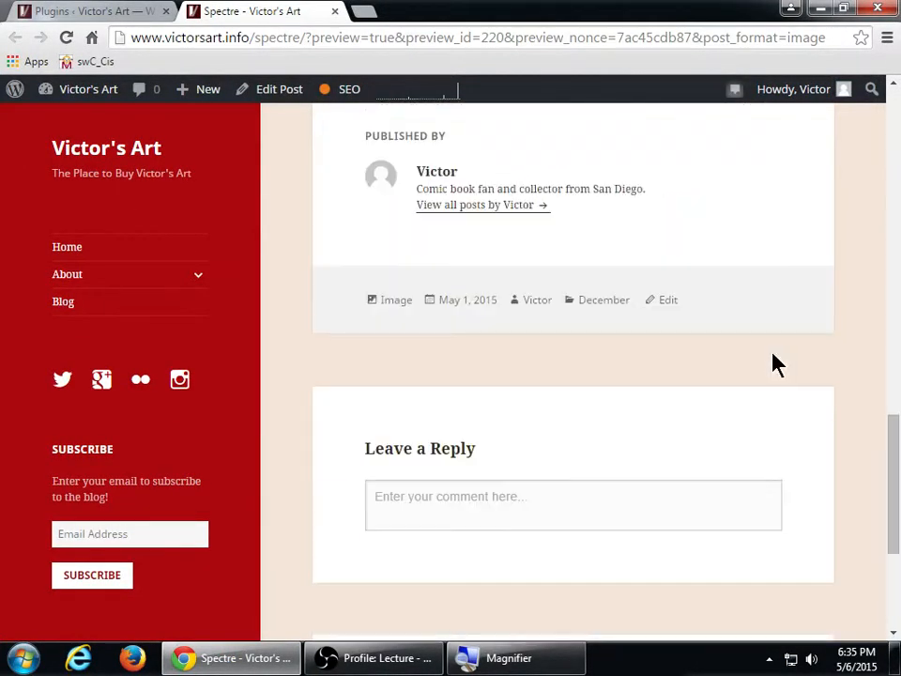
Step: Open the site's Contact page from the About menu and view its form
scroll("down", 3)
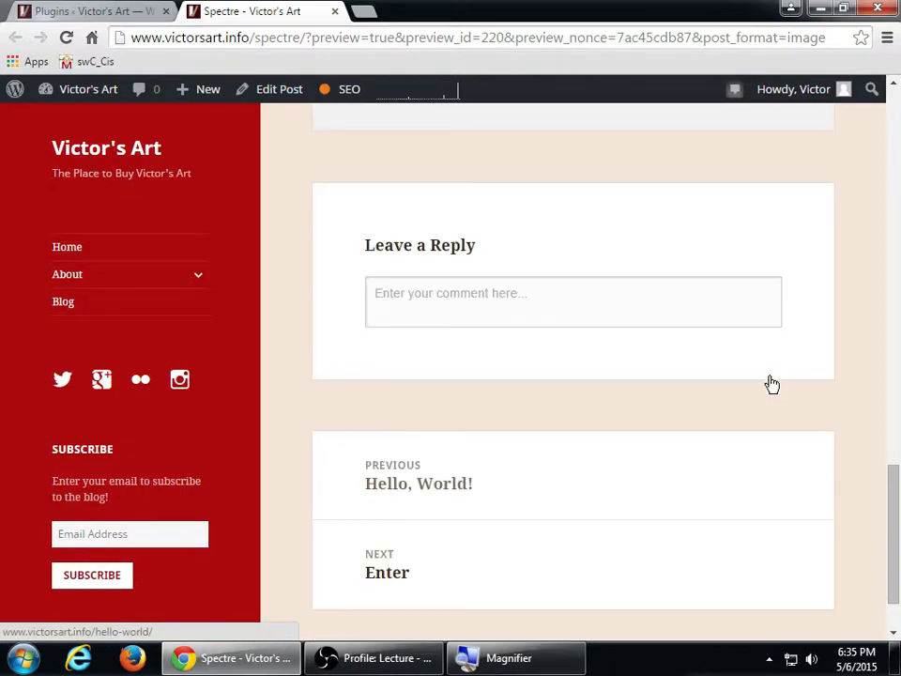
scroll("up", 3)
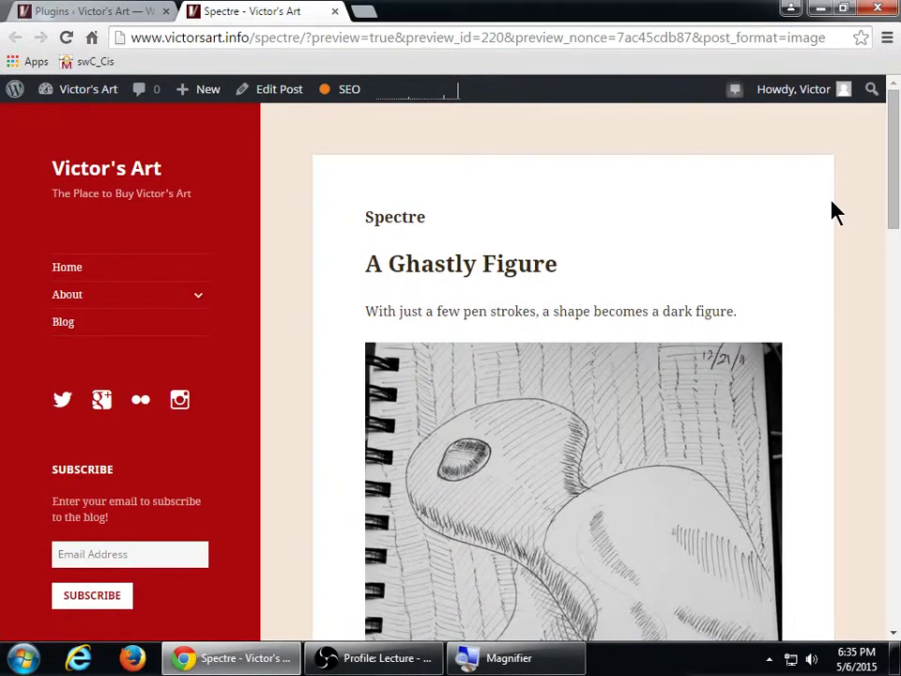
scroll("down", 3)
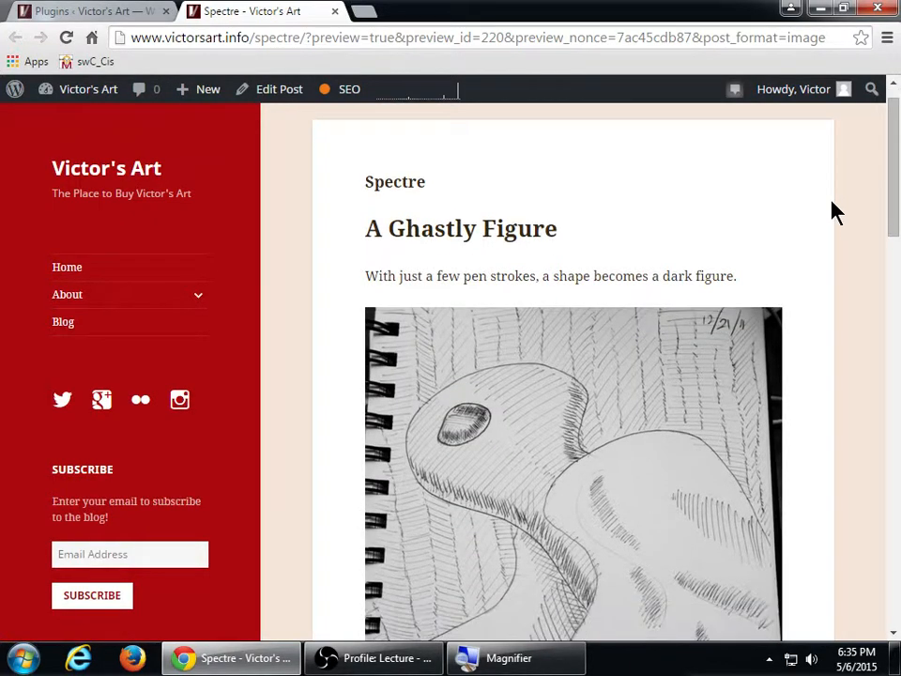
scroll("down", 3)
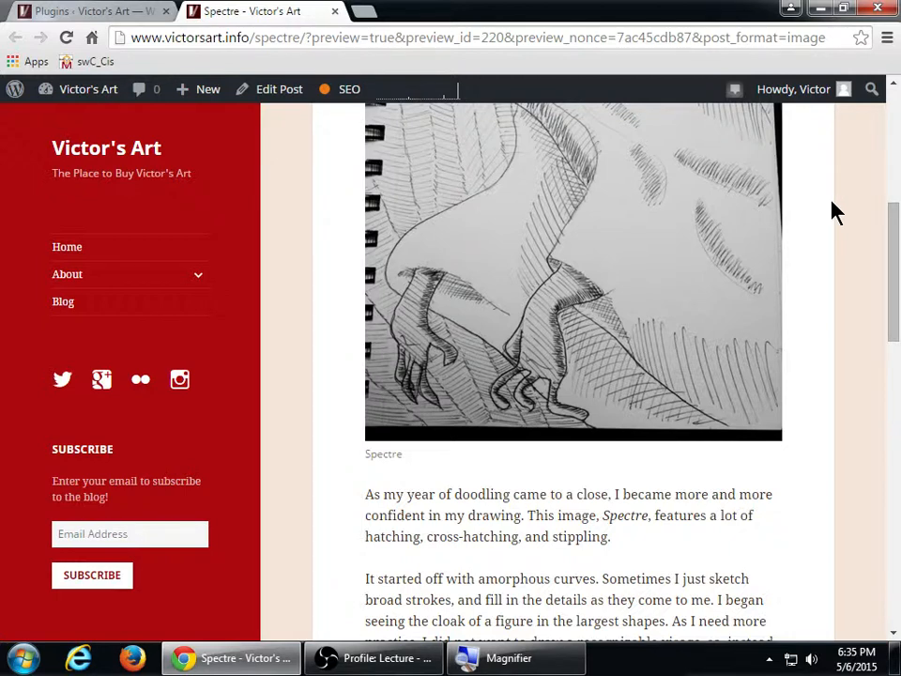
scroll("down", 3)
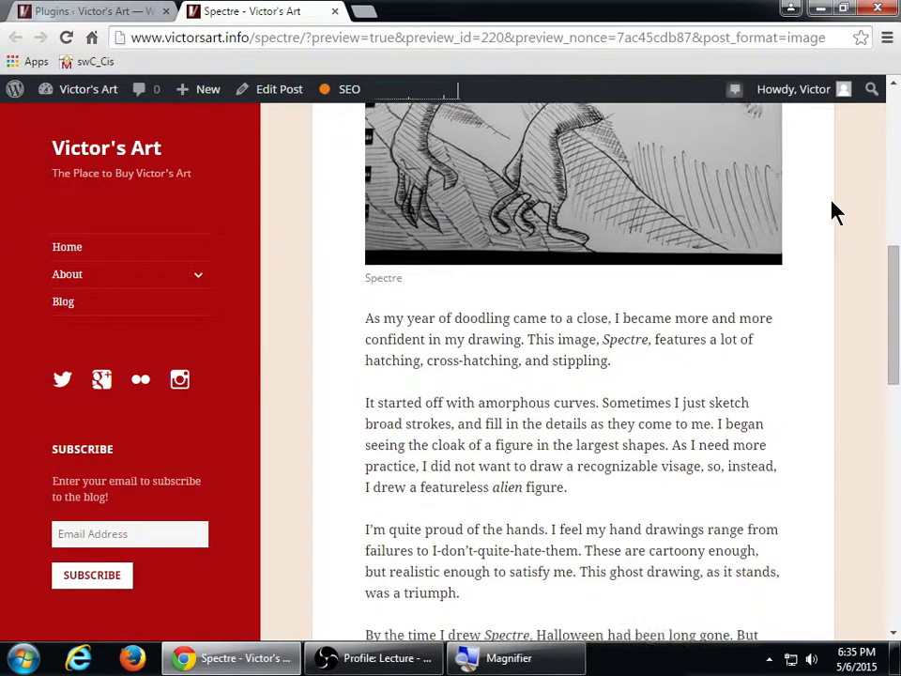
scroll("down", 3)
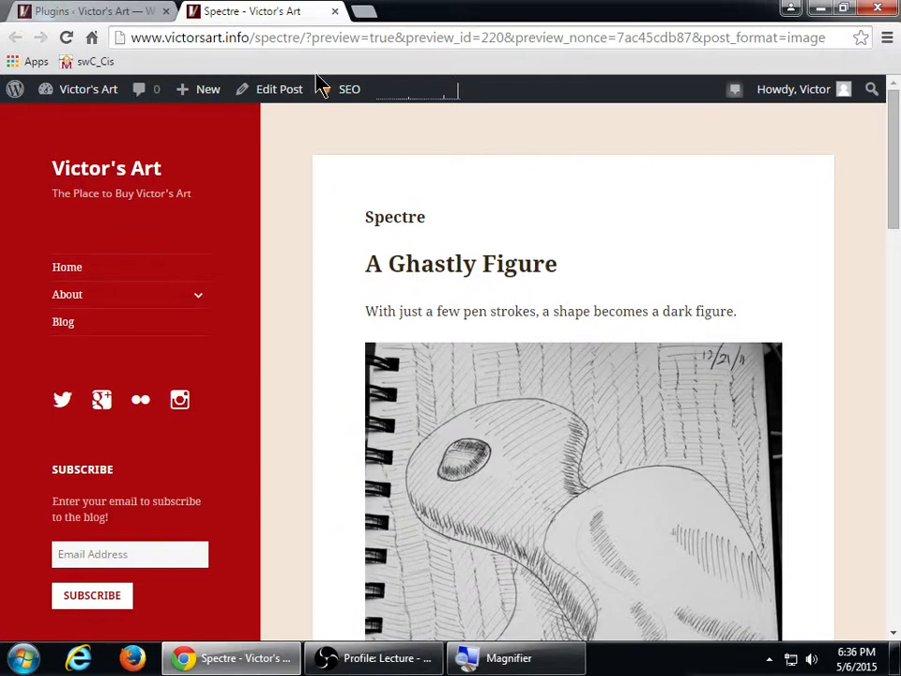
left_click(67, 293)
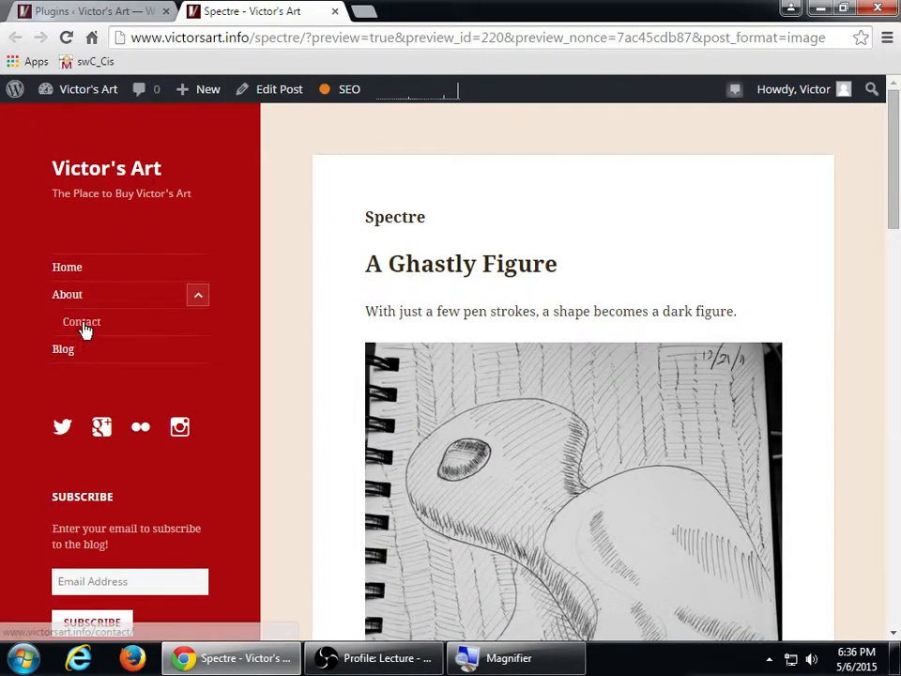
left_click(82, 323)
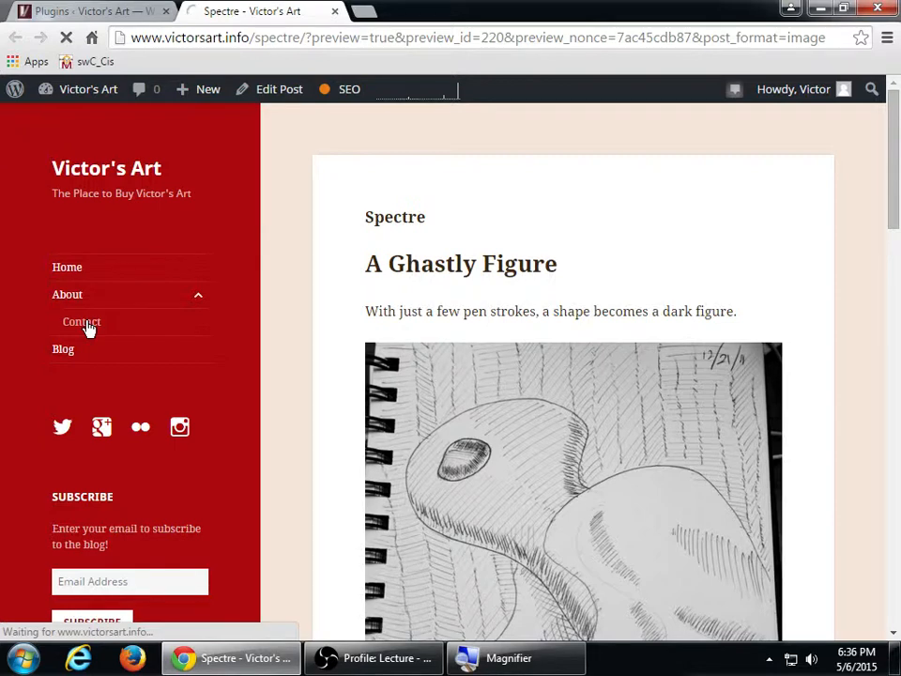
left_click(81, 321)
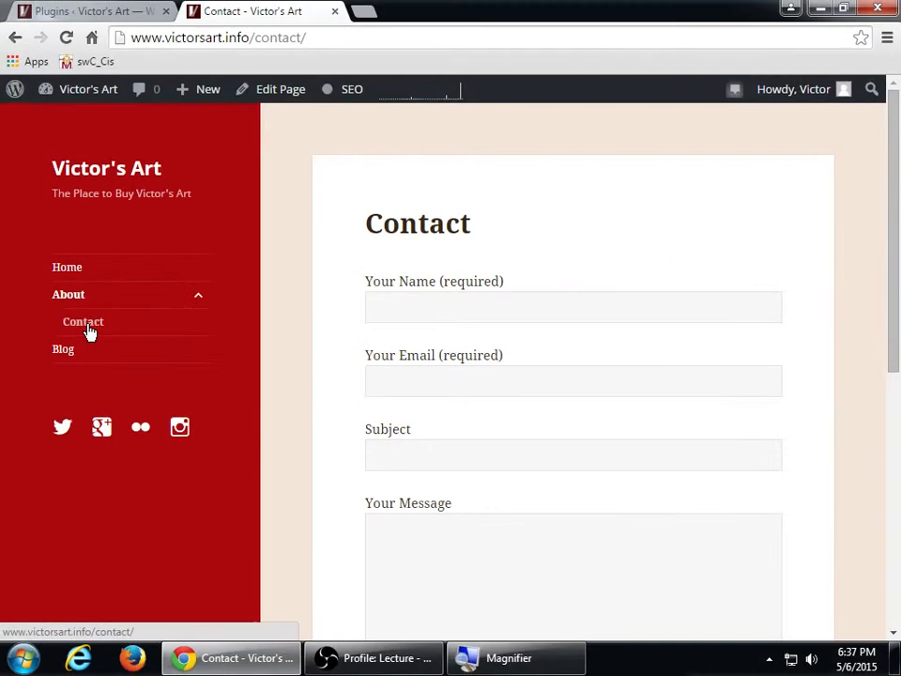
Step: Switch to the list of installed plugins
left_click(84, 11)
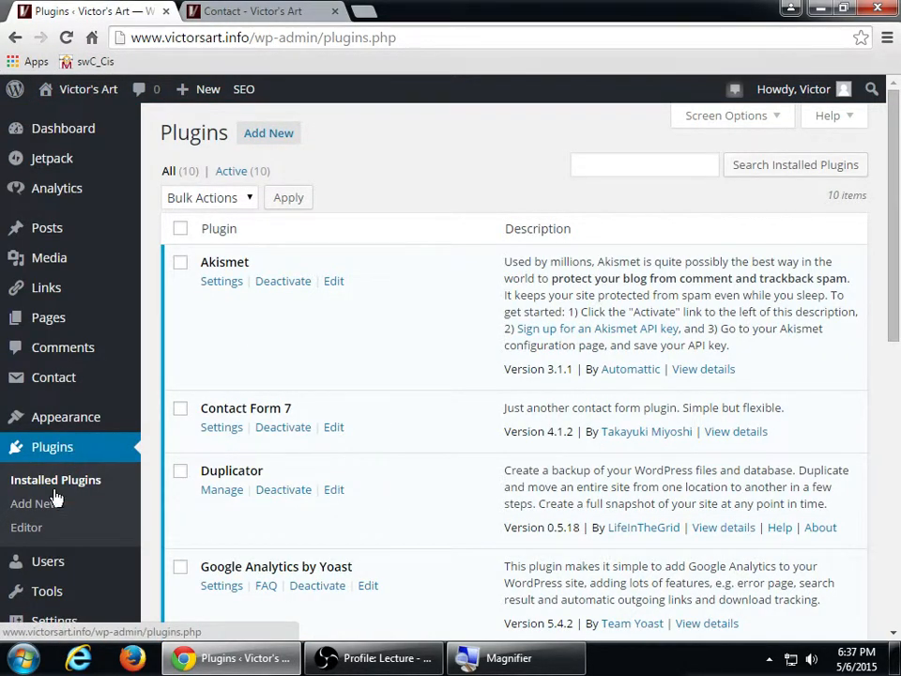
Step: Bring up the Add Plugins page in a new browser tab
left_click(34, 503)
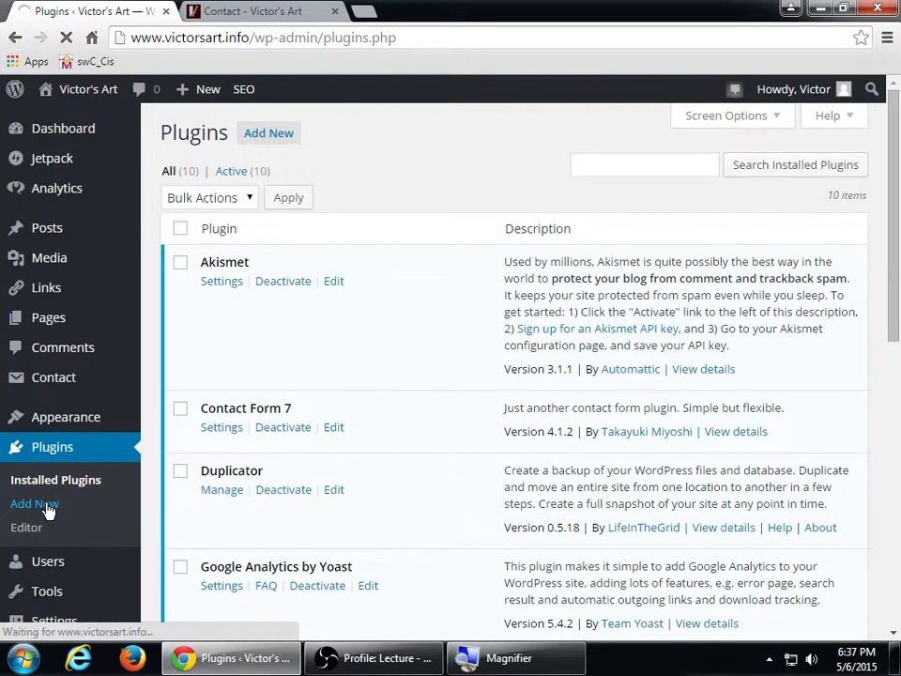
left_click(33, 503)
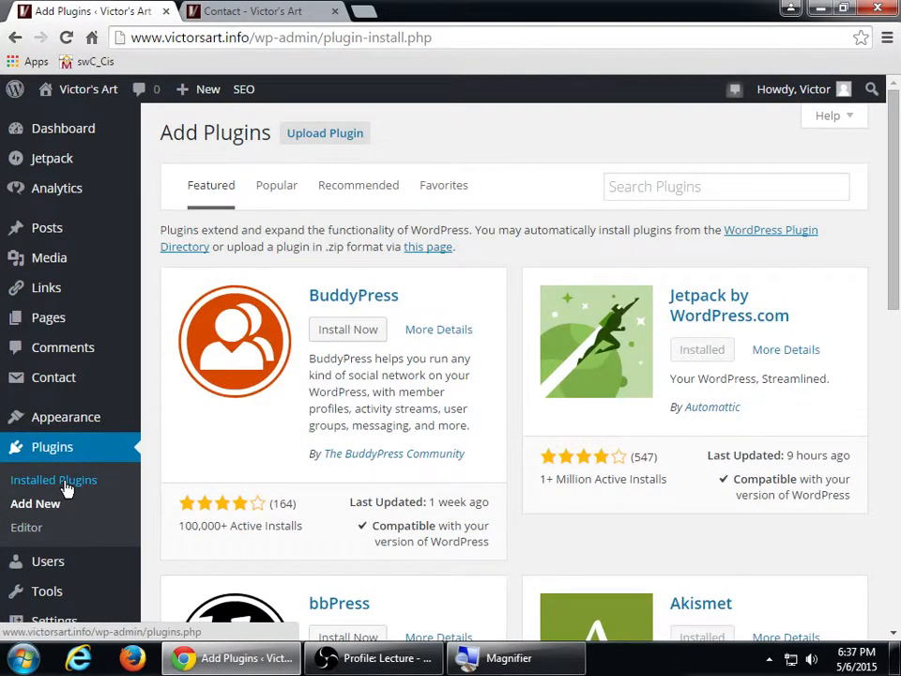
left_click(53, 481)
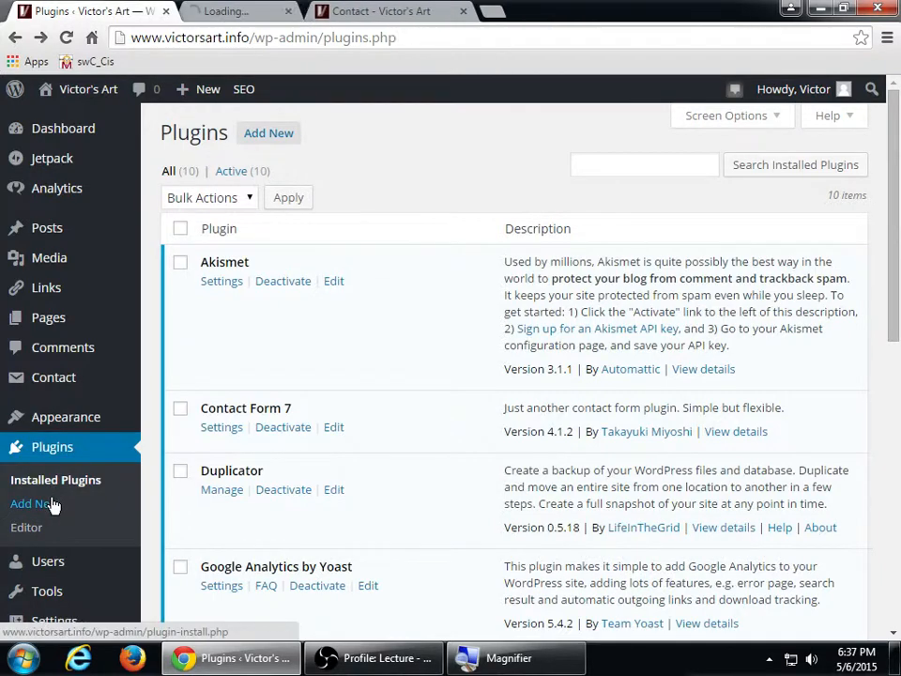
left_click(34, 503)
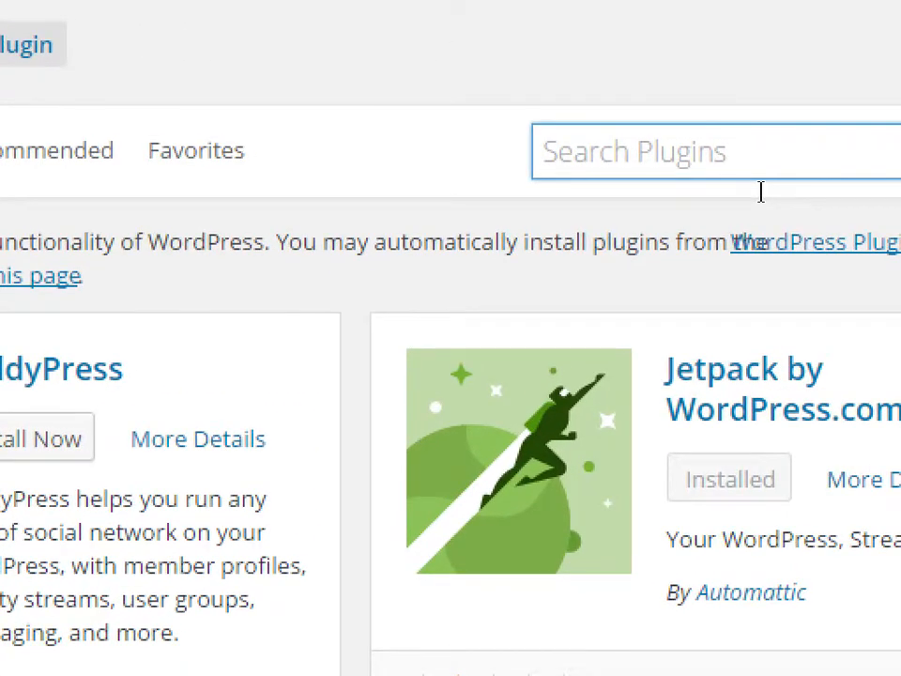
Step: Search the plugin directory for 'contact form 7' and see it marked Installed
type("wordpress seo")
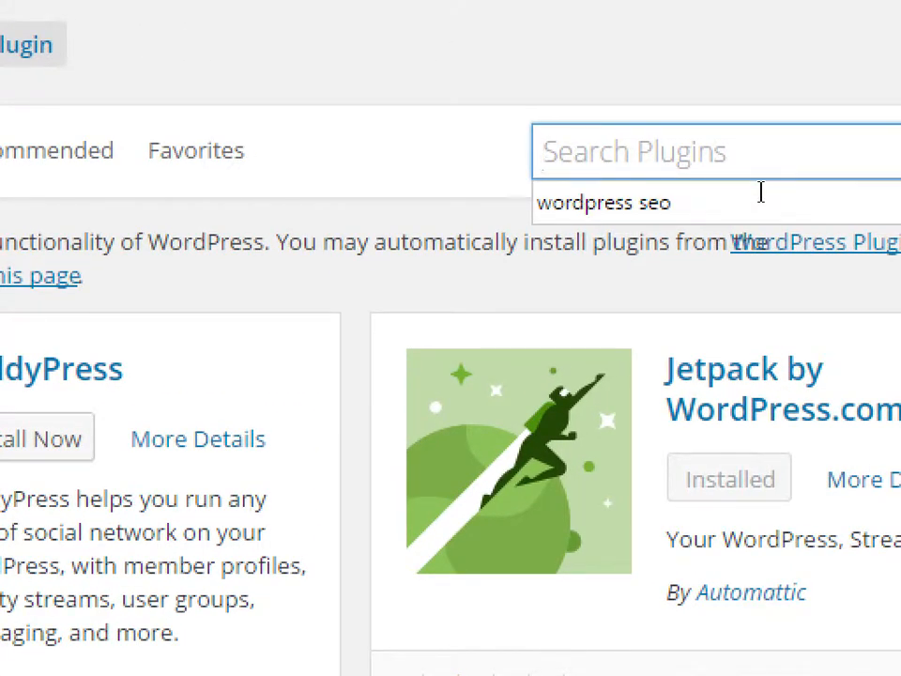
type("contact for")
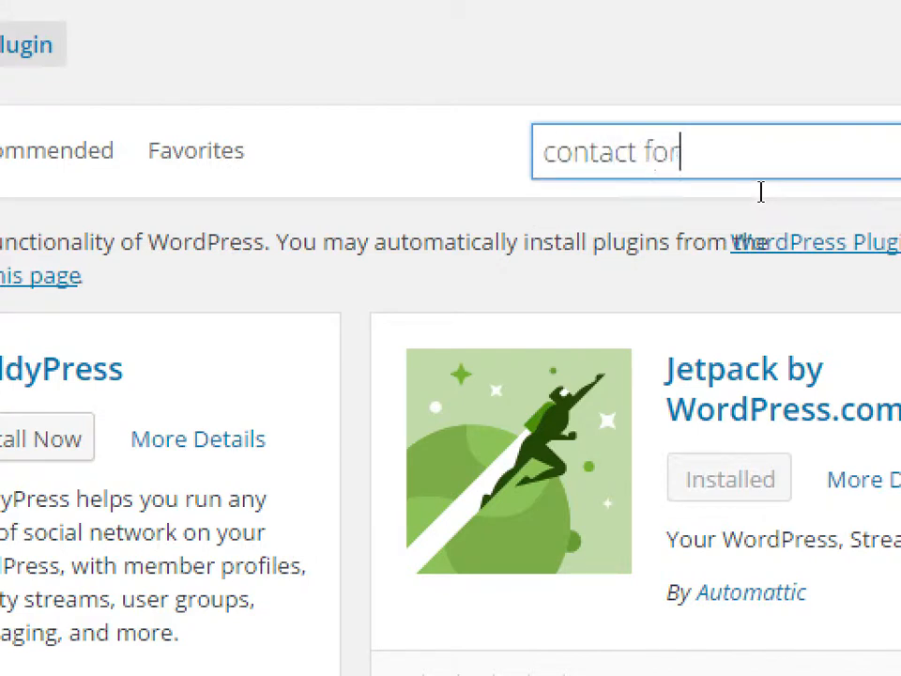
type("m 7")
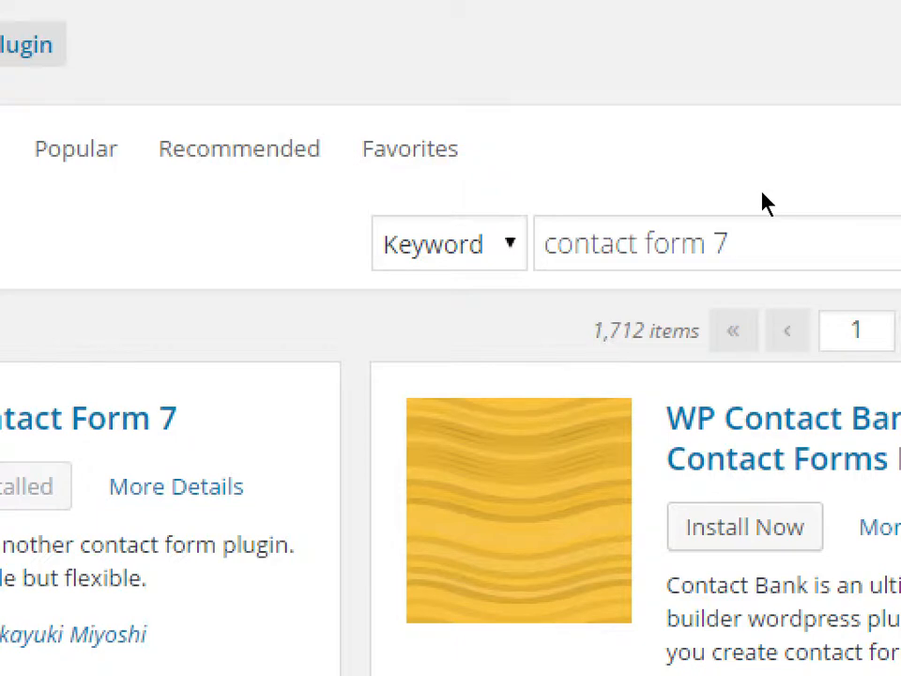
mouse_move(754, 203)
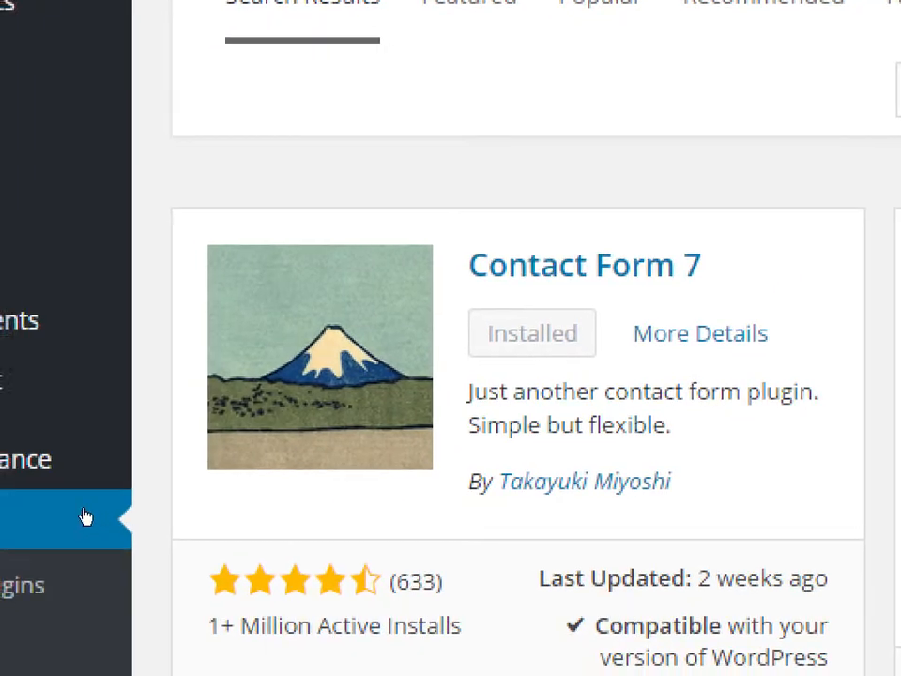
scroll("down", 3)
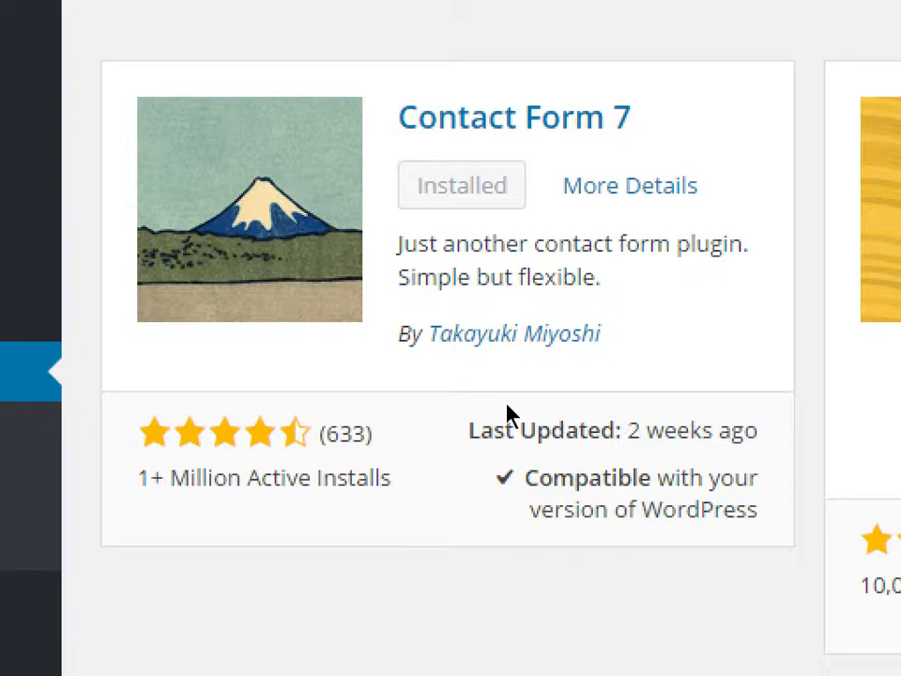
mouse_move(342, 357)
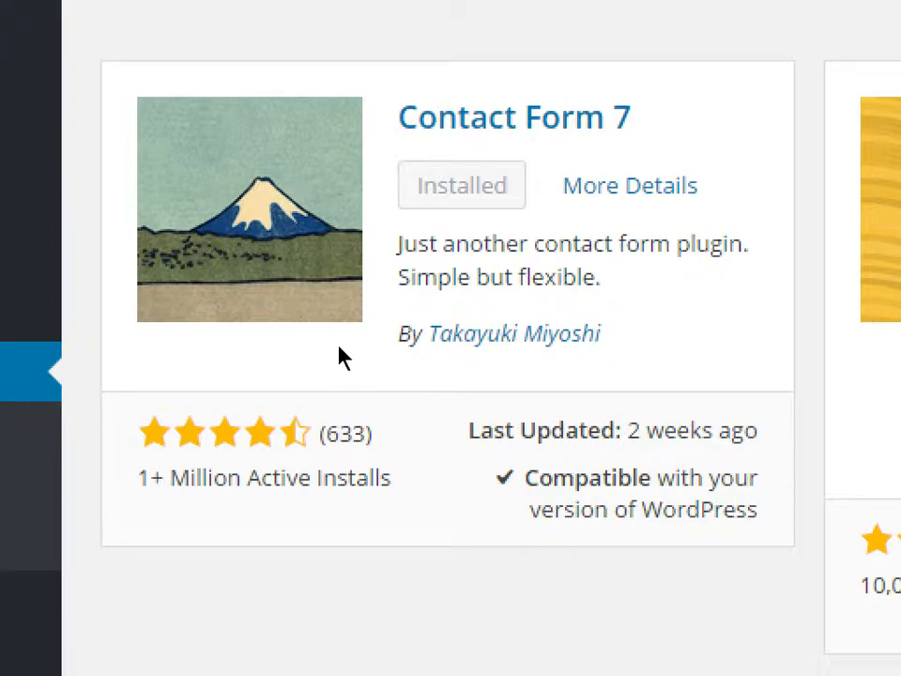
mouse_move(340, 364)
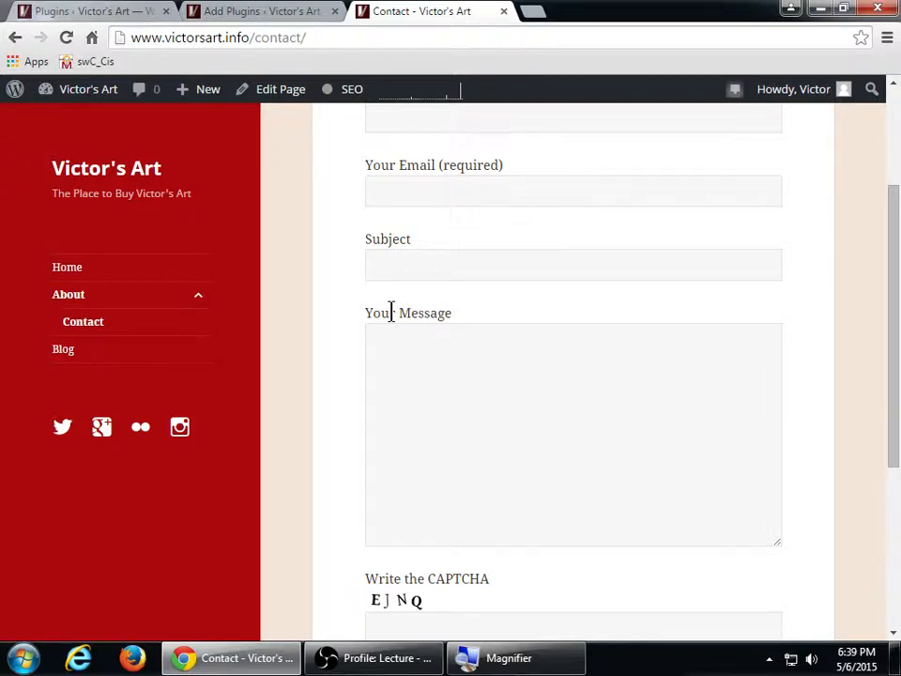
Step: Revisit the plugin search results and the Contact page before returning to Installed Plugins
left_click(572, 264)
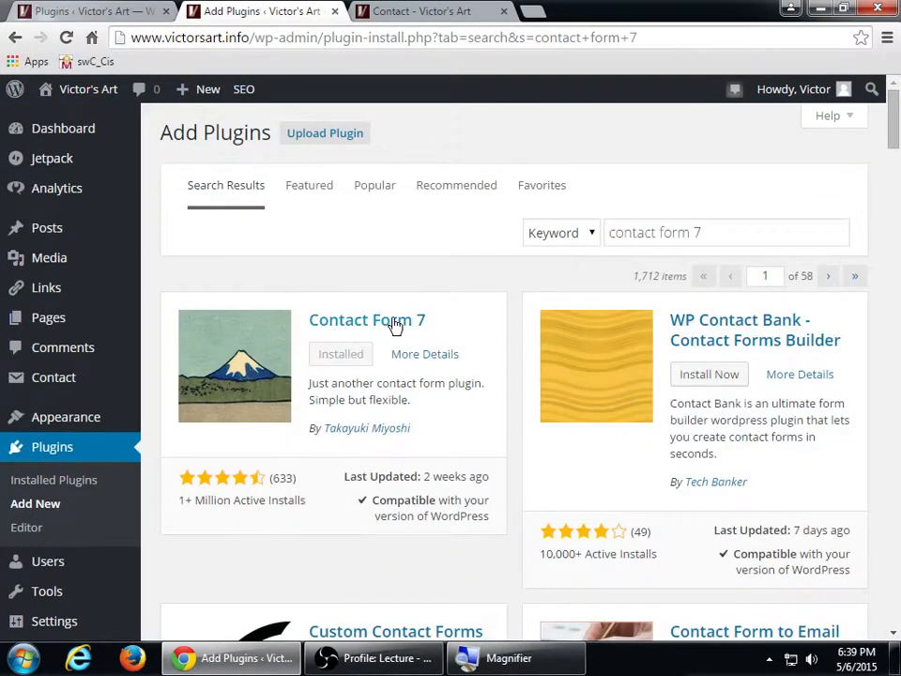
mouse_move(409, 240)
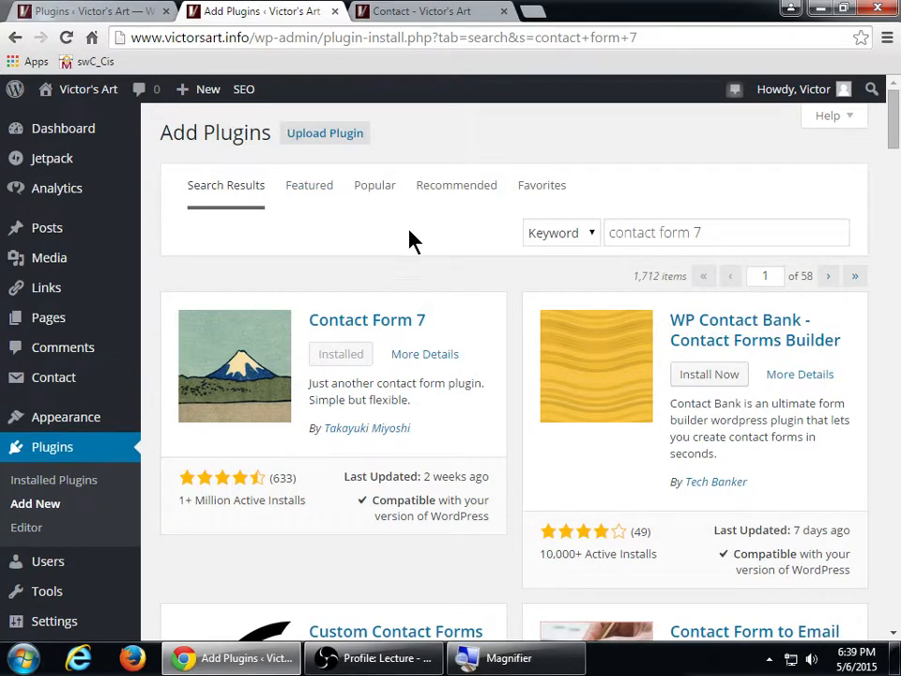
left_click(422, 12)
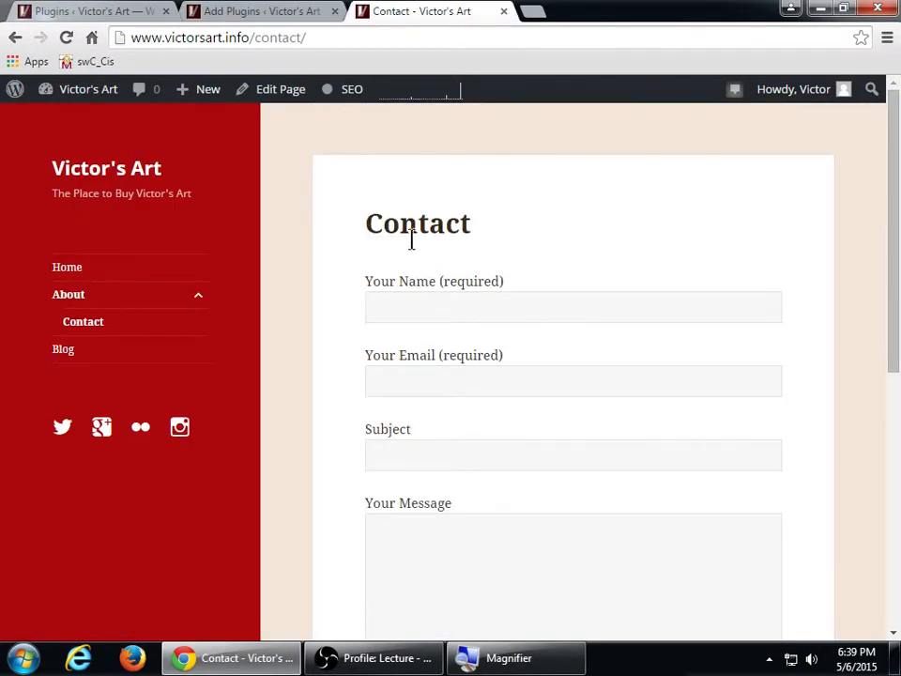
scroll("down", 3)
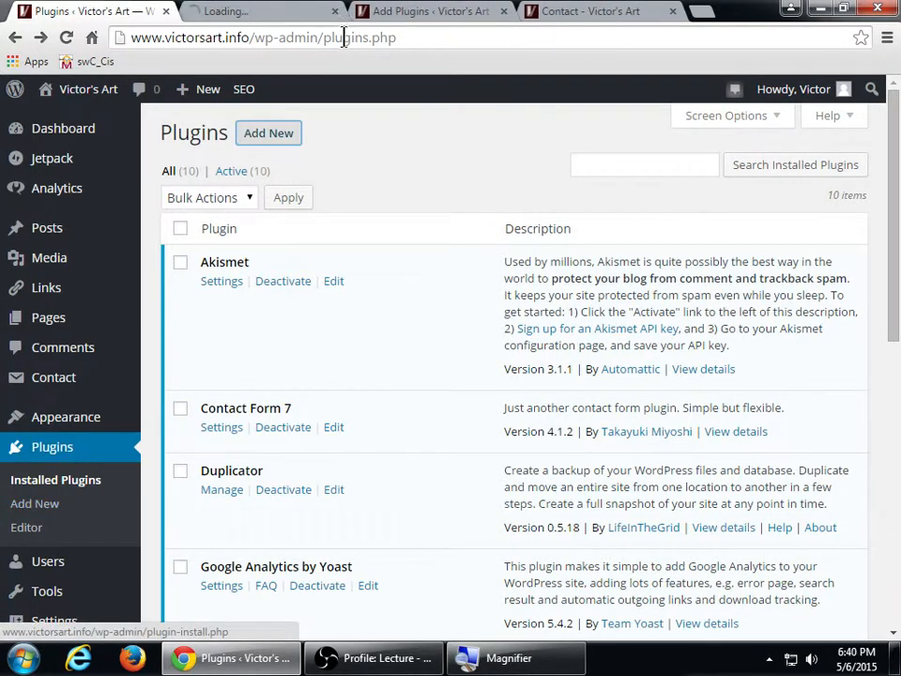
Step: Search the plugin directory for 'really simple captcha' and see it marked Installed
scroll("down", 3)
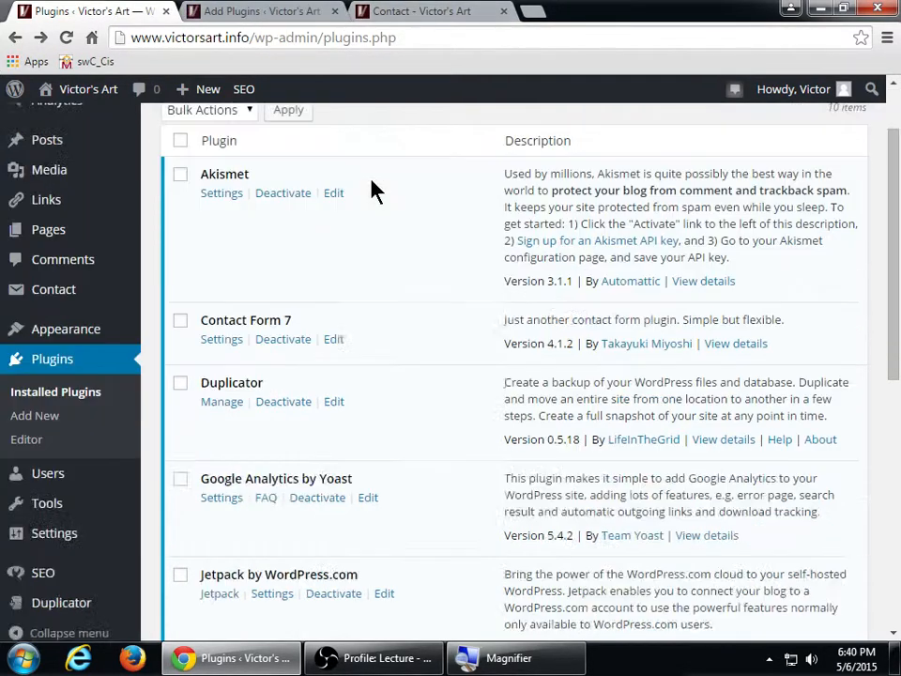
scroll("down", 3)
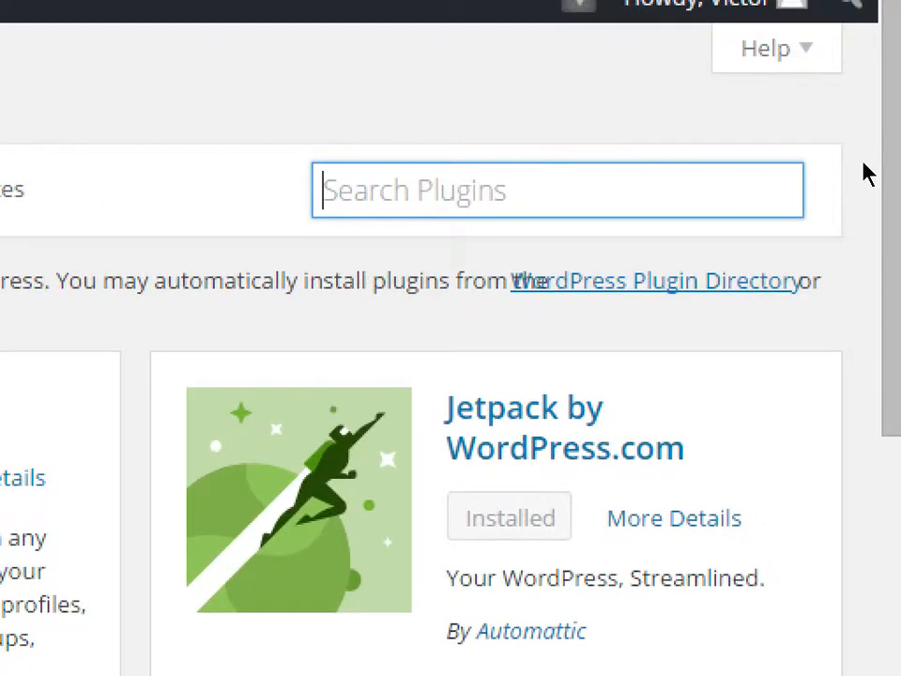
type("really simple cap")
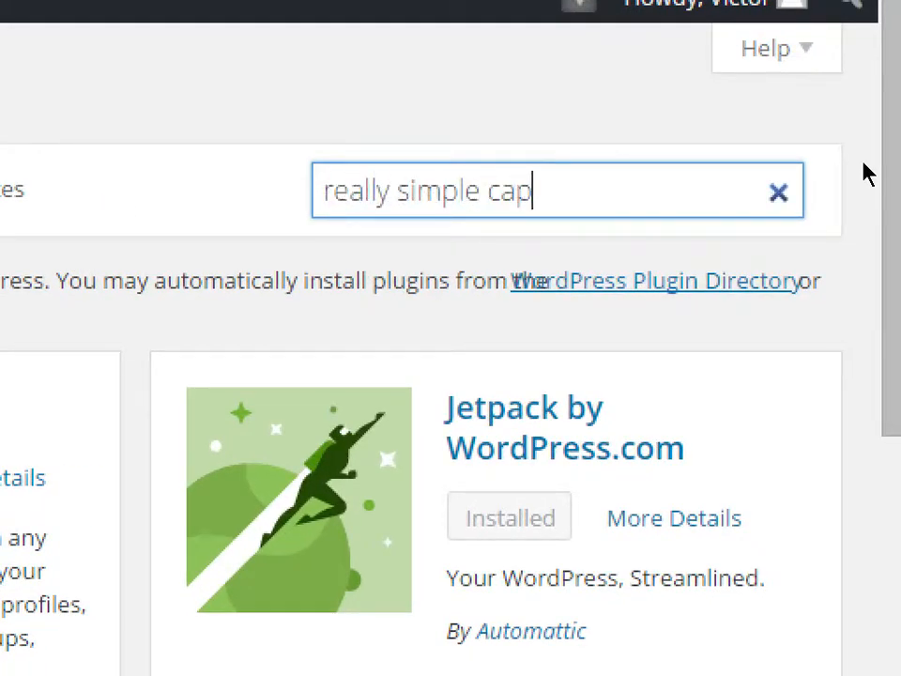
type("tcha")
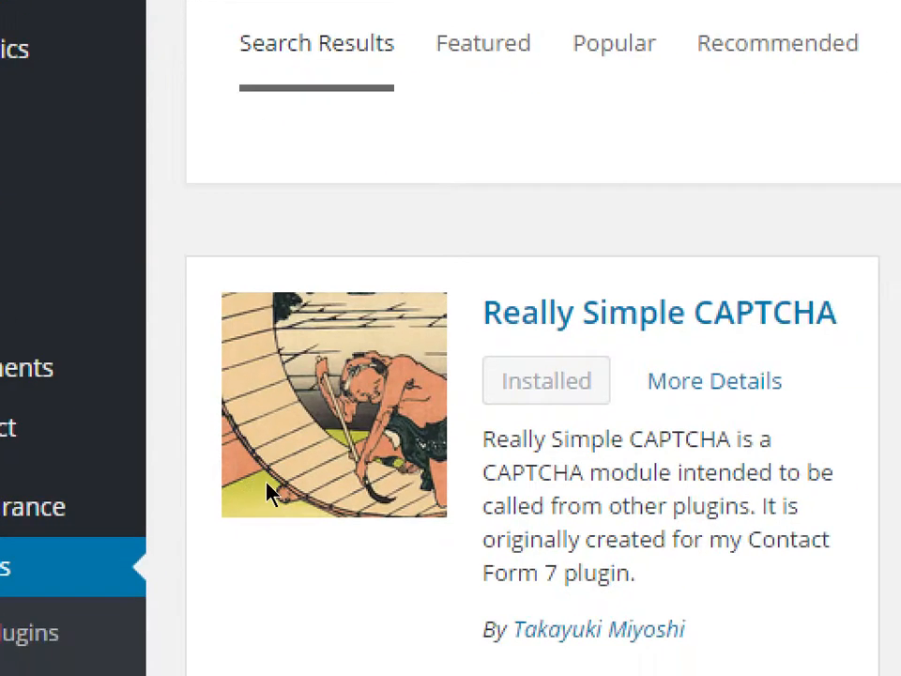
scroll("down", 3)
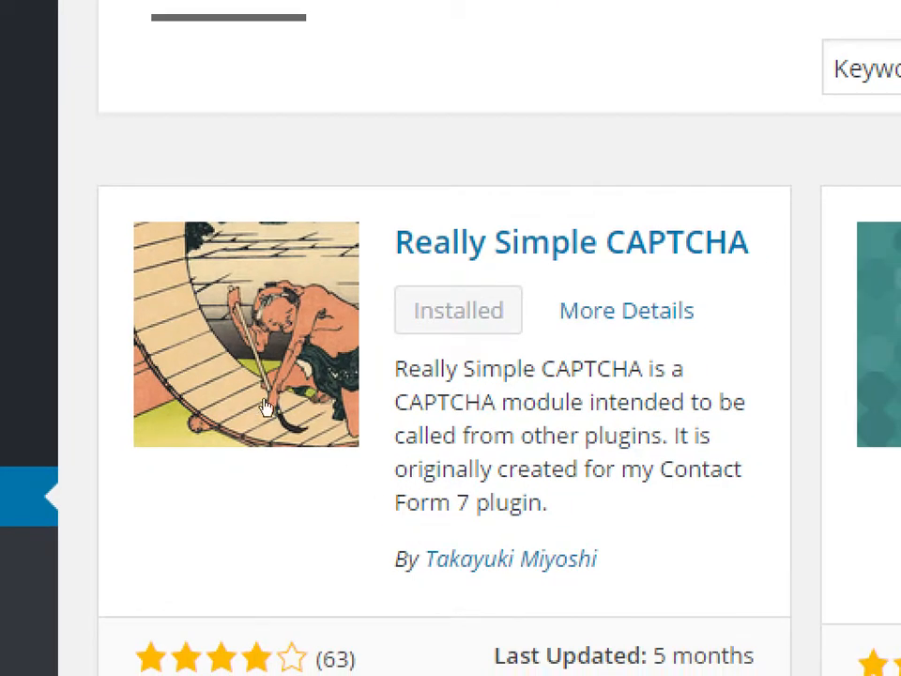
mouse_move(266, 448)
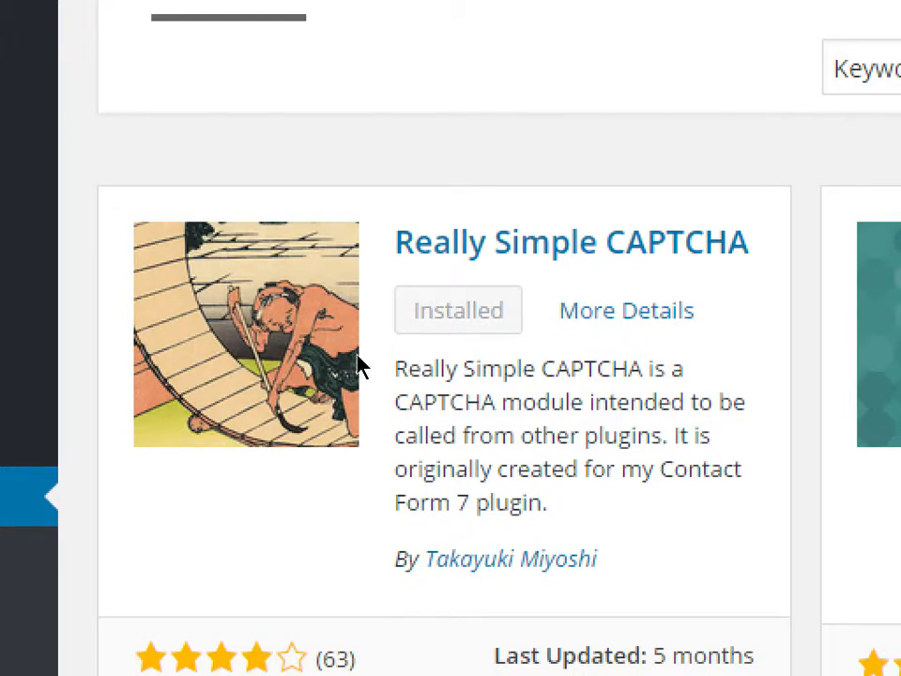
mouse_move(458, 310)
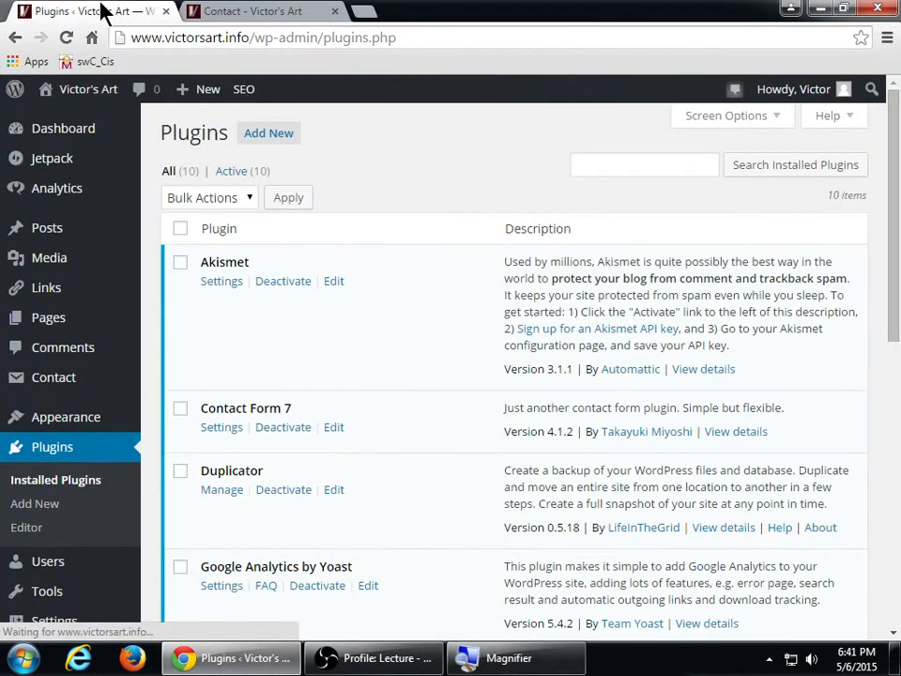
mouse_move(441, 117)
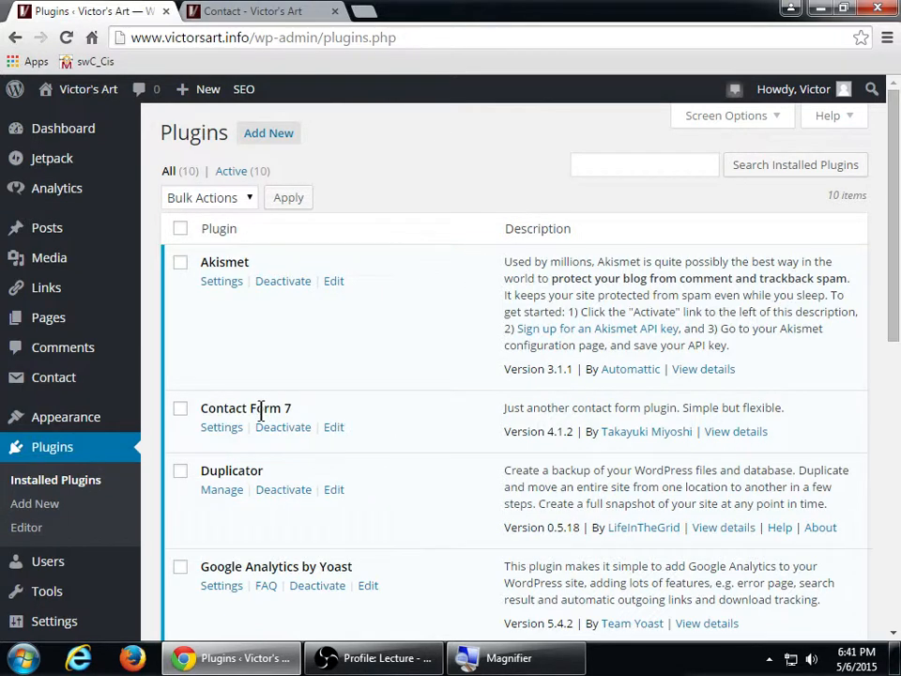
double_click(240, 407)
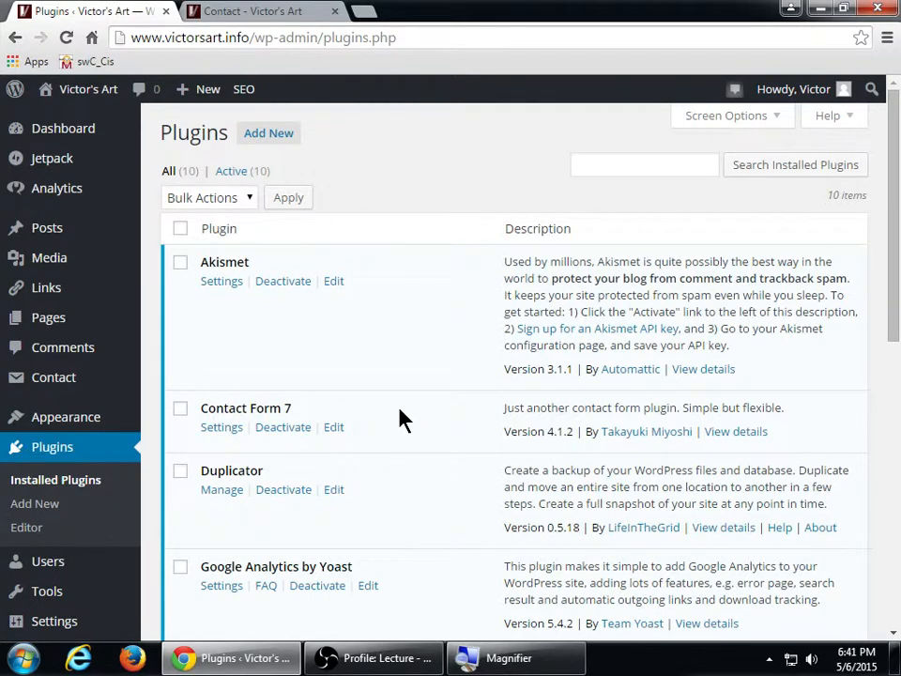
scroll("down", 3)
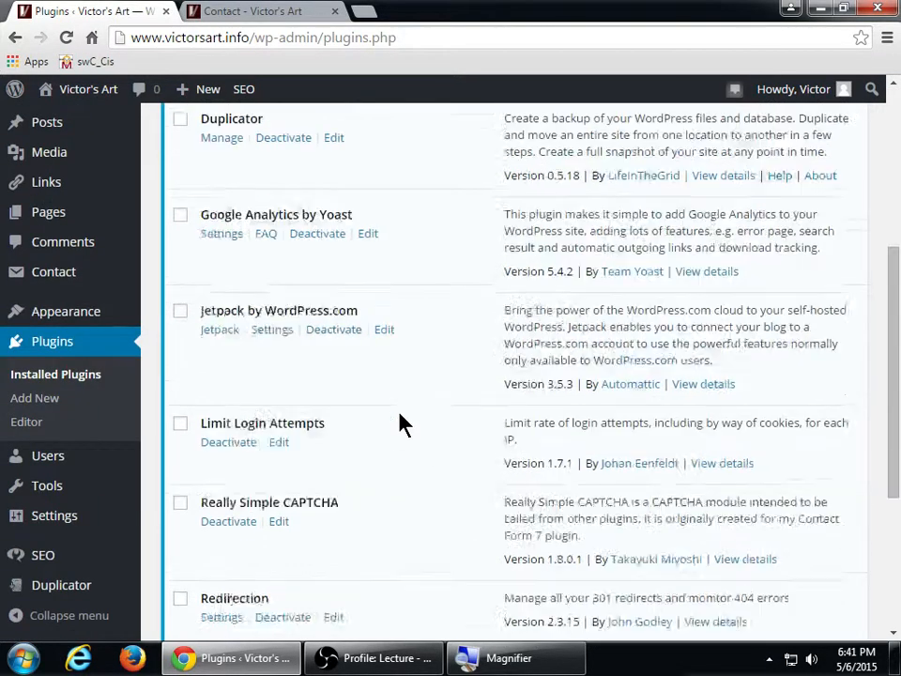
scroll("down", 3)
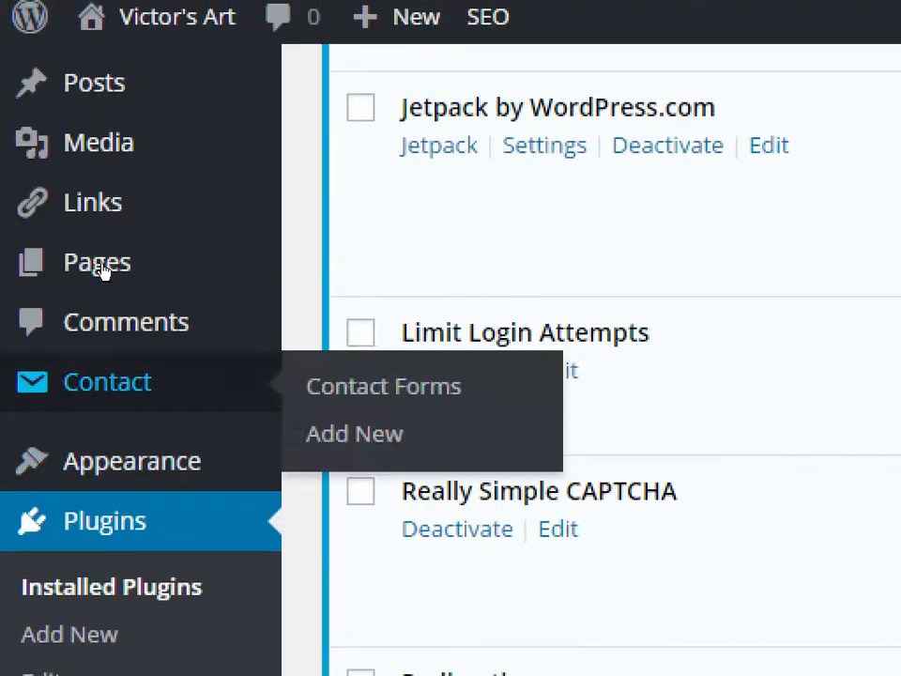
mouse_move(102, 270)
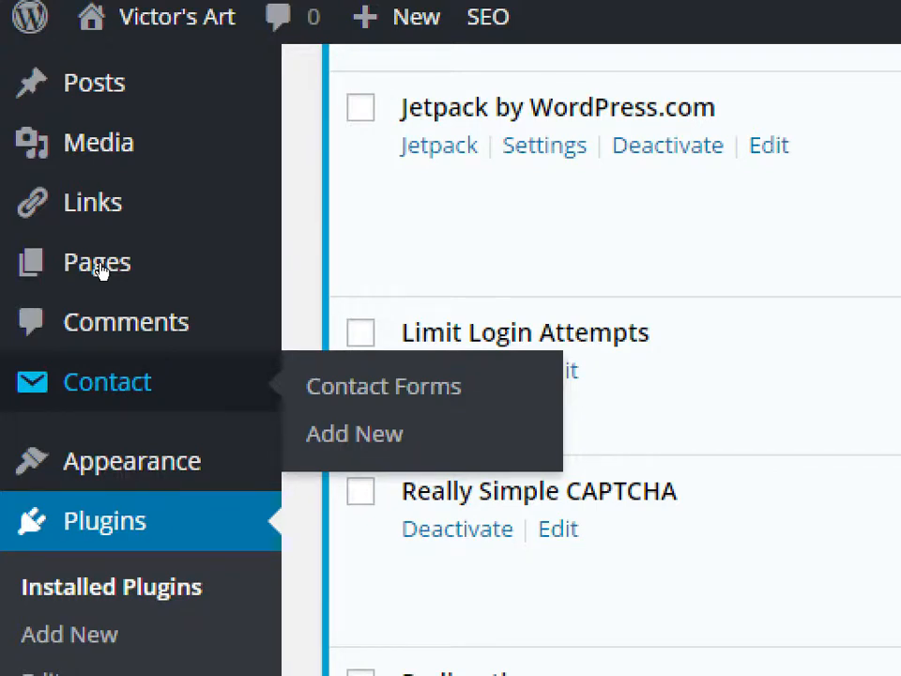
mouse_move(64, 277)
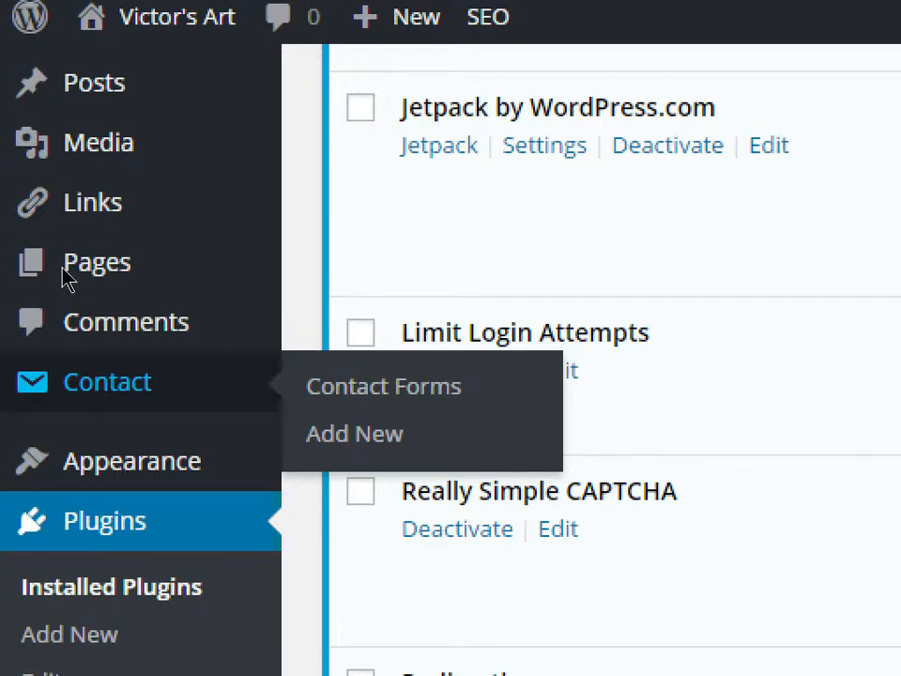
Step: Open the Contact Forms list and start adding a new form
left_click(383, 386)
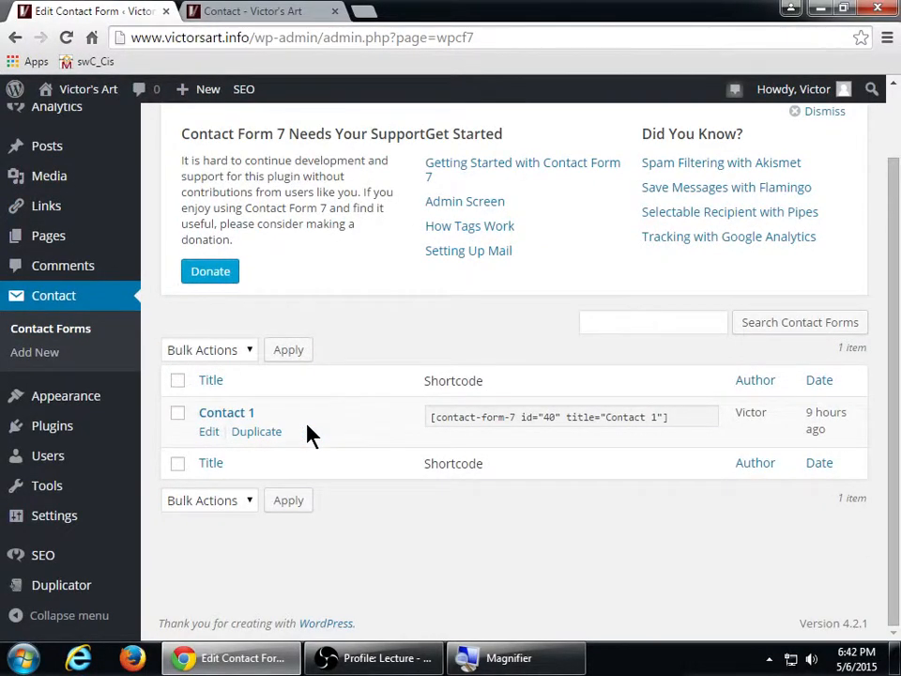
mouse_move(312, 441)
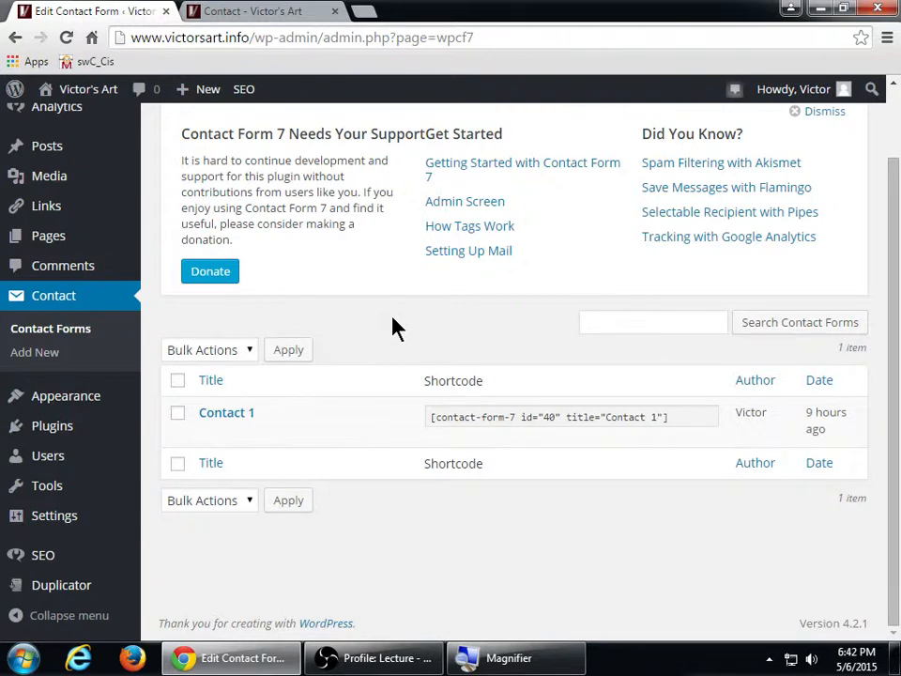
mouse_move(450, 298)
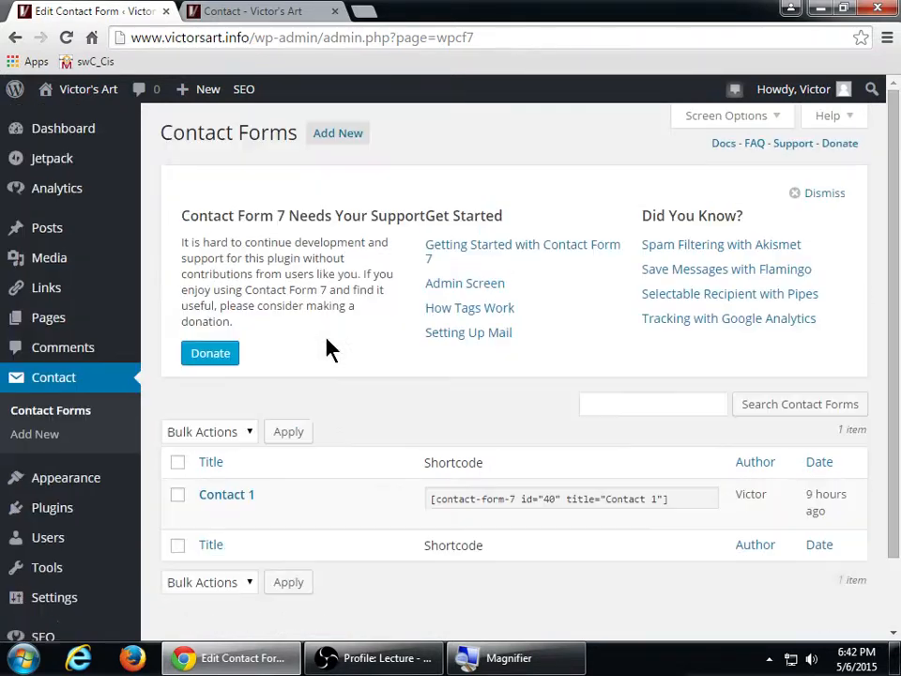
mouse_move(379, 394)
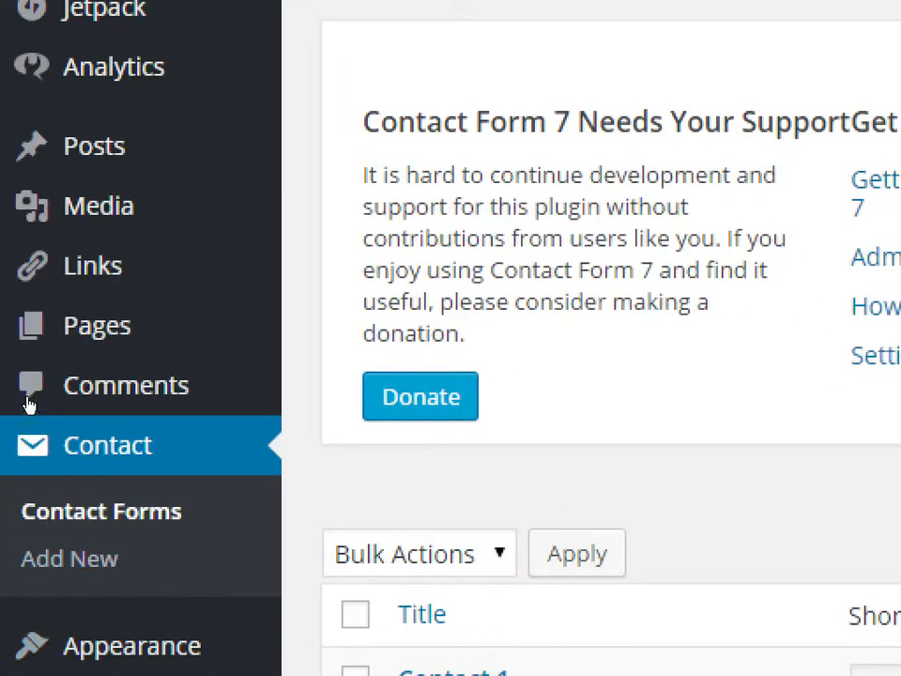
mouse_move(53, 385)
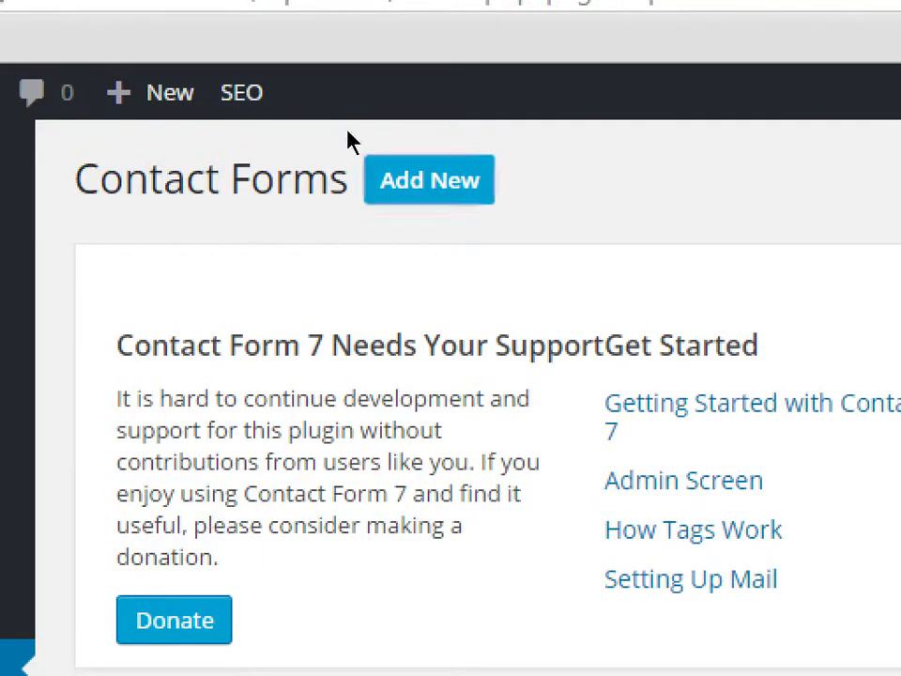
left_click(428, 181)
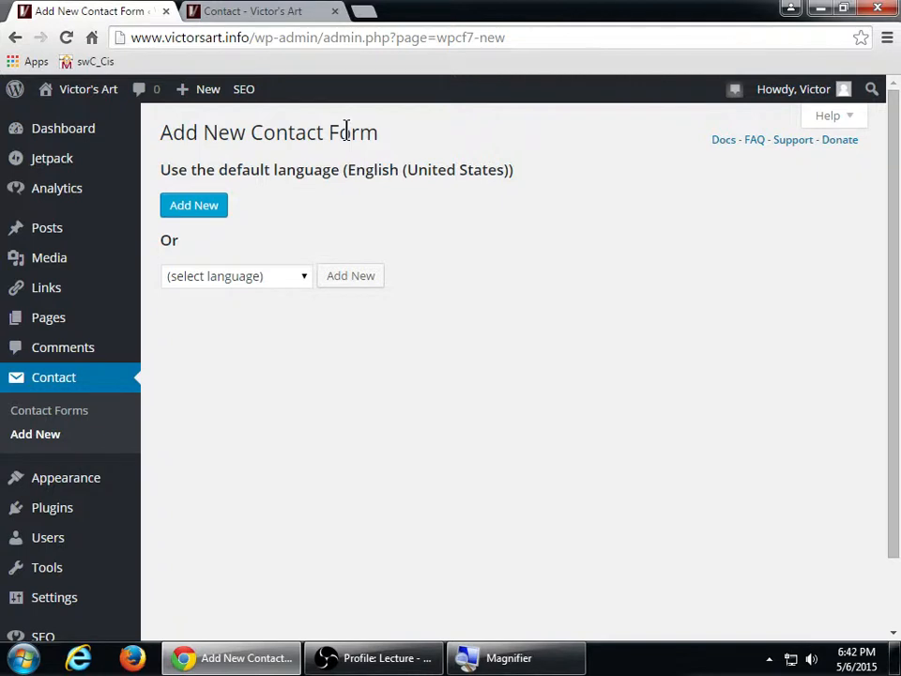
mouse_move(334, 206)
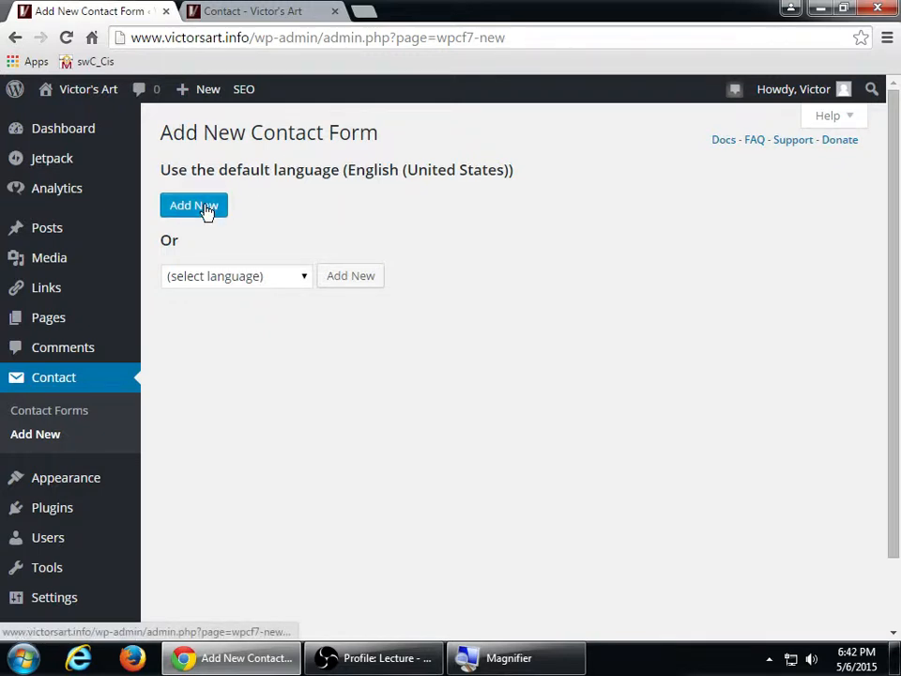
Step: Create the new form in the default English (United States) language
left_click(195, 205)
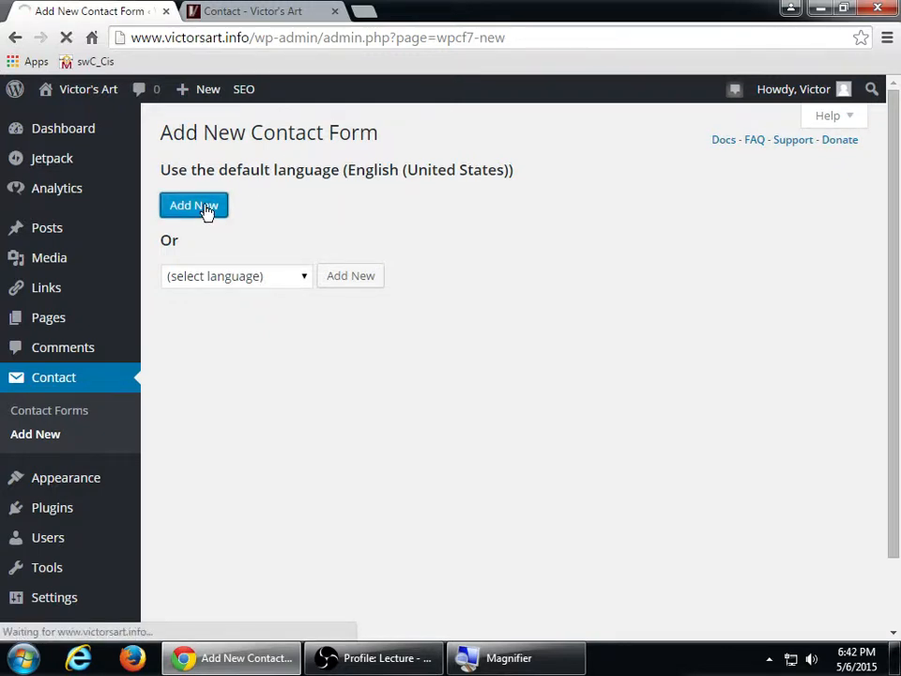
Step: Title the new contact form 'Main Contact Form'
left_click(193, 205)
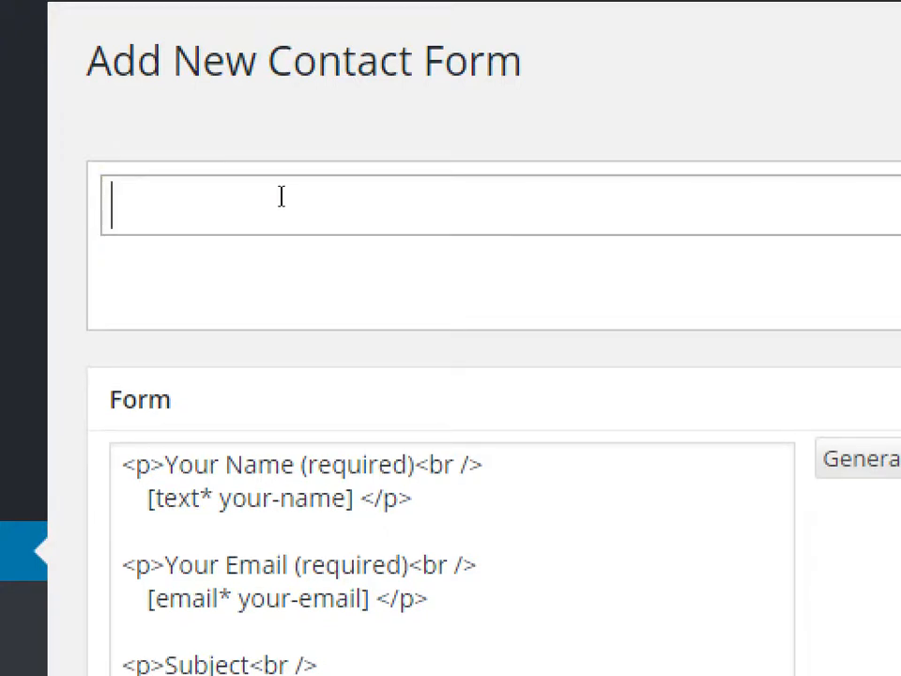
type("Main Contact Form")
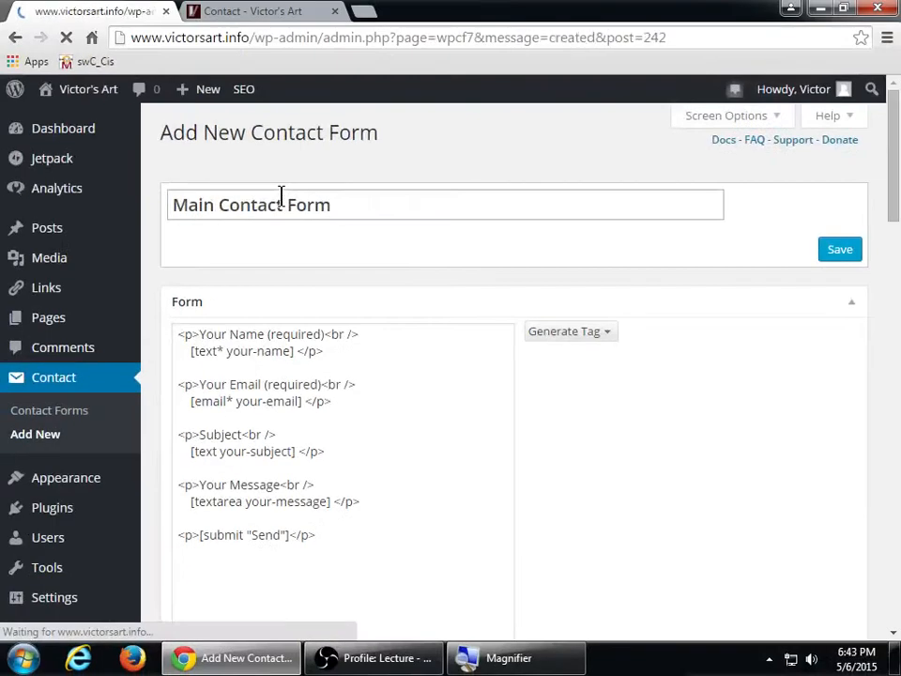
Step: Save Main Contact Form so its shortcode with id 242 is generated
left_click(839, 248)
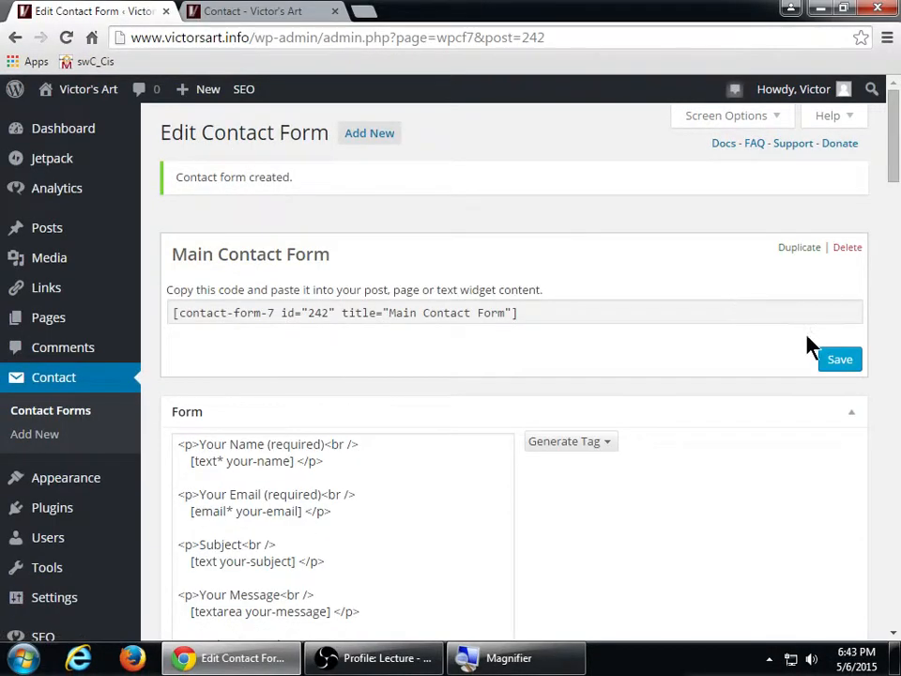
left_click(839, 360)
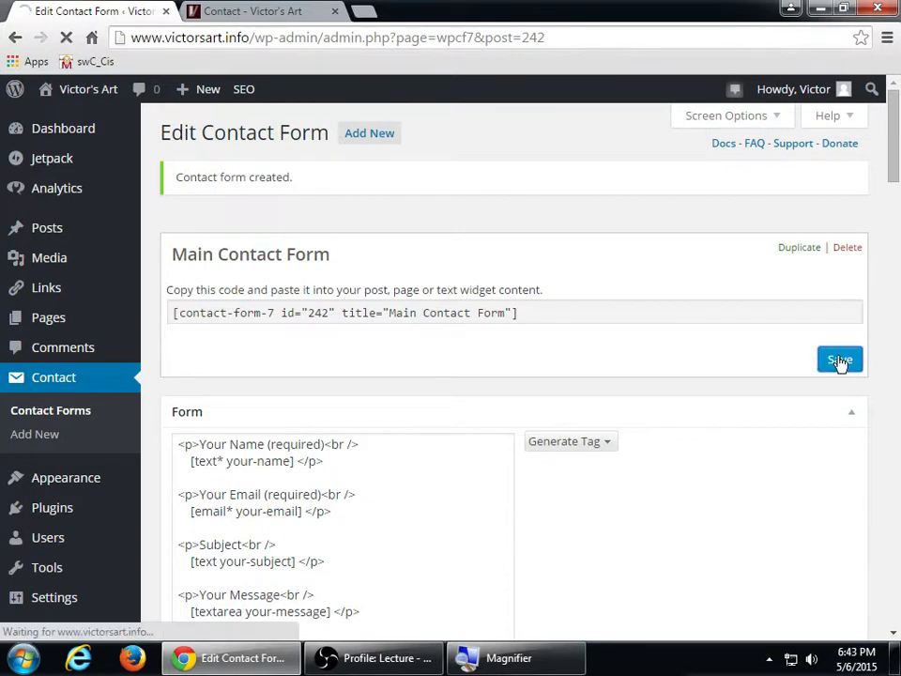
left_click(837, 360)
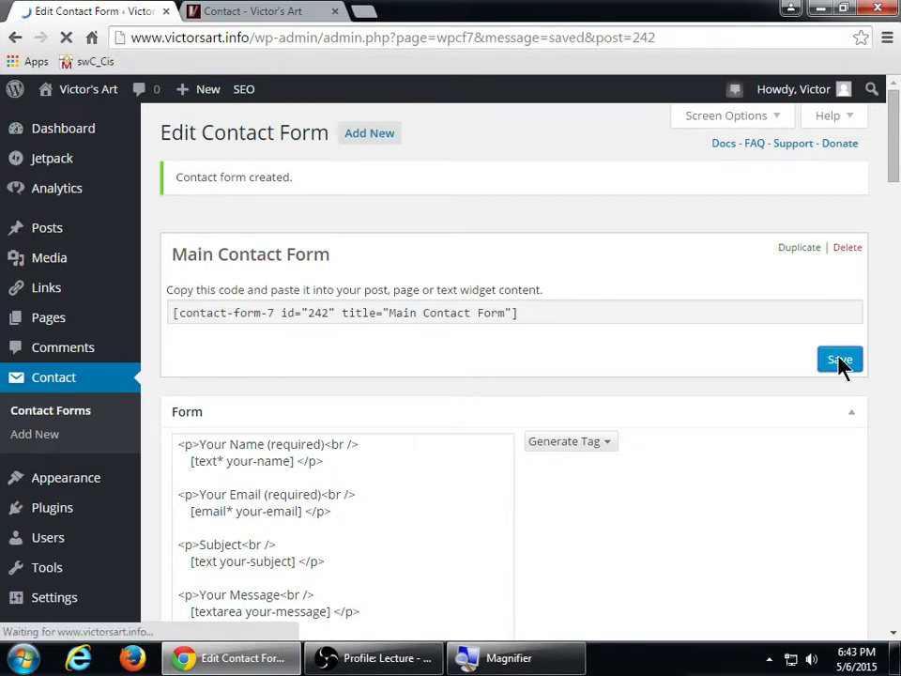
left_click(839, 360)
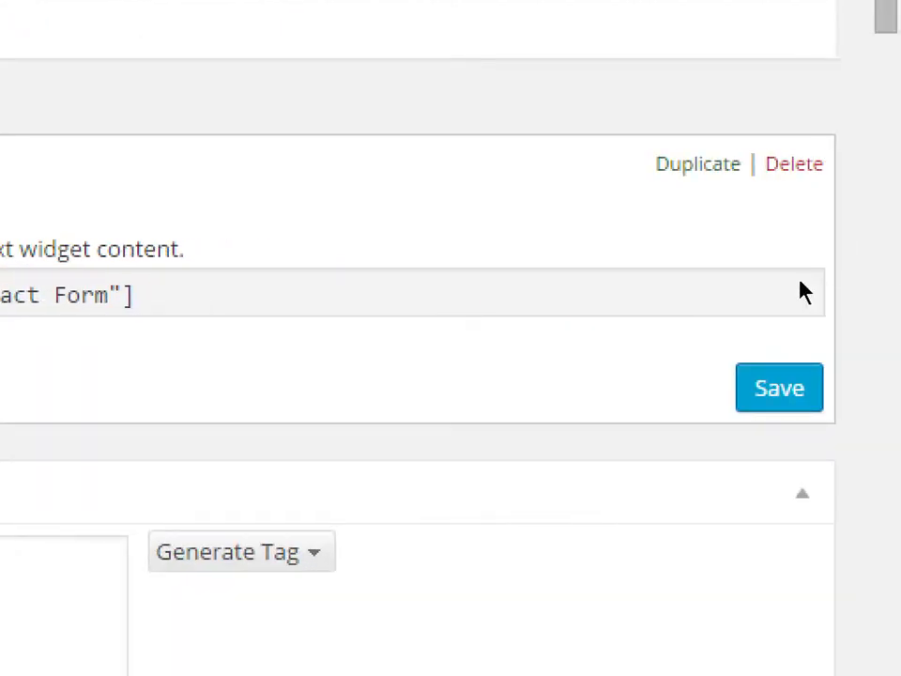
mouse_move(809, 266)
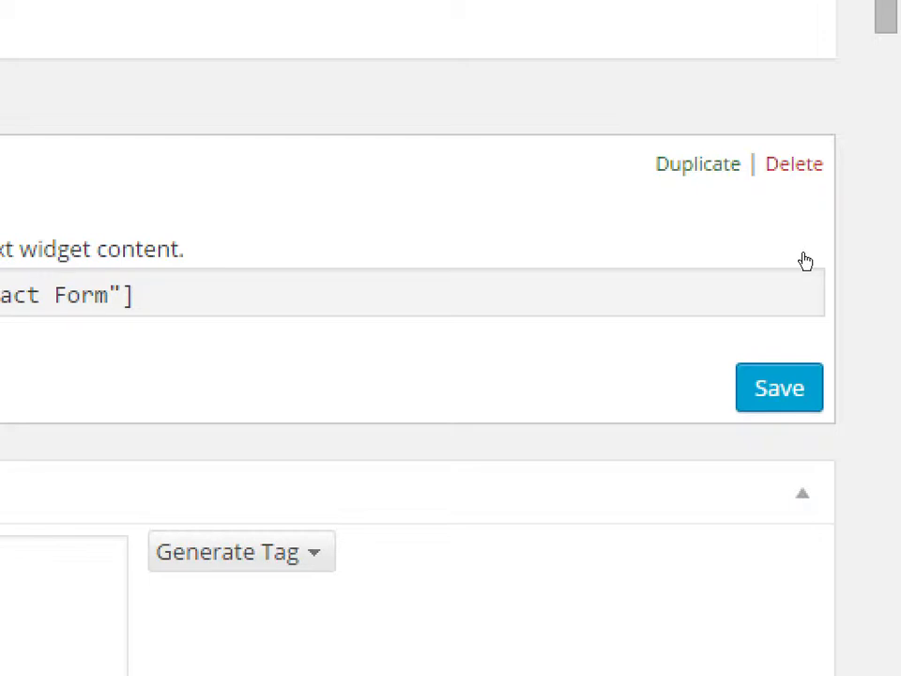
left_click(779, 386)
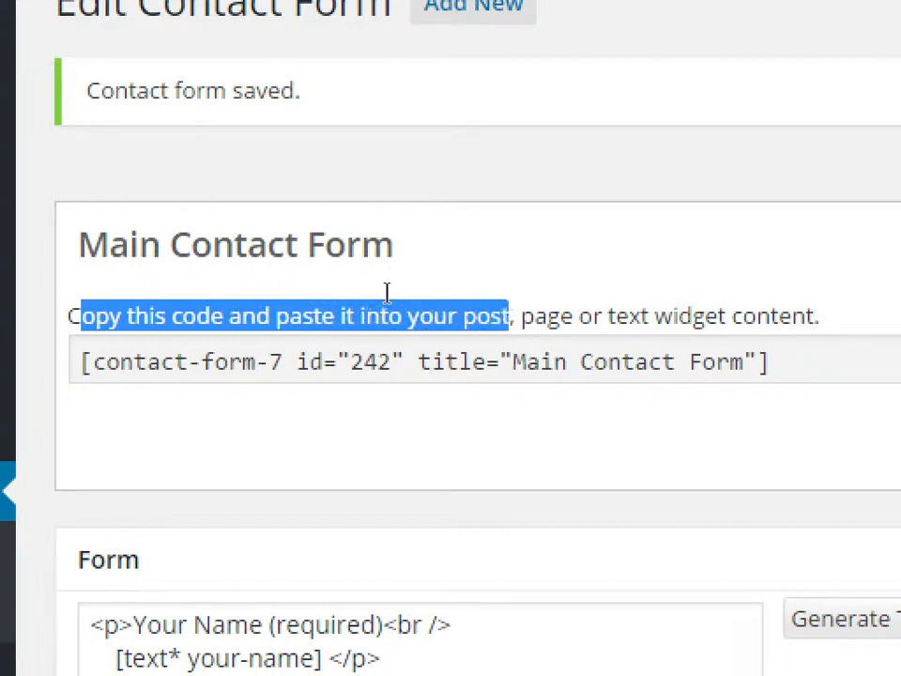
left_click(503, 289)
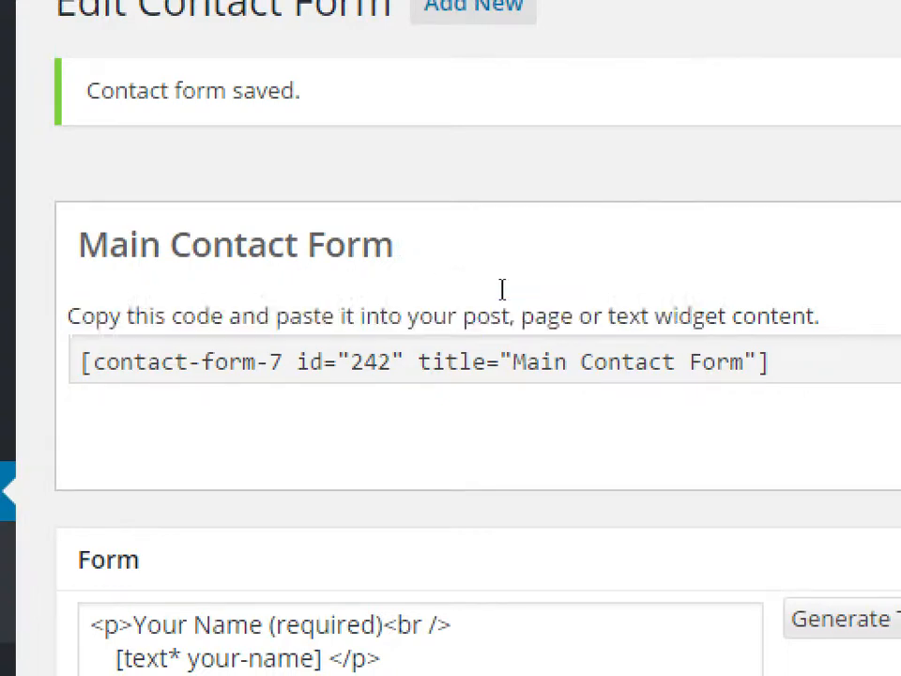
mouse_move(498, 285)
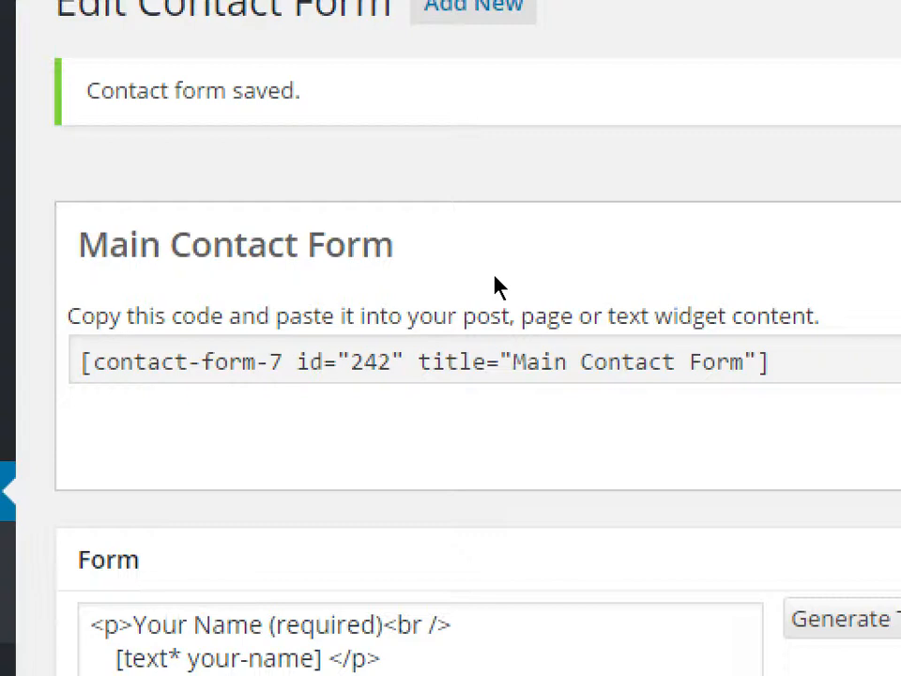
mouse_move(484, 270)
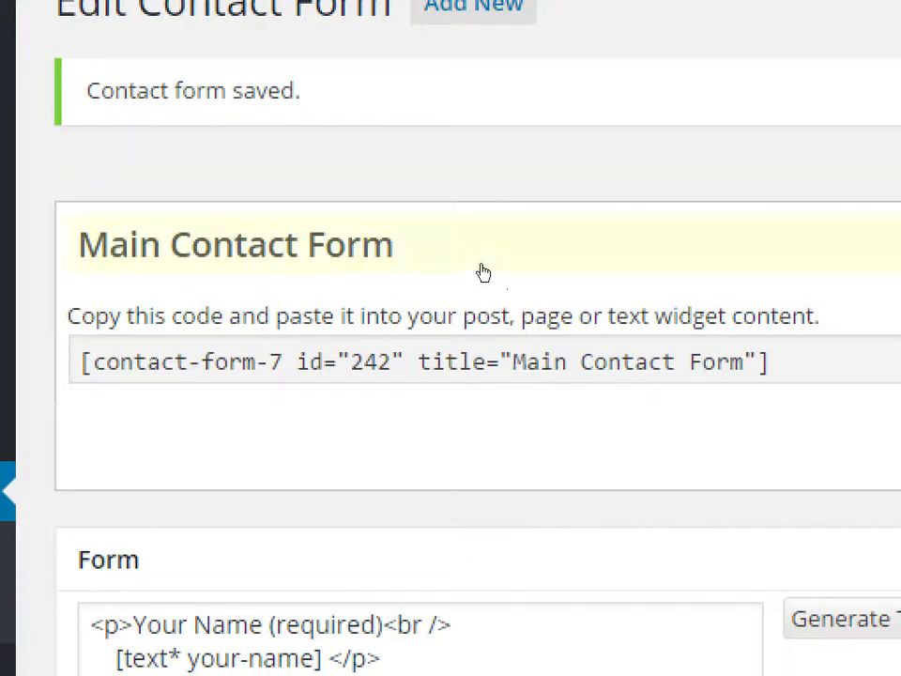
scroll("down", 3)
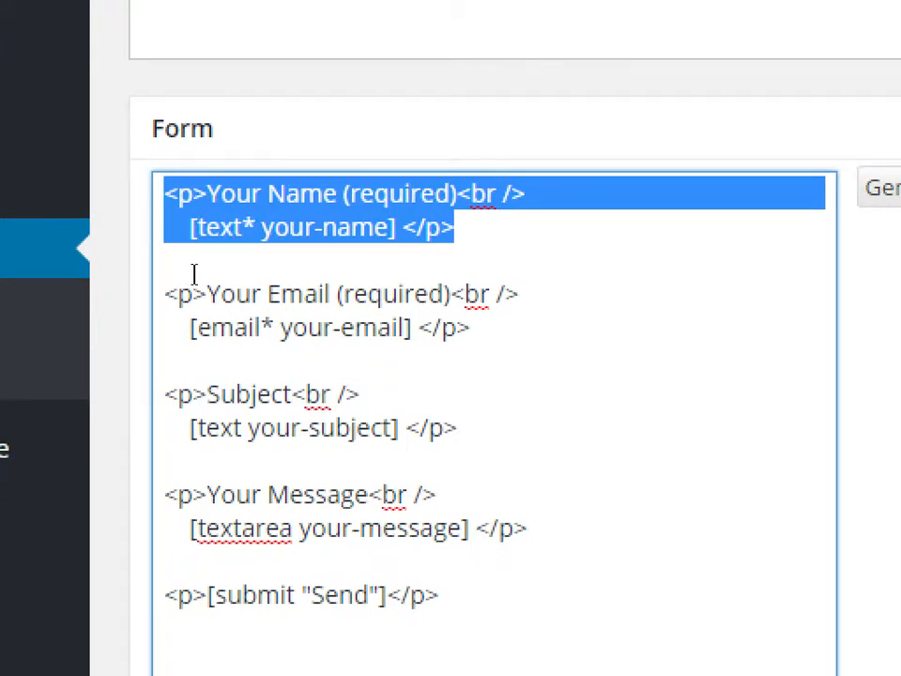
left_click(199, 193)
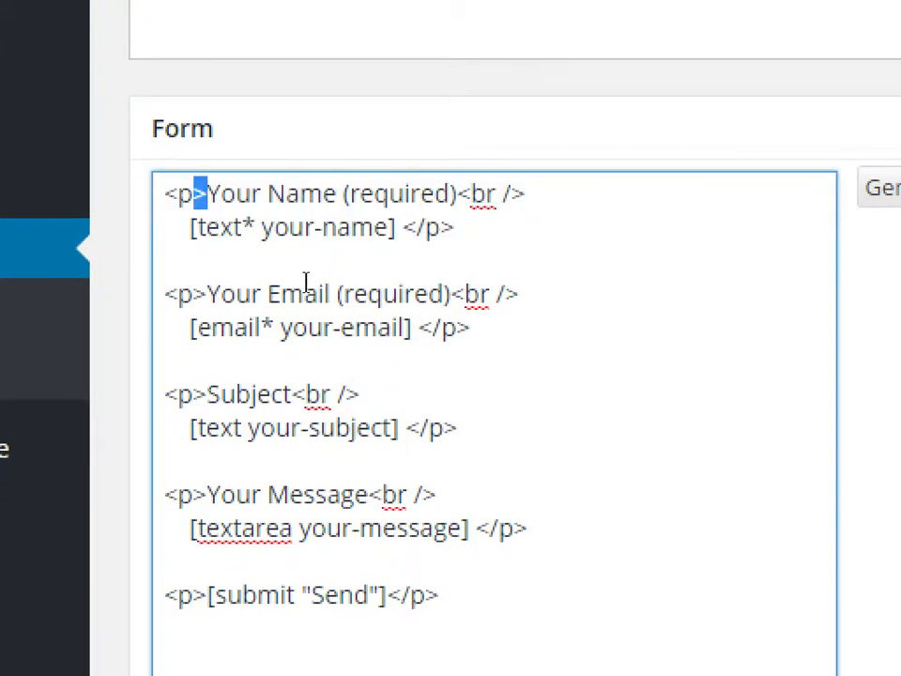
left_click_drag(203, 193, 456, 225)
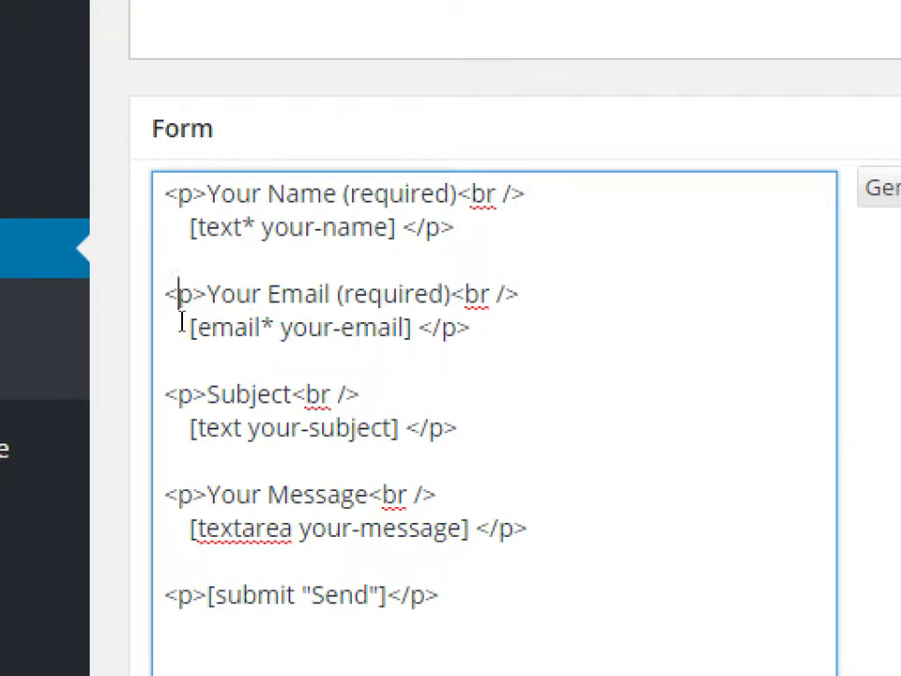
double_click(242, 292)
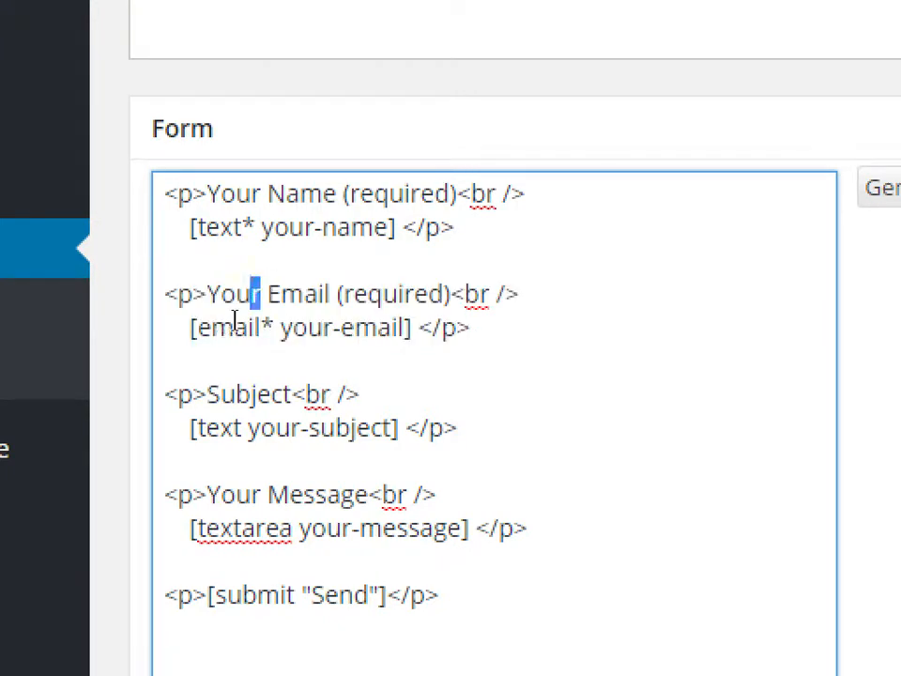
double_click(392, 293)
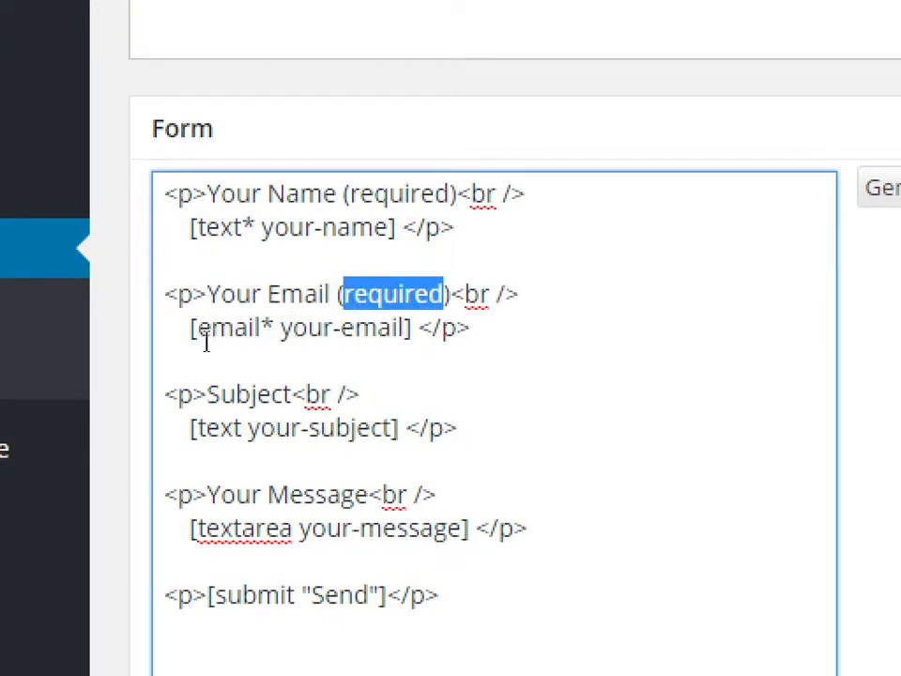
left_click(192, 327)
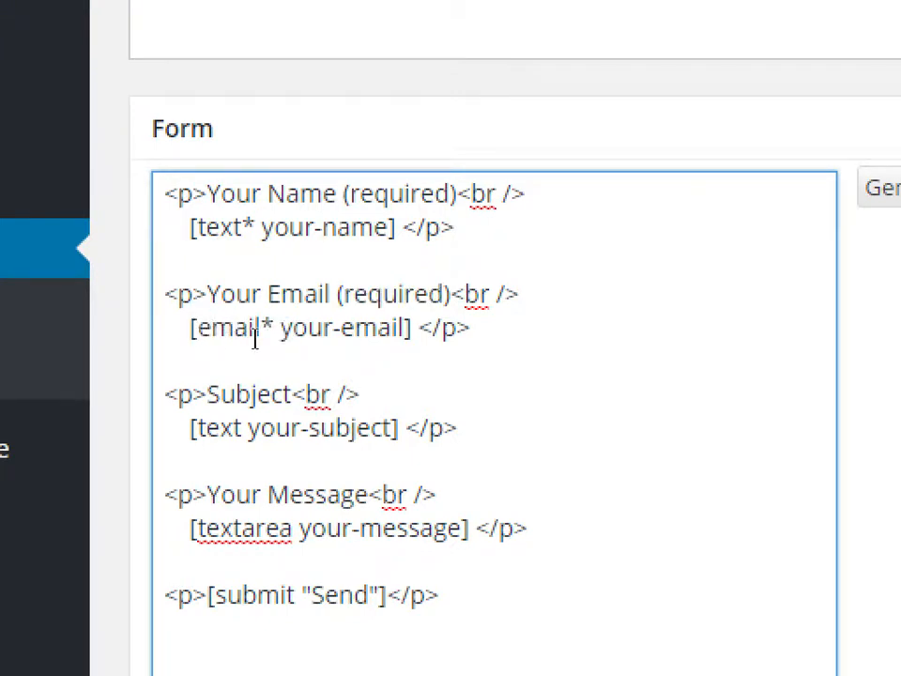
double_click(323, 326)
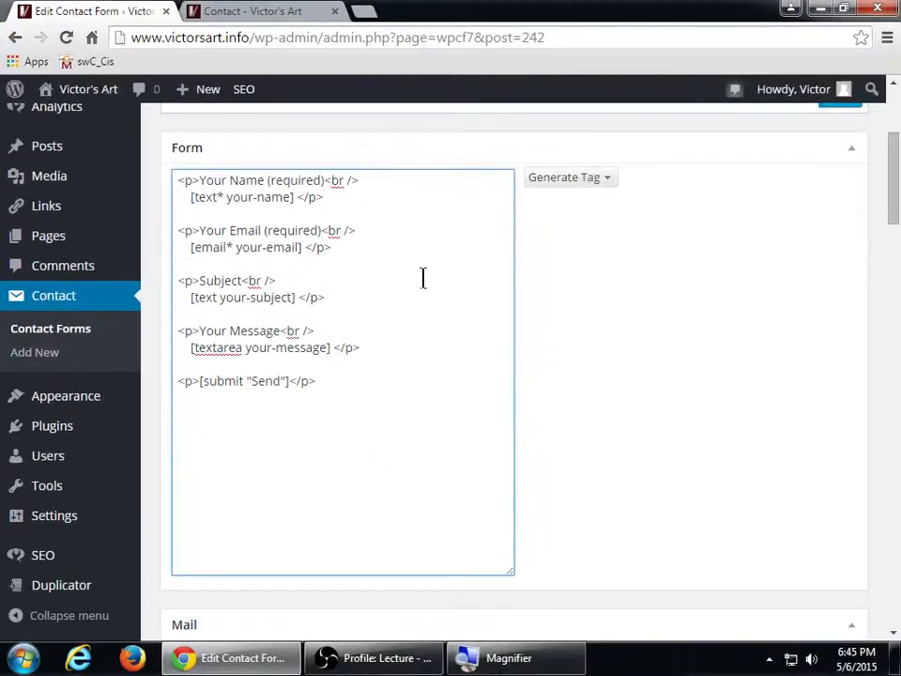
scroll("down", 3)
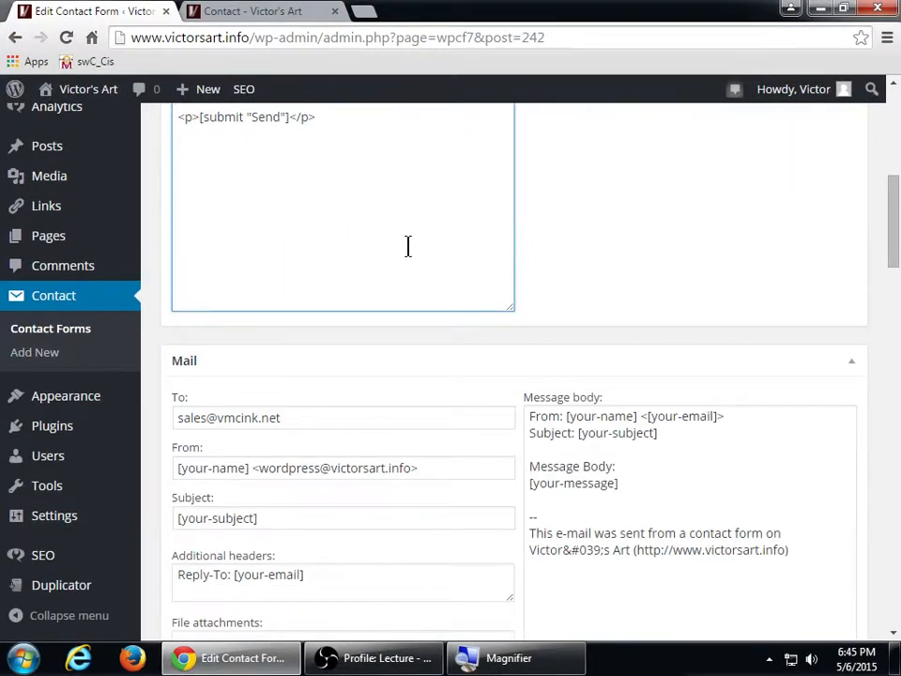
scroll("down", 3)
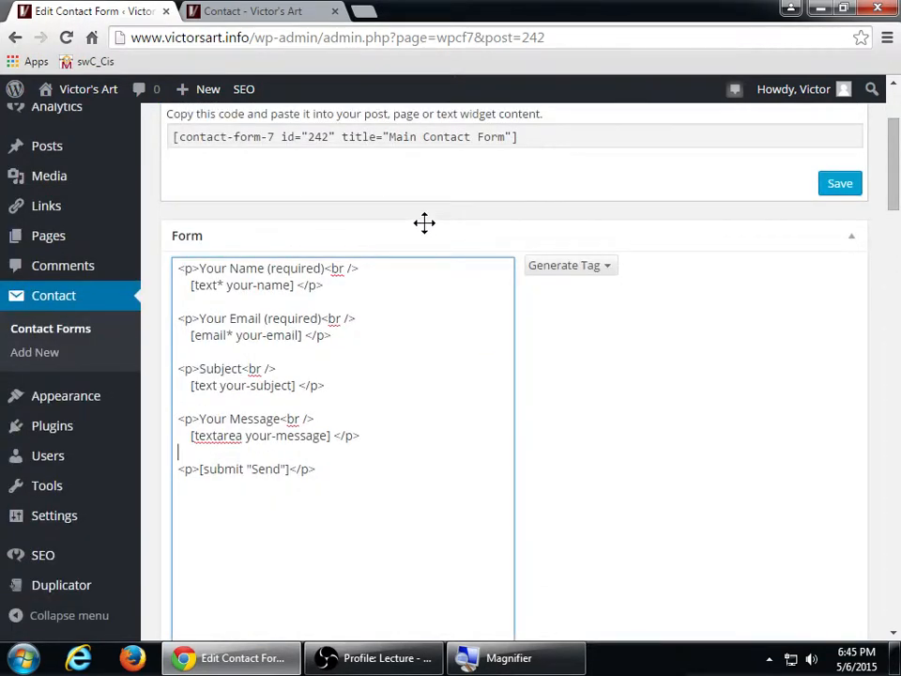
left_click(253, 11)
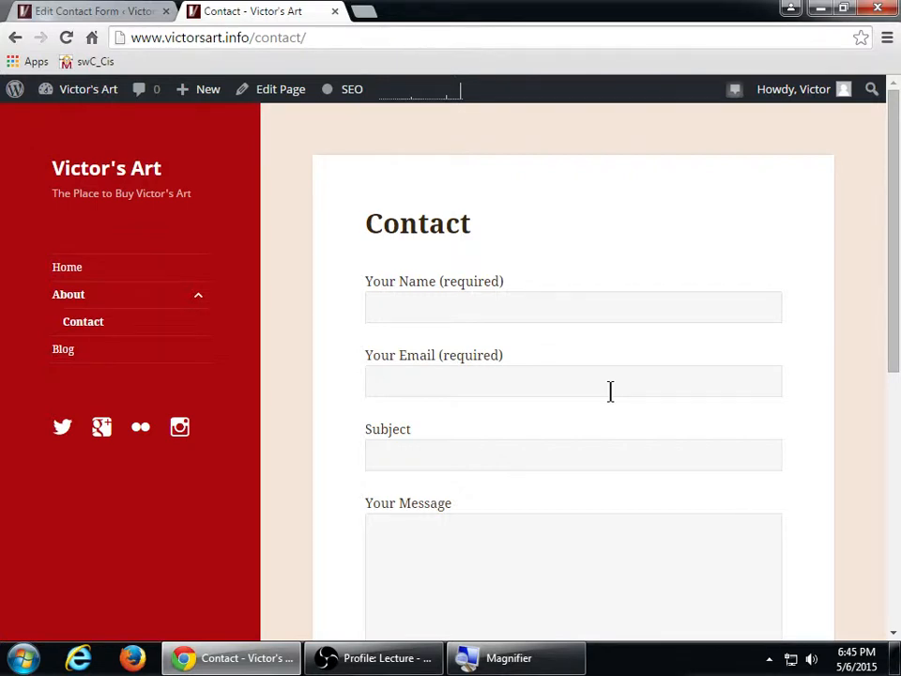
left_click(90, 12)
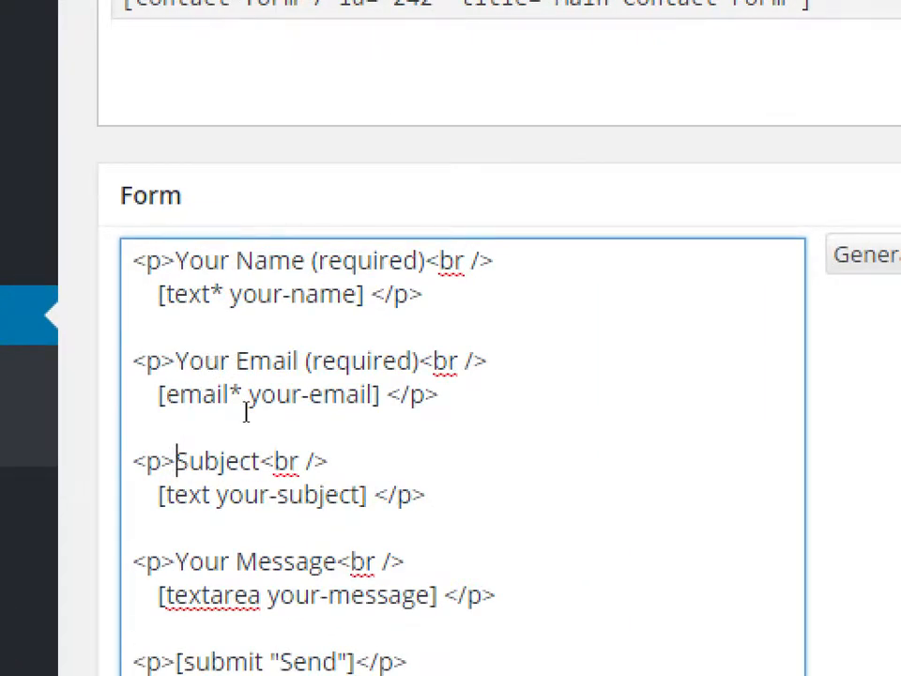
type("Y")
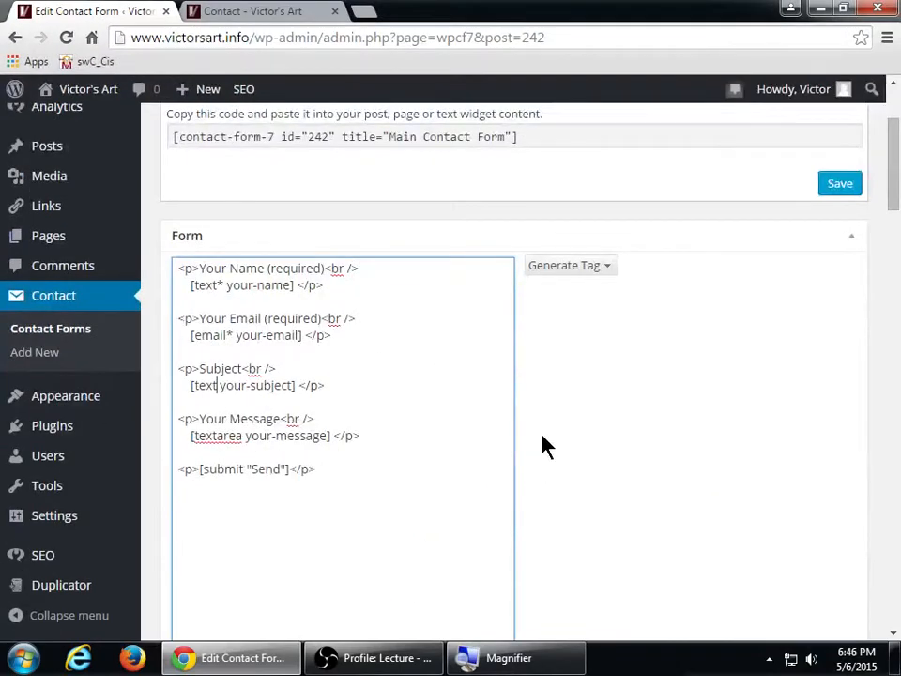
scroll("down", 3)
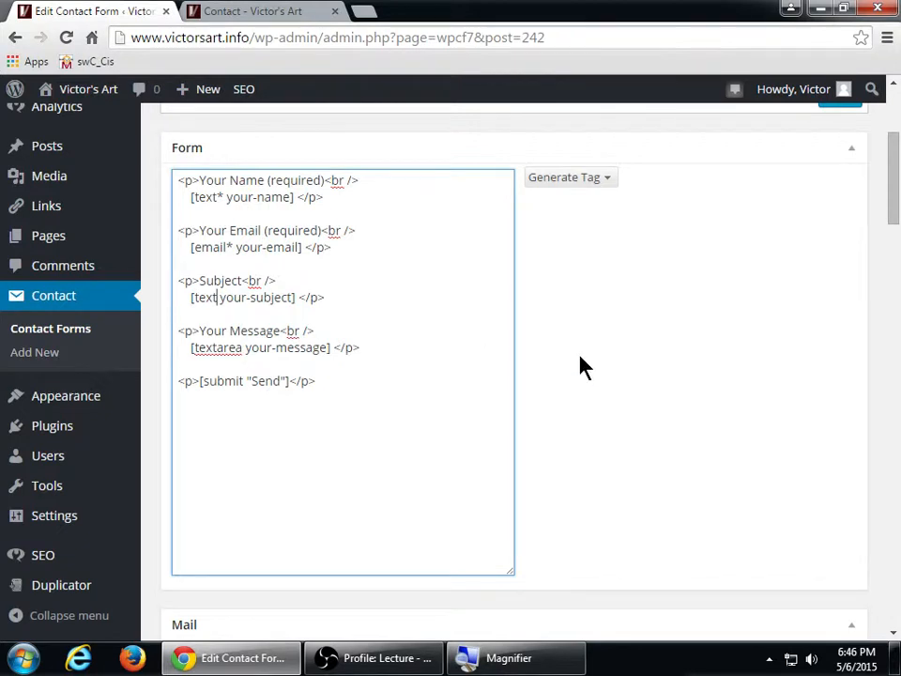
mouse_move(559, 372)
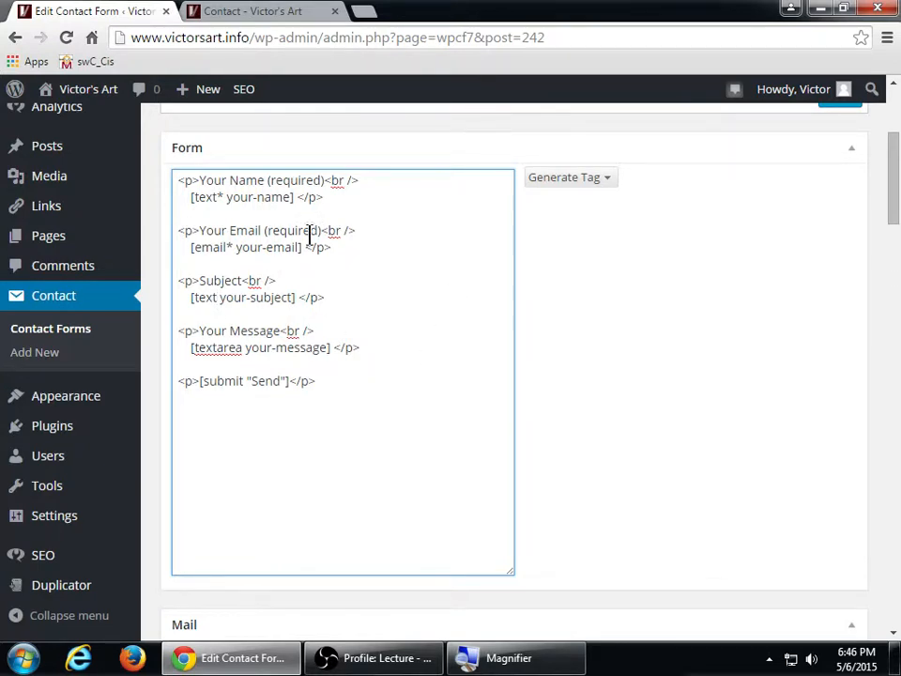
scroll("down", 3)
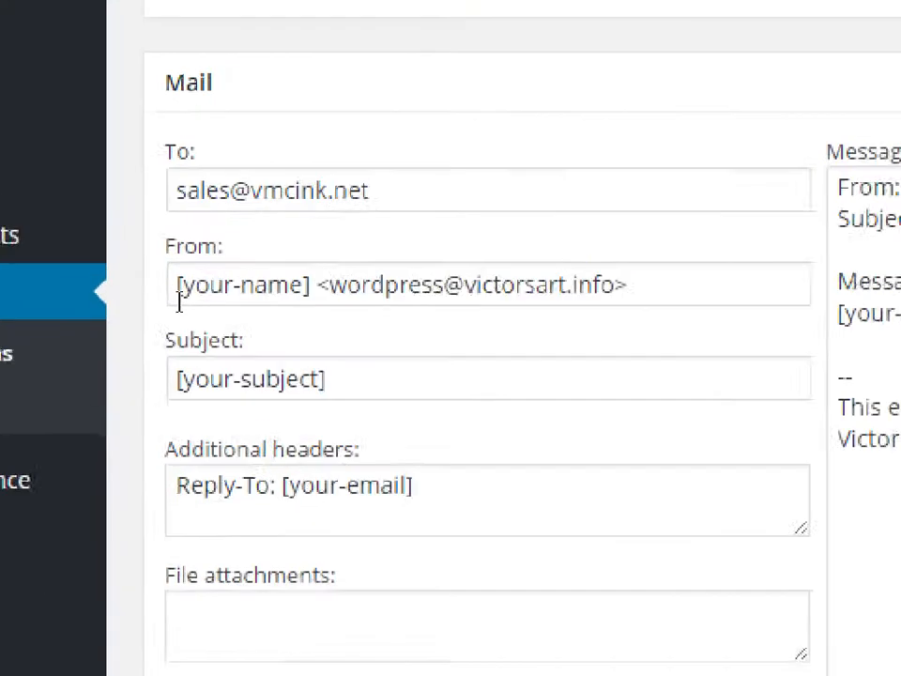
triple_click(272, 190)
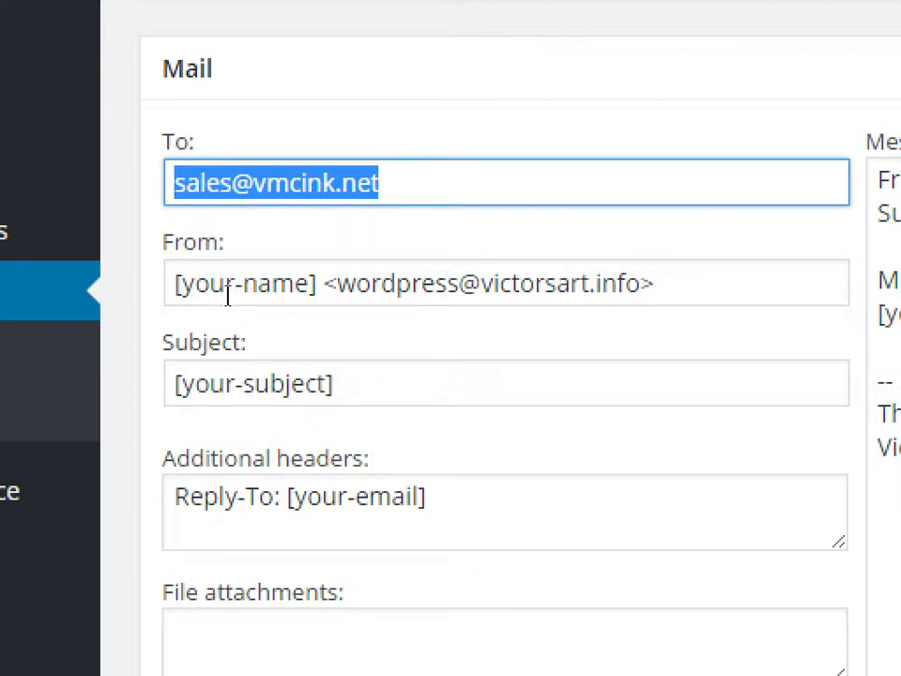
double_click(234, 281)
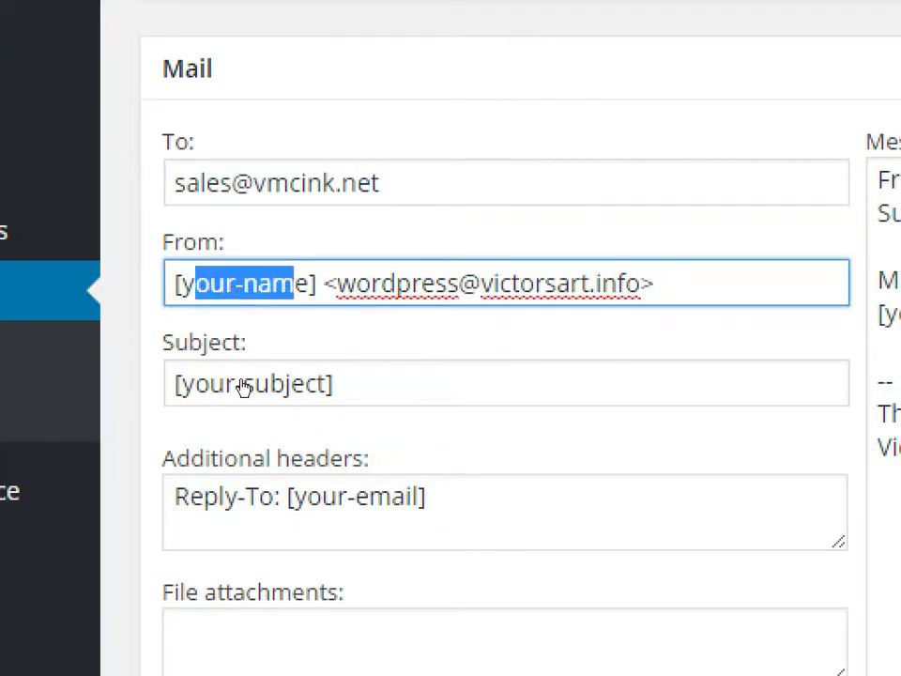
scroll("down", 3)
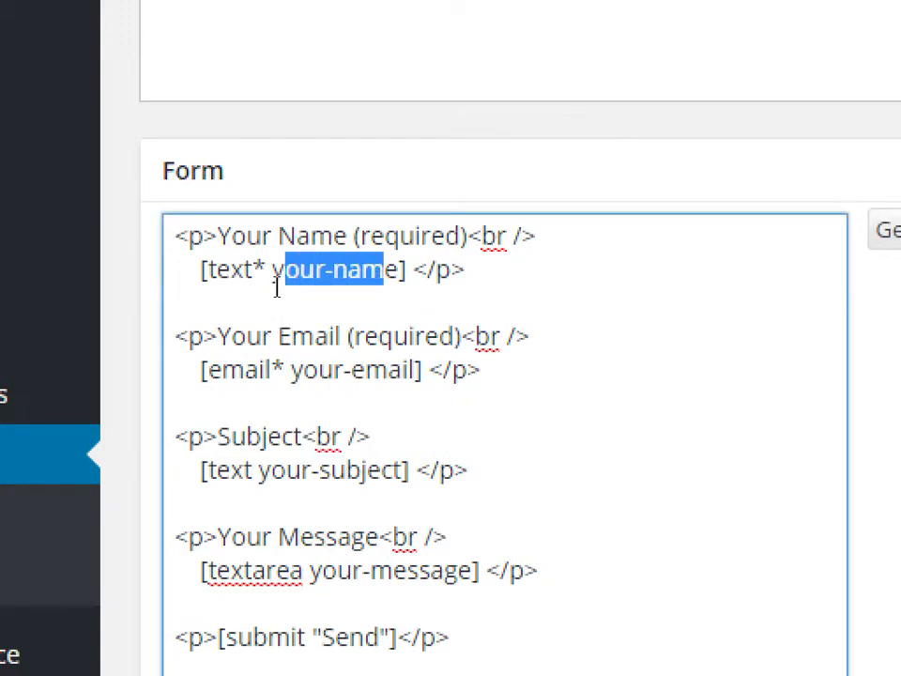
scroll("down", 3)
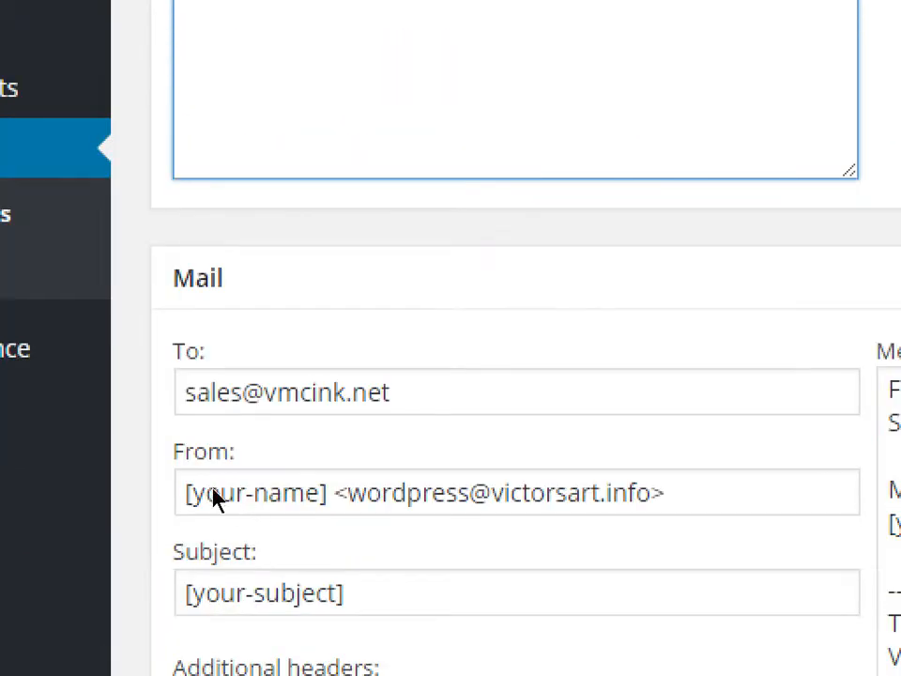
double_click(197, 450)
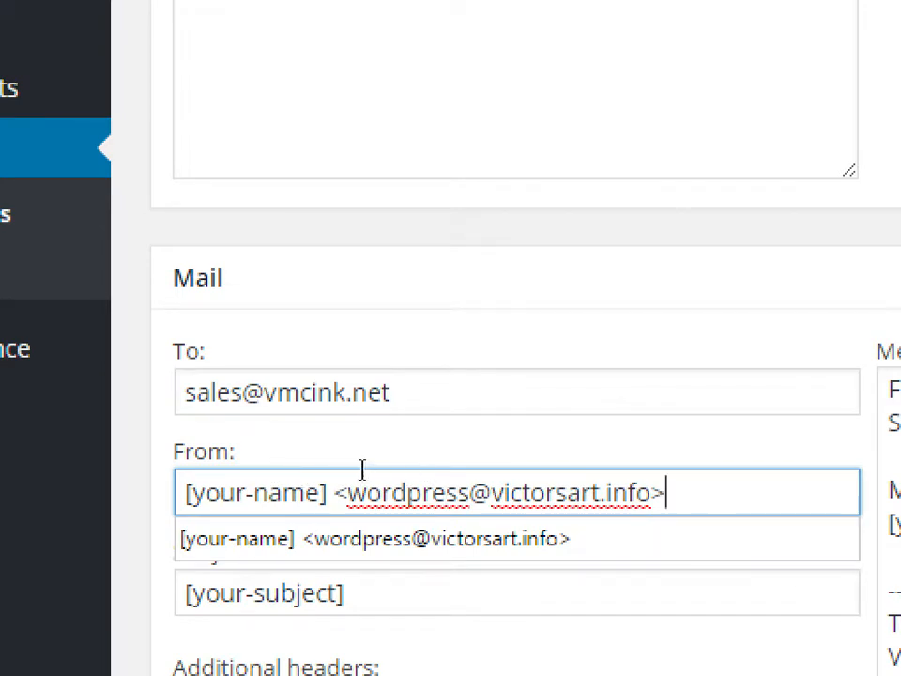
mouse_move(394, 466)
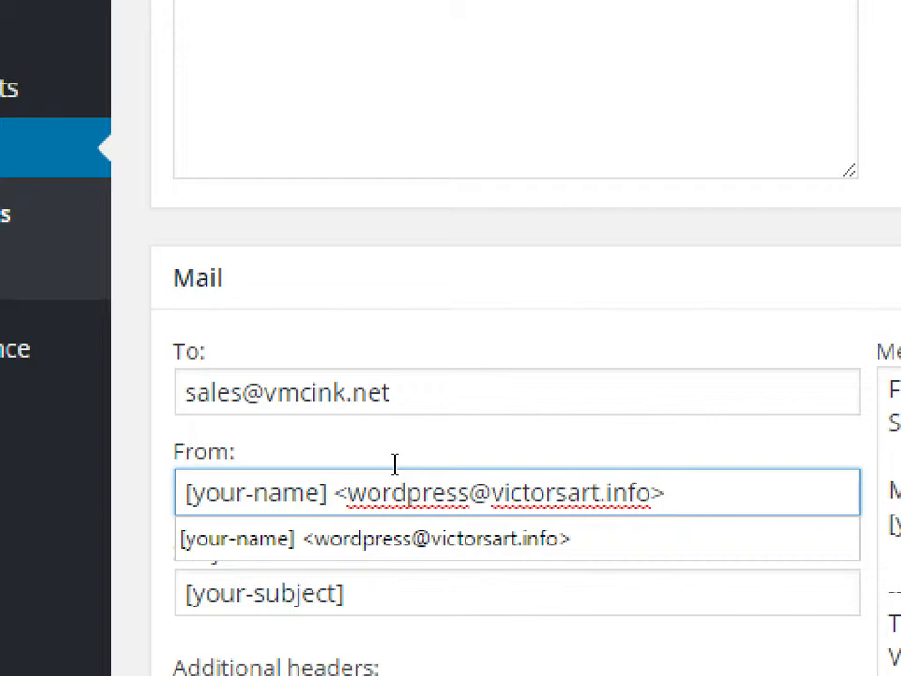
mouse_move(407, 469)
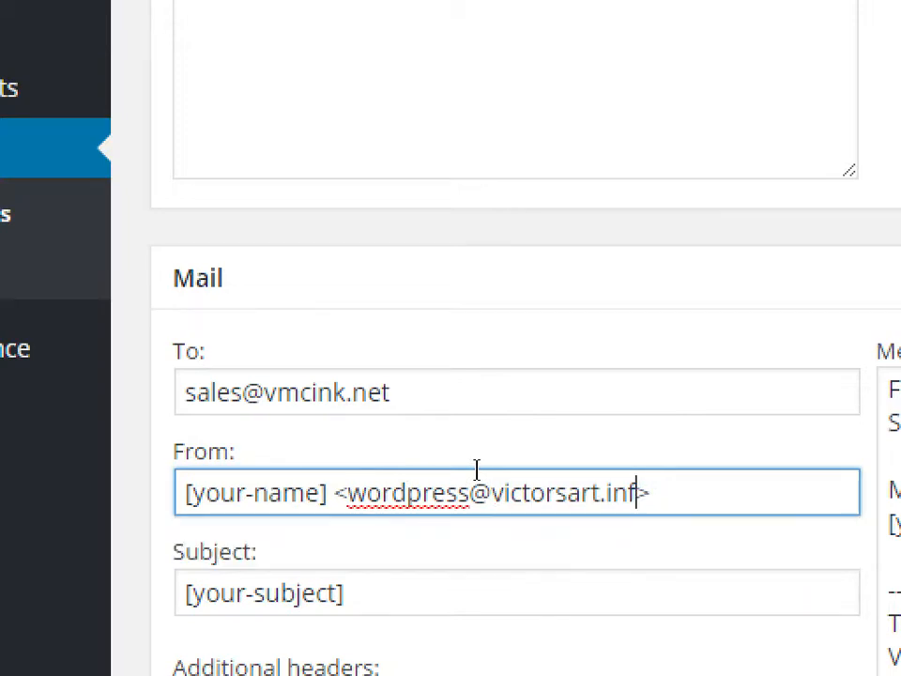
key("Backspace")
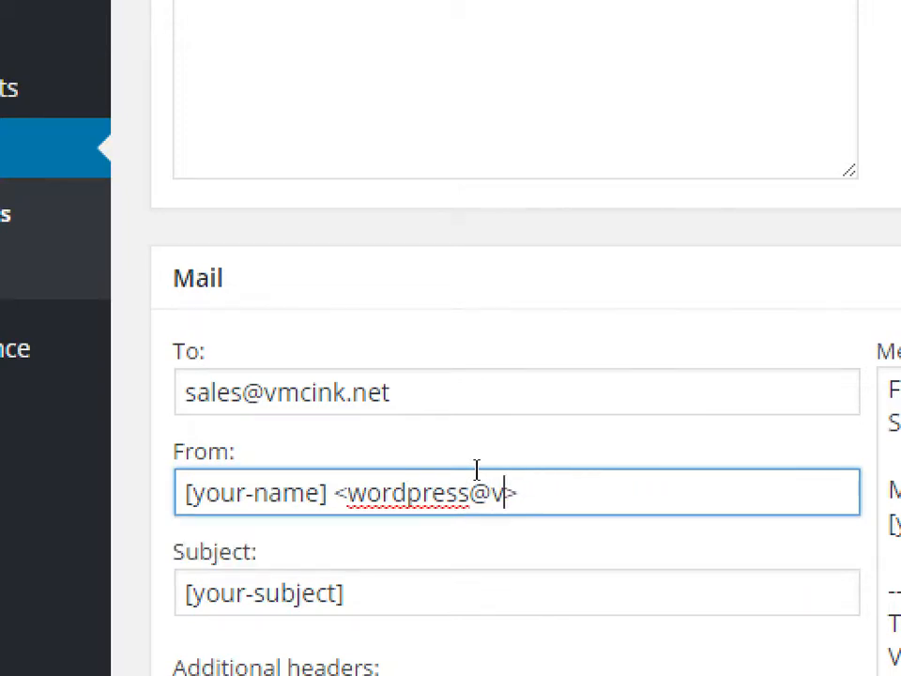
key("Backspace")
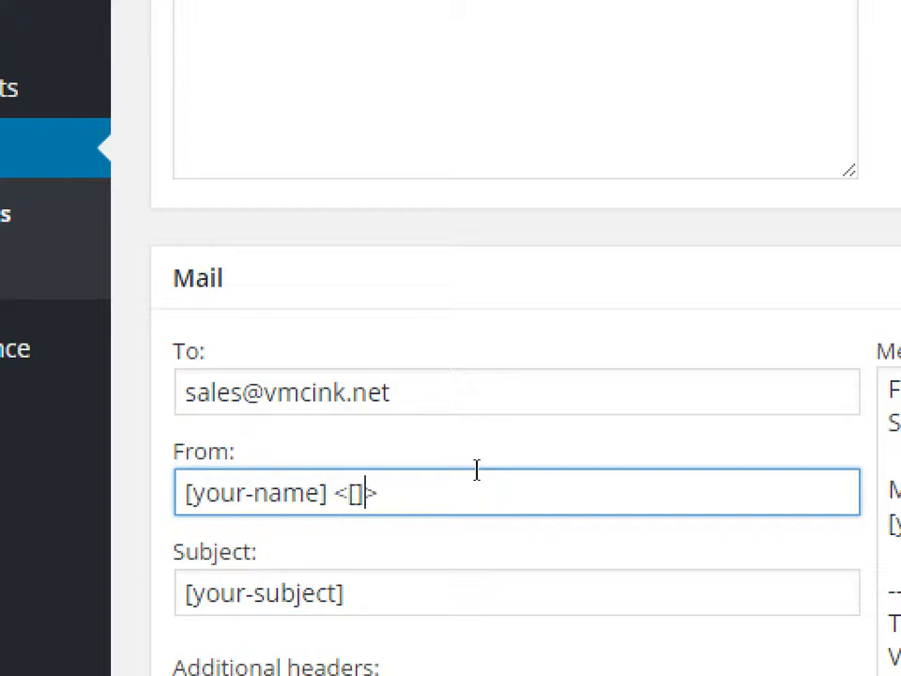
type("your-email")
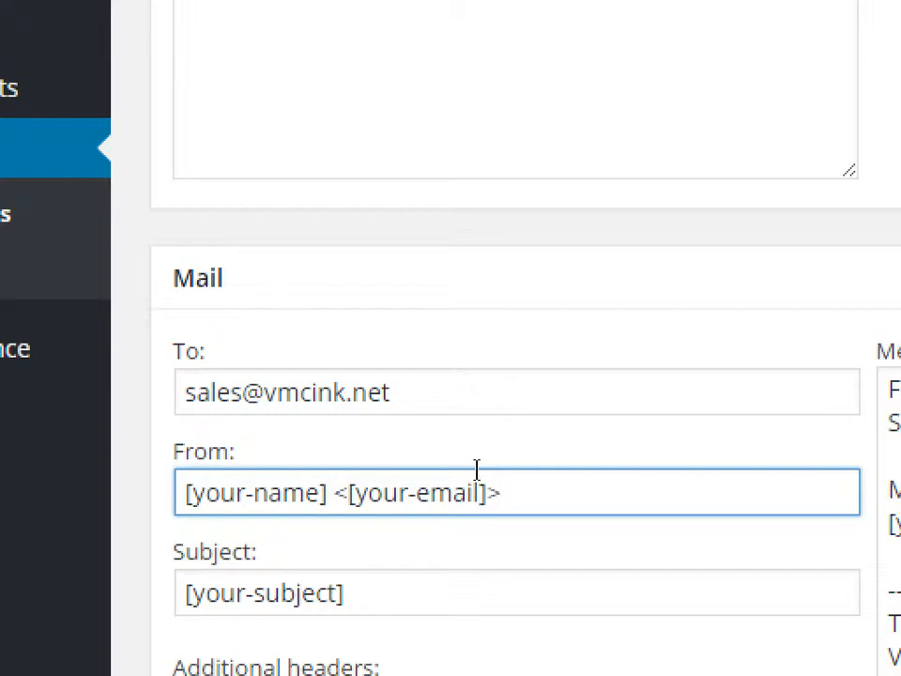
mouse_move(413, 450)
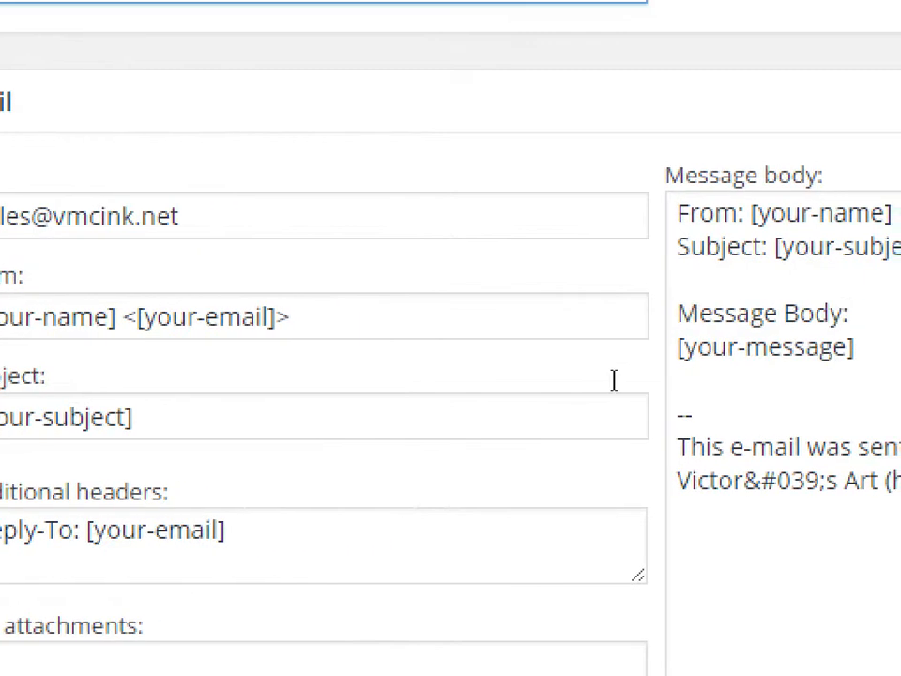
scroll("right", 3)
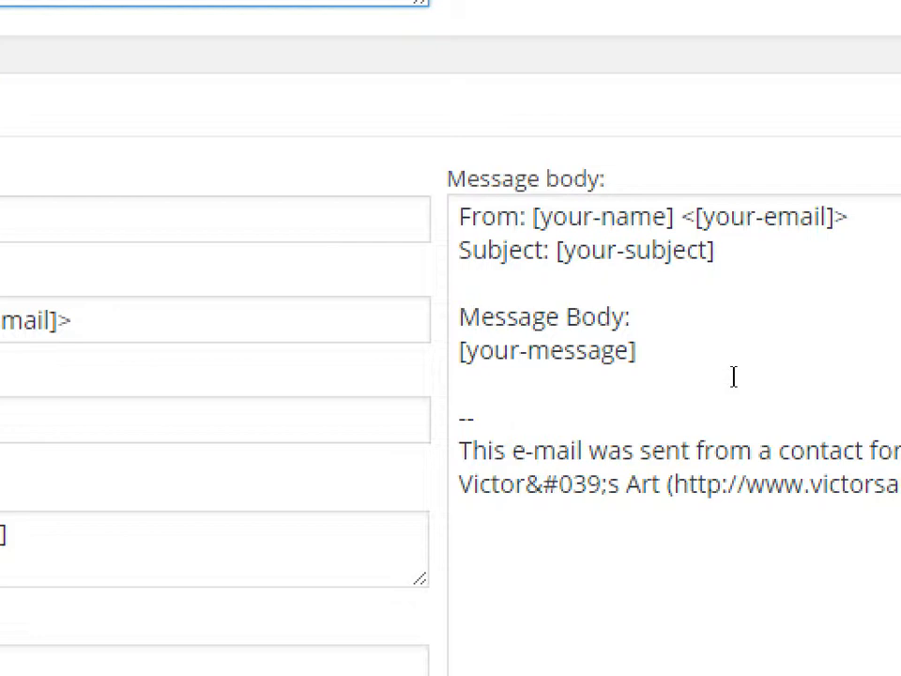
double_click(578, 351)
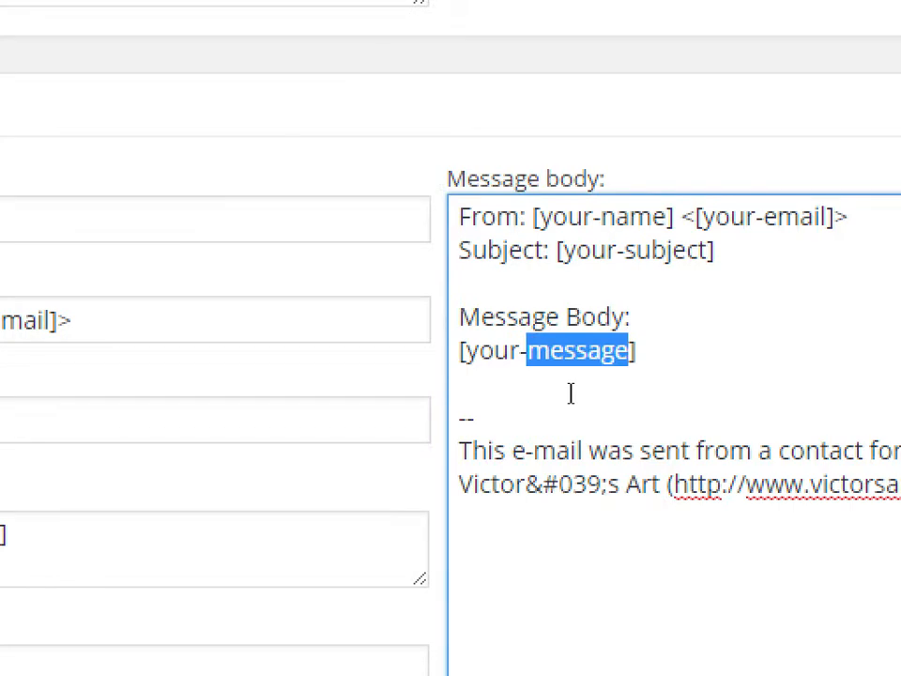
scroll("down", 3)
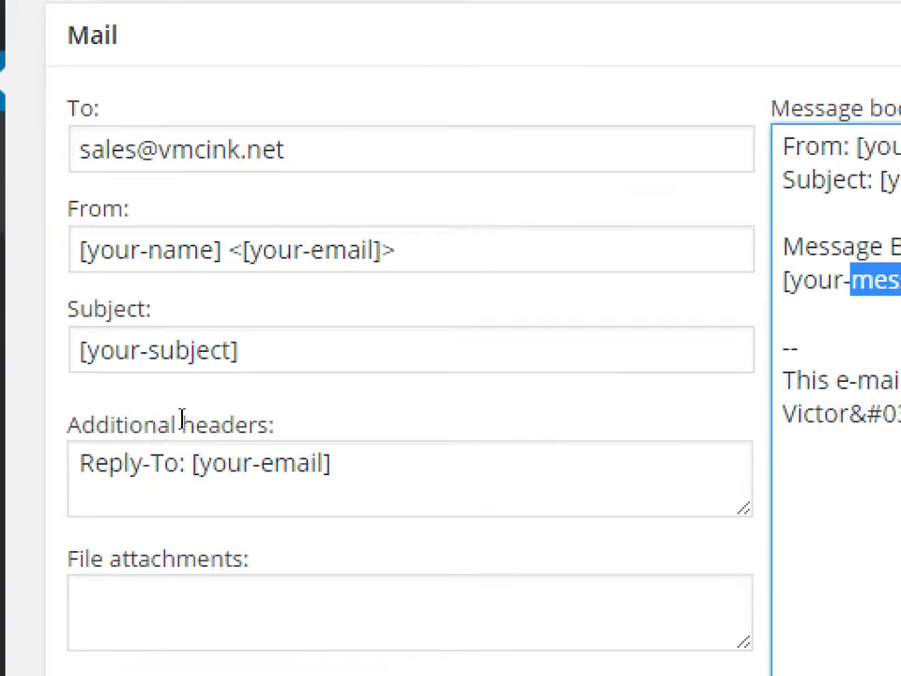
mouse_move(206, 488)
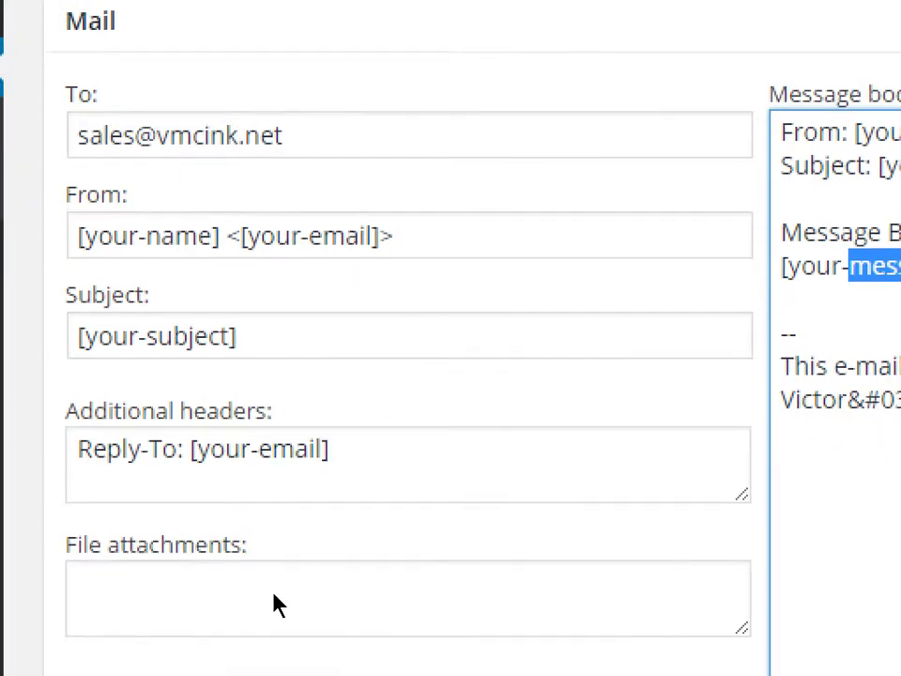
scroll("down", 3)
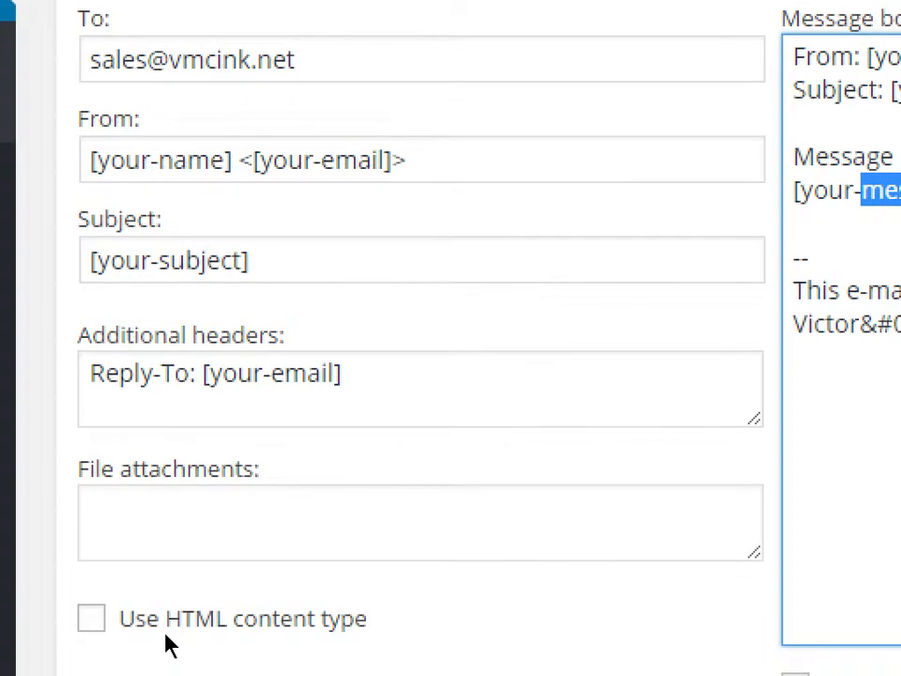
mouse_move(266, 481)
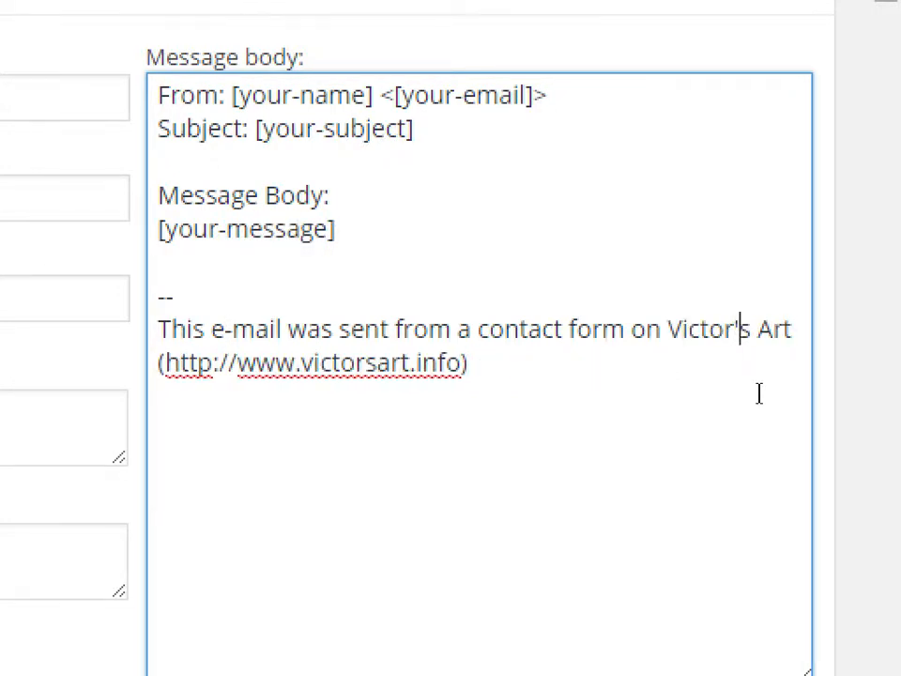
left_click(465, 364)
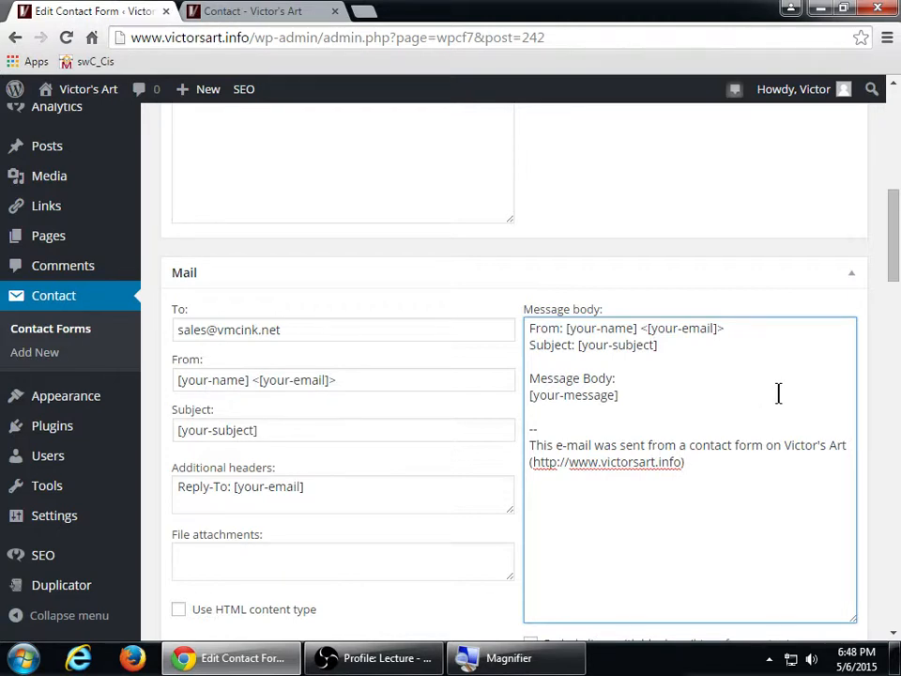
mouse_move(873, 388)
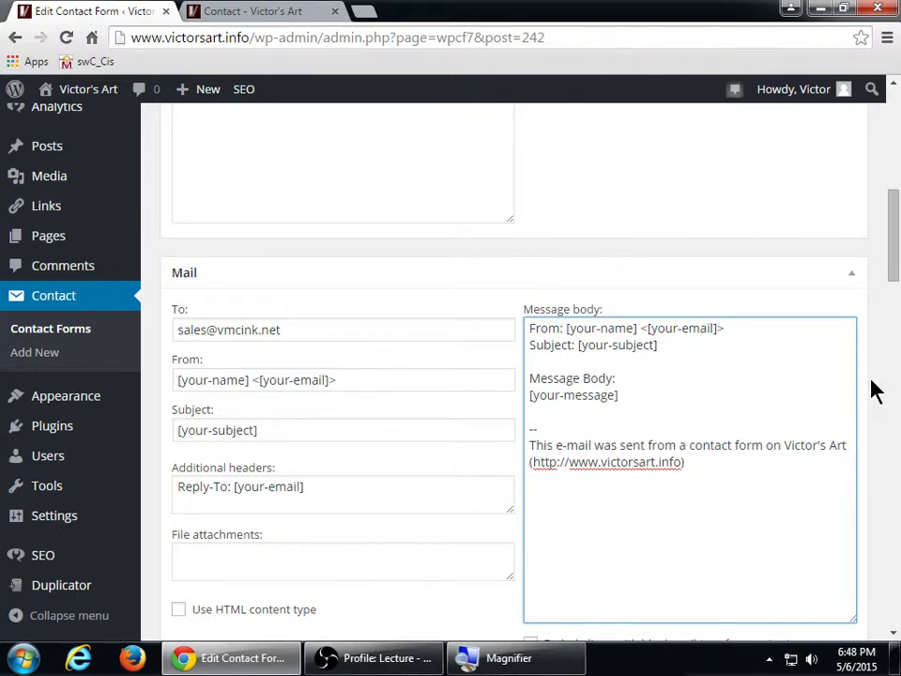
scroll("down", 3)
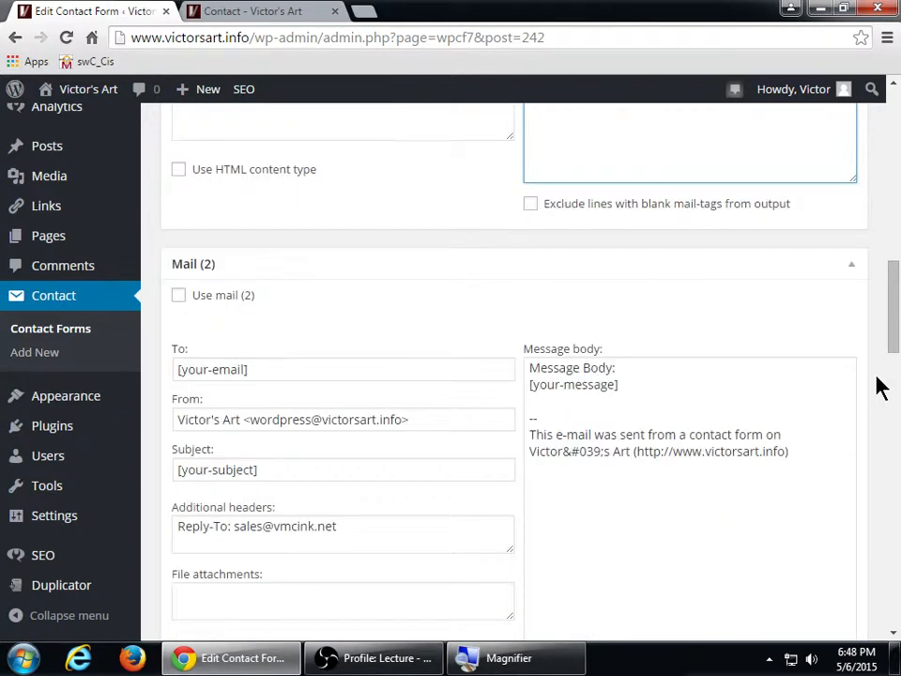
scroll("down", 3)
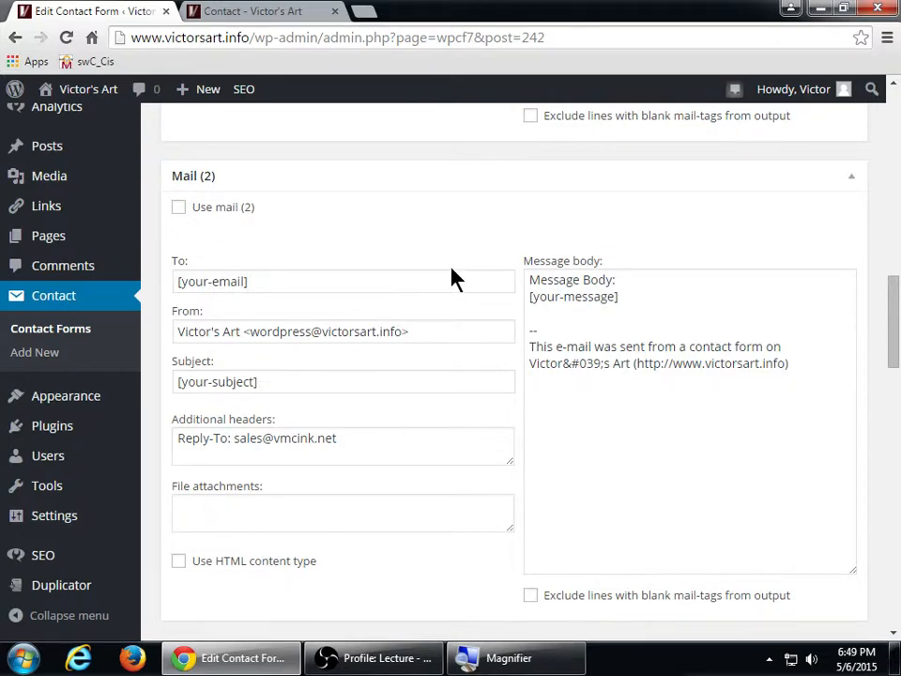
scroll("down", 3)
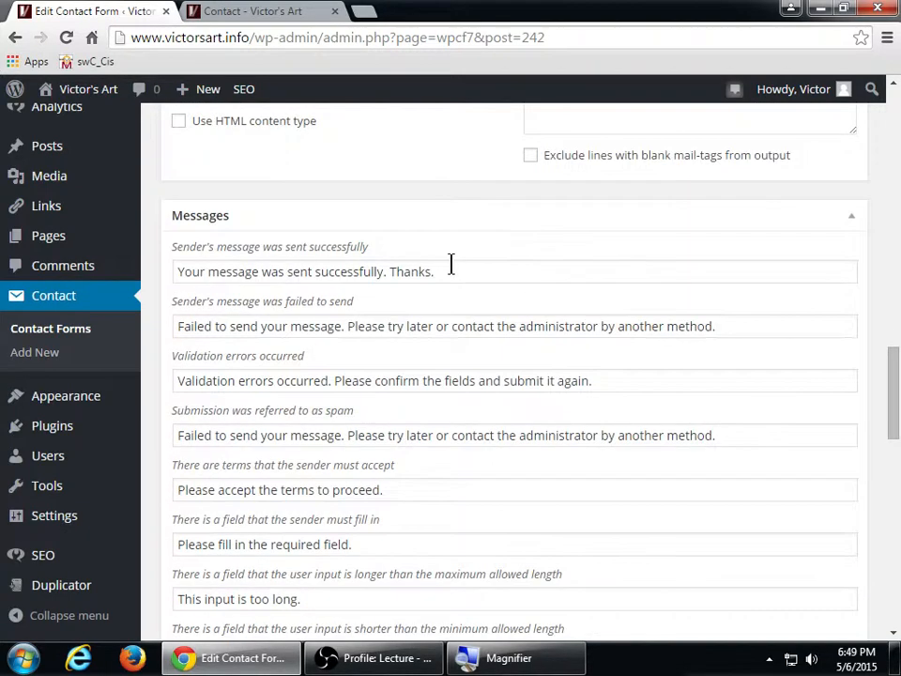
scroll("down", 3)
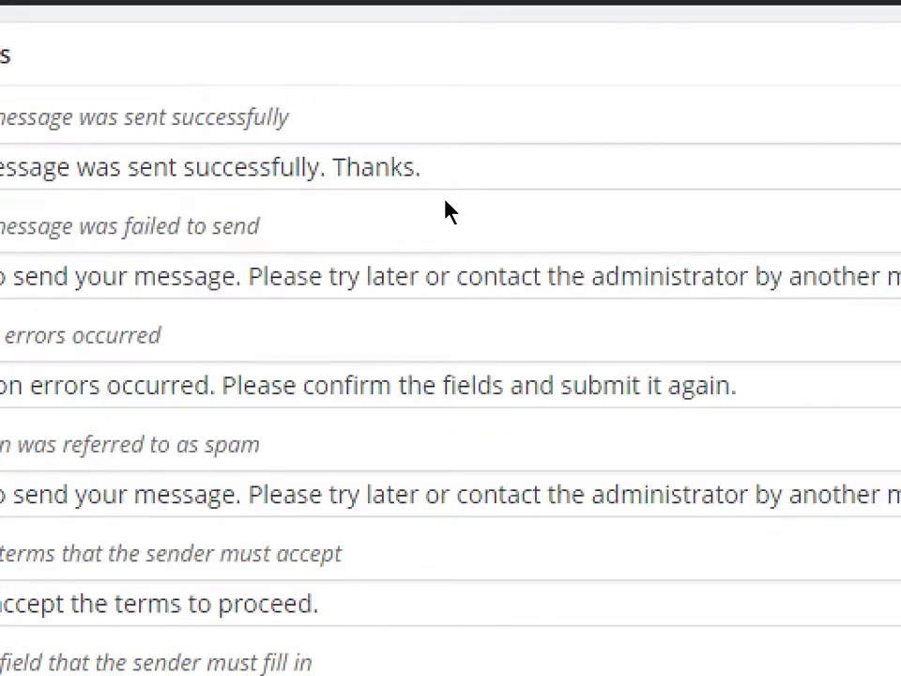
left_click(206, 13)
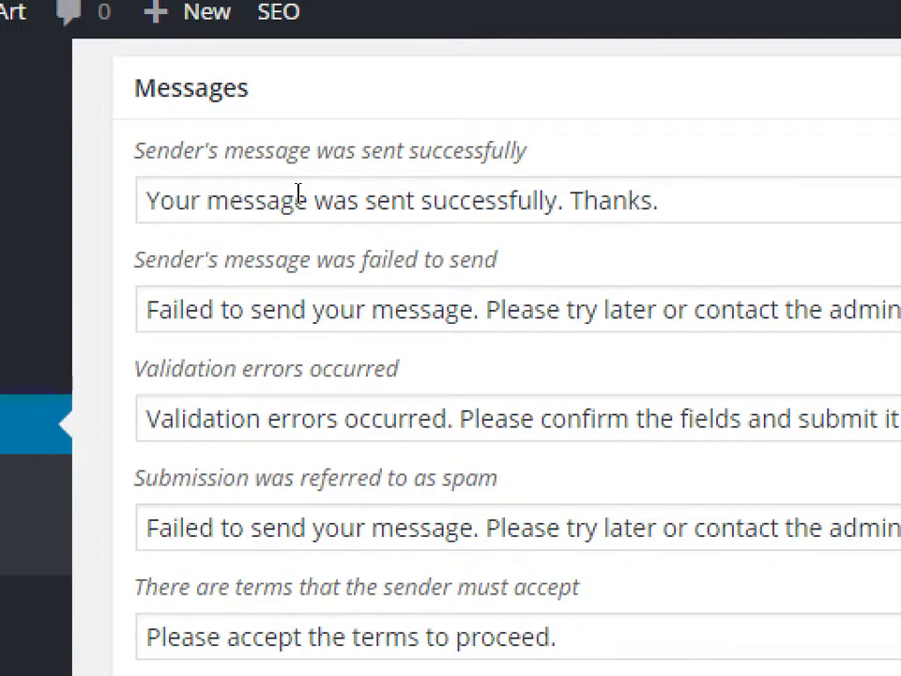
mouse_move(334, 223)
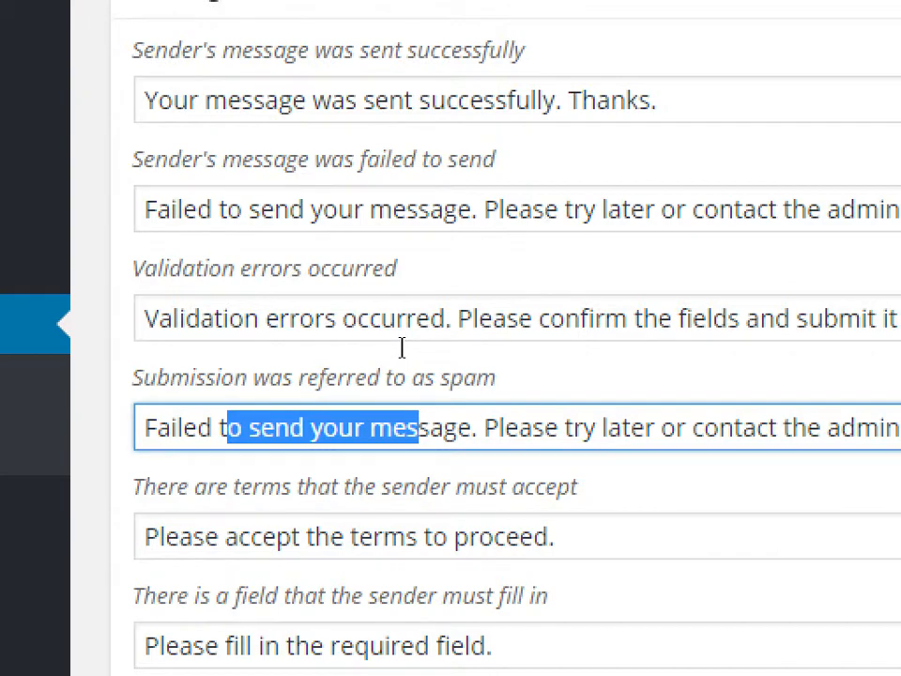
scroll("down", 3)
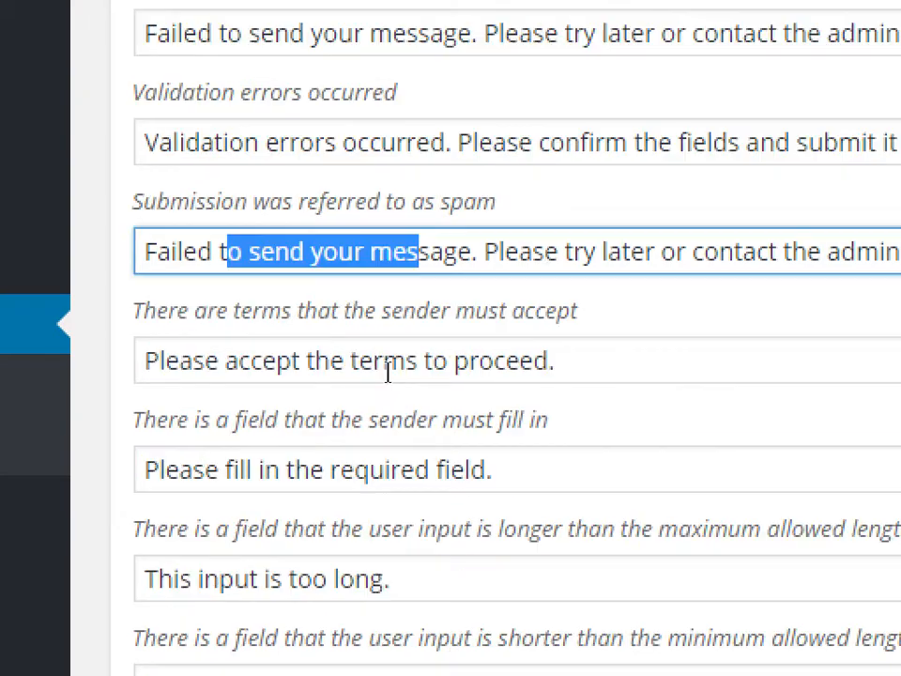
scroll("down", 3)
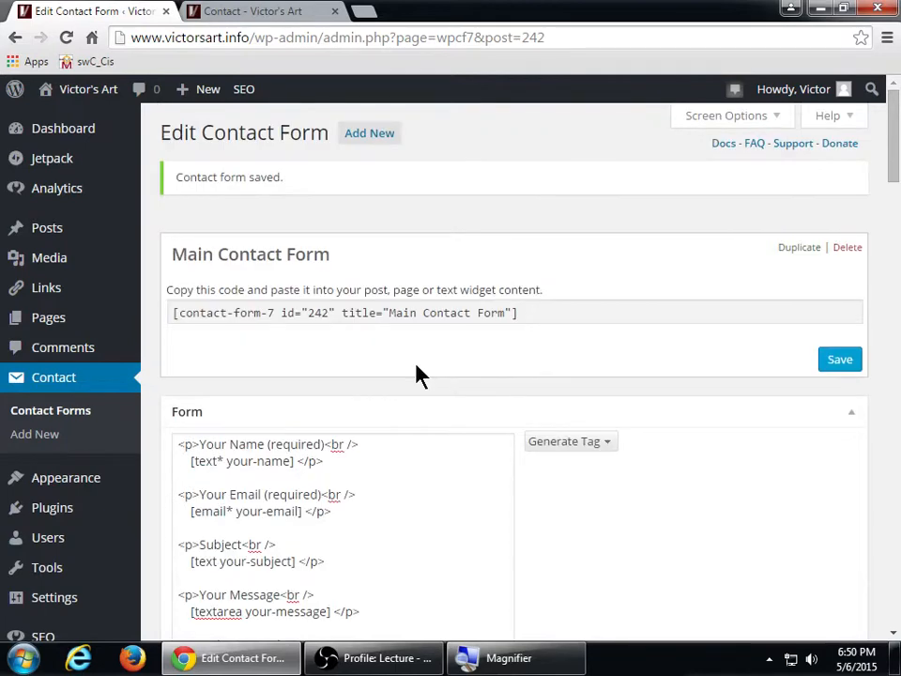
Step: View the live Contact page form, then return to the Main Contact Form editor
scroll("down", 3)
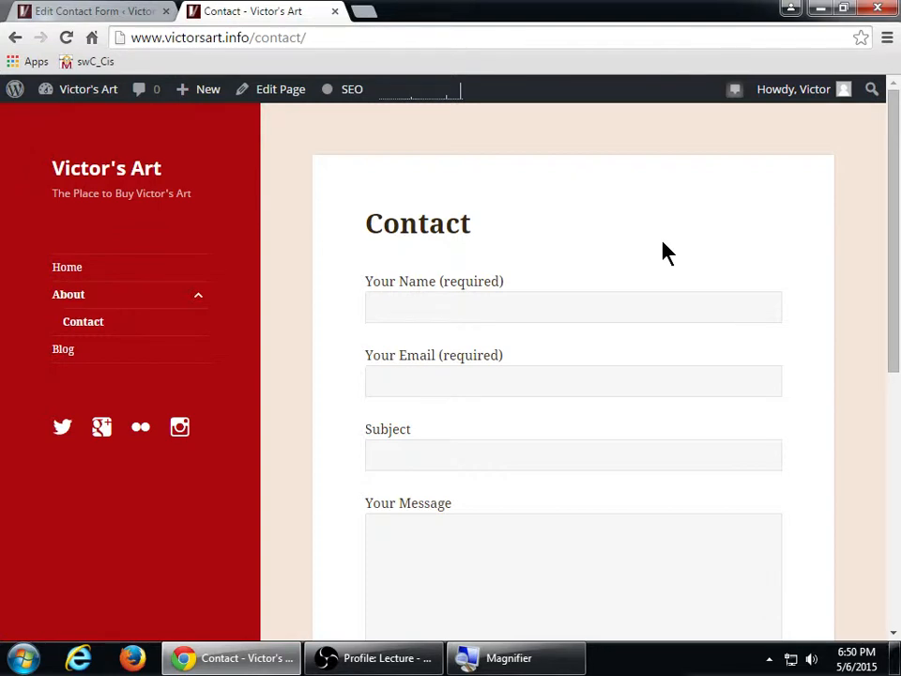
left_click(91, 11)
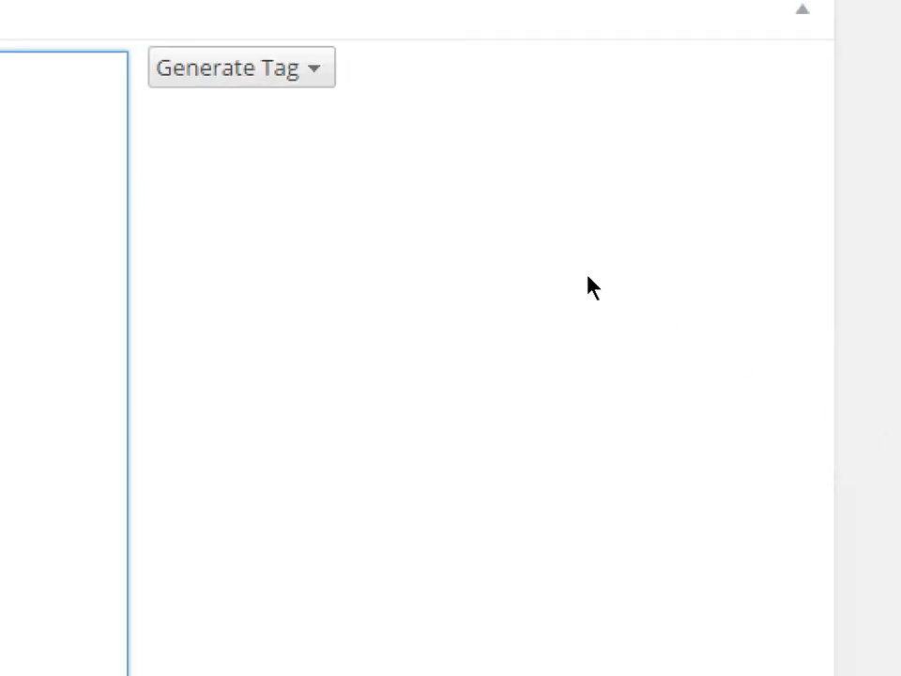
Step: Use Generate Tag > Telephone number to produce the [tel tel-837] field code
left_click(240, 67)
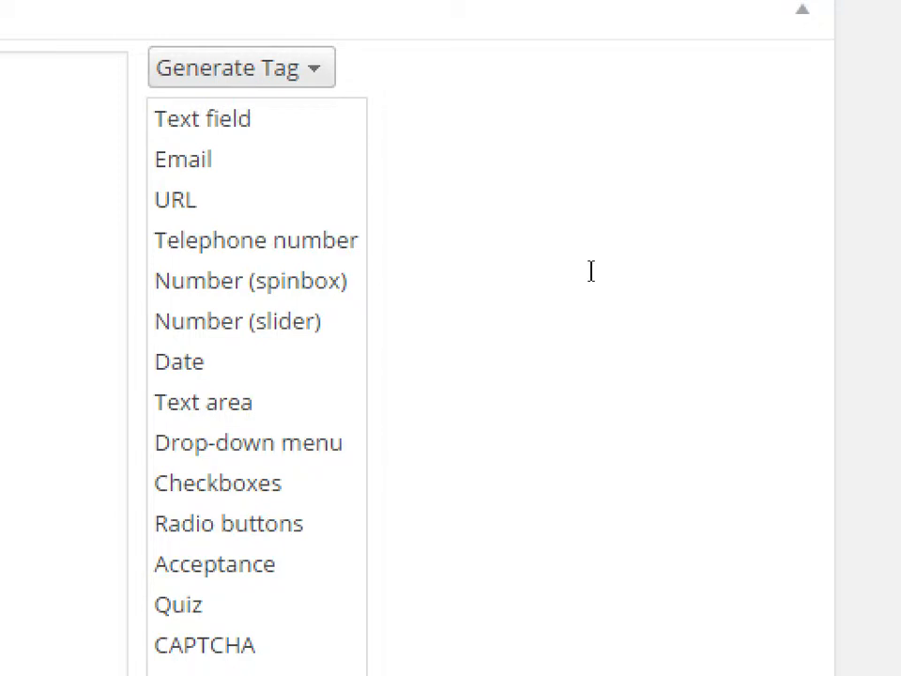
mouse_move(255, 240)
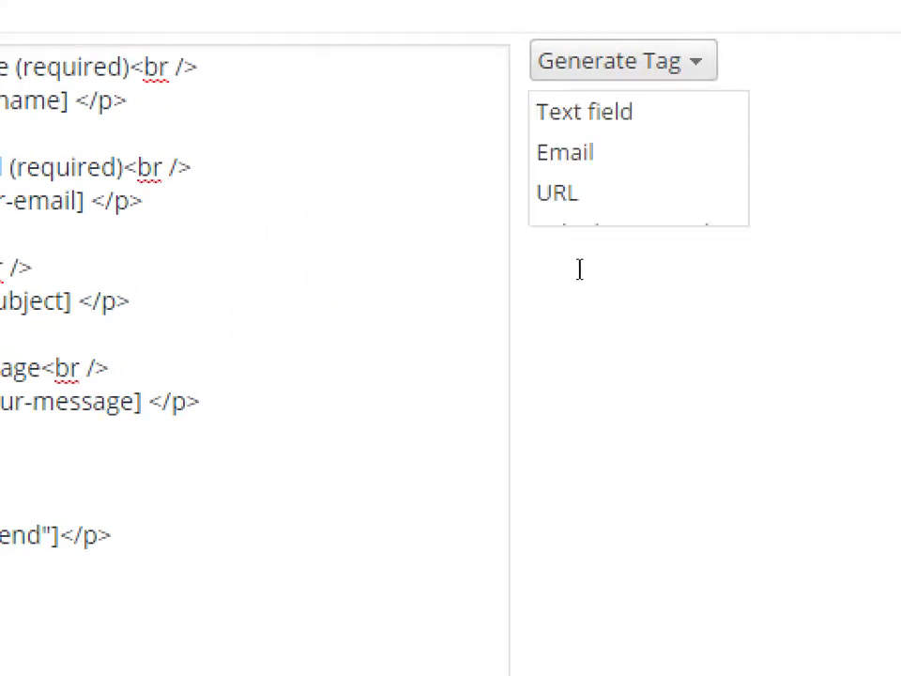
left_click(582, 229)
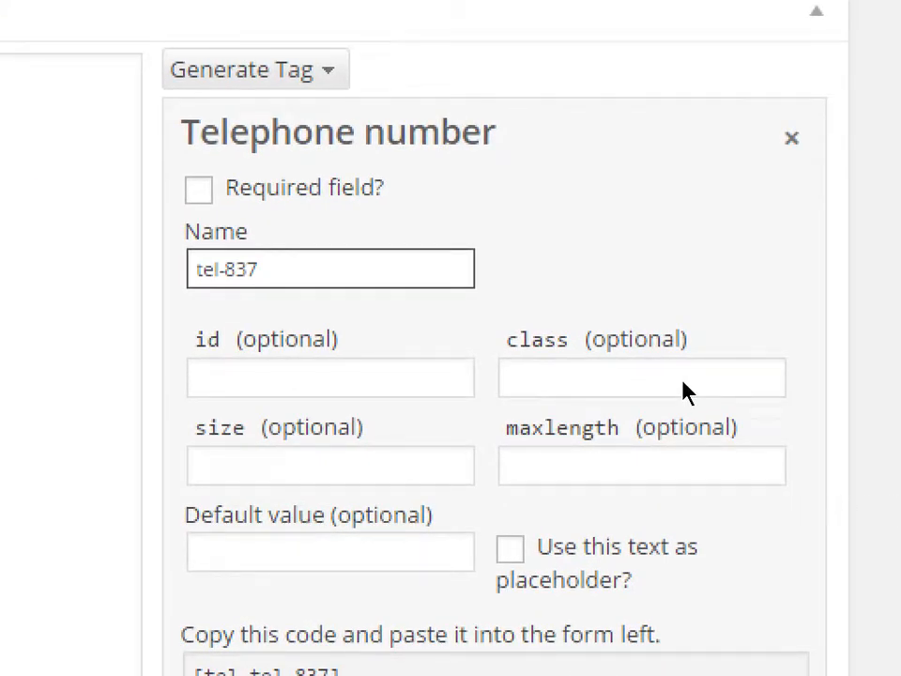
scroll("down", 3)
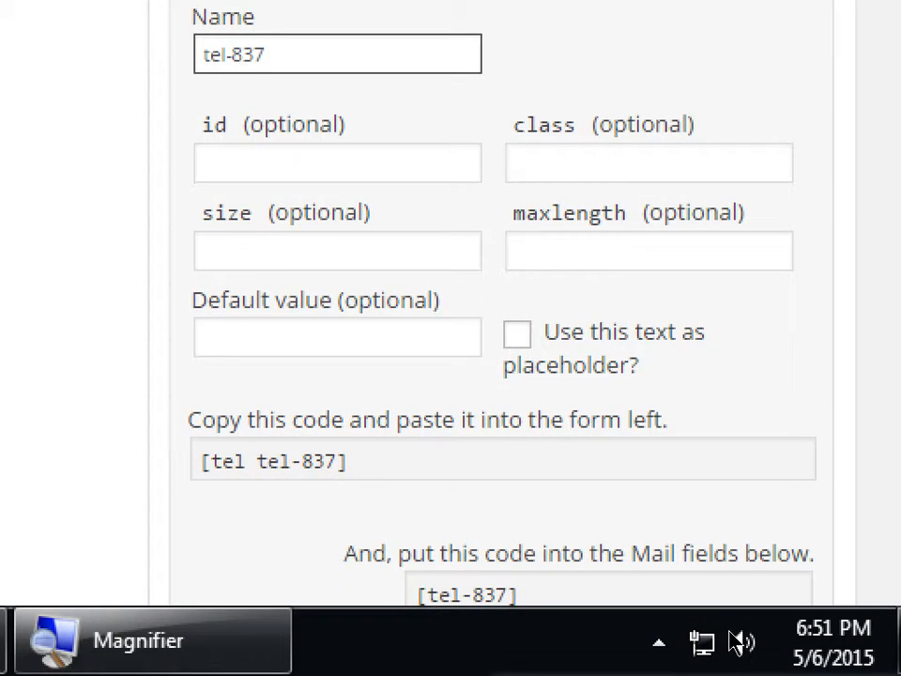
scroll("down", 3)
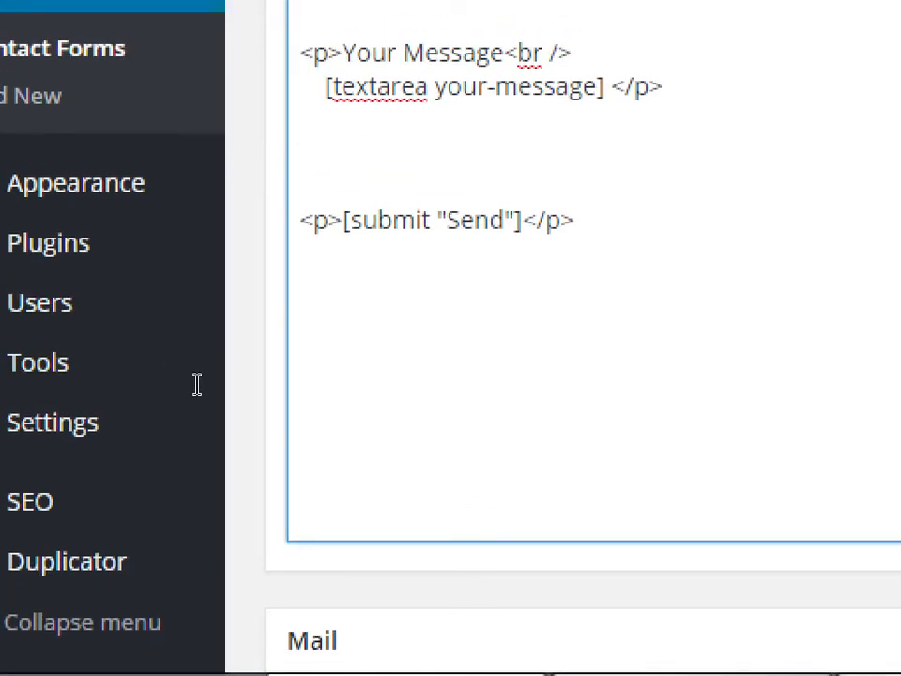
Step: Insert [tel tel-837] above Send, wrapped as <p>Your phone<br /> ... </p>
type("[tel tel-837]")
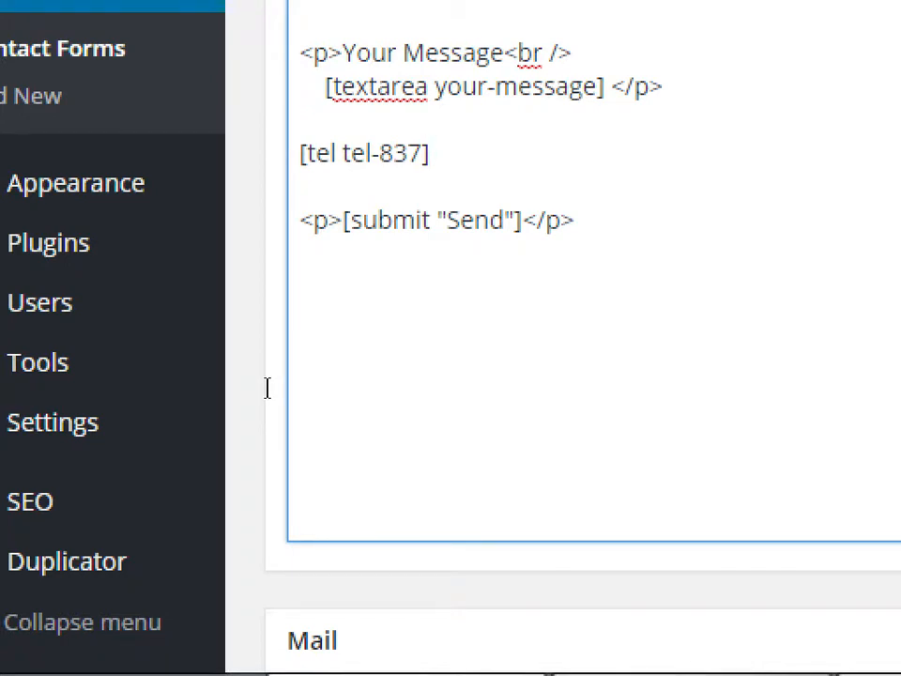
left_click(301, 122)
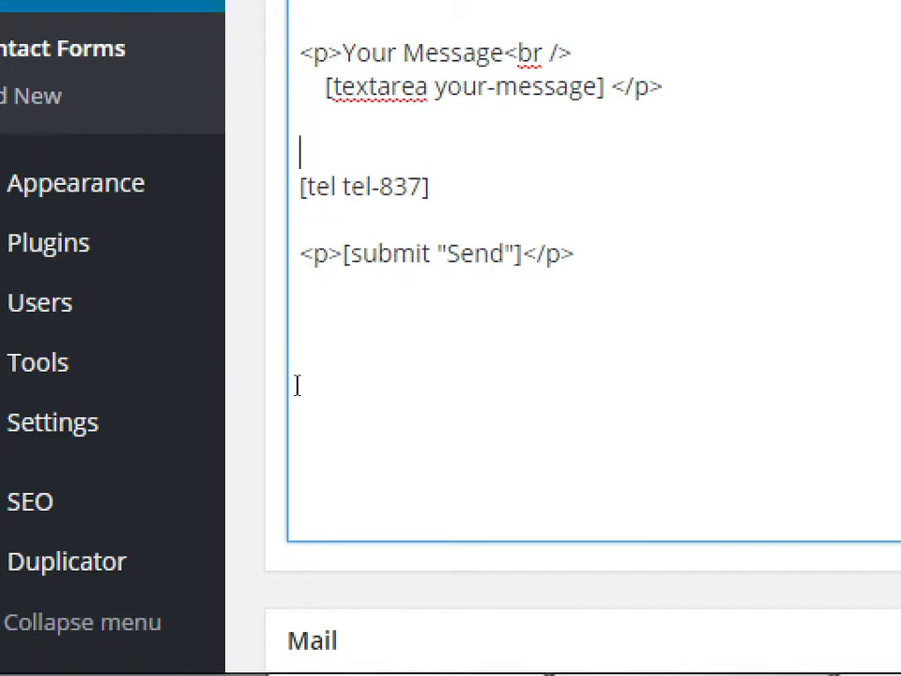
type("<p>")
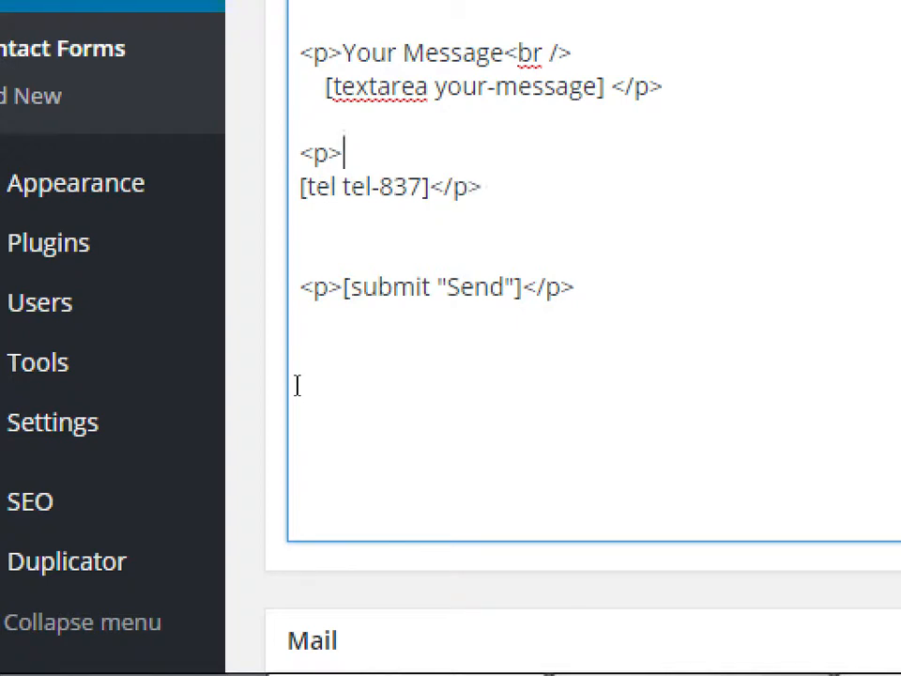
type("Your pho")
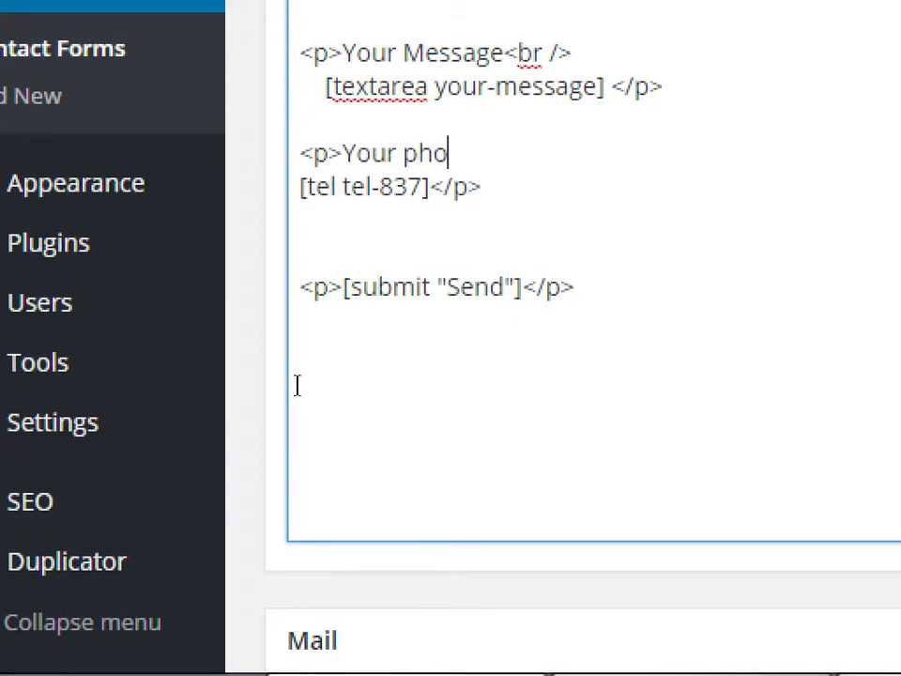
type("ne")
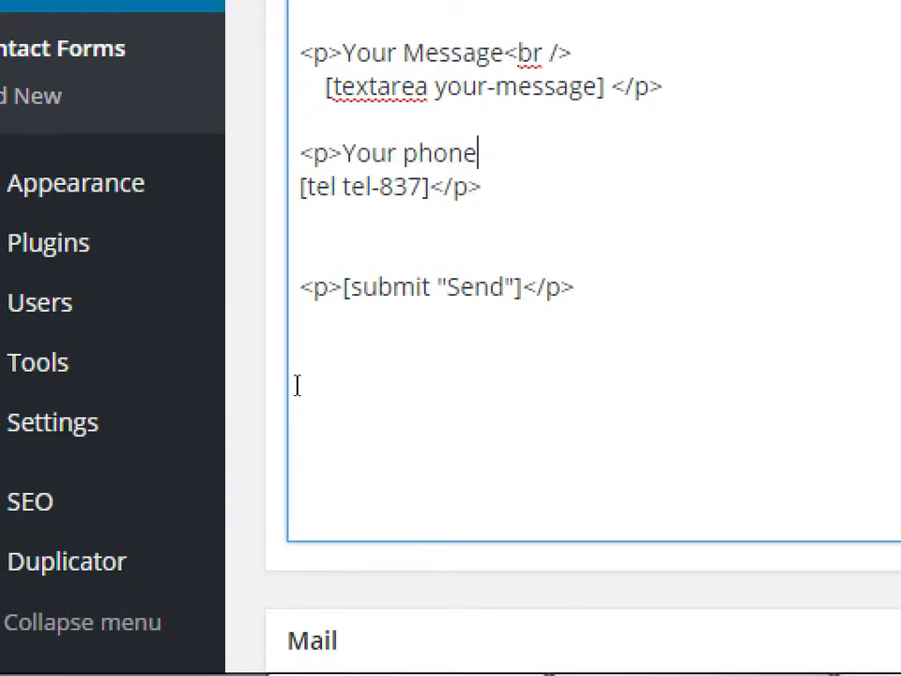
type("<br />")
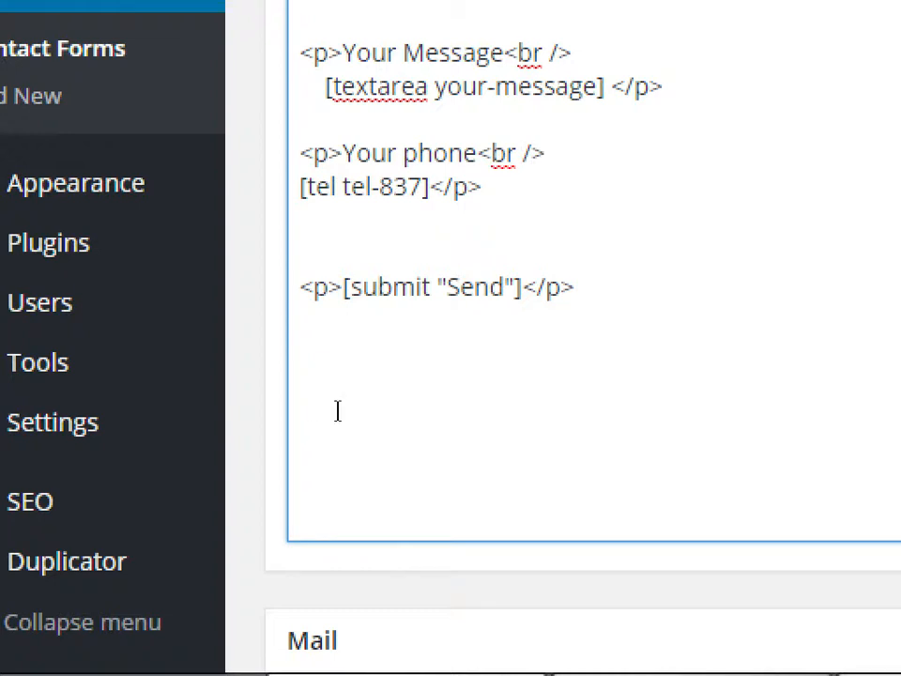
left_click(546, 154)
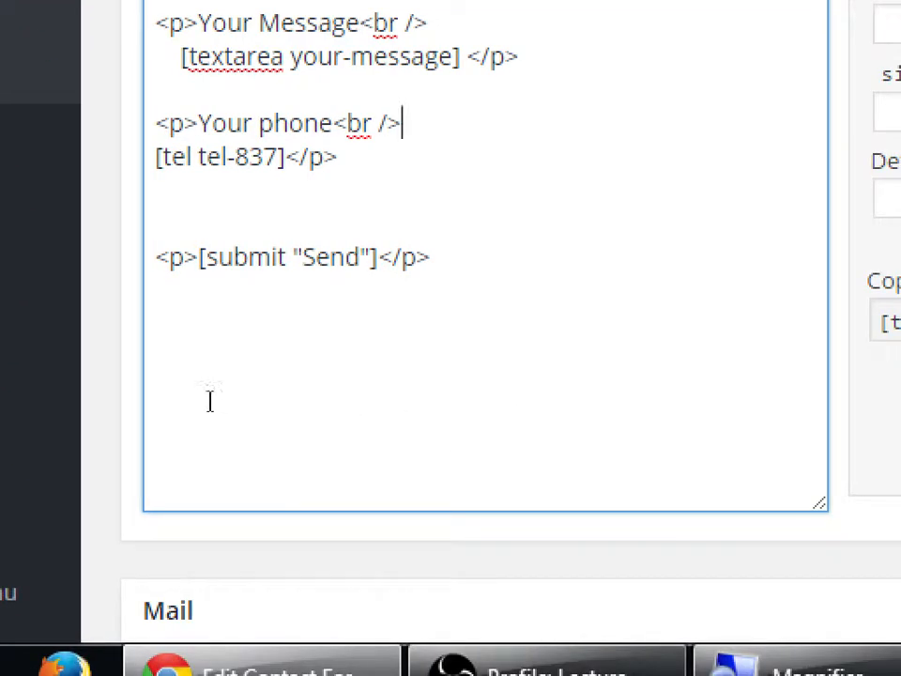
Step: Add a 'Phone Number' line to the Mail message body, then return to the telephone tag's Required option
double_click(211, 158)
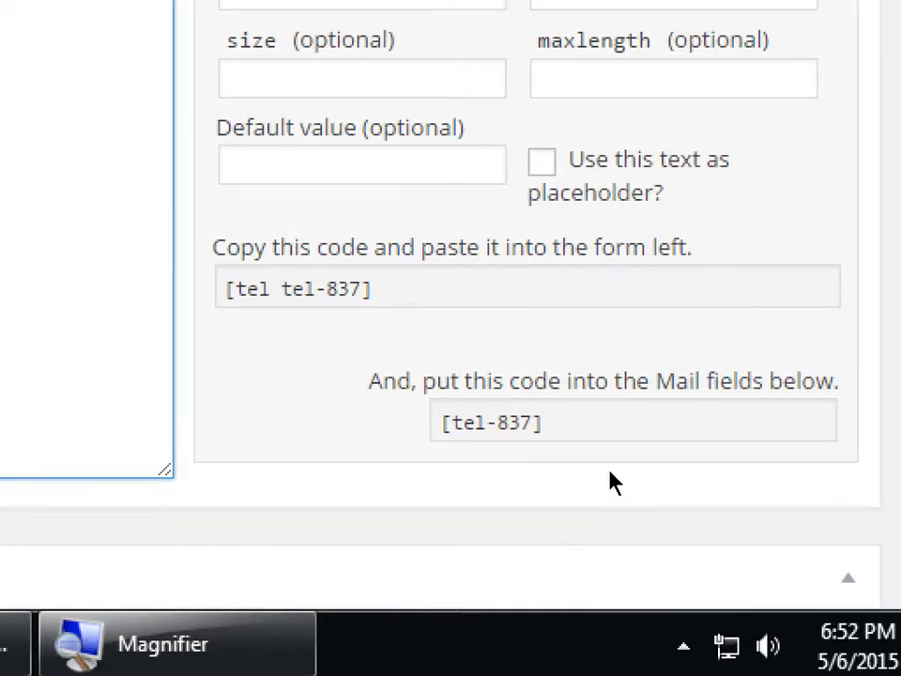
left_click_drag(242, 247, 420, 248)
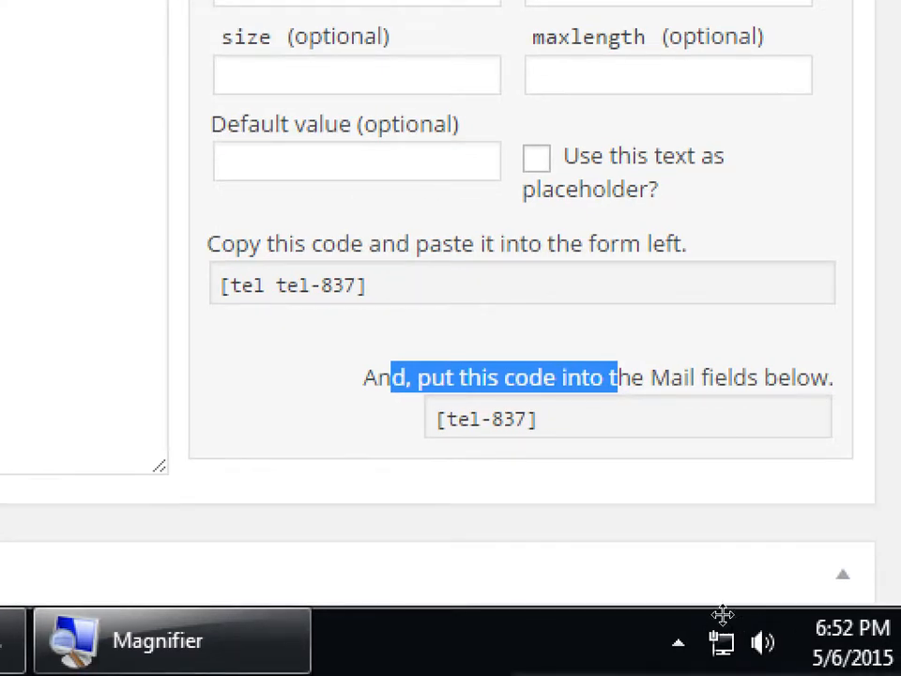
scroll("down", 3)
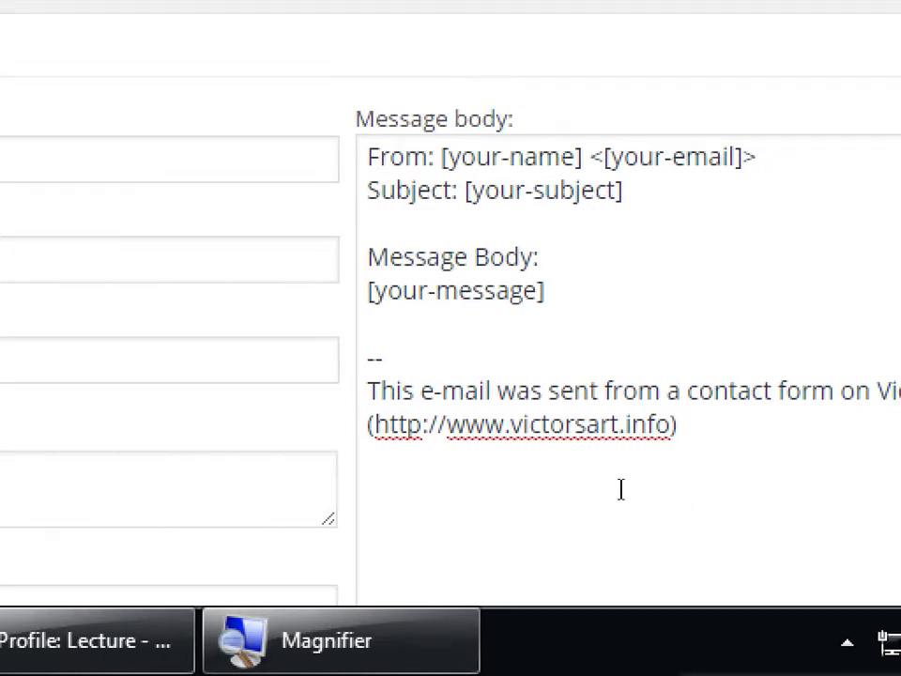
mouse_move(758, 462)
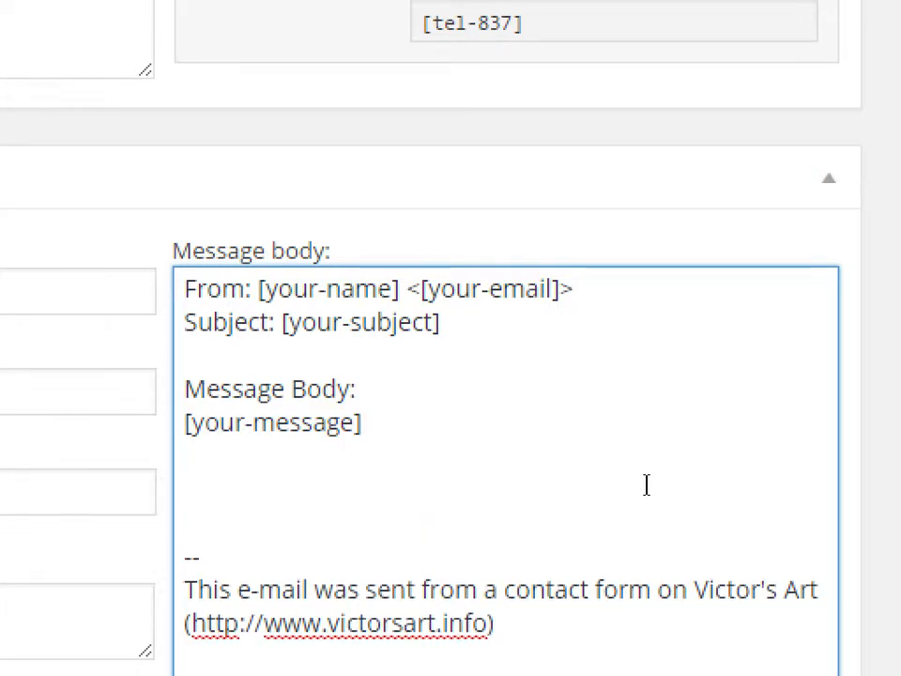
left_click(187, 488)
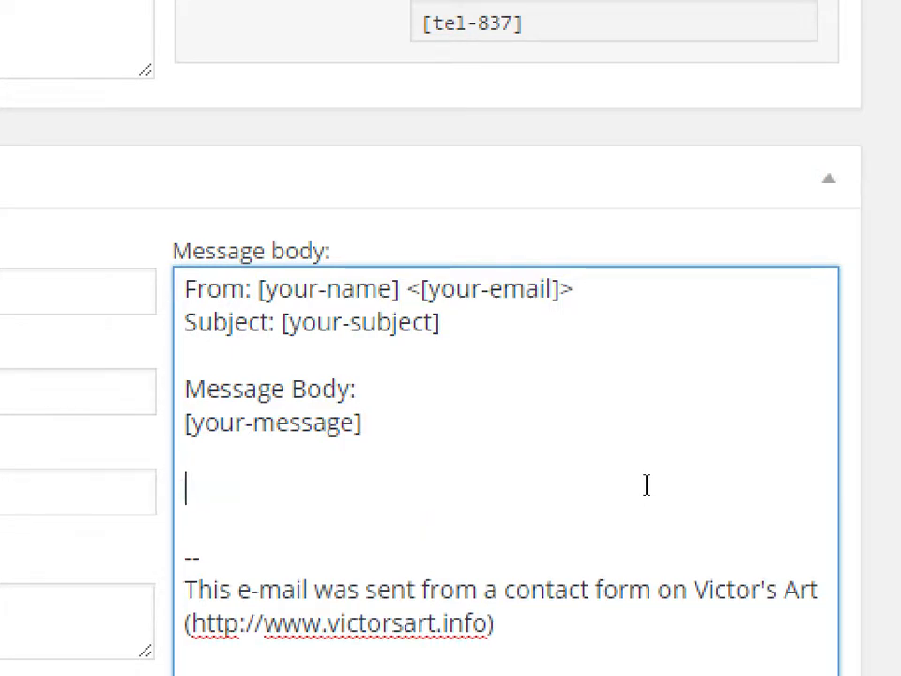
type("Phone Number")
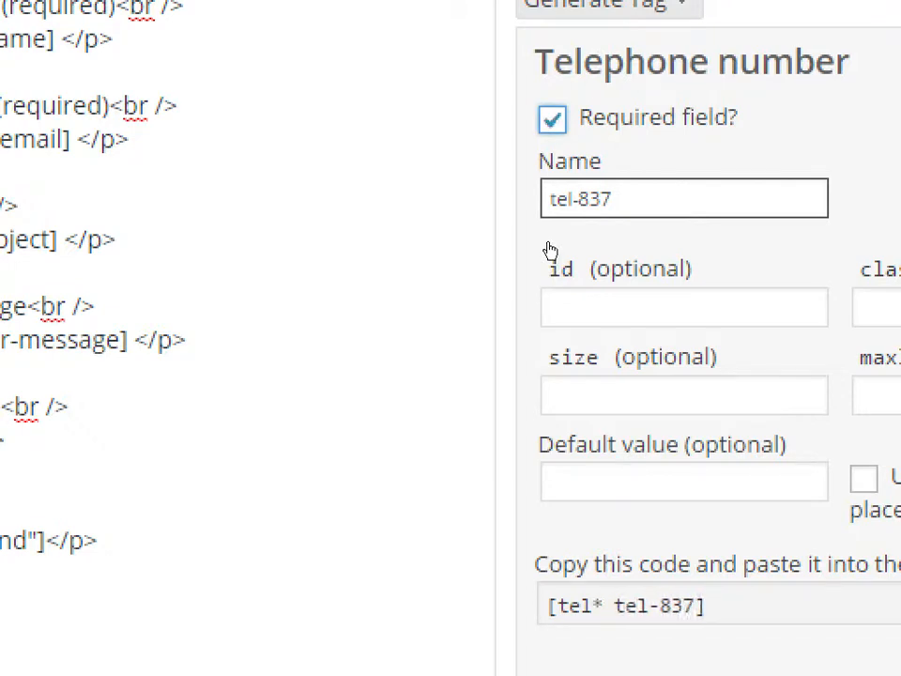
left_click(552, 118)
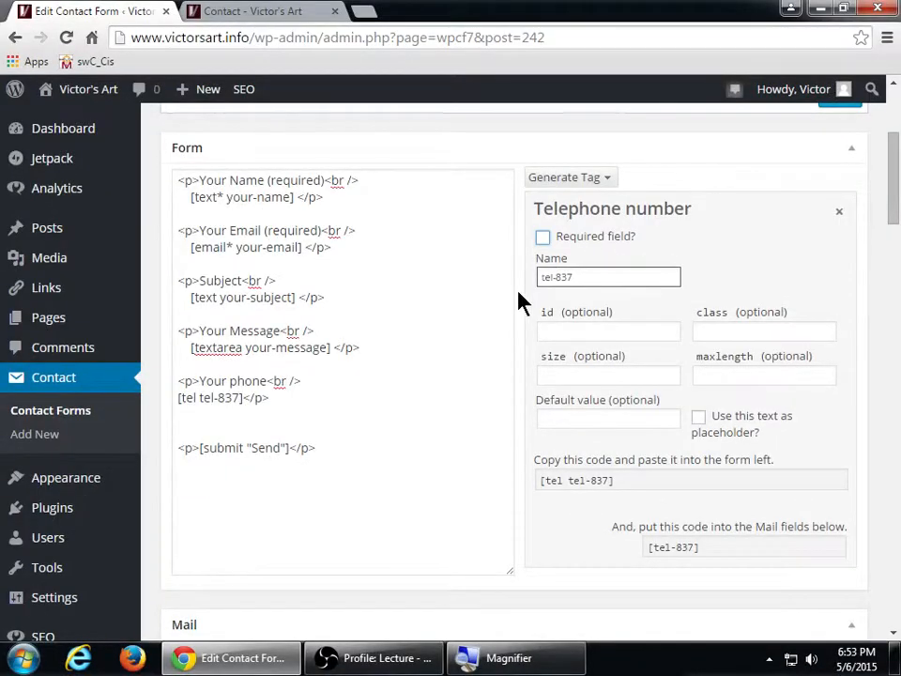
Step: Save Main Contact Form with the new phone field
left_click(837, 359)
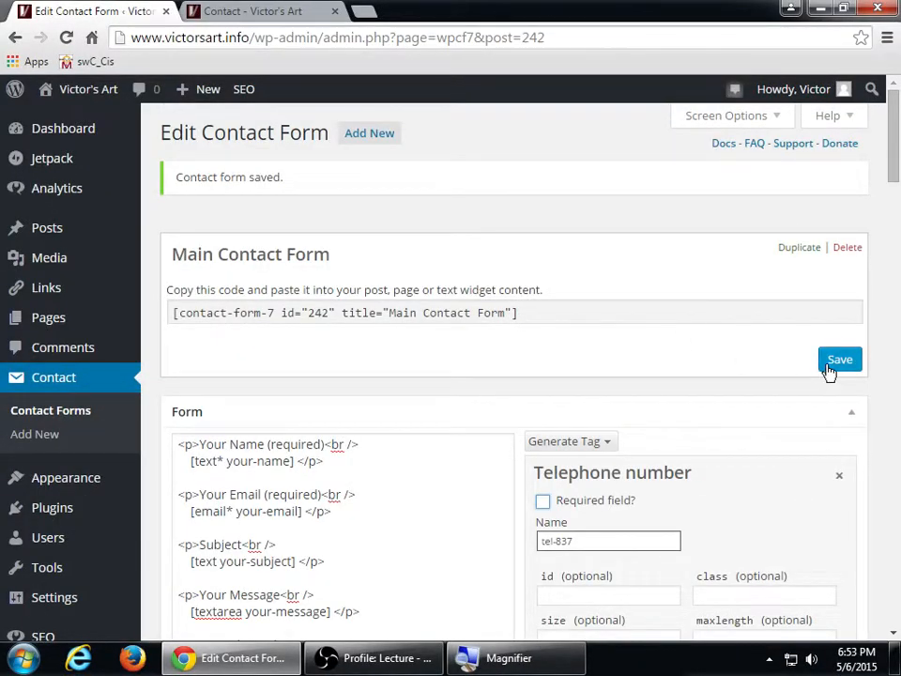
left_click(839, 360)
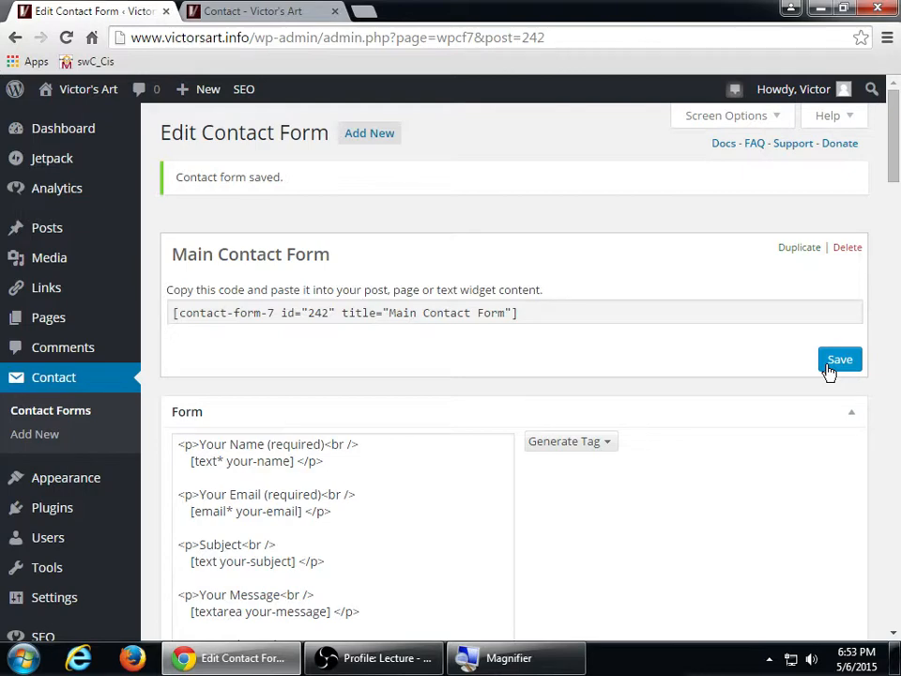
mouse_move(670, 554)
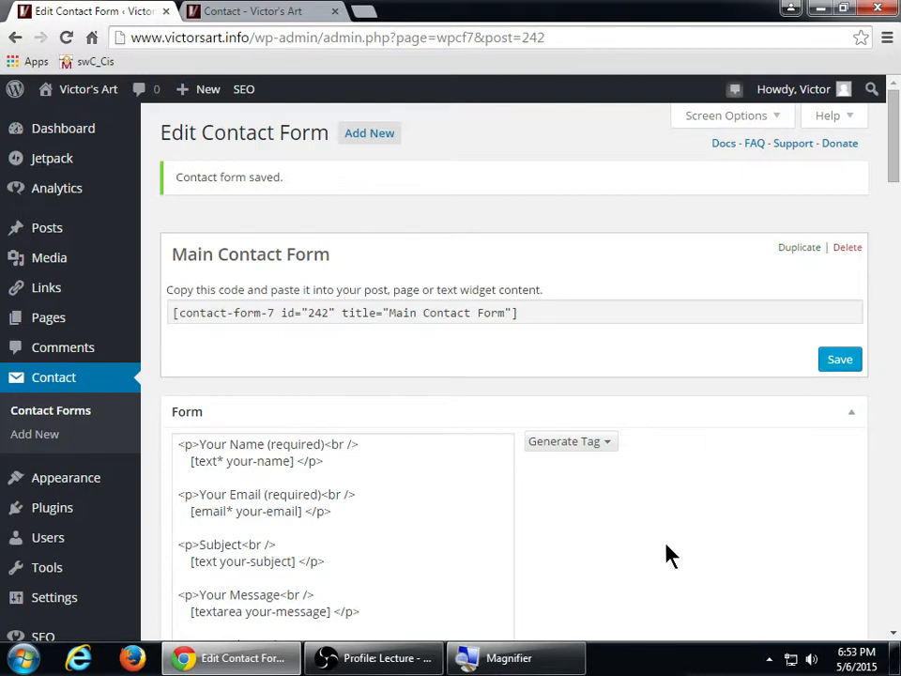
Step: Add a <p>Enter the code<br /> ... </p> paragraph between the phone field and Send
scroll("down", 3)
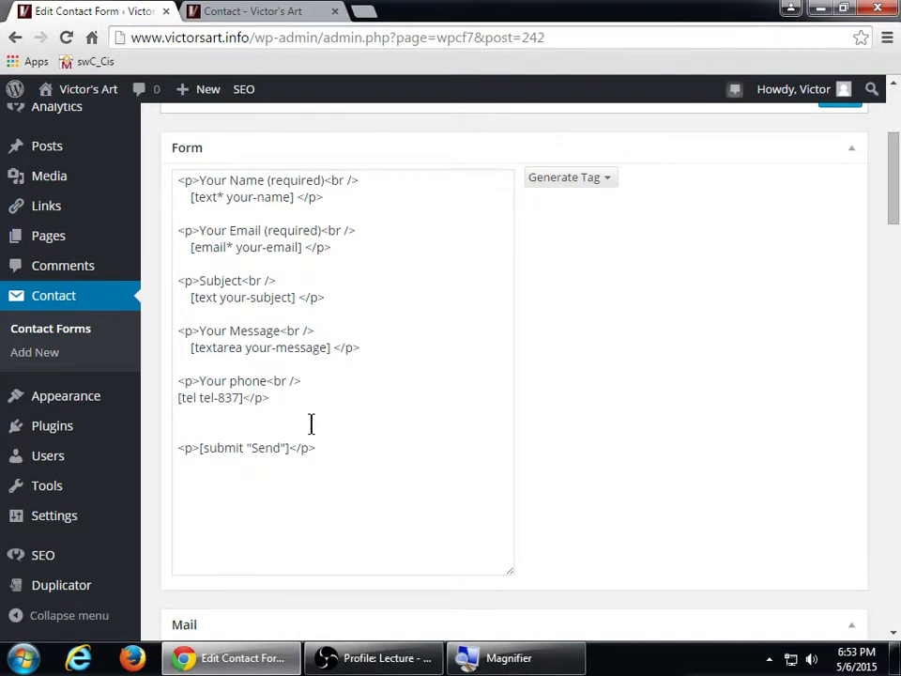
left_click(309, 422)
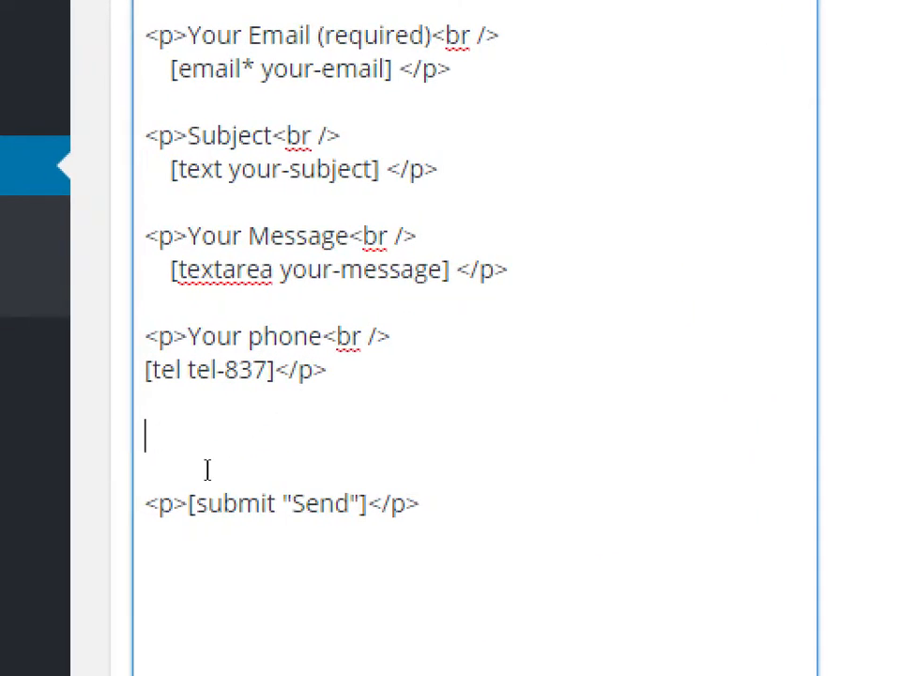
type("<p>")
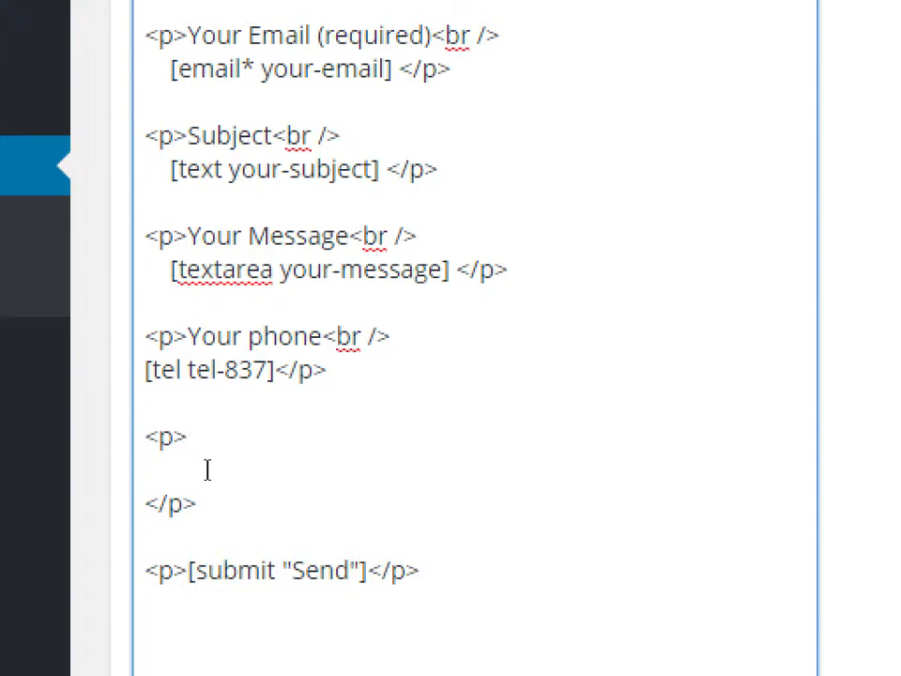
type("Enter the code")
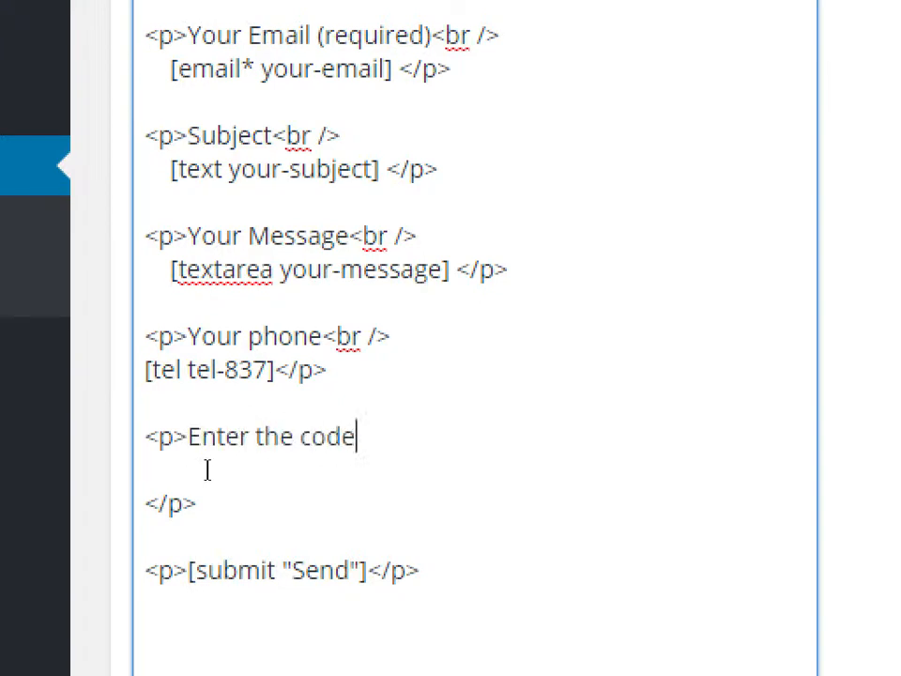
type("<br />")
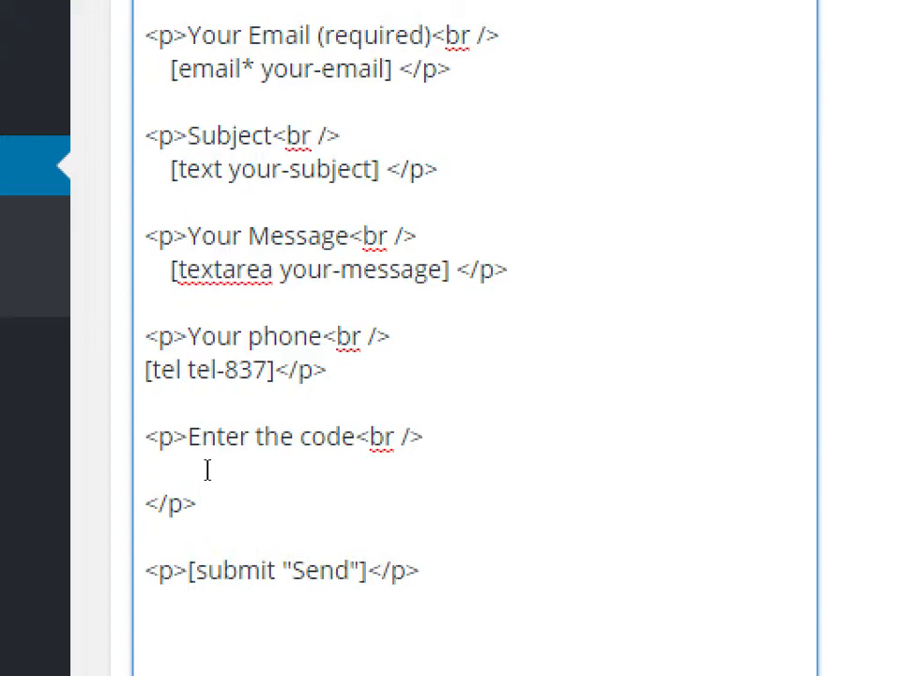
left_click(146, 470)
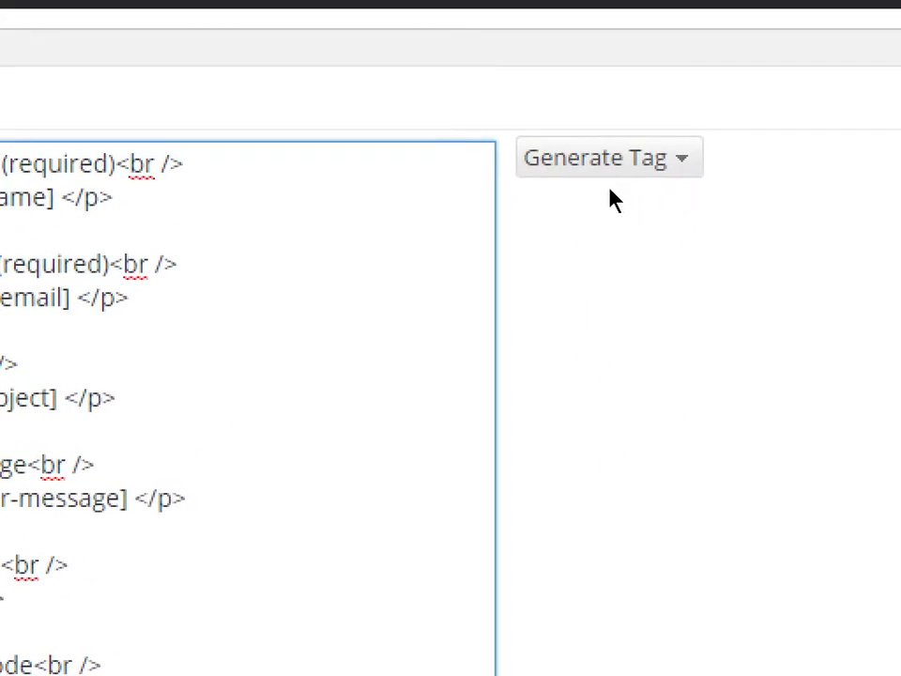
Step: Generate a CAPTCHA tag (captcha-609) and select its image code
left_click(597, 157)
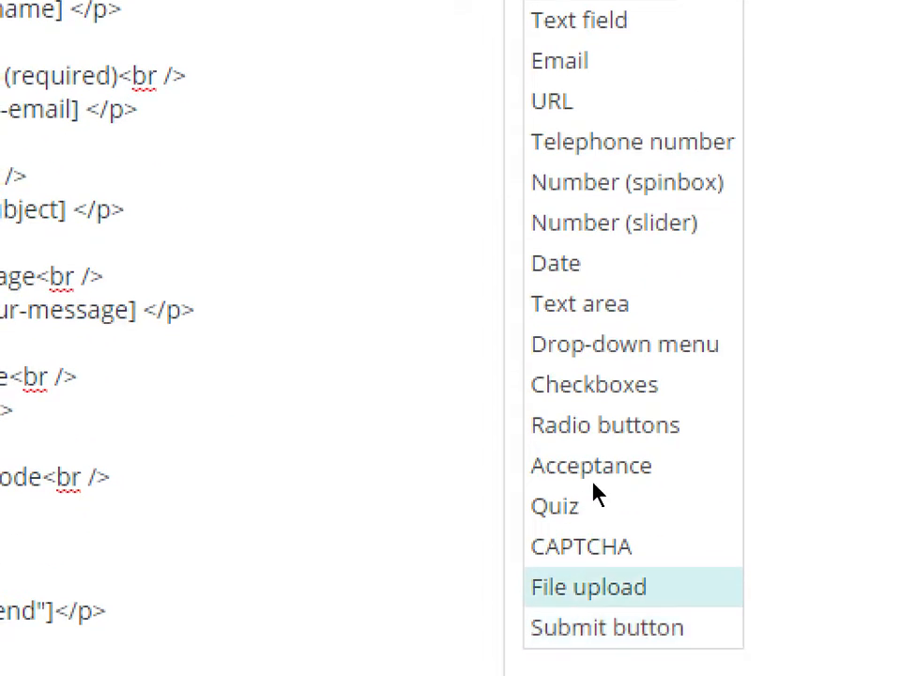
mouse_move(591, 546)
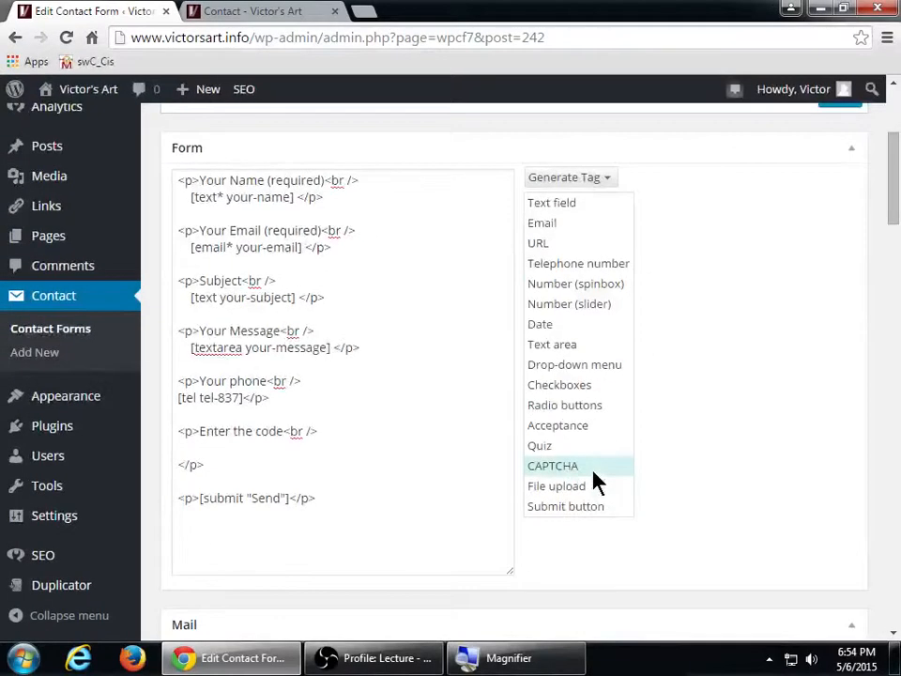
left_click(552, 465)
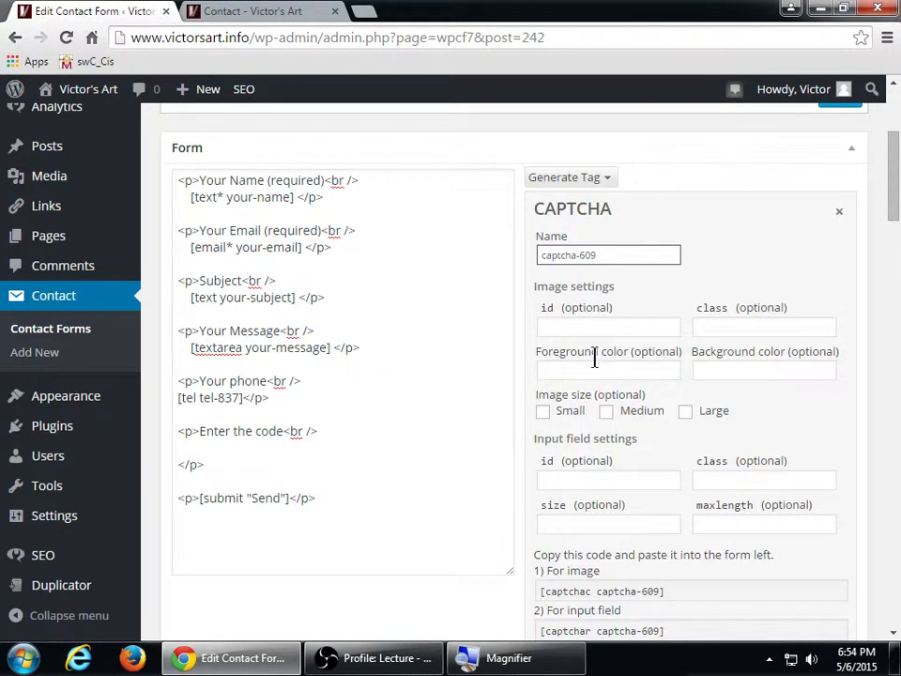
scroll("down", 3)
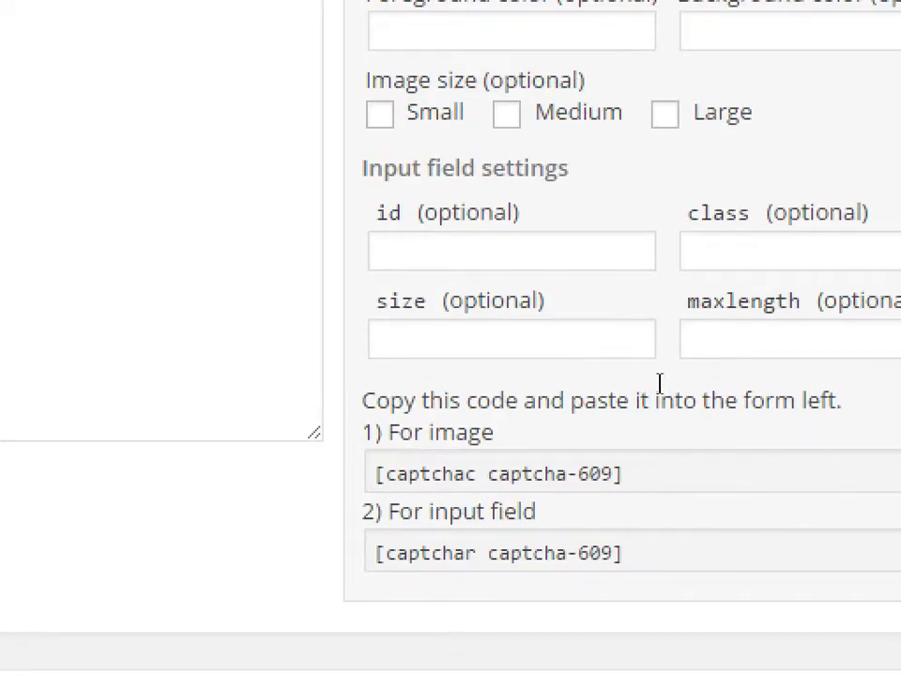
left_click_drag(405, 431, 491, 432)
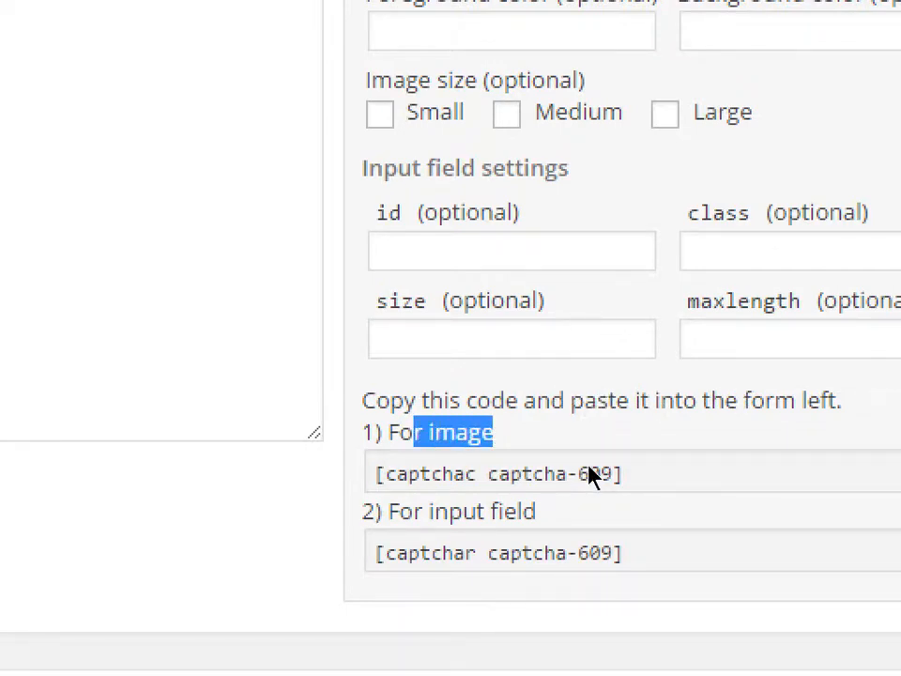
Step: Place [captchac captcha-609]<br /> and [captchar captcha-609] under the Enter the code line
left_click(497, 472)
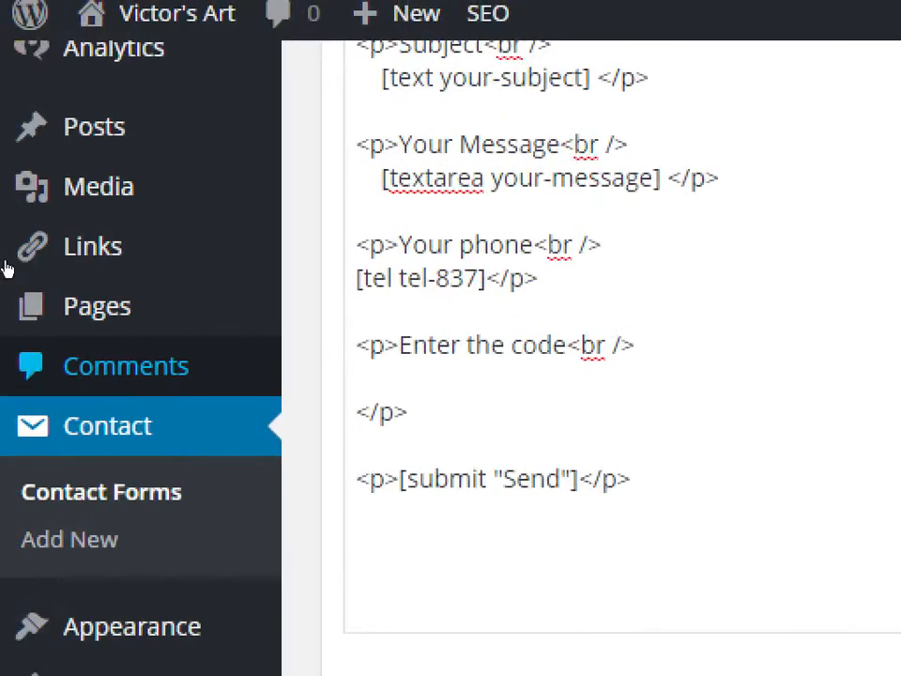
type("[captchac captcha-609]")
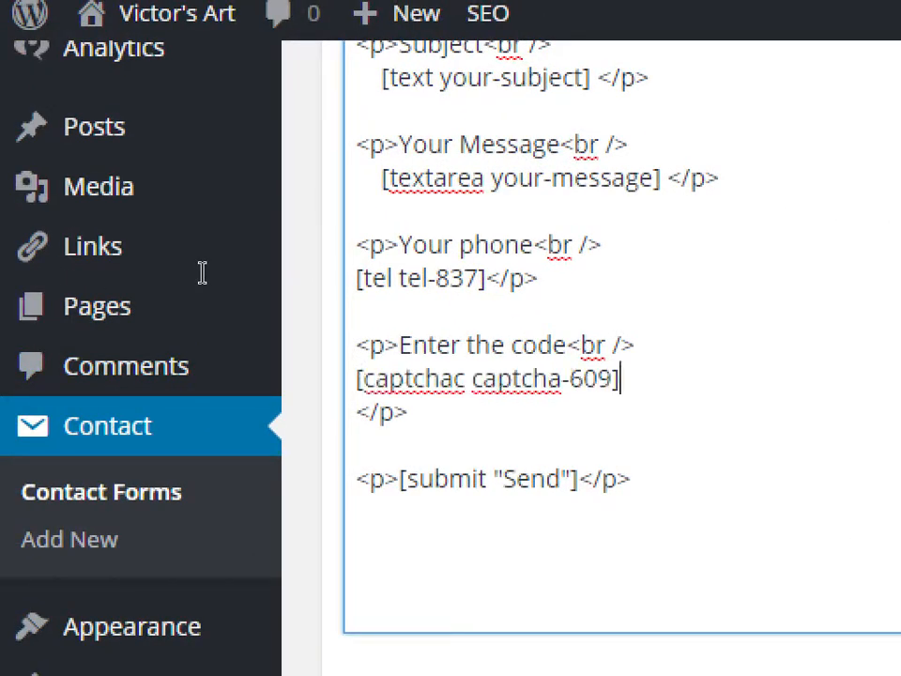
mouse_move(385, 353)
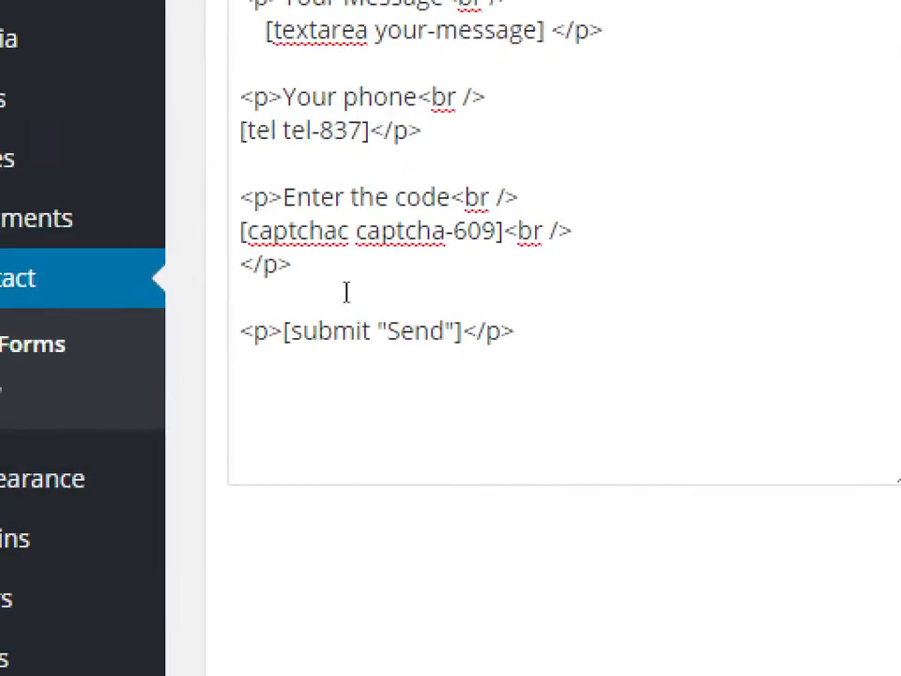
type("[captchar captcha-609]")
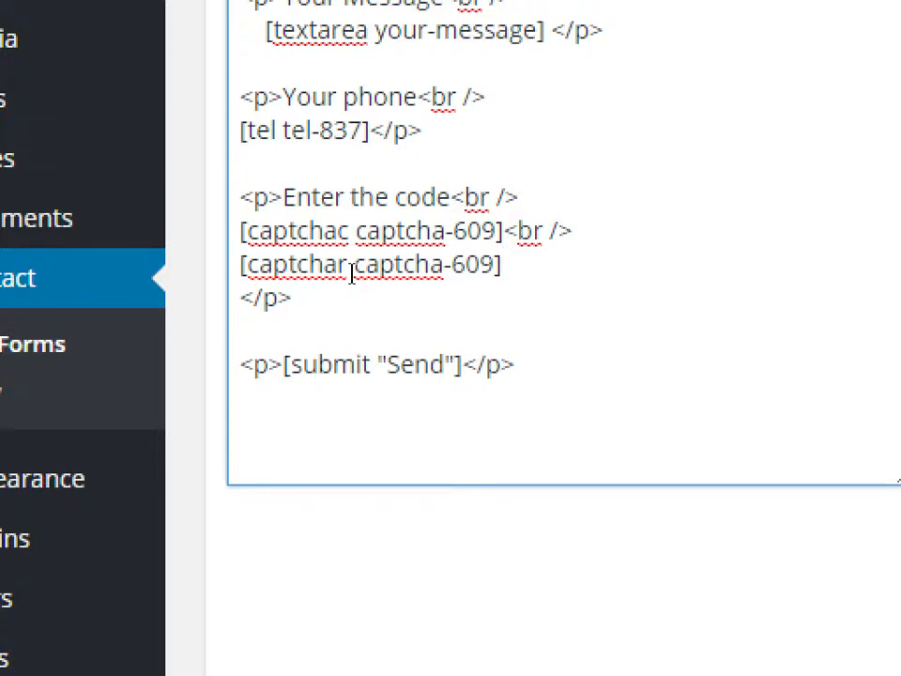
left_click(503, 263)
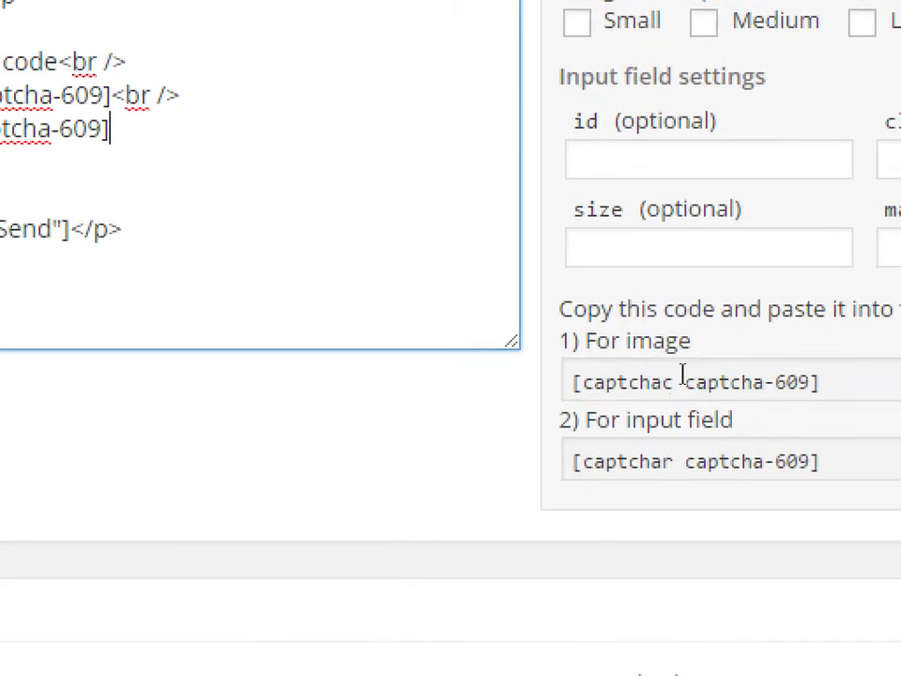
mouse_move(653, 428)
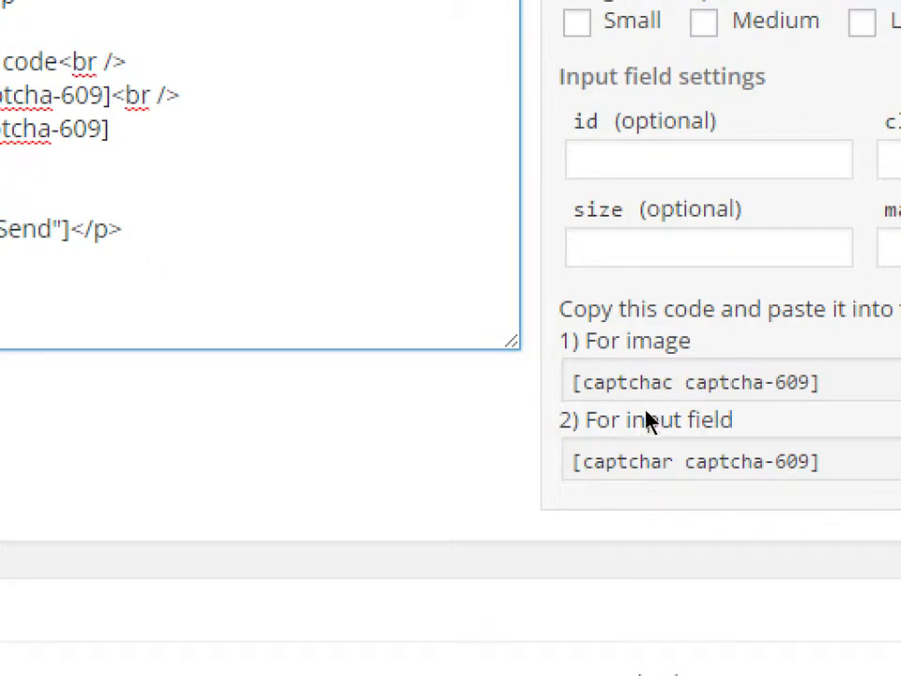
mouse_move(657, 428)
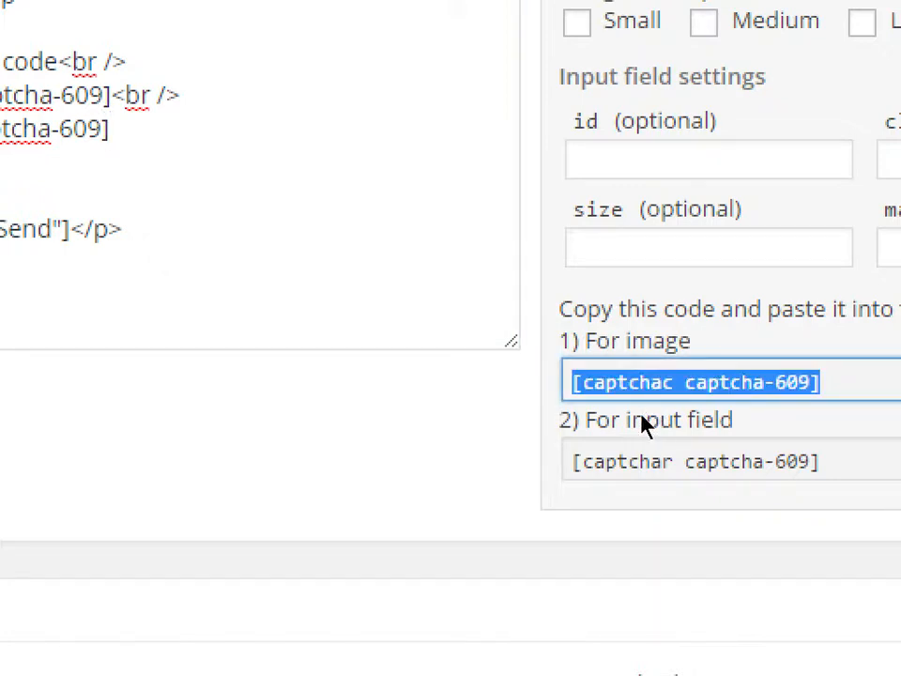
mouse_move(657, 416)
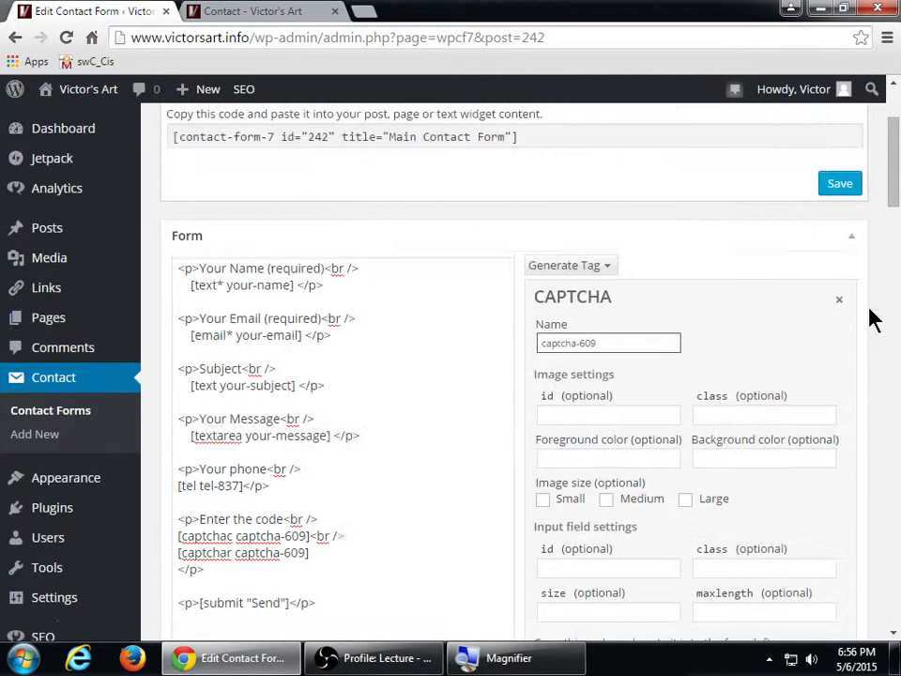
Step: Save the CAPTCHA-equipped form and select the [contact-form-7 id="242" title="Main Contact Form"] shortcode
left_click(839, 184)
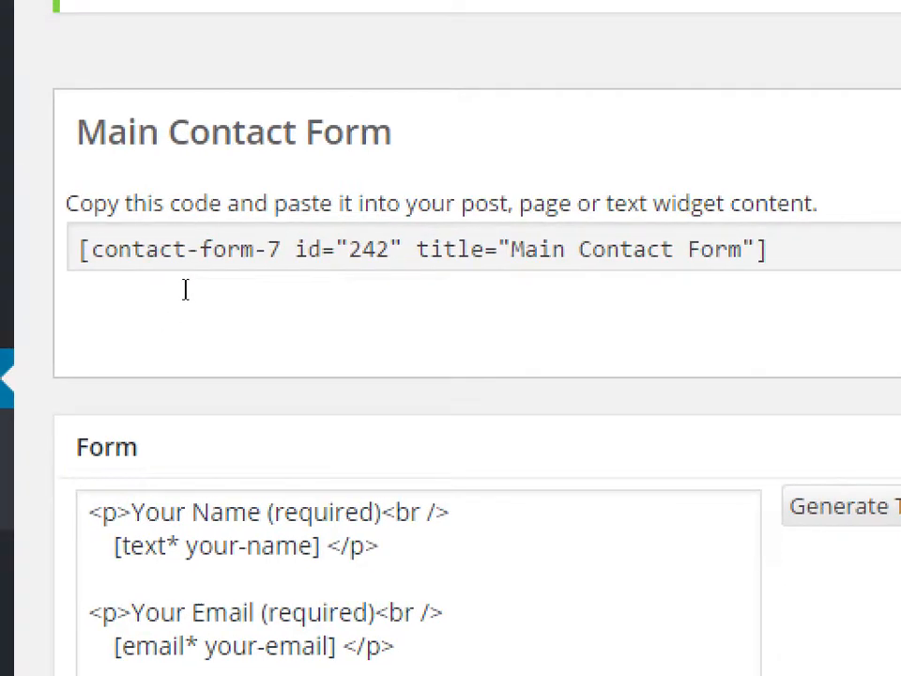
left_click_drag(94, 203, 334, 202)
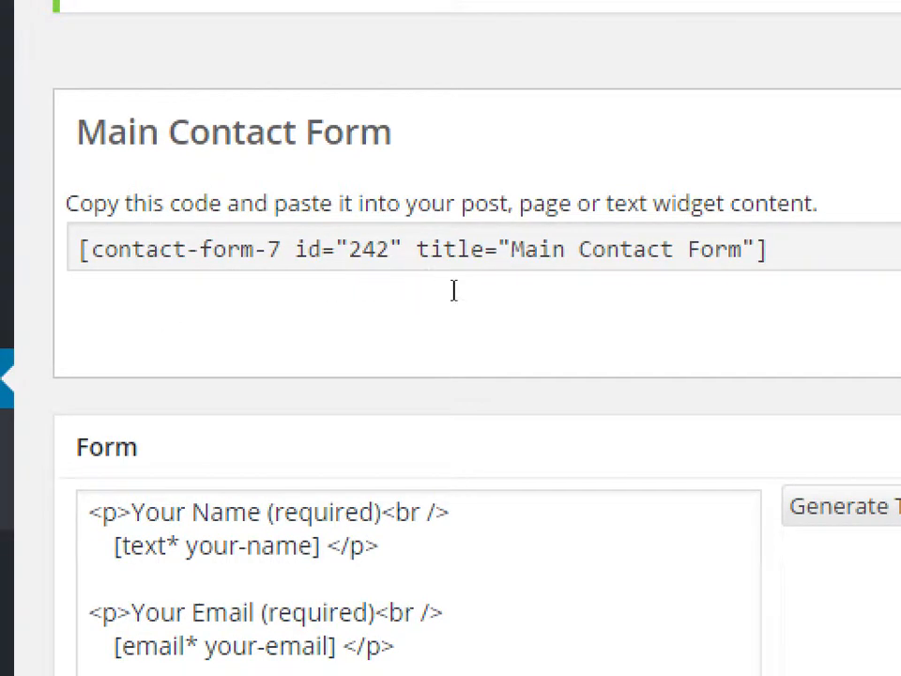
triple_click(417, 248)
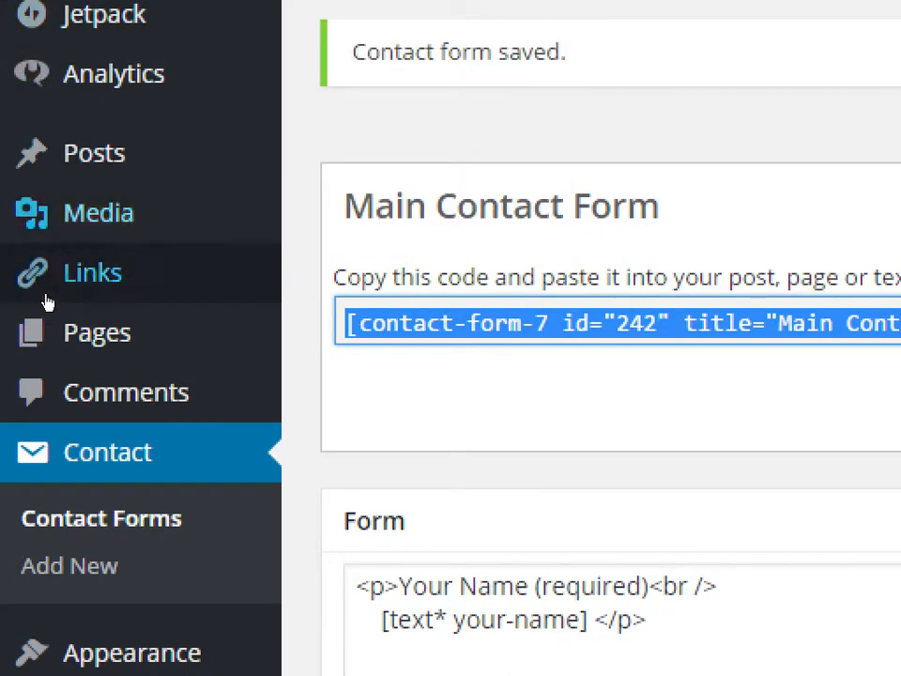
mouse_move(97, 332)
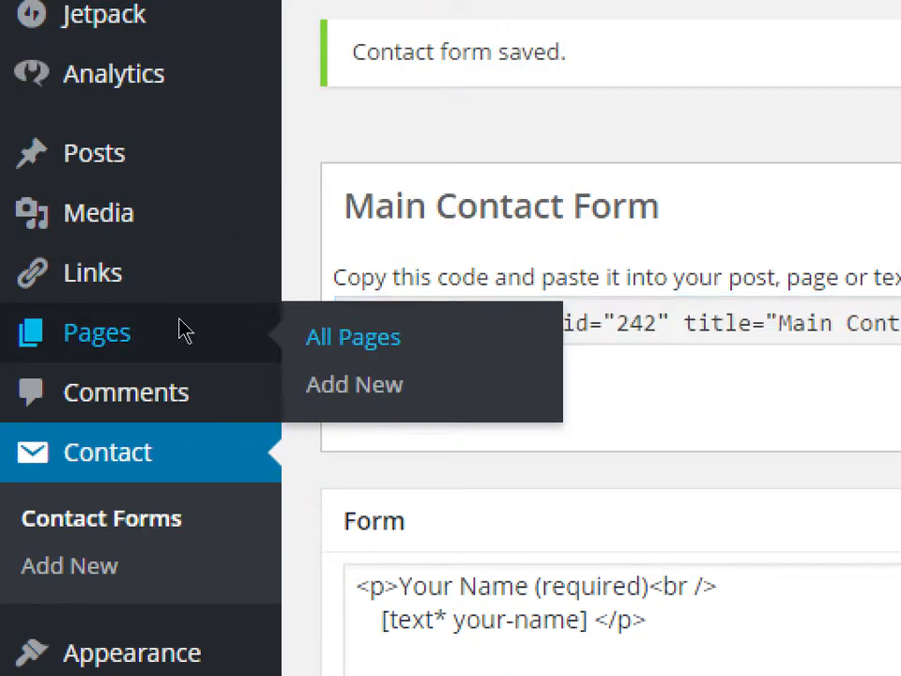
Step: Open the Original Artwork front page from All Pages and paste the shortcode below its text
left_click(353, 336)
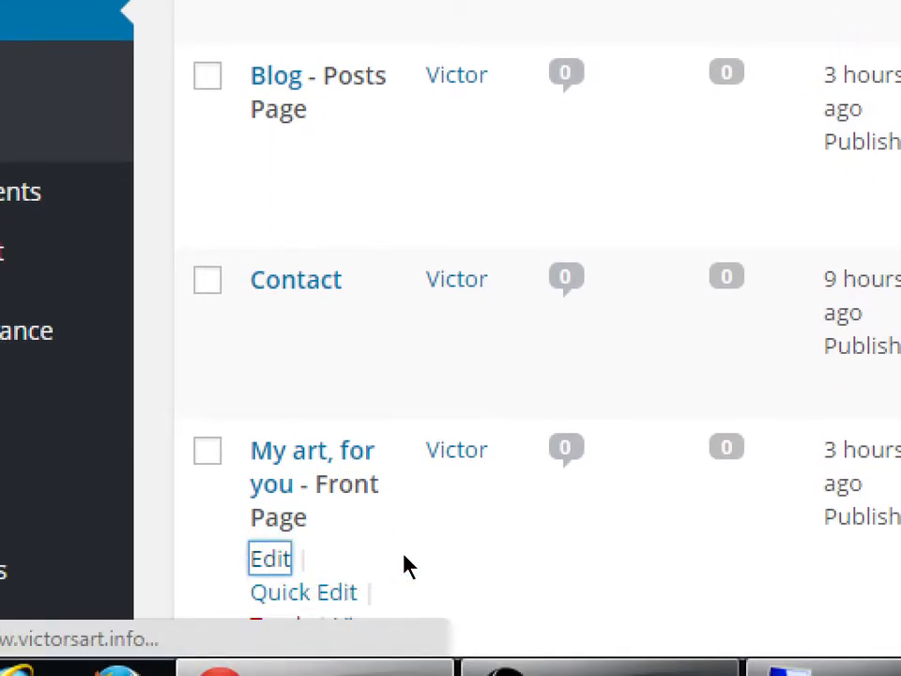
left_click(271, 558)
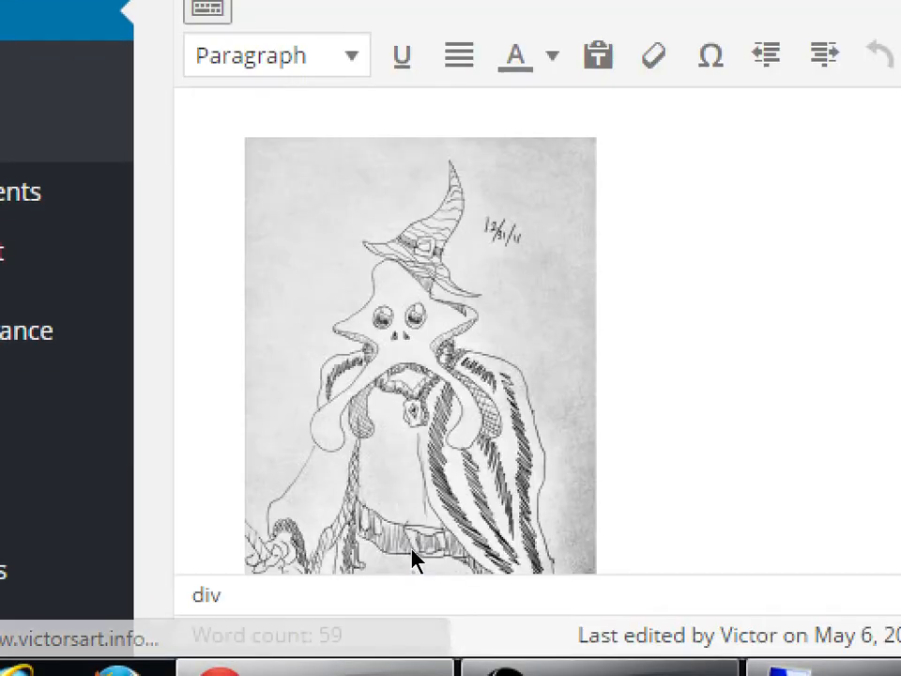
scroll("down", 3)
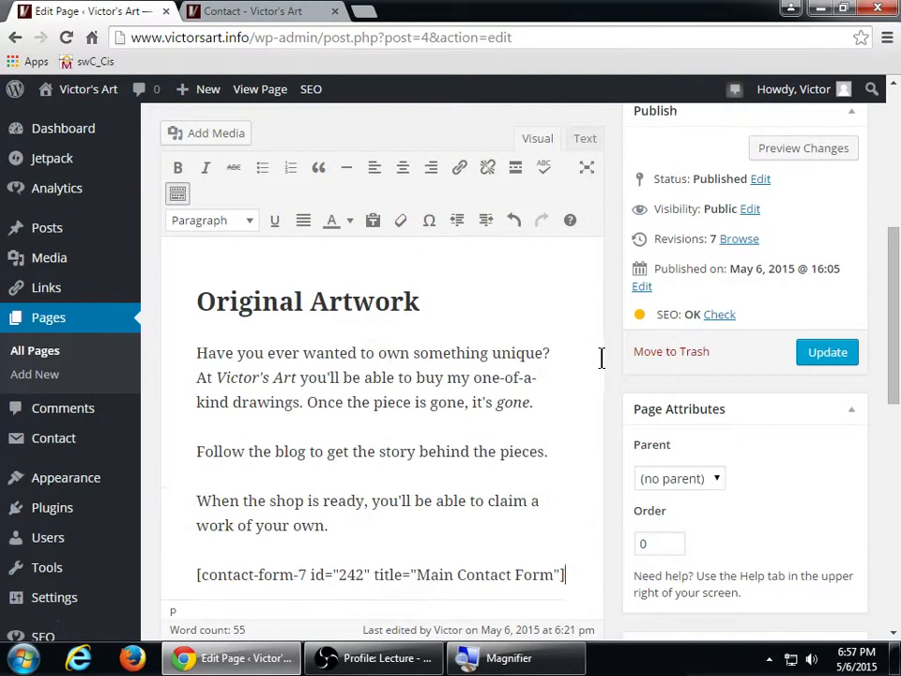
Step: Preview the page and submit the empty contact form to see its validation errors
left_click(803, 147)
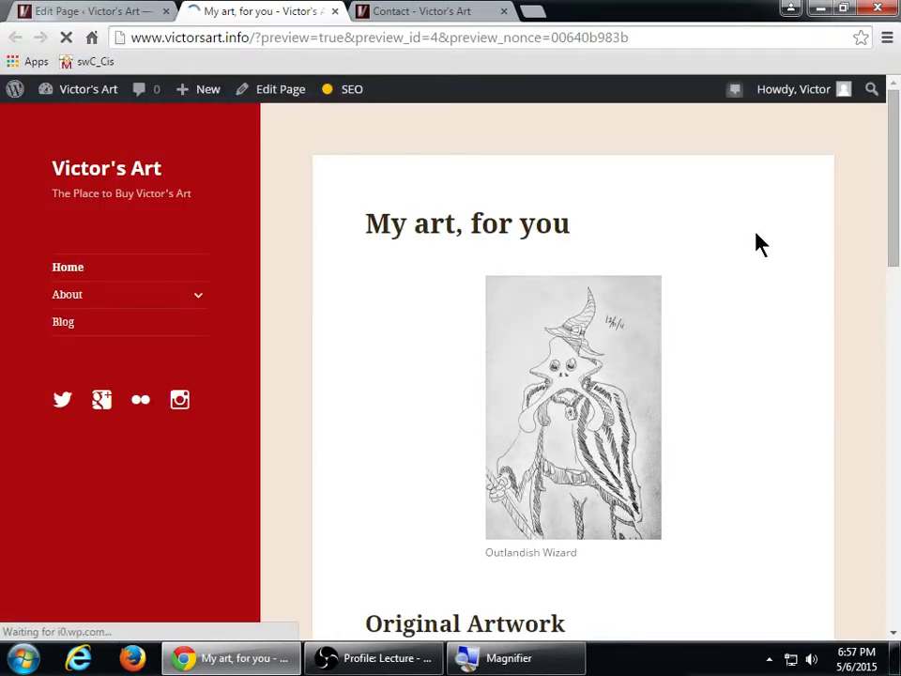
scroll("down", 3)
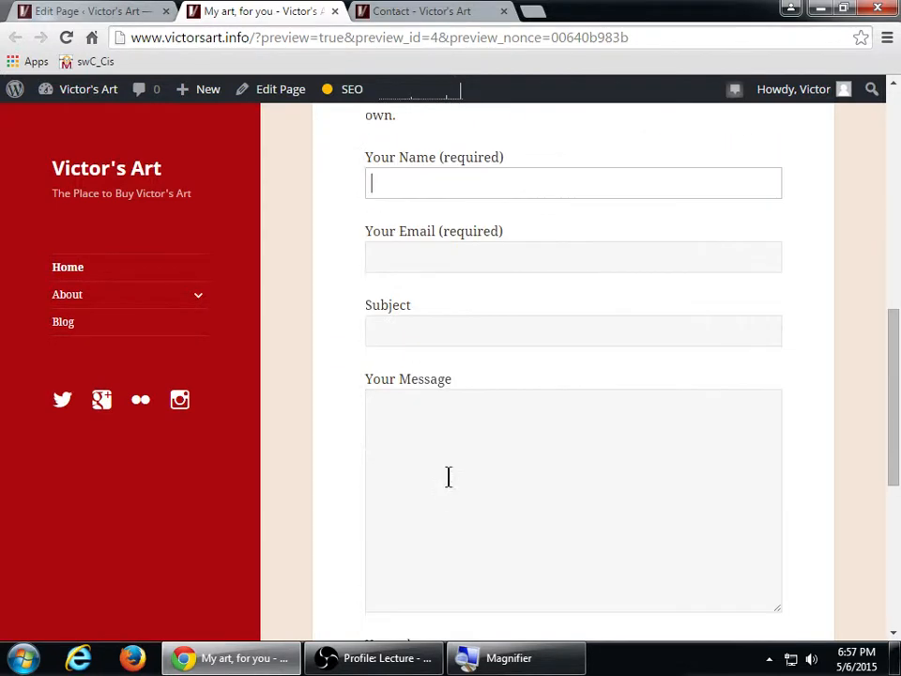
scroll("down", 3)
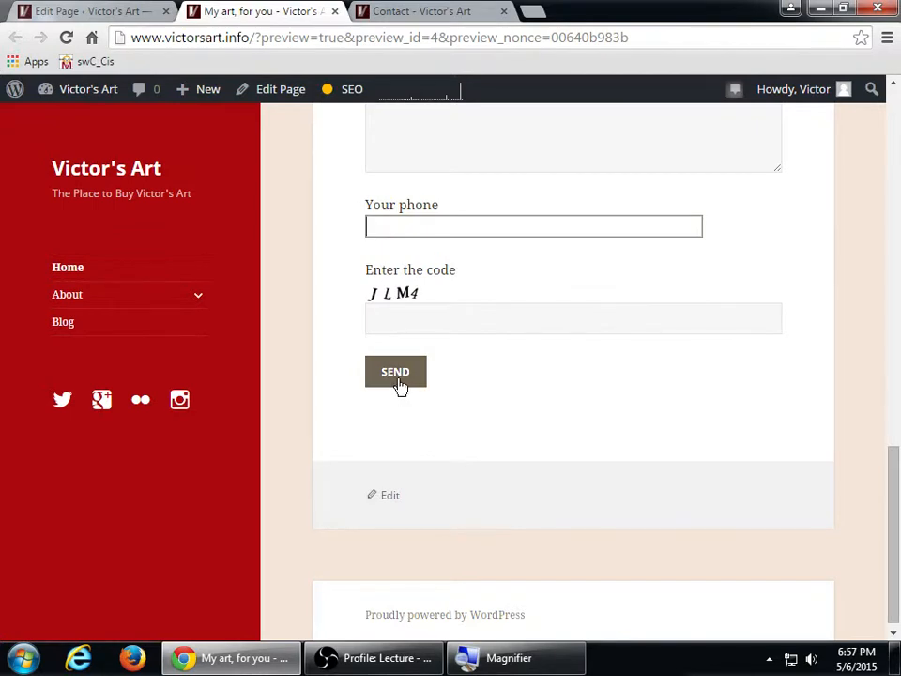
left_click(394, 371)
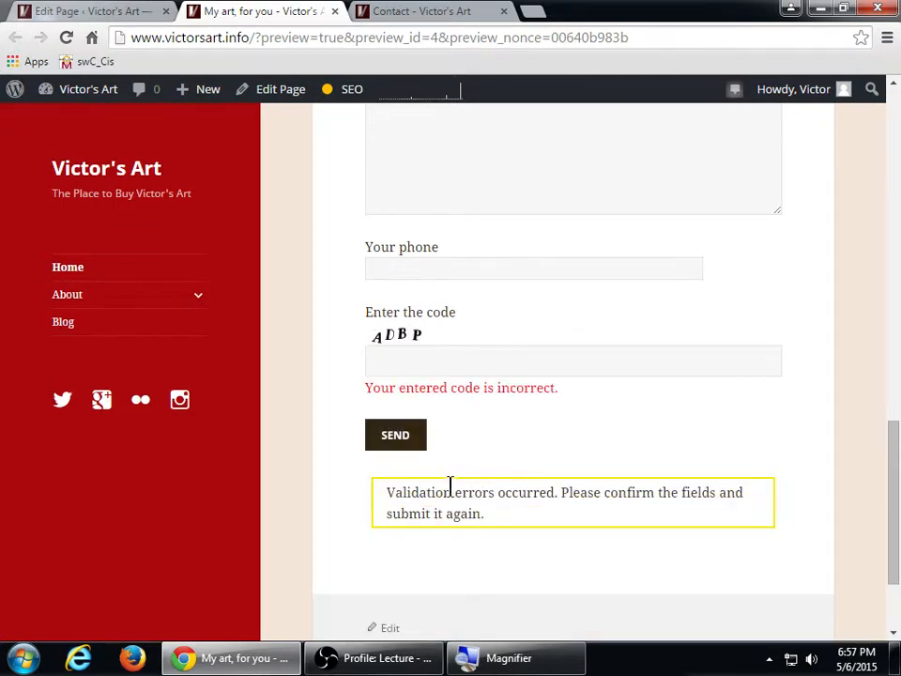
mouse_move(535, 501)
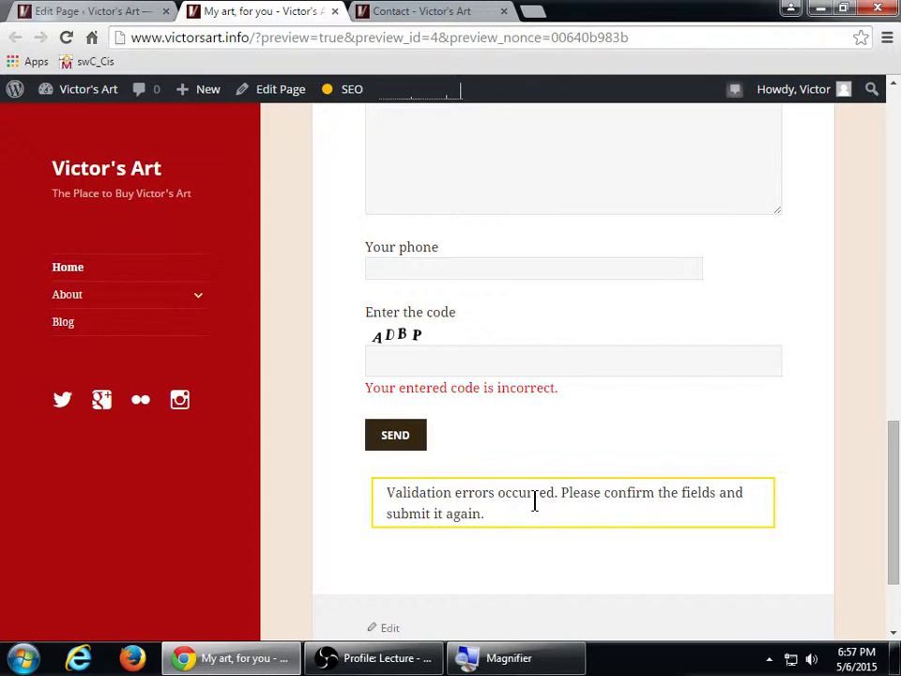
scroll("up", 3)
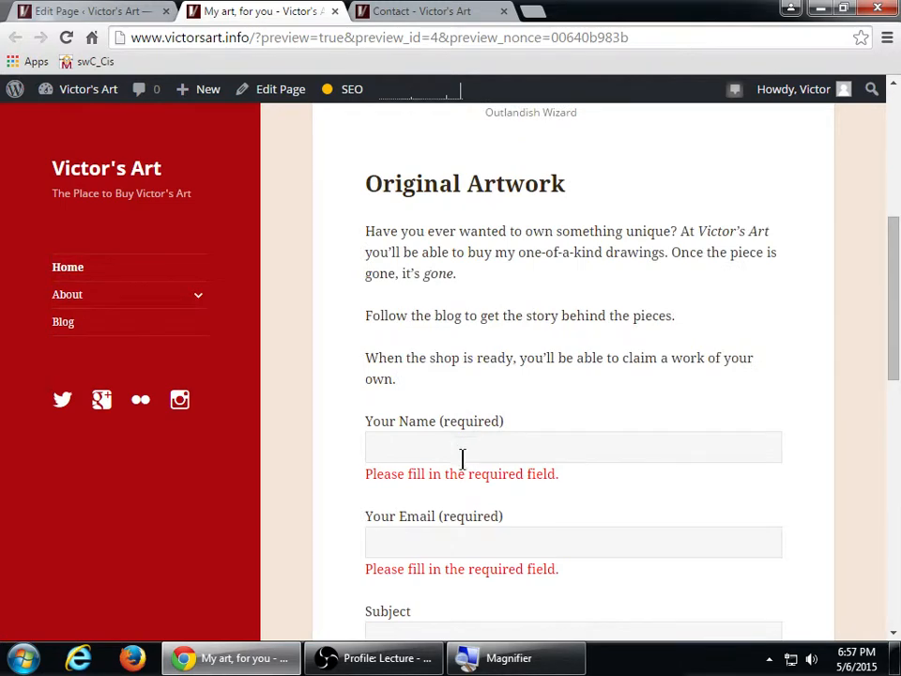
scroll("down", 3)
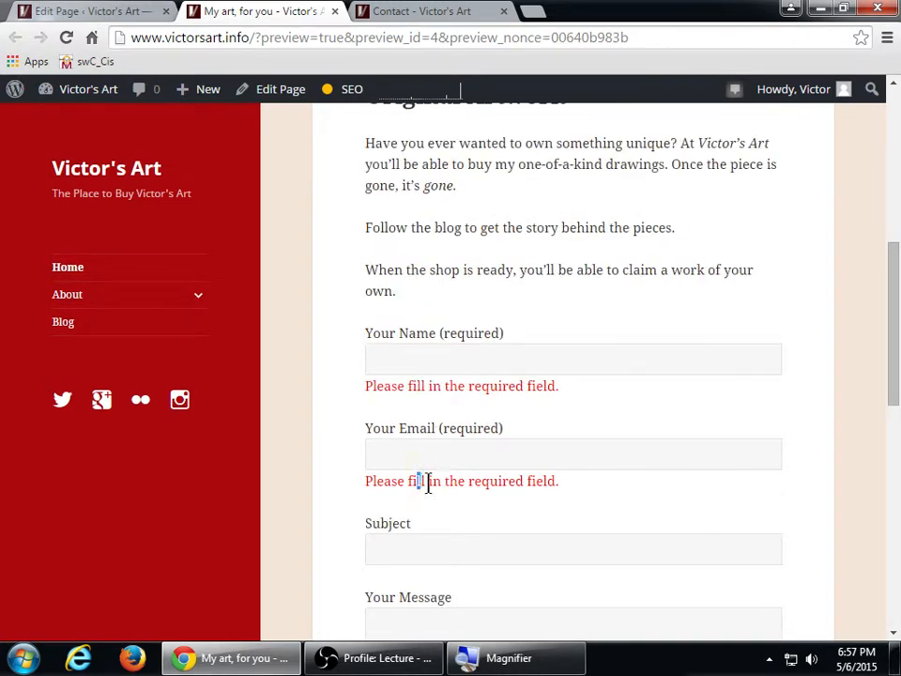
scroll("down", 3)
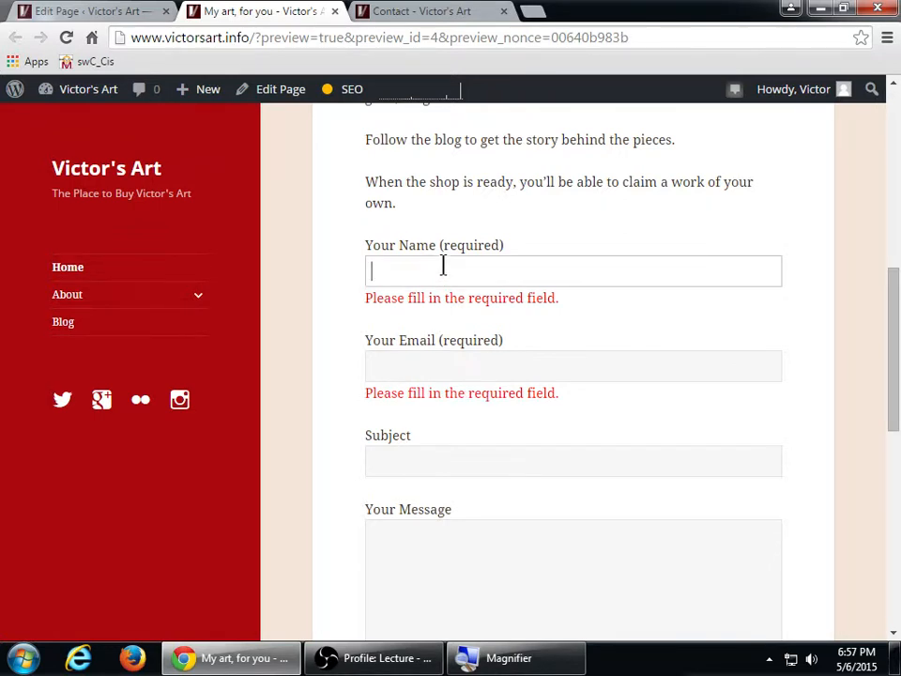
type("vi")
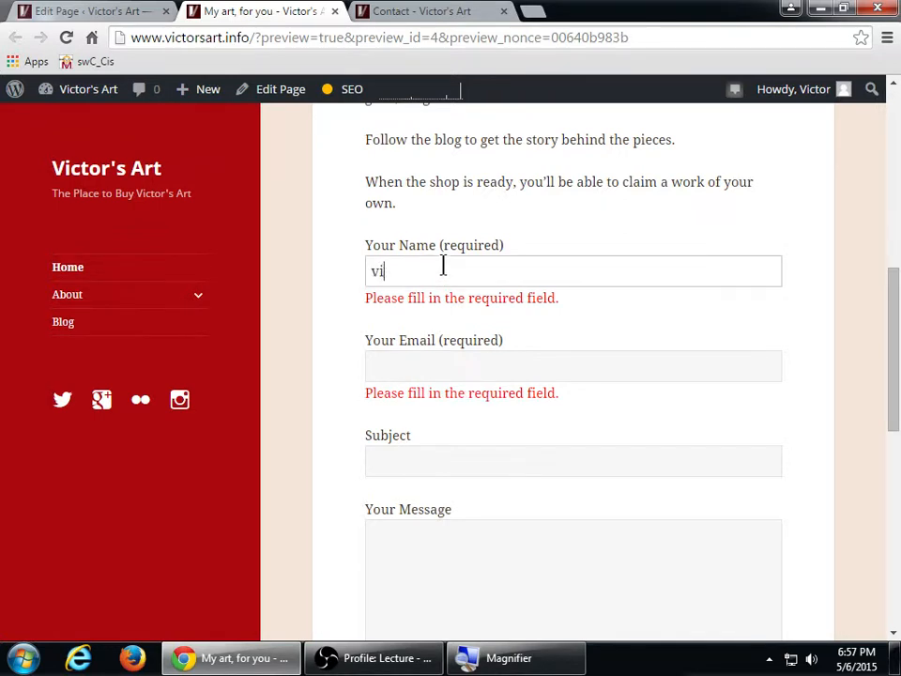
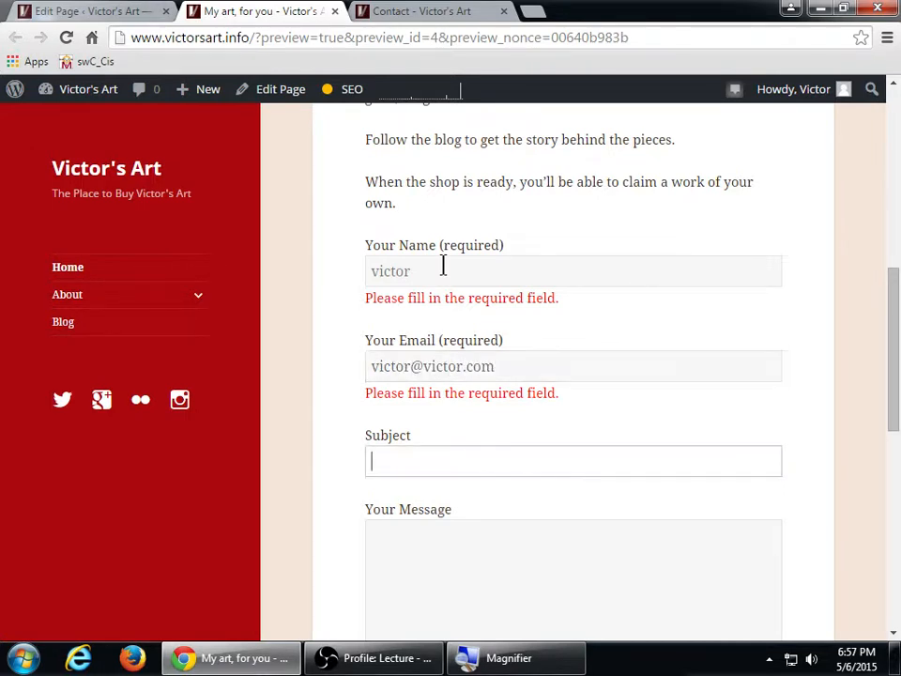
type("Nice site")
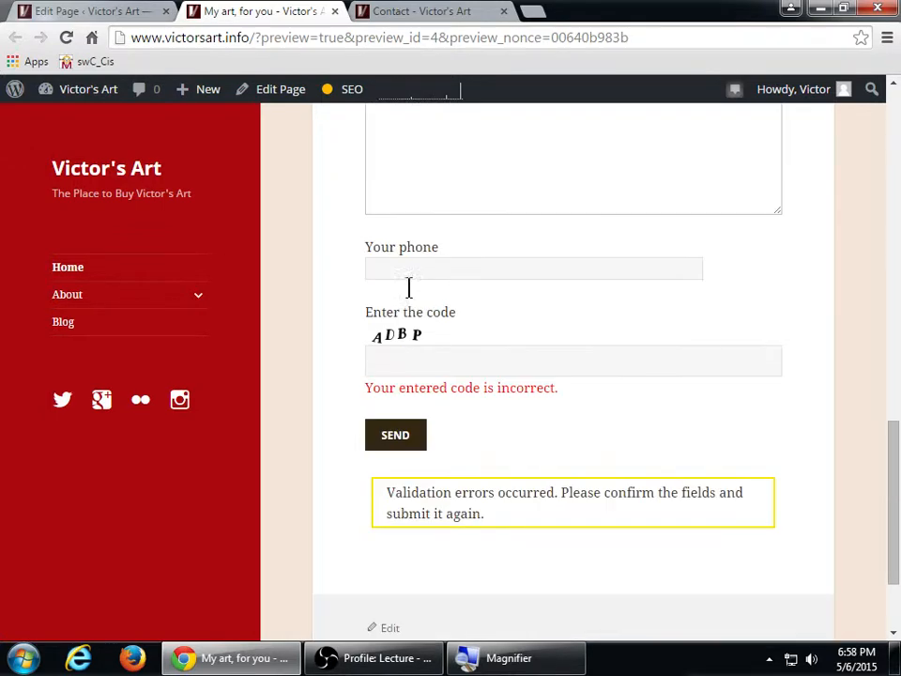
left_click(533, 268)
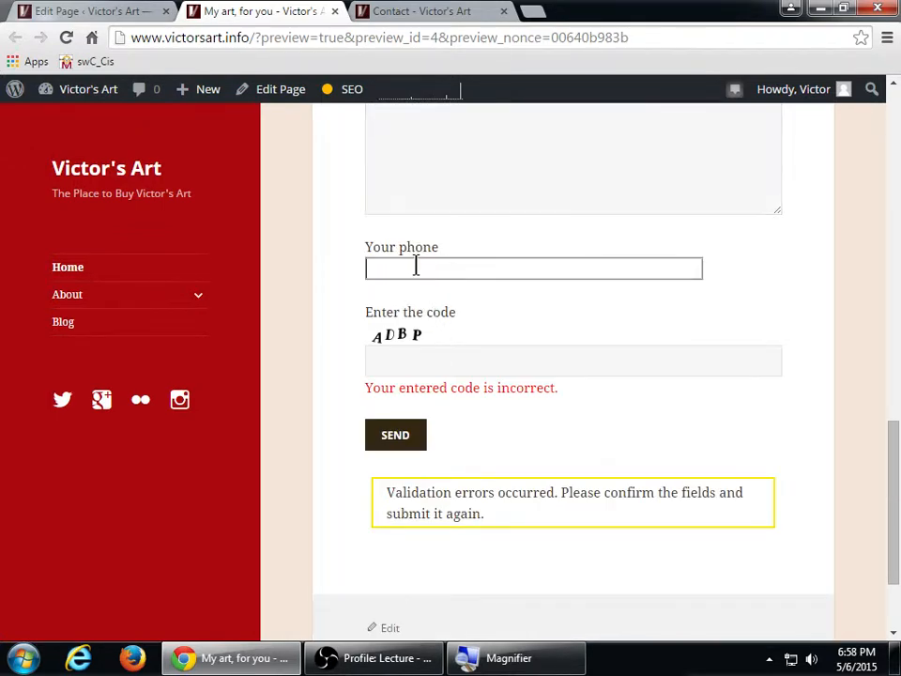
type("619-")
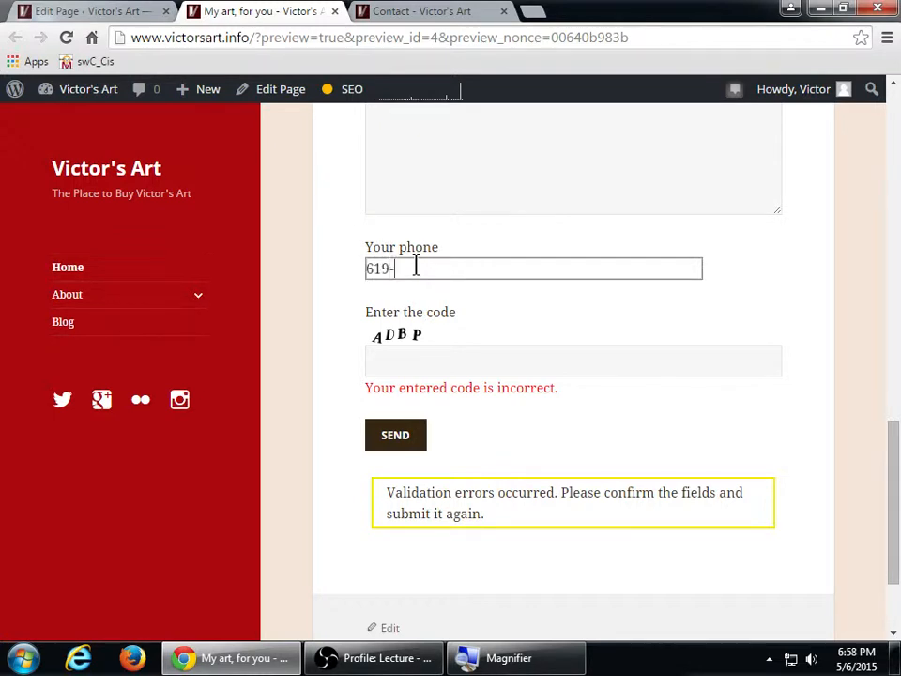
type("5550555")
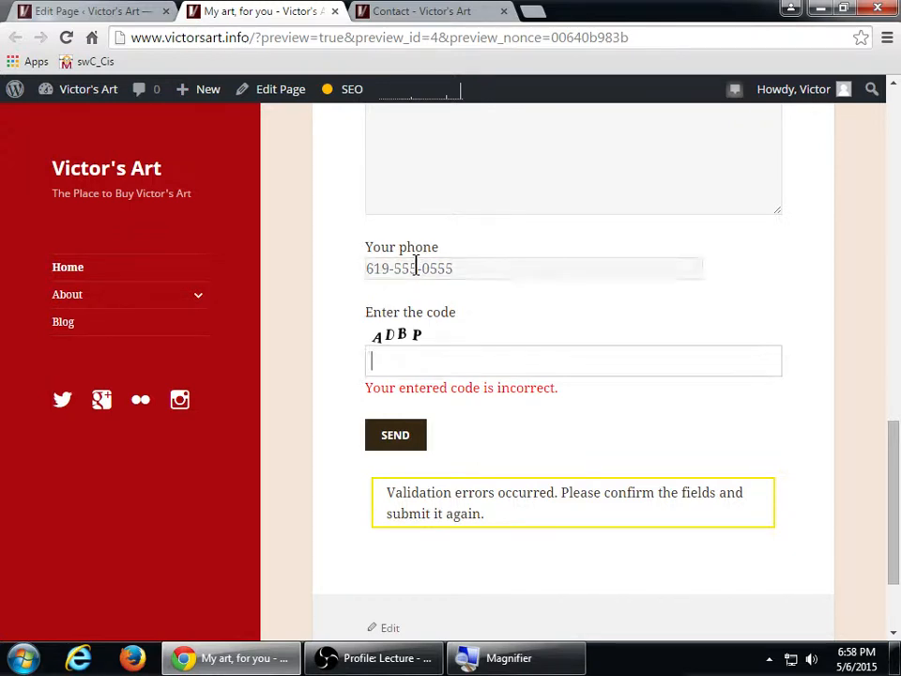
type("addb")
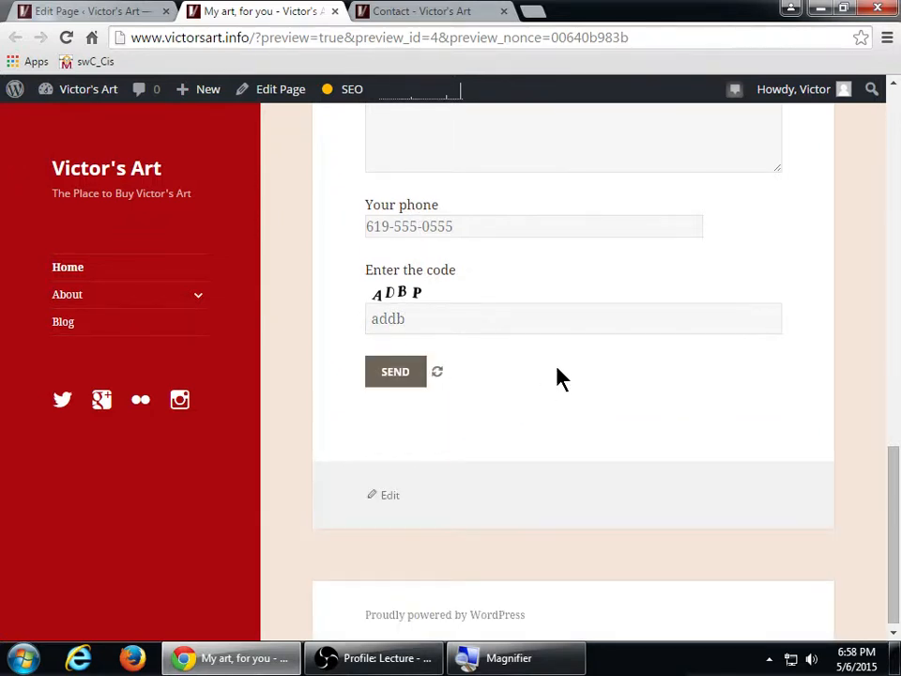
Step: Send the form, correct the CAPTCHA code, and resend so the message goes through
left_click(394, 372)
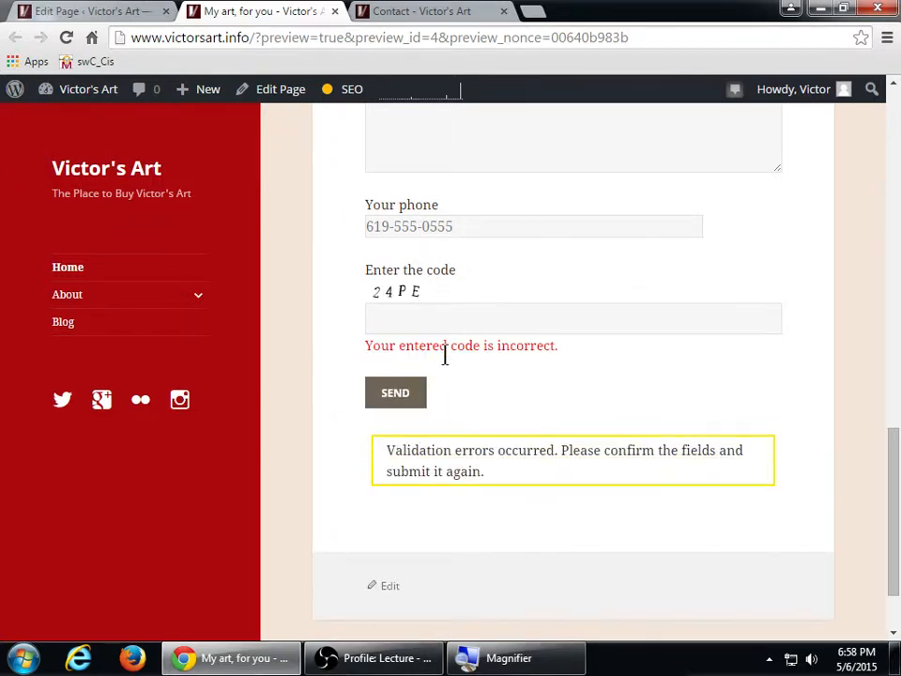
scroll("up", 3)
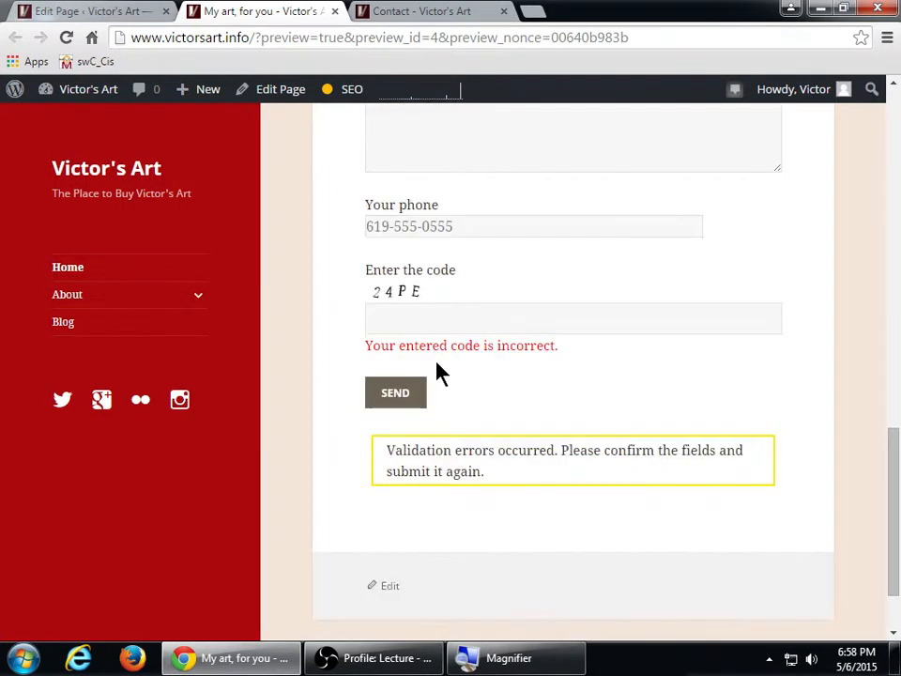
type("24")
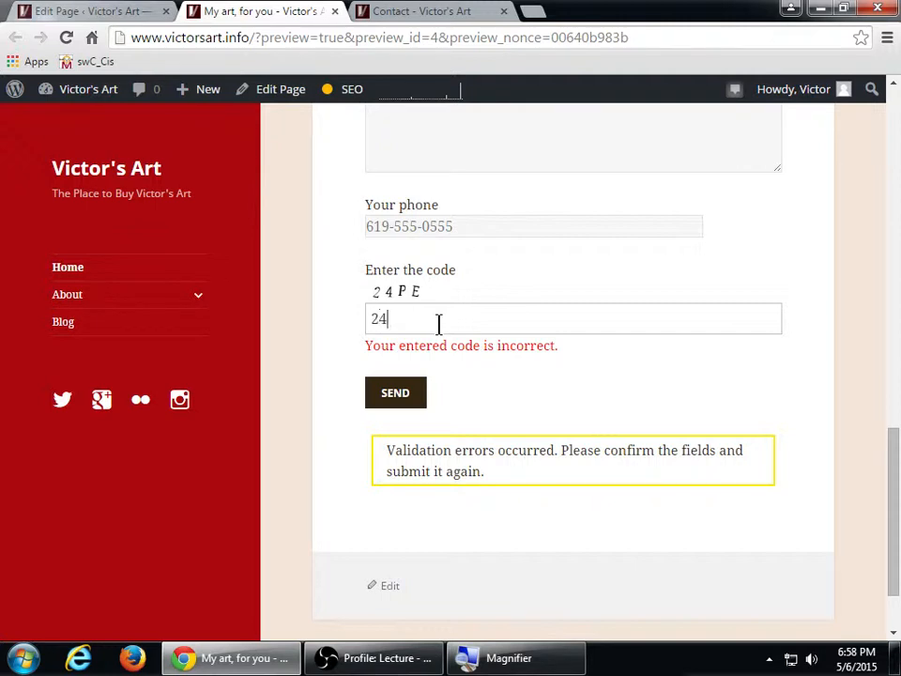
type("pe")
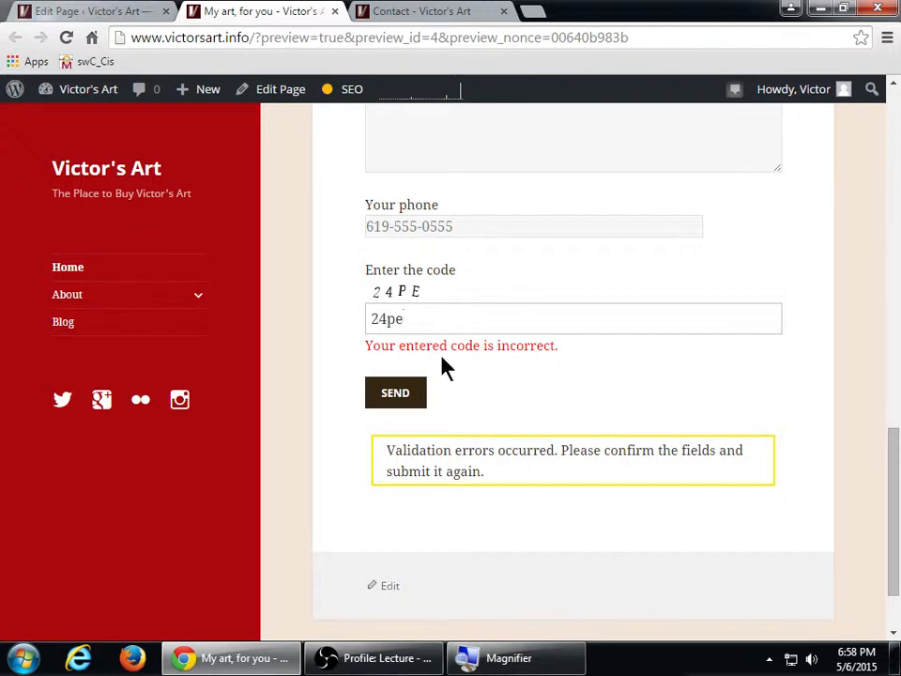
left_click(394, 393)
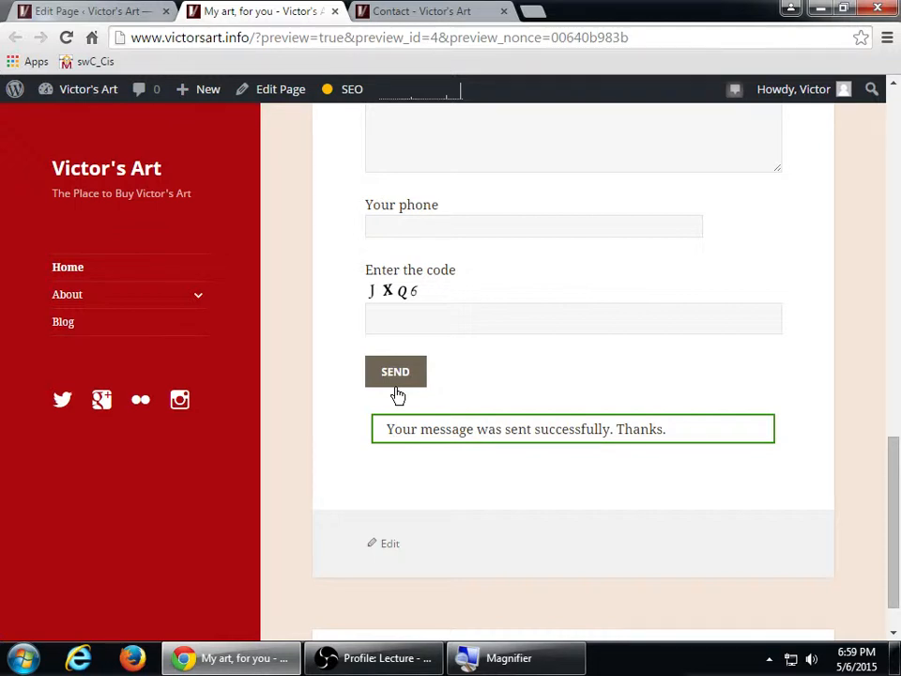
mouse_move(479, 309)
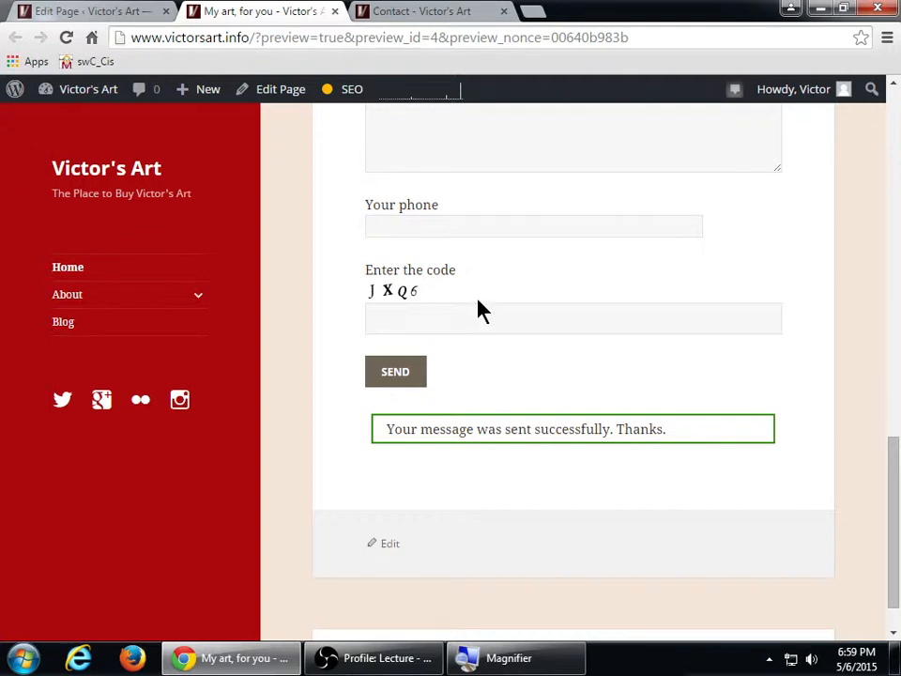
Step: Leave the front-end preview and return to the Edit Page tab for Original Artwork
left_click(372, 657)
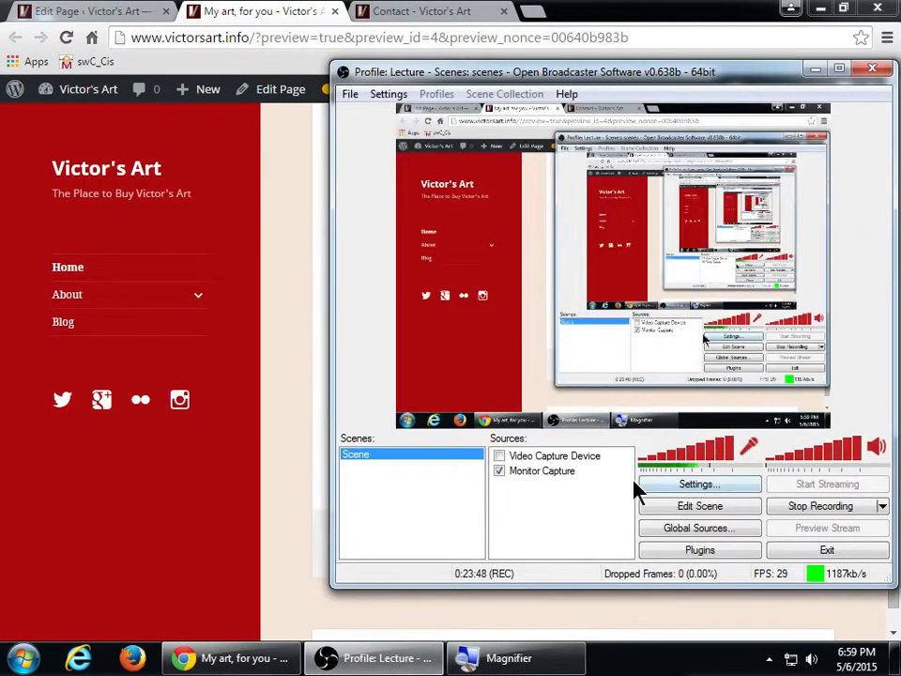
left_click(555, 456)
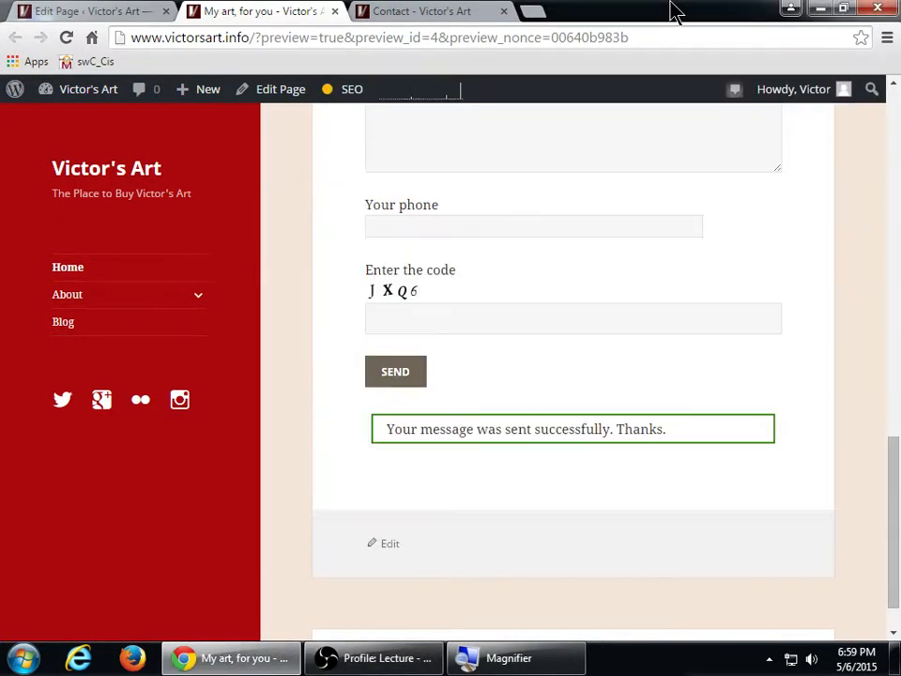
scroll("up", 3)
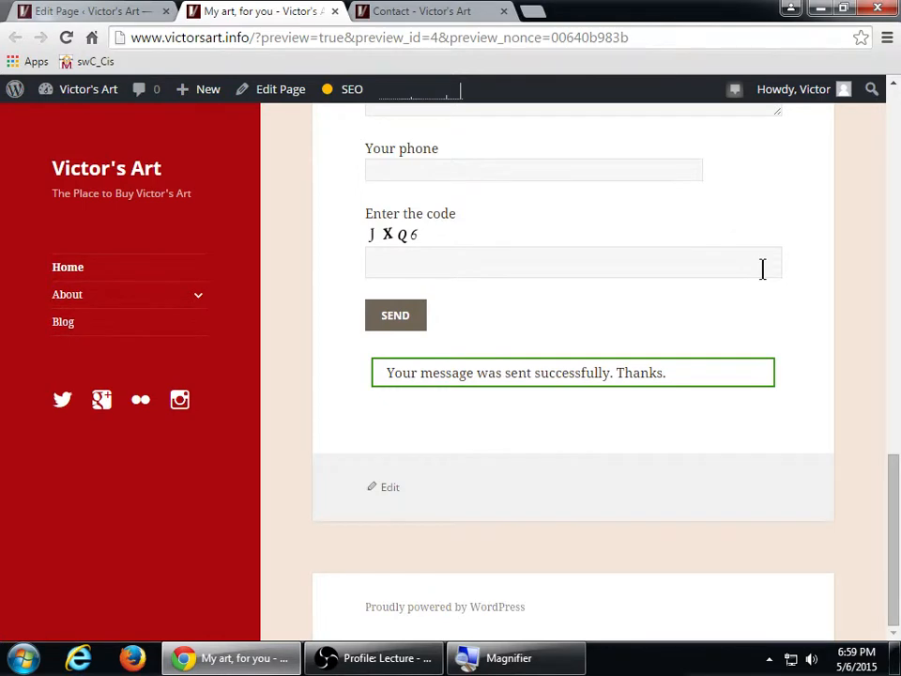
left_click(90, 11)
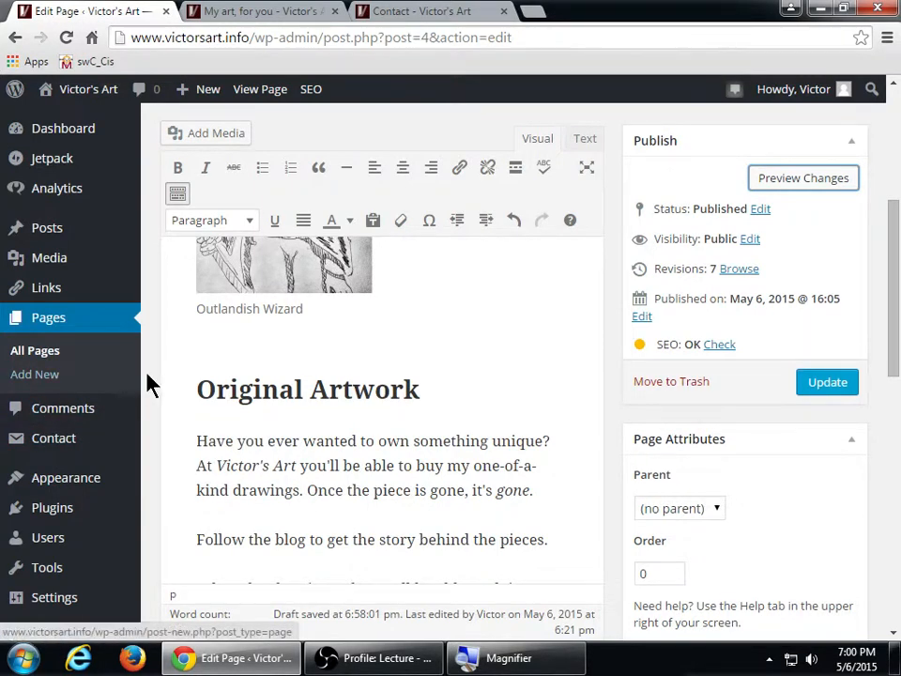
Step: Leave the page editor and show the Contact Forms list with Contact 1 and Main Contact Form
left_click(52, 437)
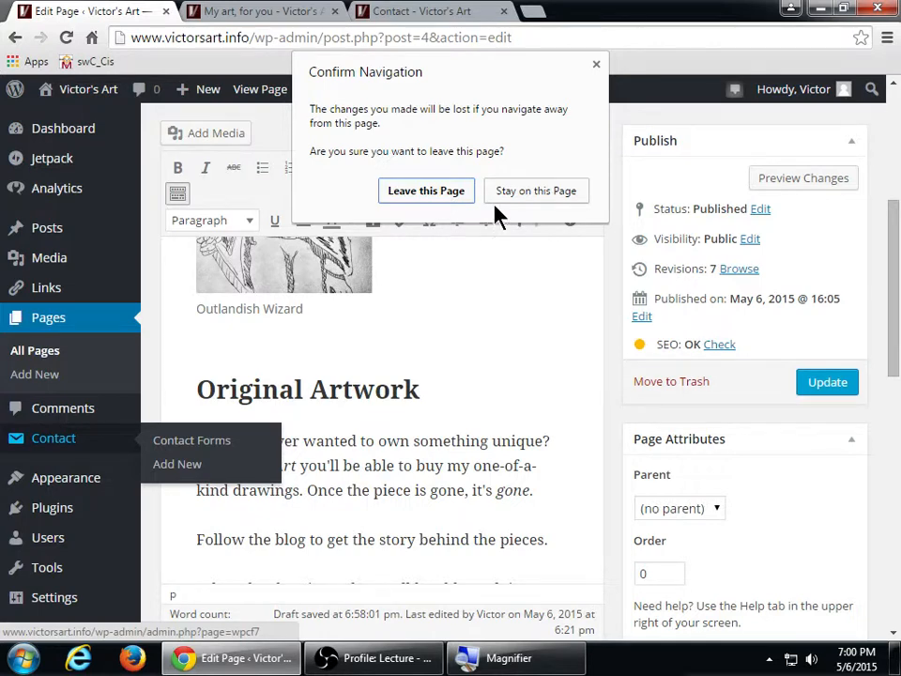
left_click(424, 191)
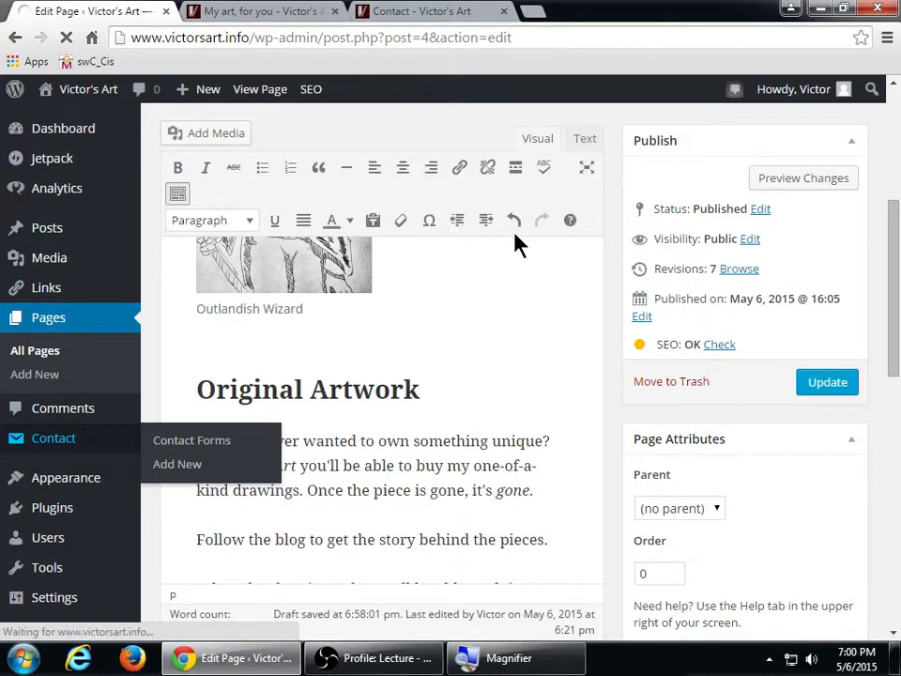
left_click(191, 439)
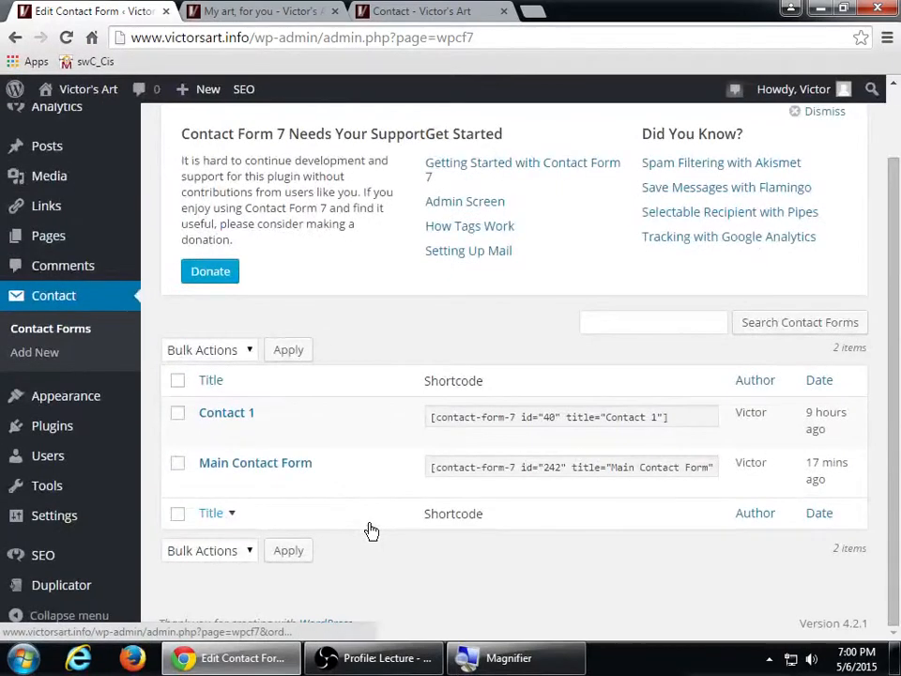
left_click(17, 656)
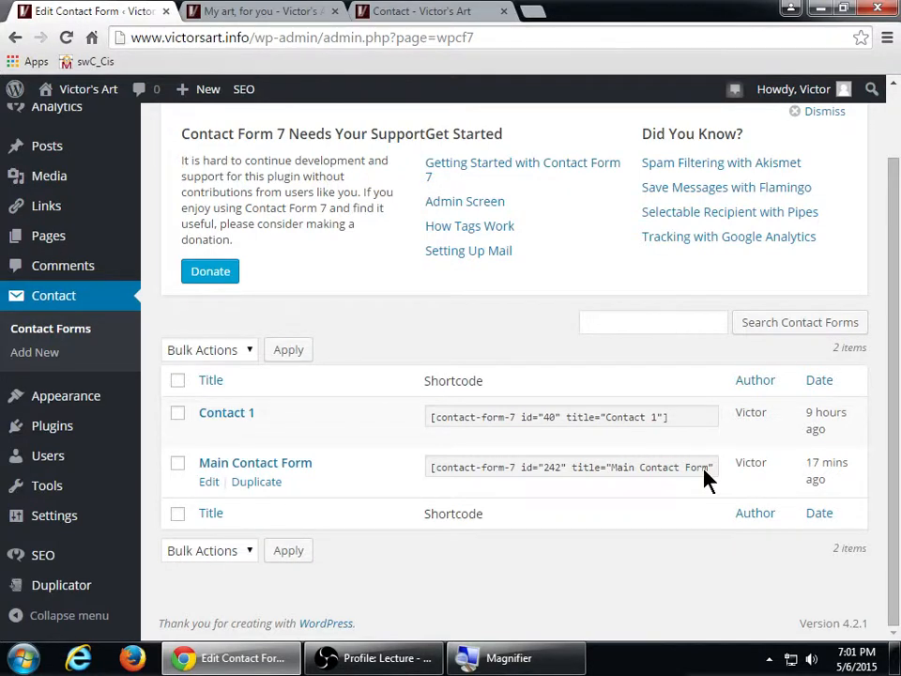
mouse_move(432, 510)
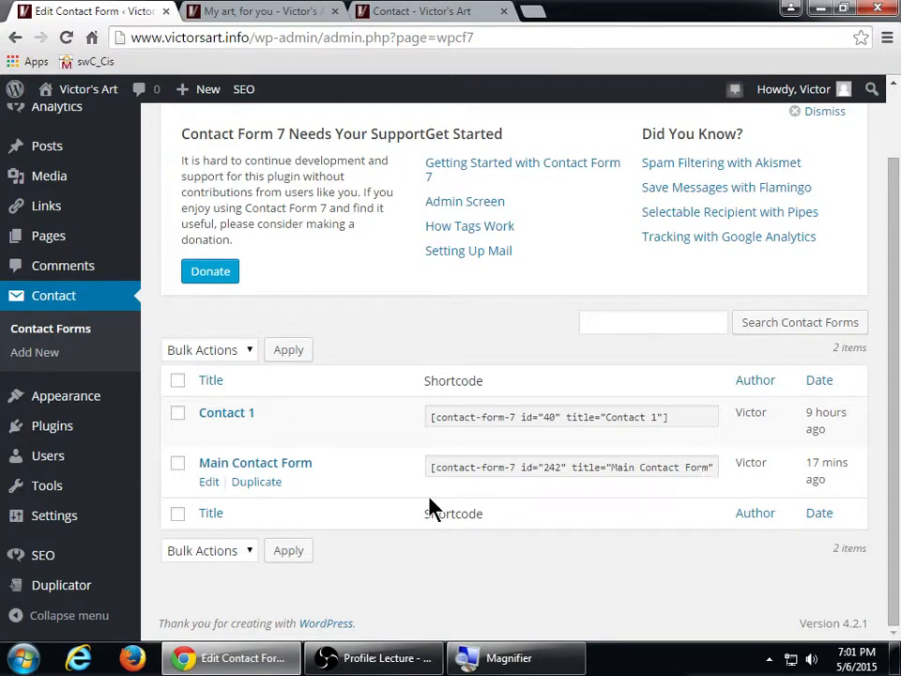
Step: Open Main Contact Form and review its phone and CAPTCHA field code
left_click(208, 480)
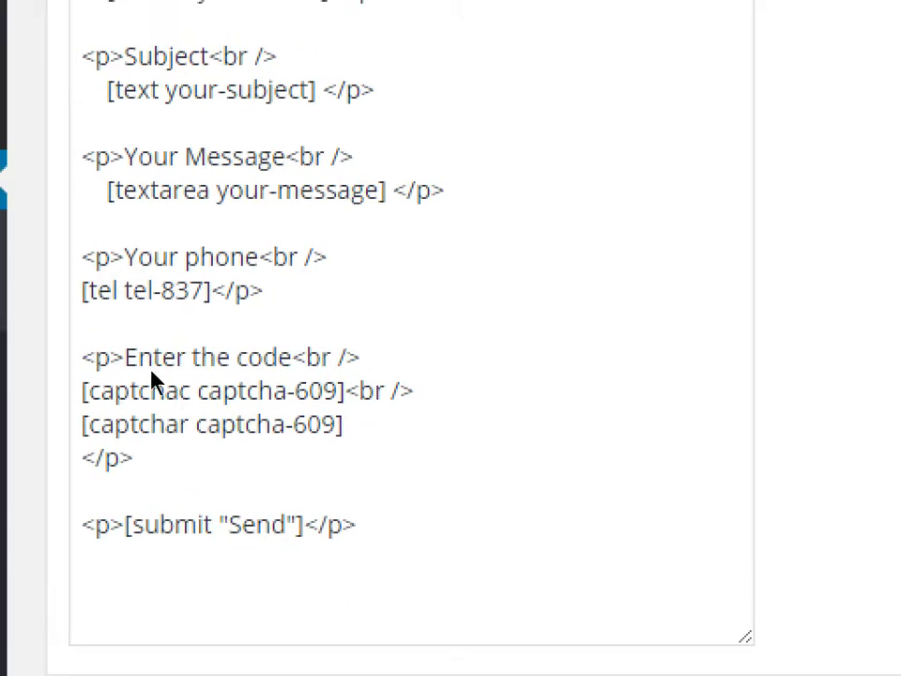
left_click(367, 467)
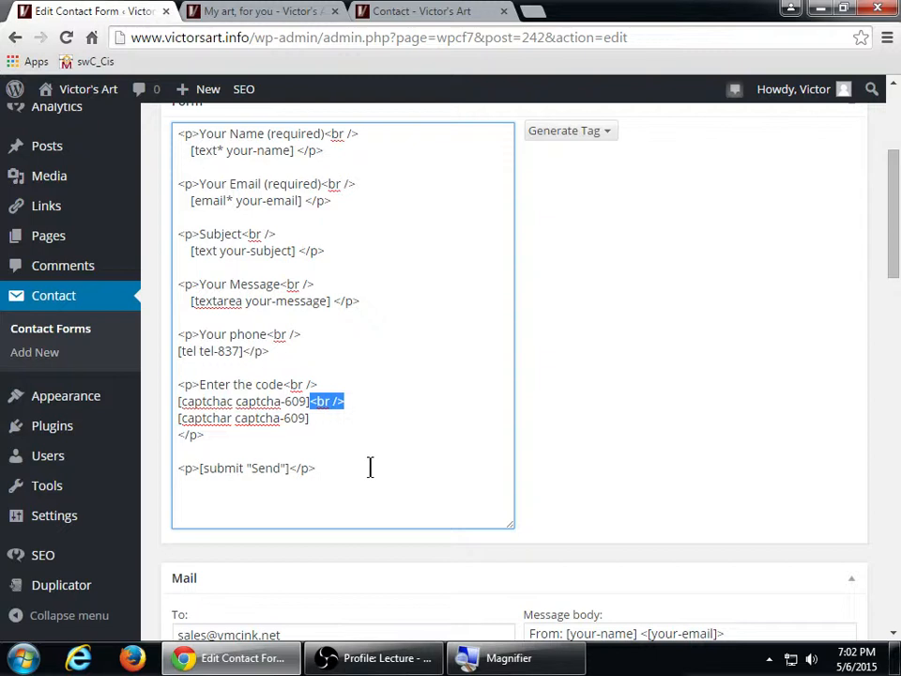
mouse_move(616, 199)
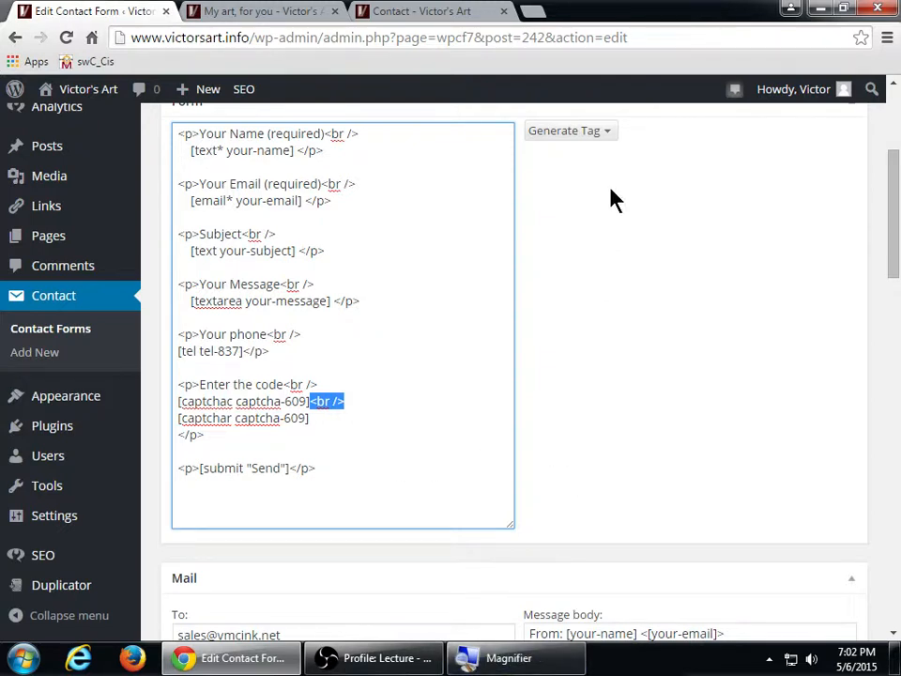
left_click(563, 131)
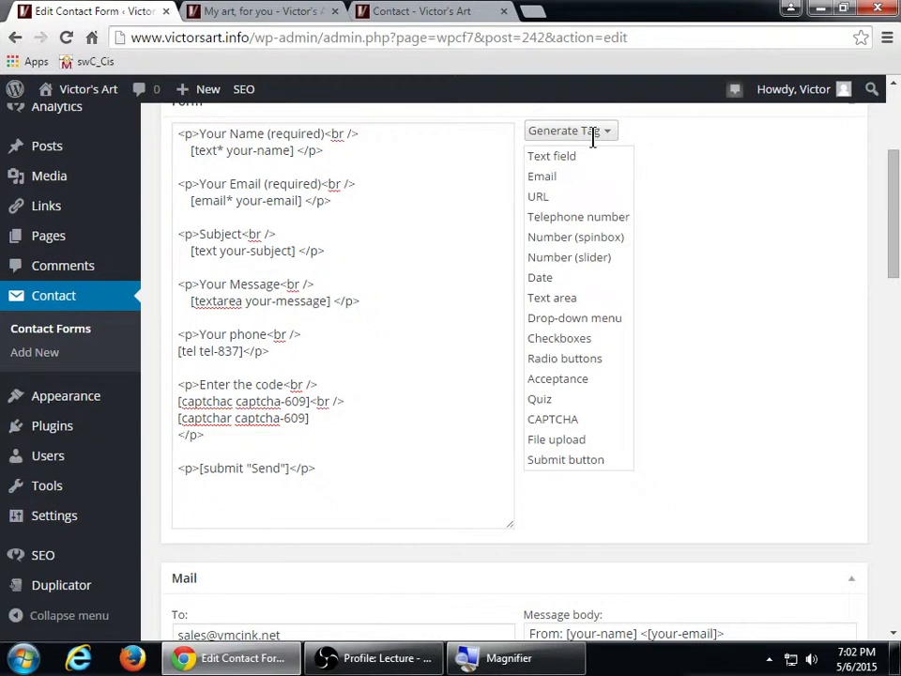
Step: Clear the test text from the live Contact page's form and return to the form editor
left_click(422, 12)
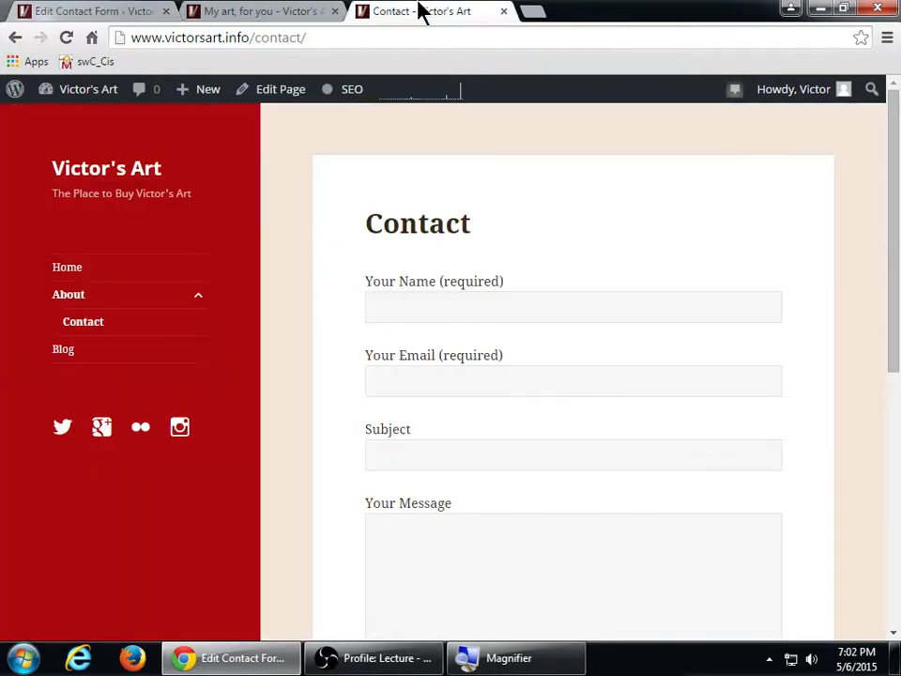
double_click(417, 223)
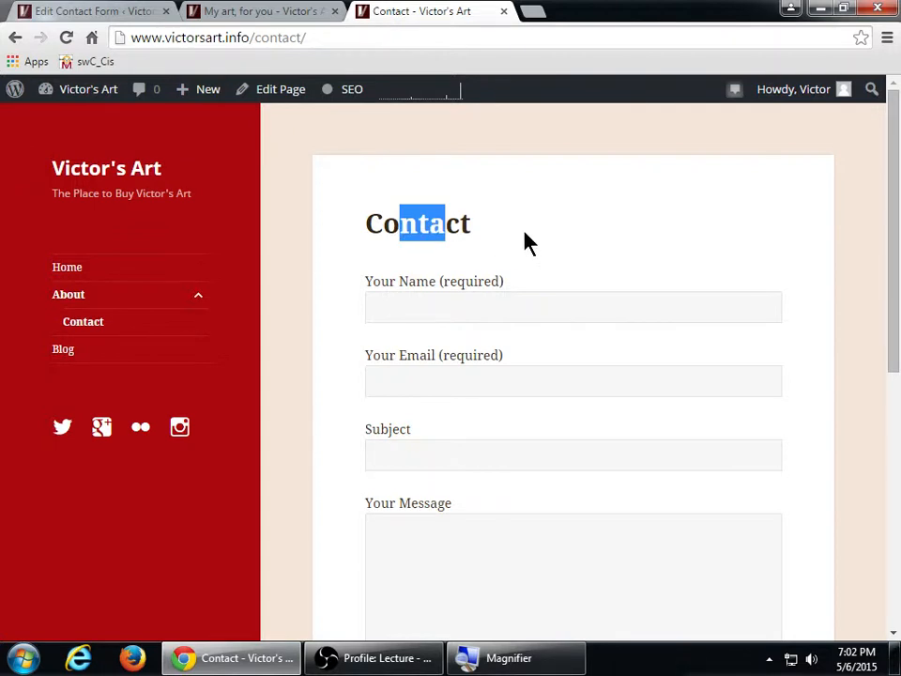
scroll("down", 3)
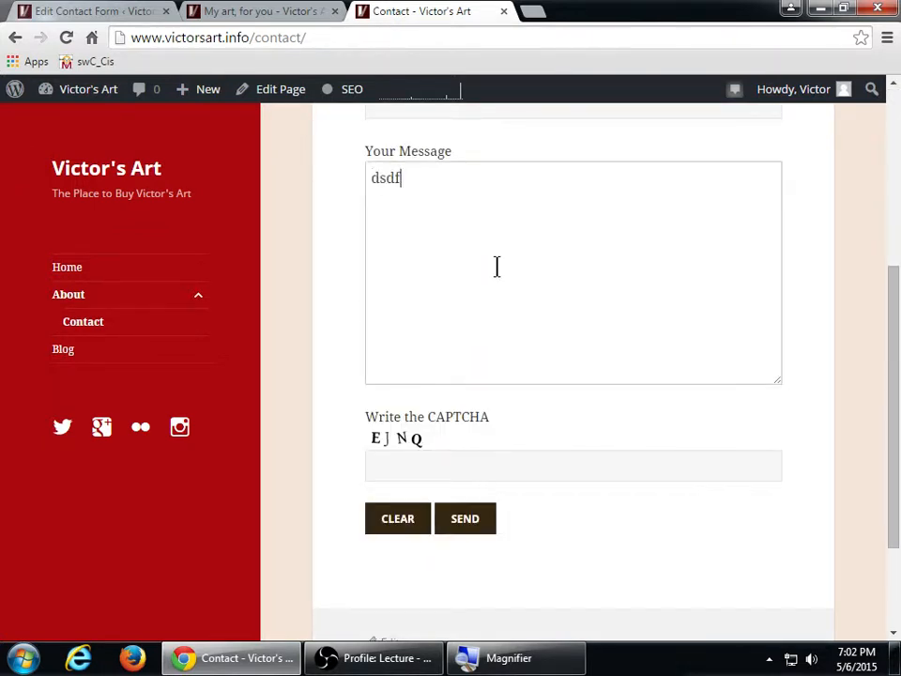
left_click(398, 518)
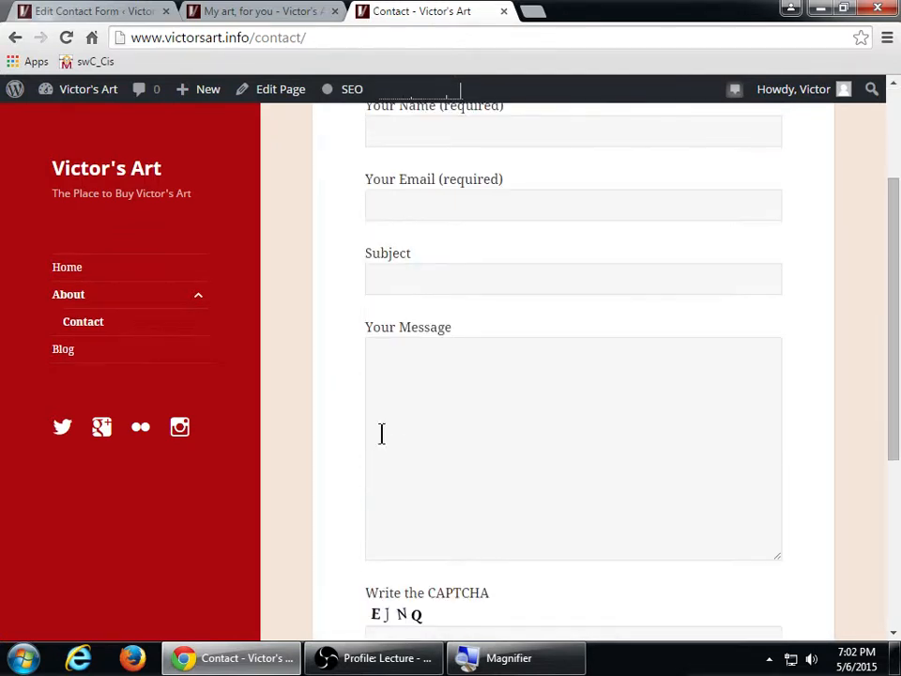
left_click(90, 11)
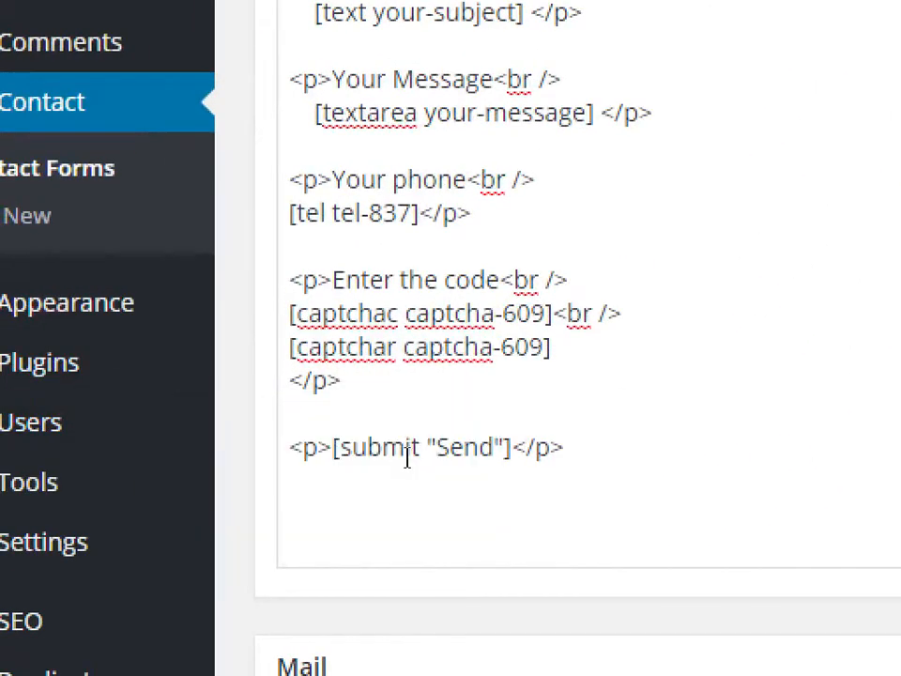
Step: Insert <input type="reset" value="Clear"> right before [submit "Send"] in the form code
left_click(334, 446)
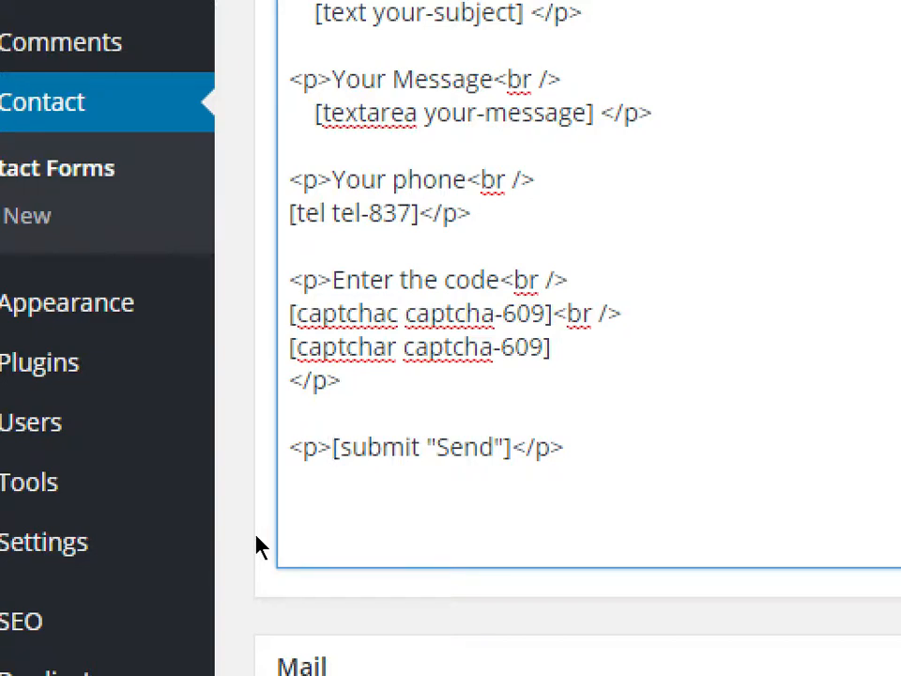
left_click(364, 447)
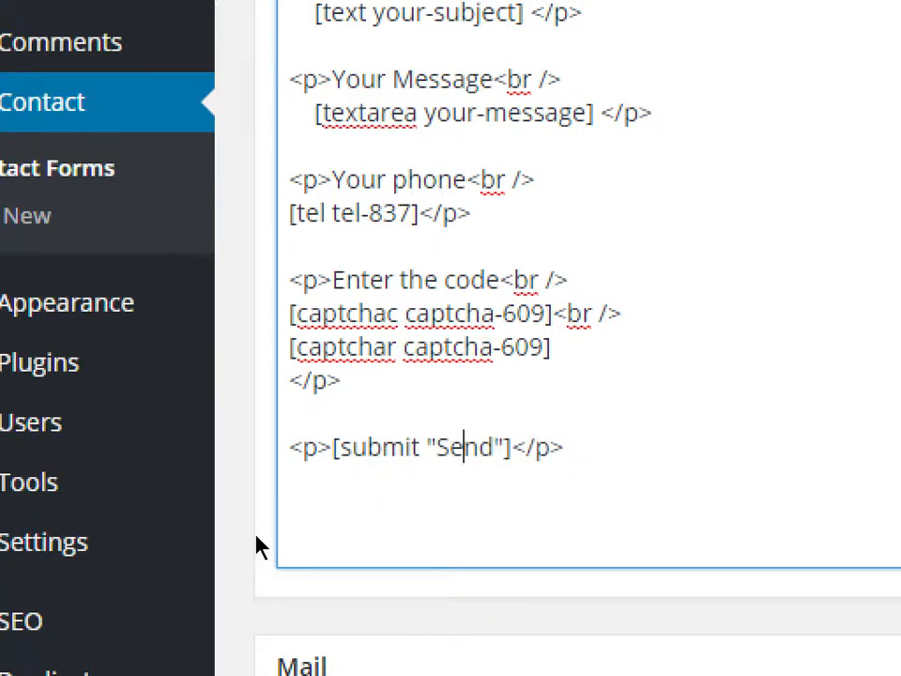
left_click(334, 446)
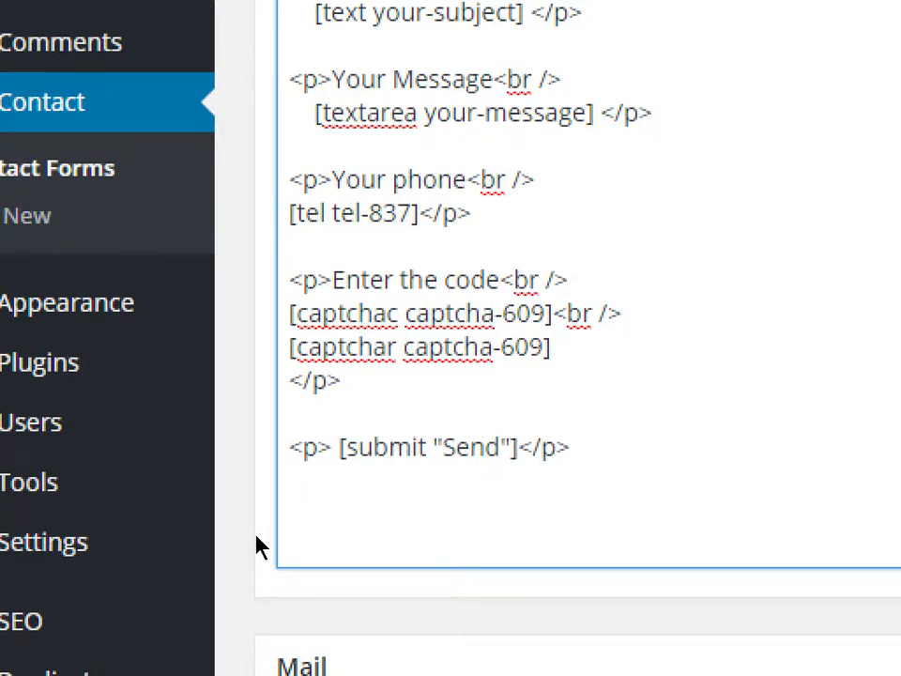
left_click(334, 447)
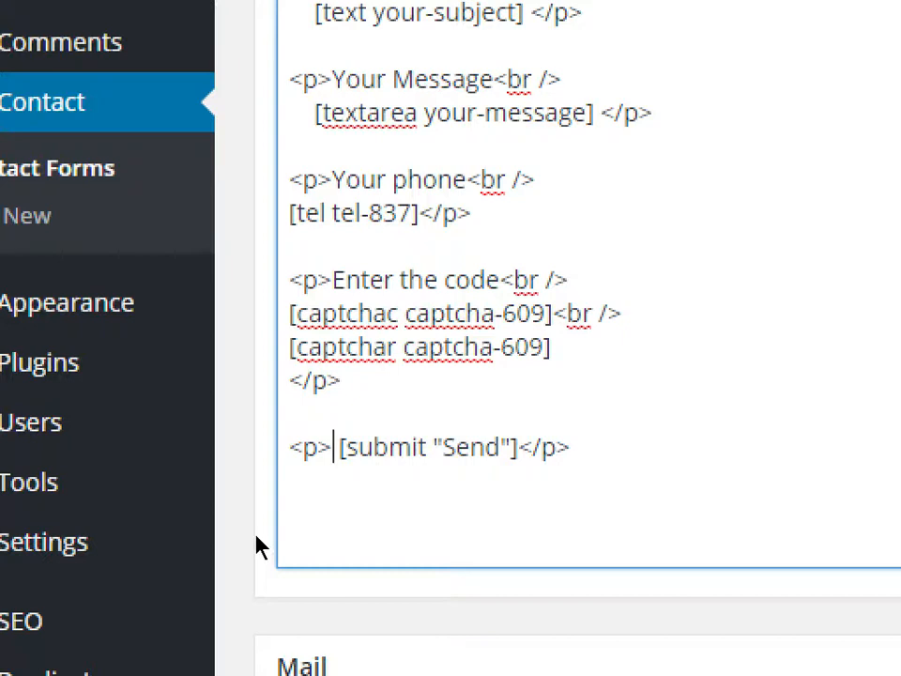
type("<>")
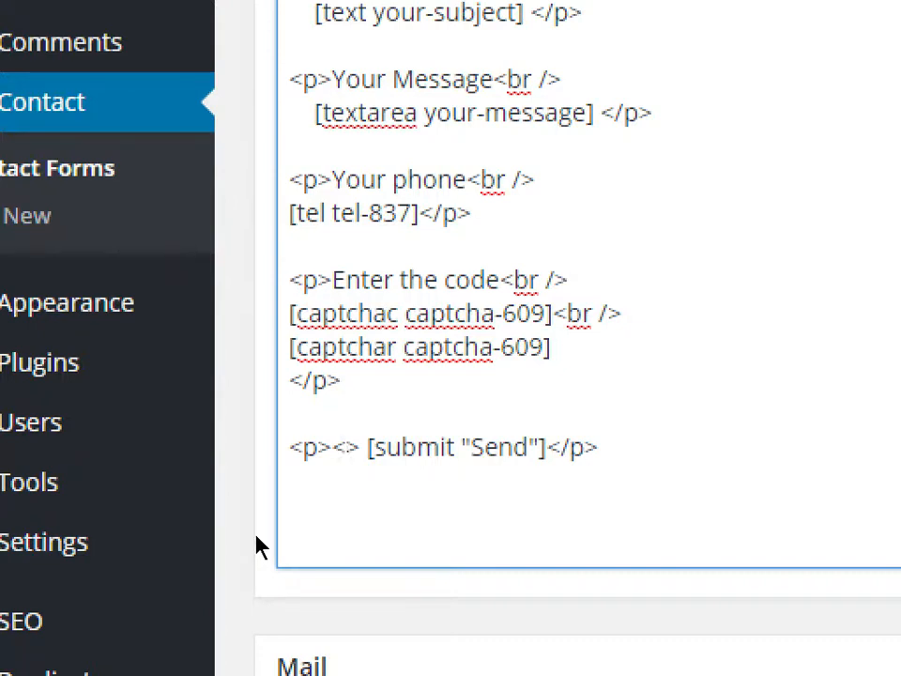
type("inpu")
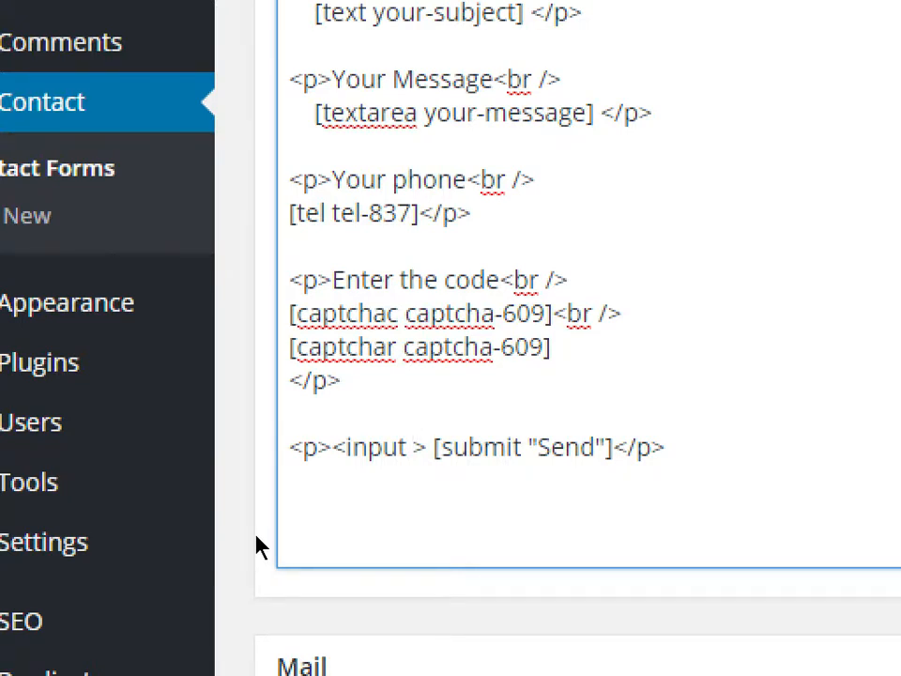
type("type=")
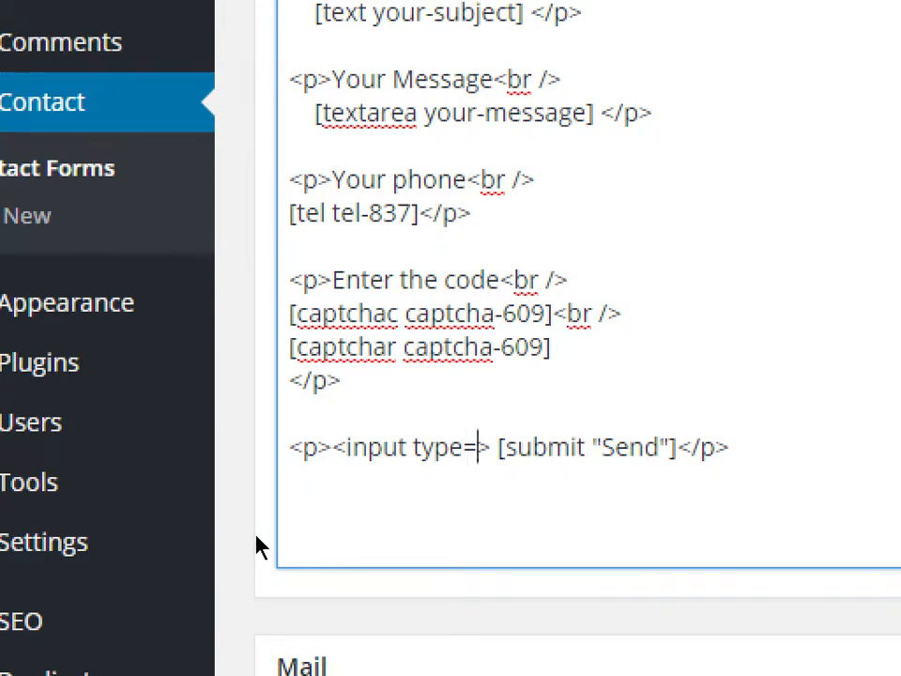
type("\"")
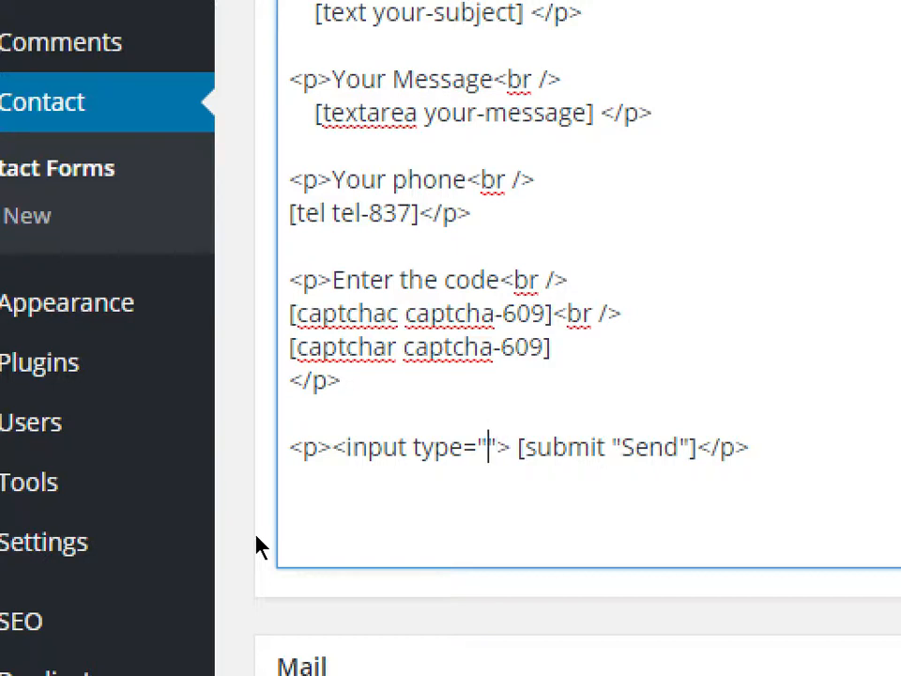
type("reset")
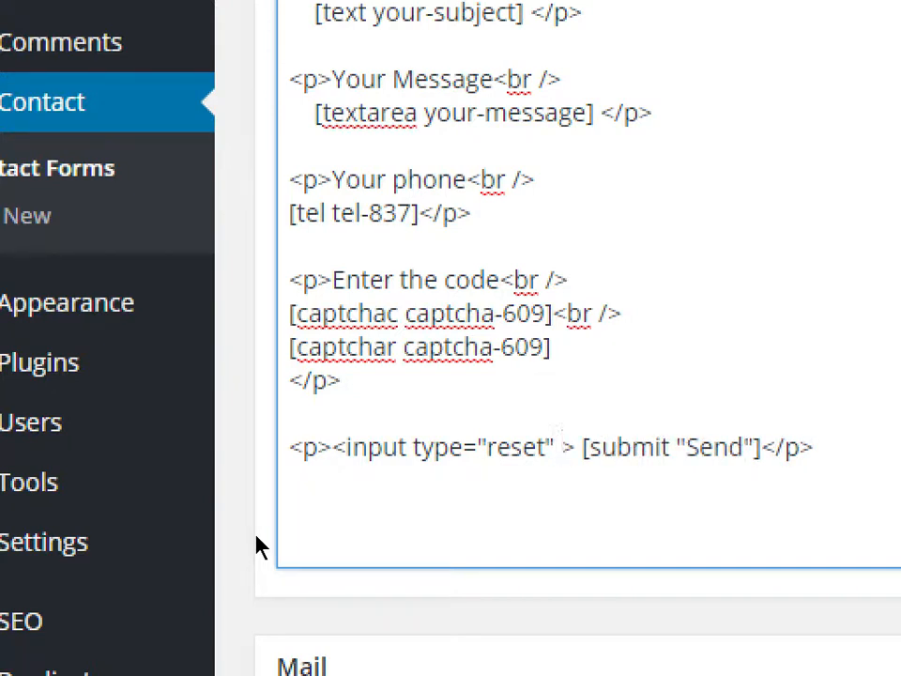
type("value=")
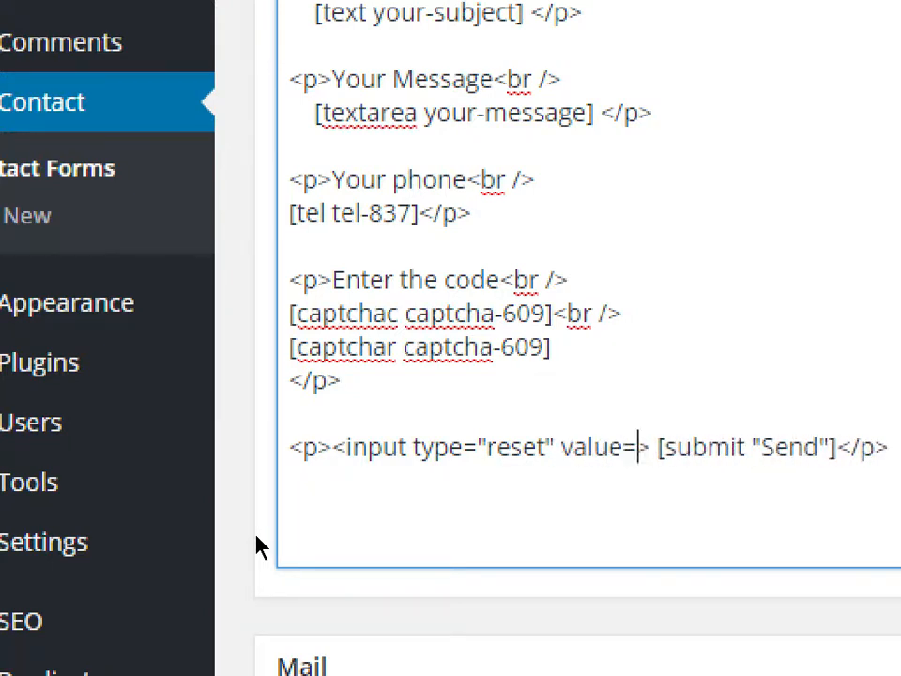
type("\"\"")
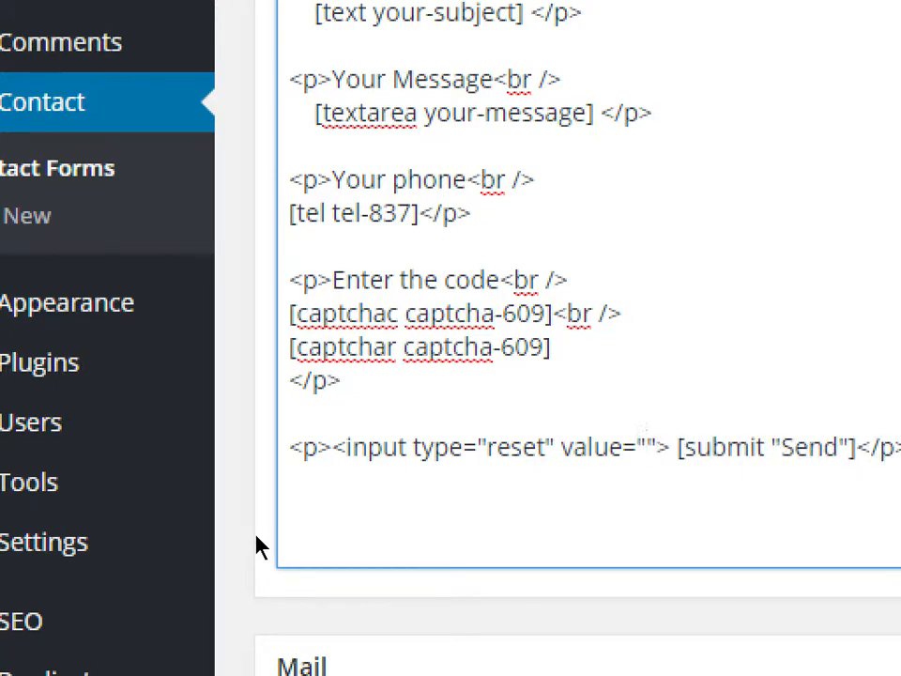
type("Clear")
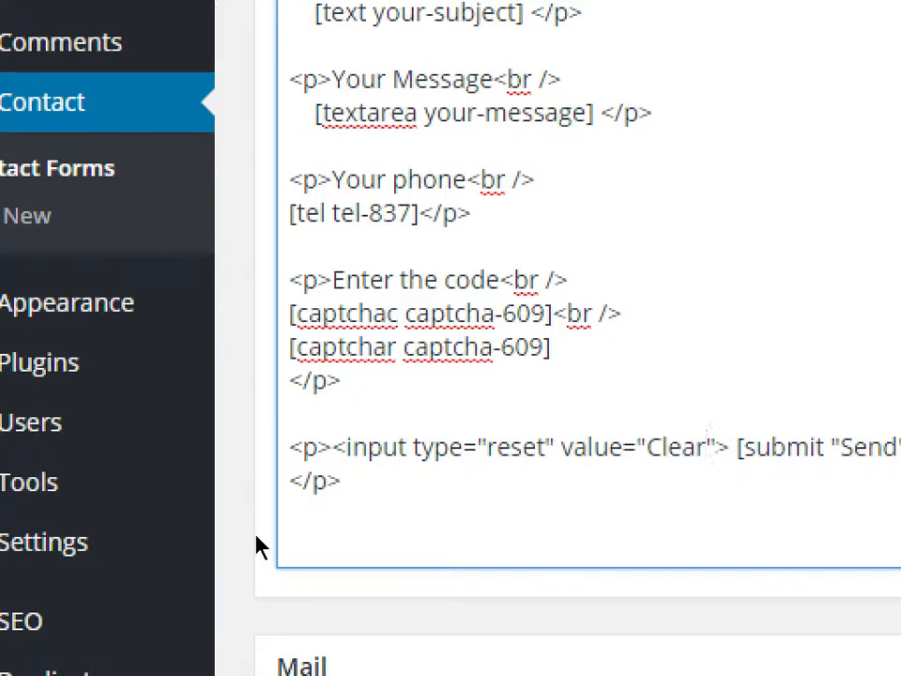
left_click(722, 447)
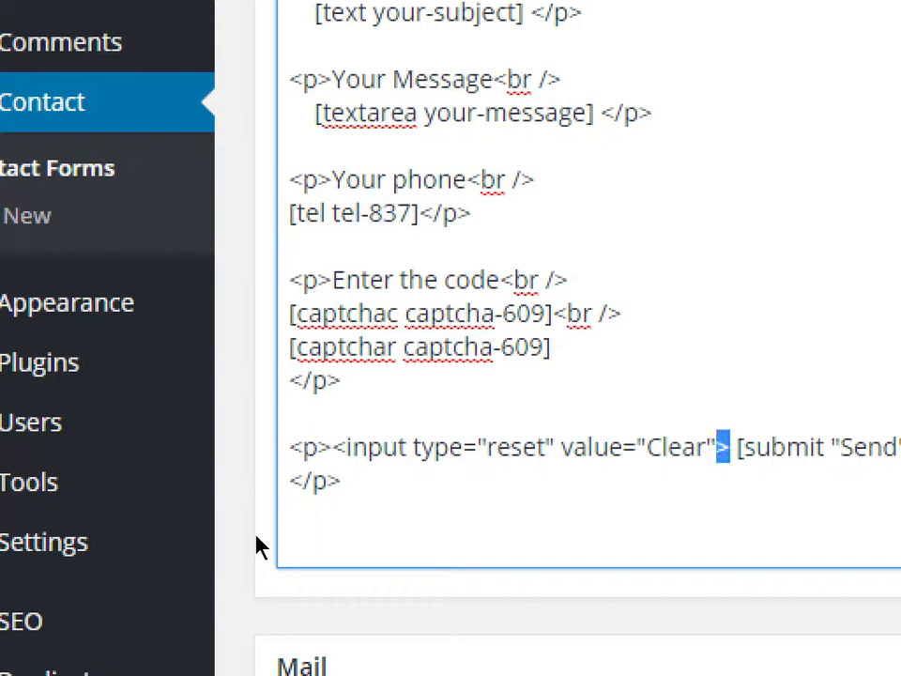
left_click_drag(728, 446, 347, 447)
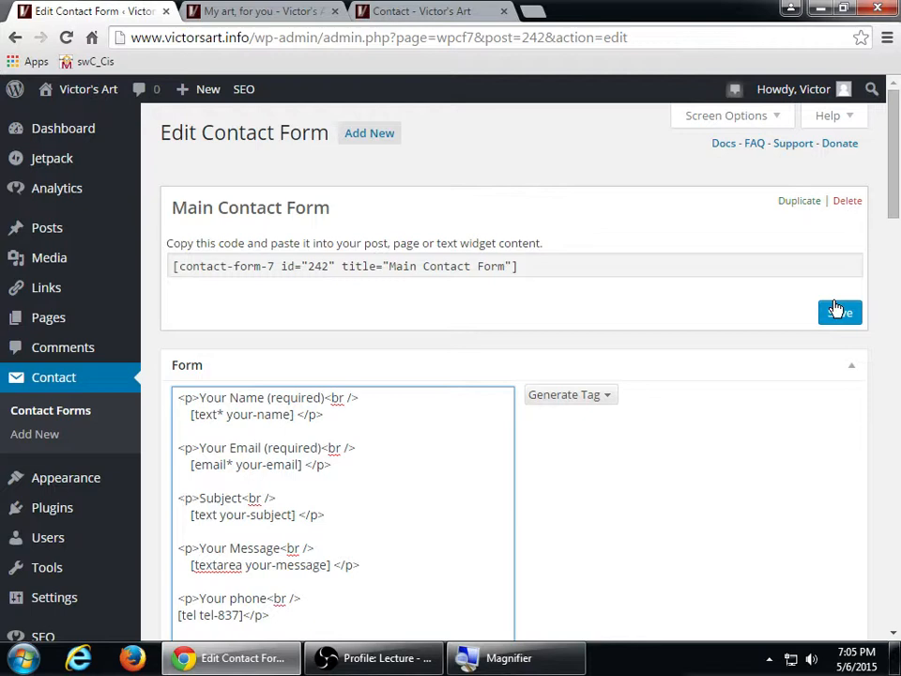
Step: Save Main Contact Form with the Clear reset markup until 'Contact form saved' appears
left_click(837, 312)
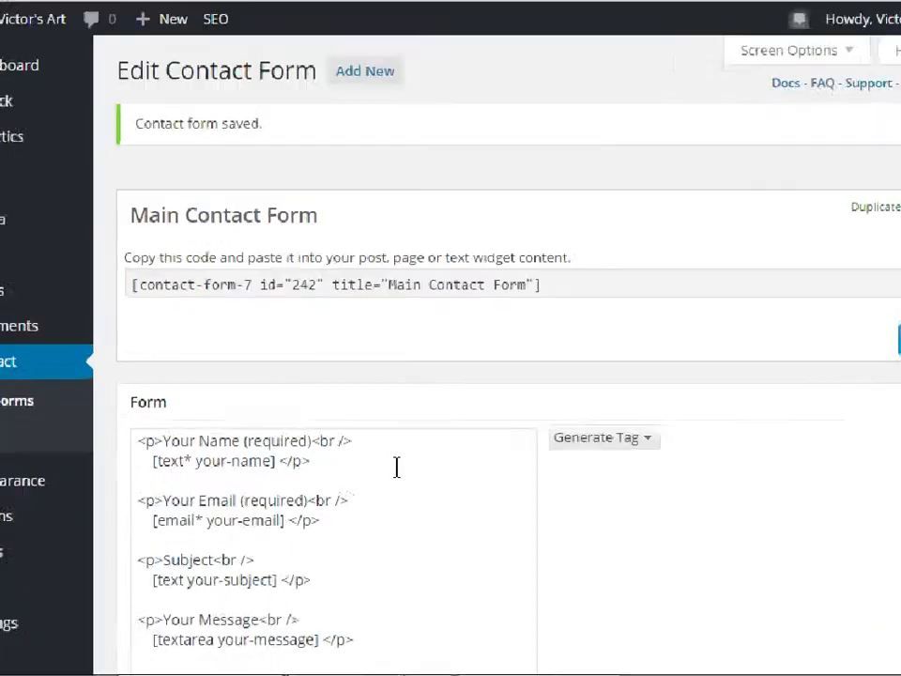
scroll("down", 3)
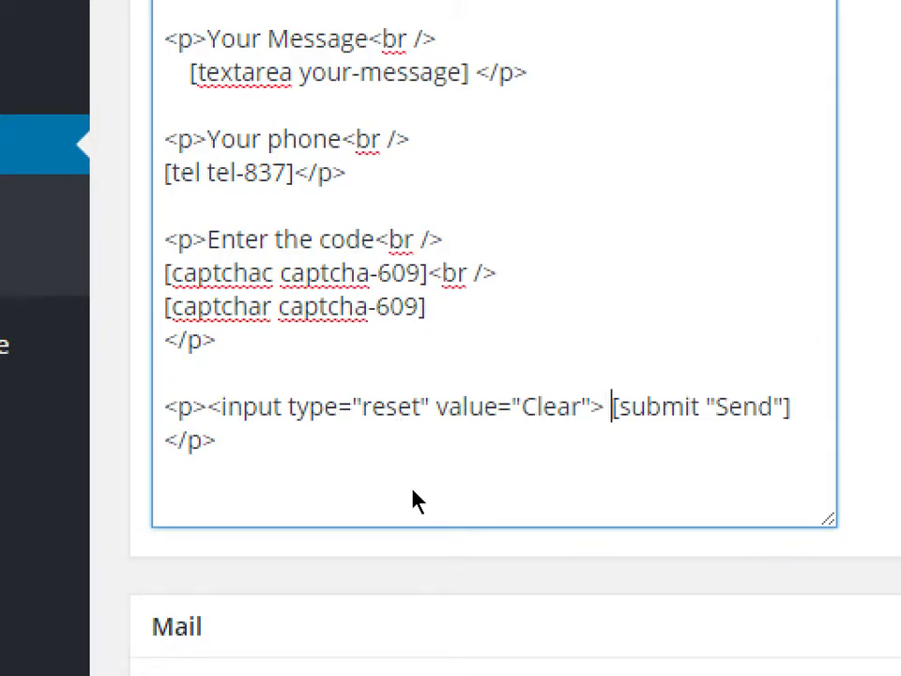
left_click_drag(225, 405, 608, 406)
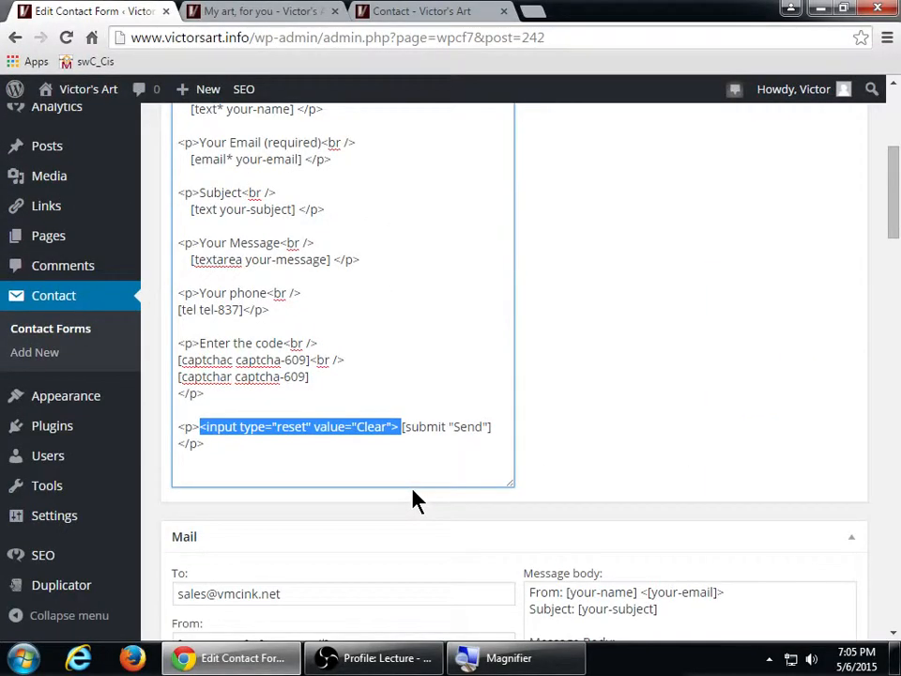
left_click(837, 359)
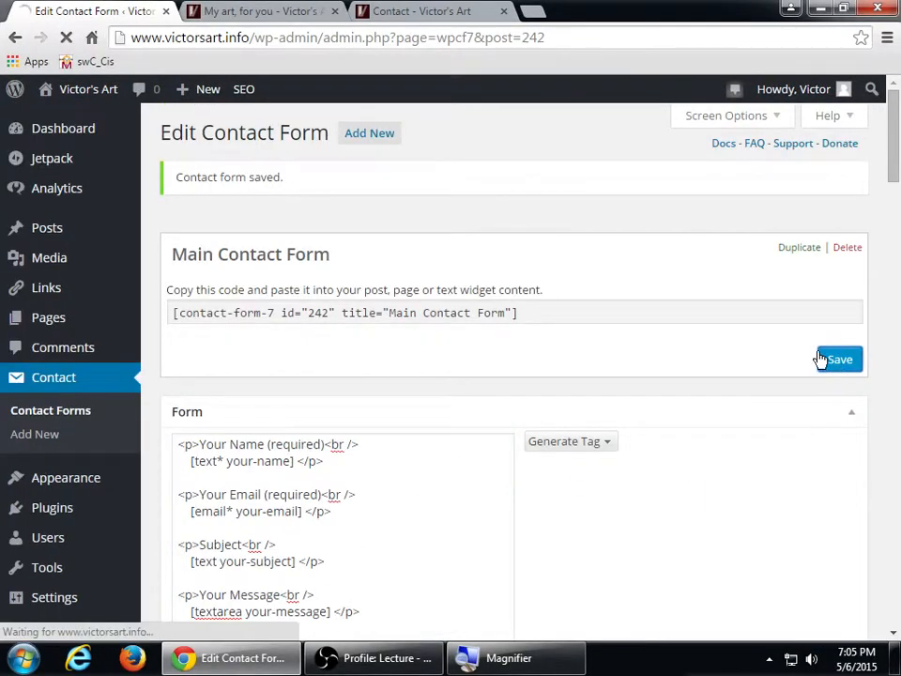
left_click(839, 358)
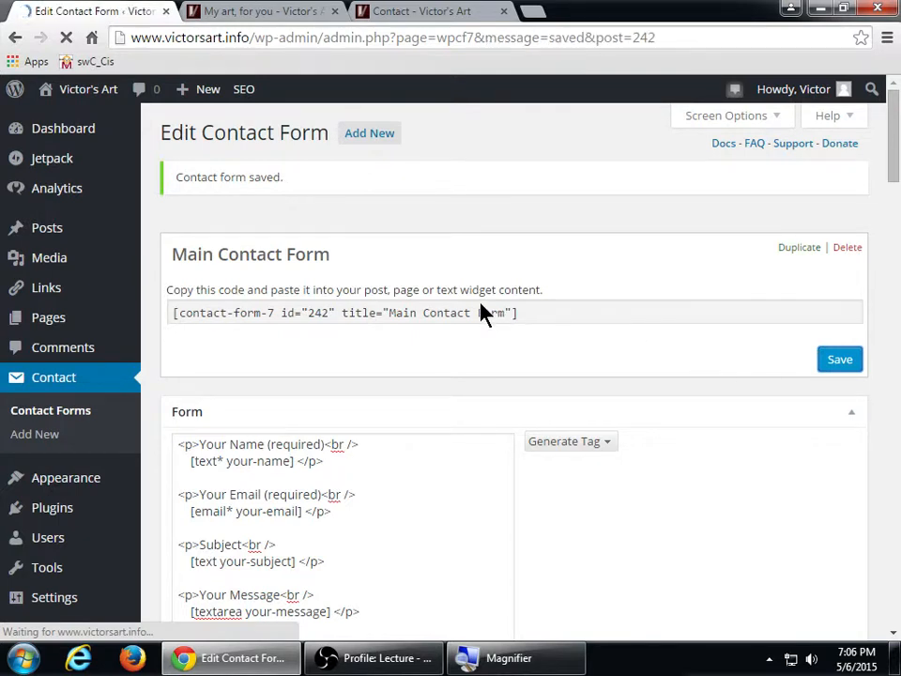
left_click(342, 311)
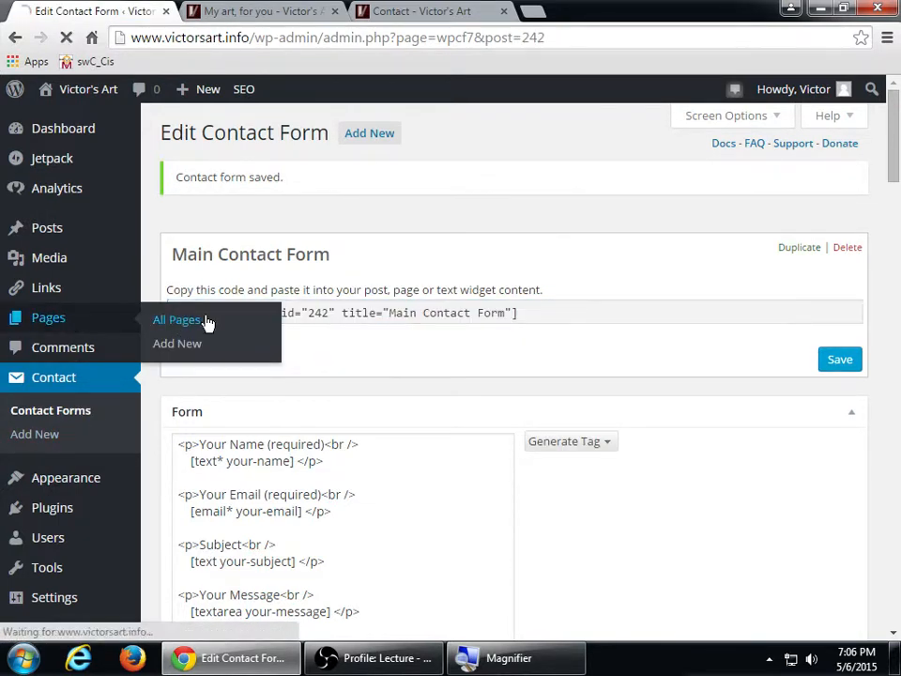
Step: Open the front page for editing, check the form shortcode, and preview its changes
left_click(176, 319)
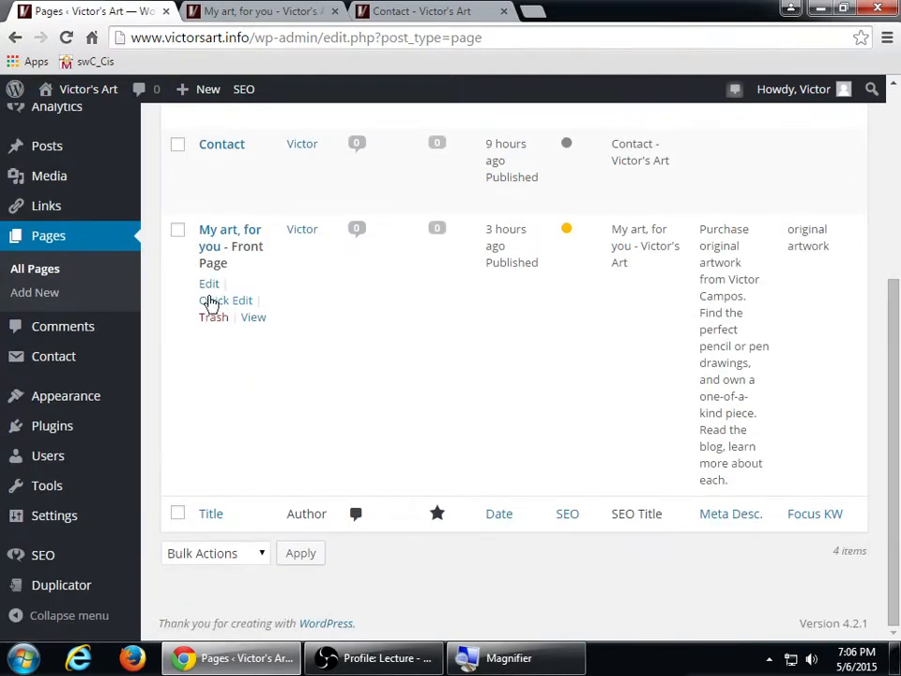
left_click(208, 284)
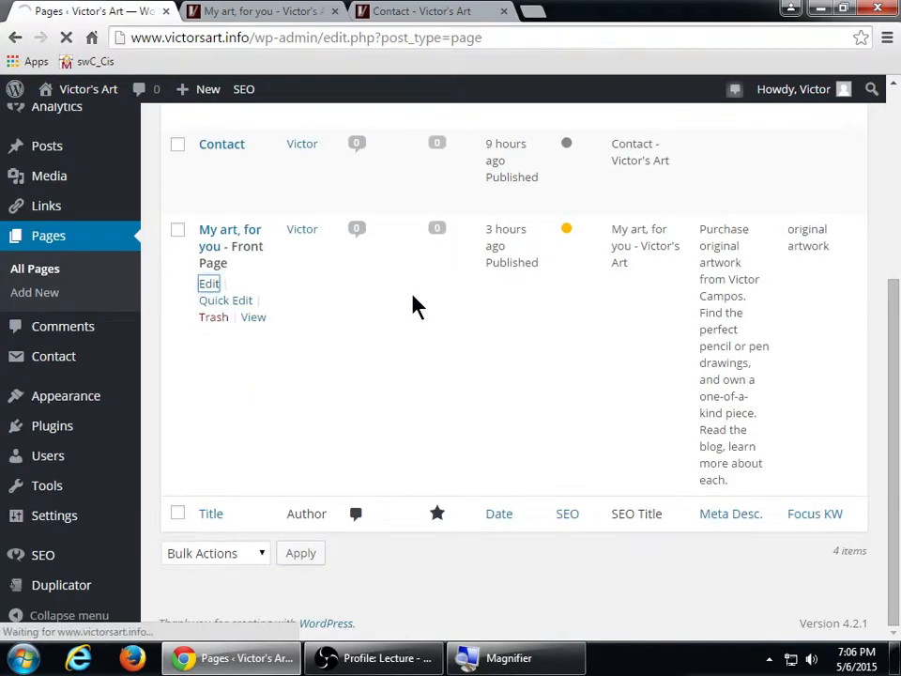
left_click(209, 283)
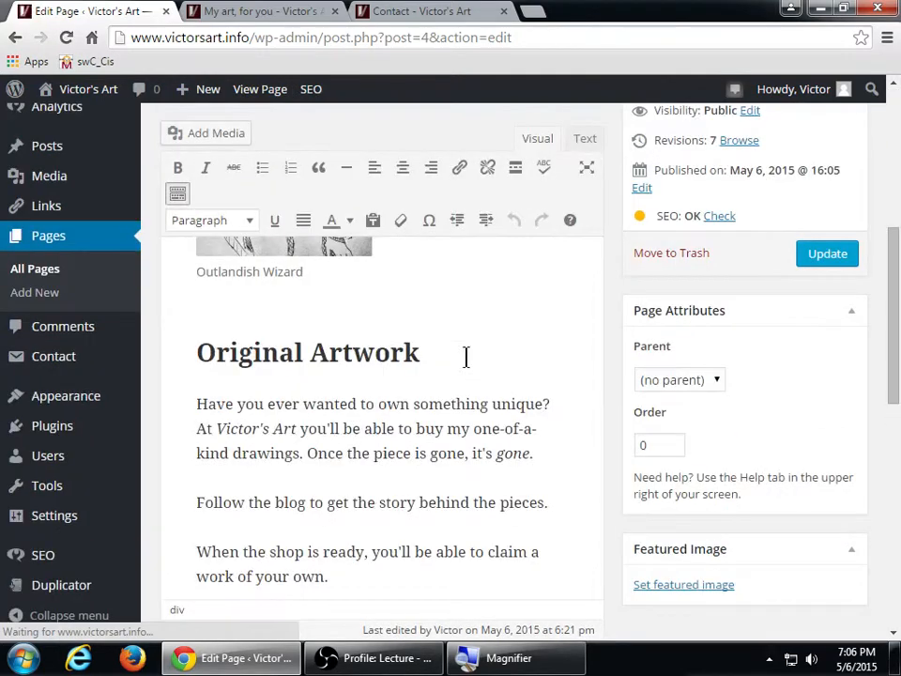
scroll("down", 3)
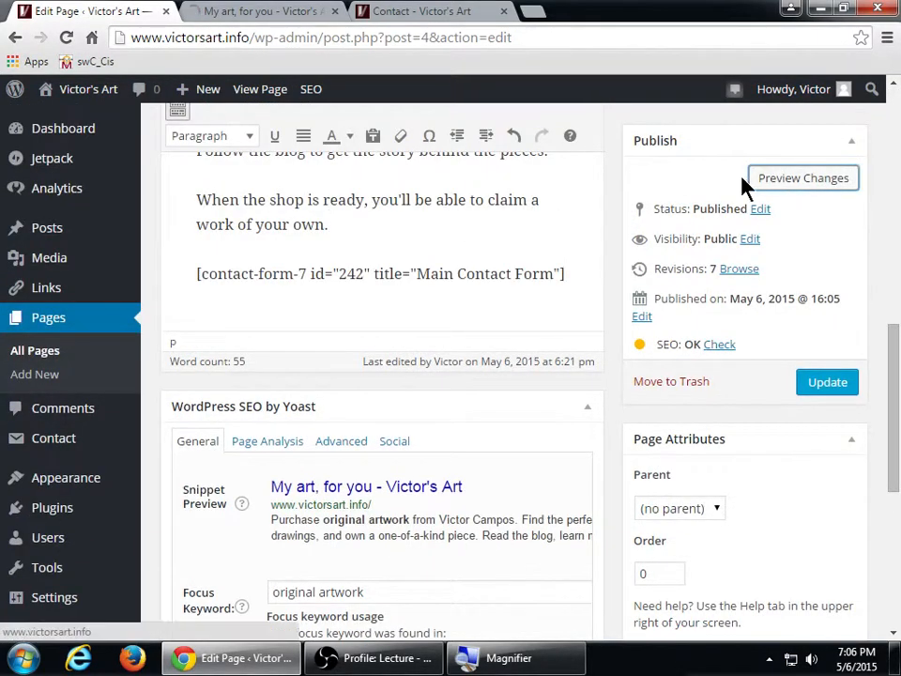
left_click(804, 176)
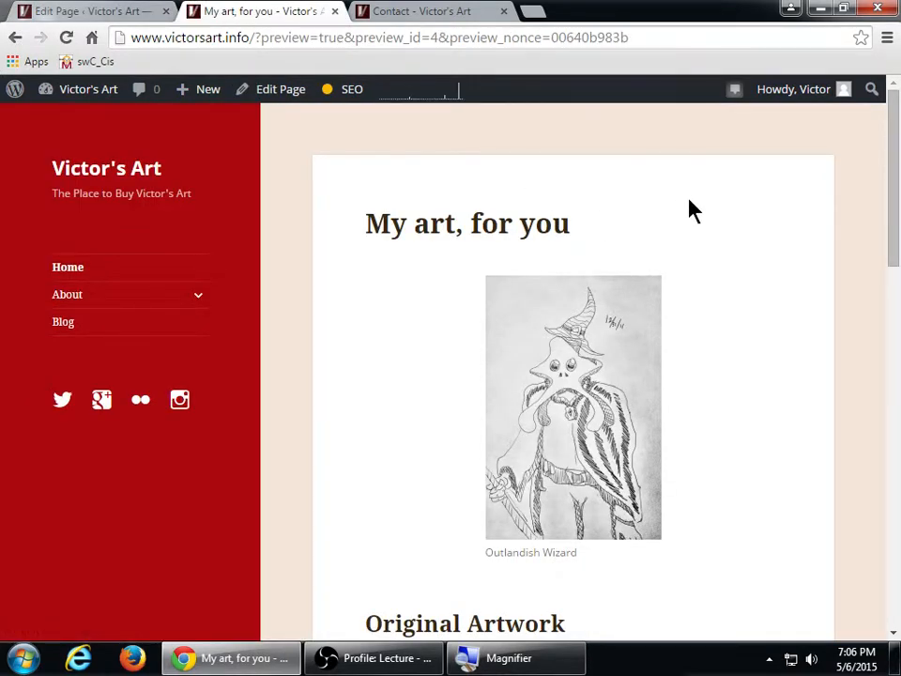
Step: Reset the previewed page's contact form with CLEAR so its test text is wiped
scroll("down", 3)
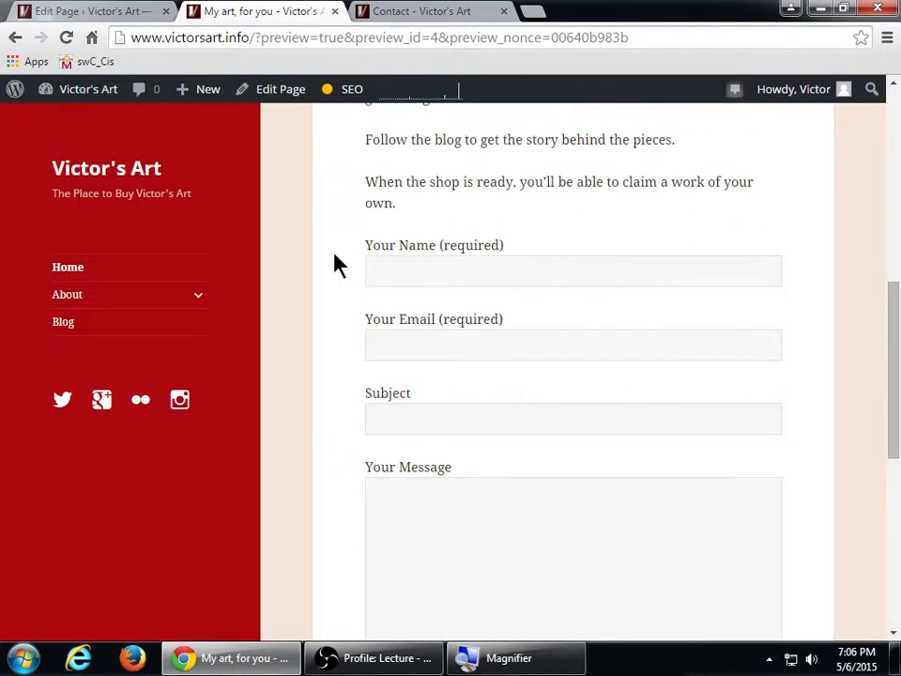
scroll("down", 3)
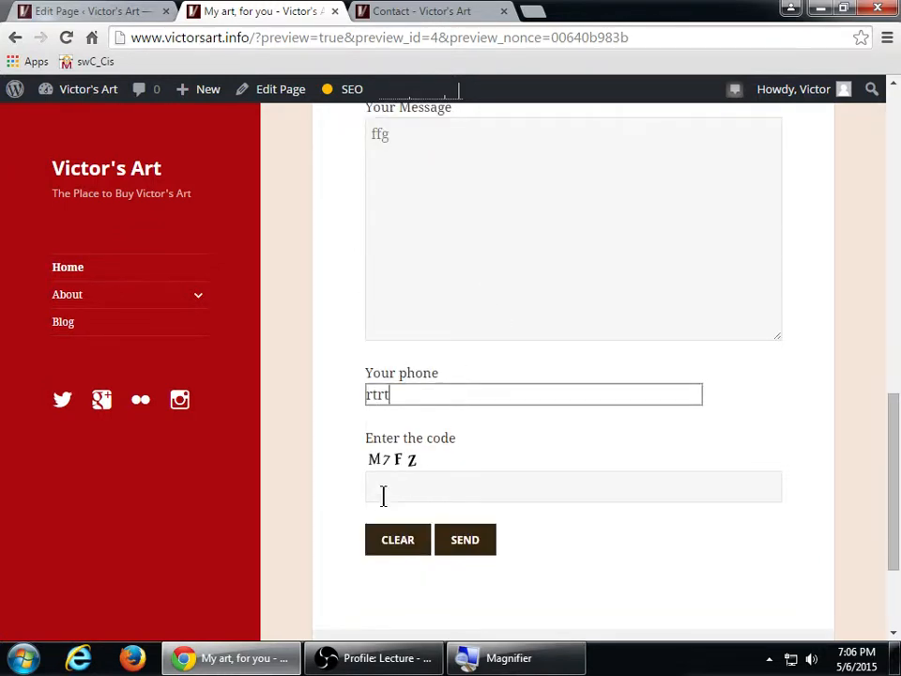
left_click(397, 539)
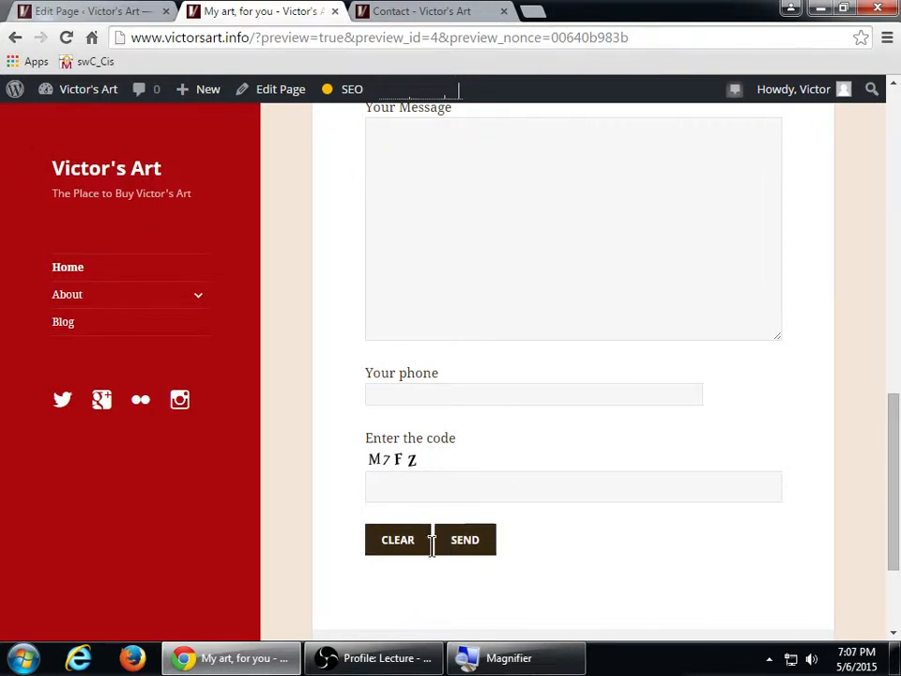
mouse_move(331, 552)
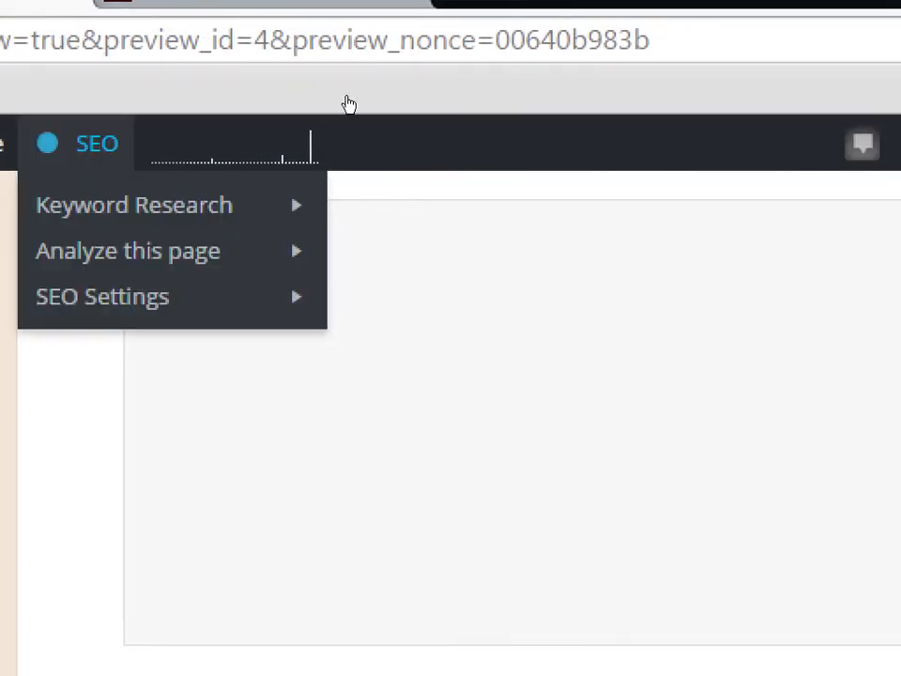
mouse_move(345, 91)
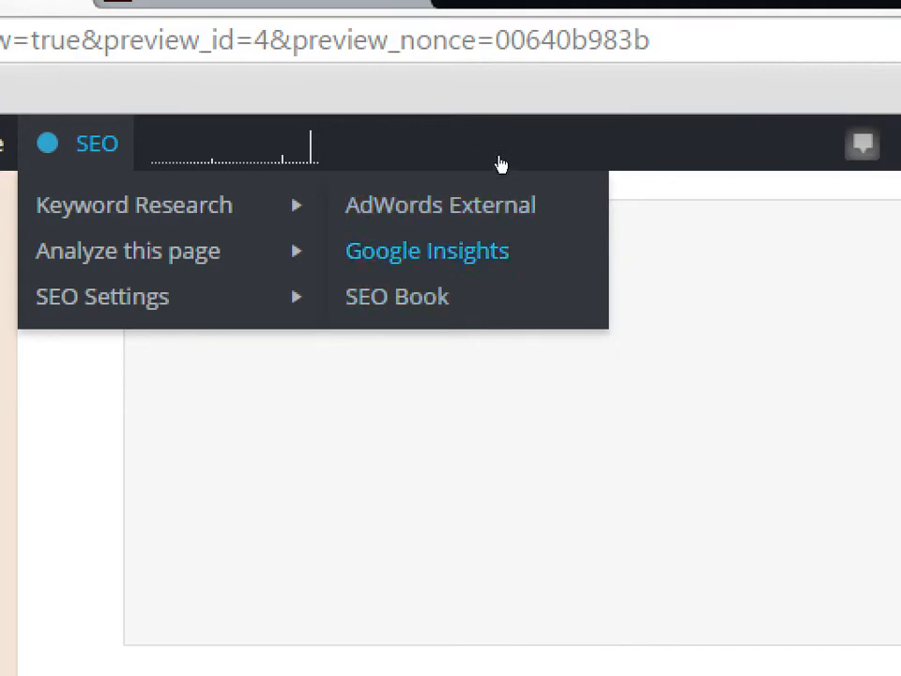
mouse_move(101, 296)
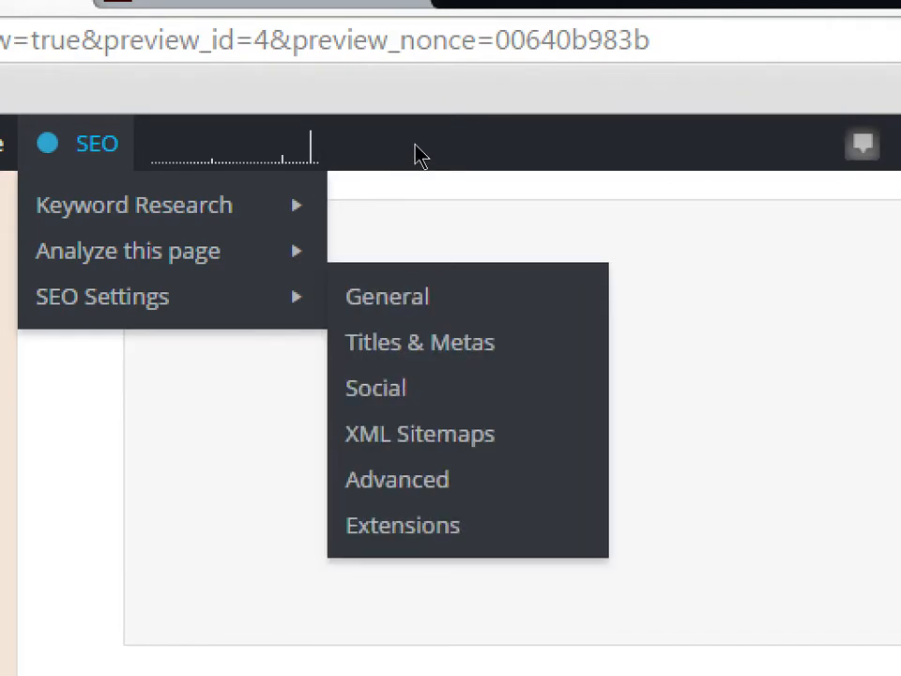
mouse_move(127, 252)
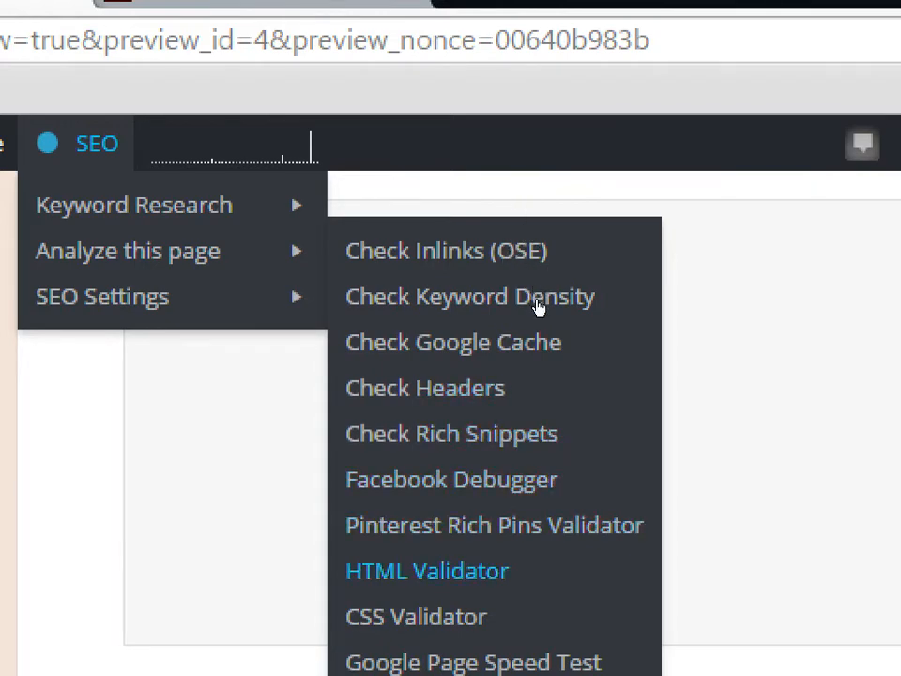
mouse_move(101, 297)
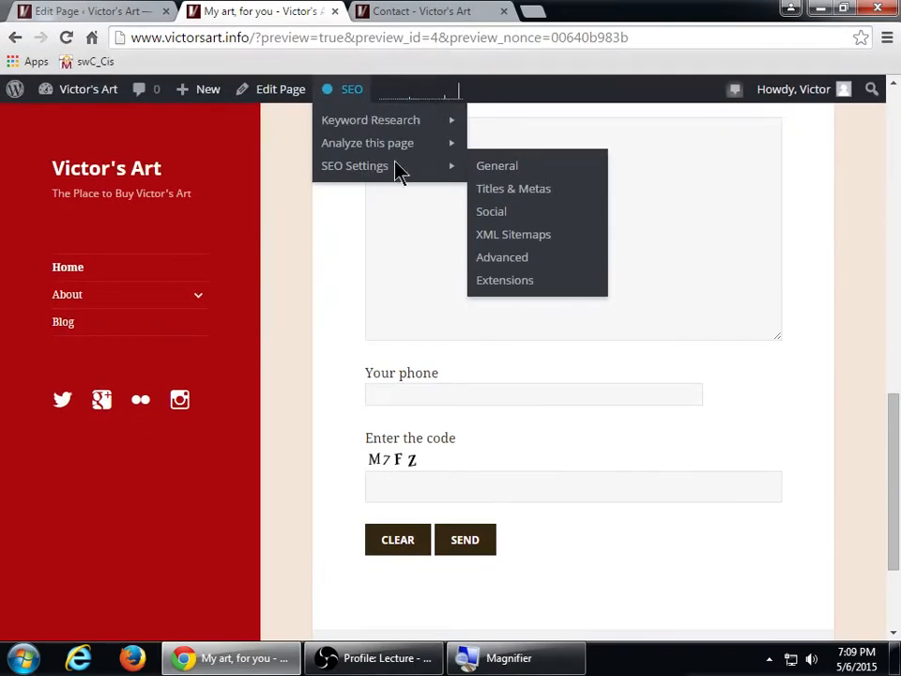
mouse_move(368, 142)
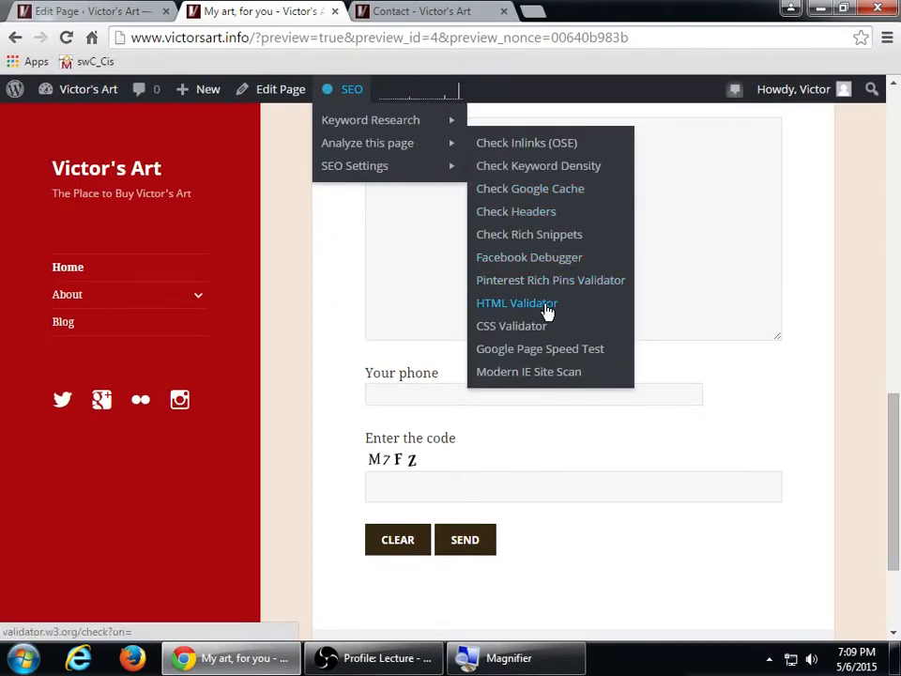
left_click(516, 302)
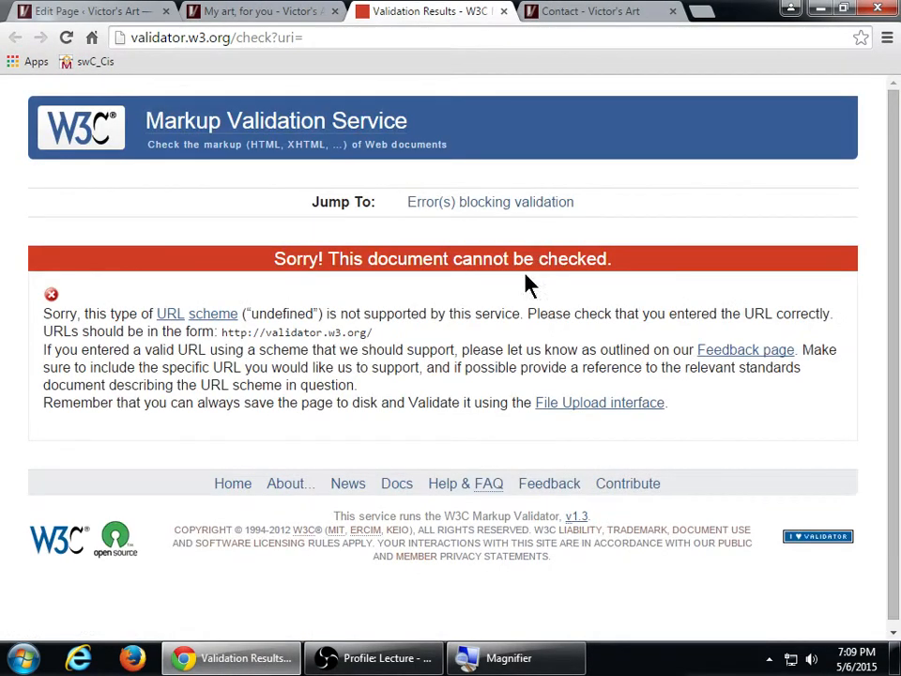
mouse_move(392, 202)
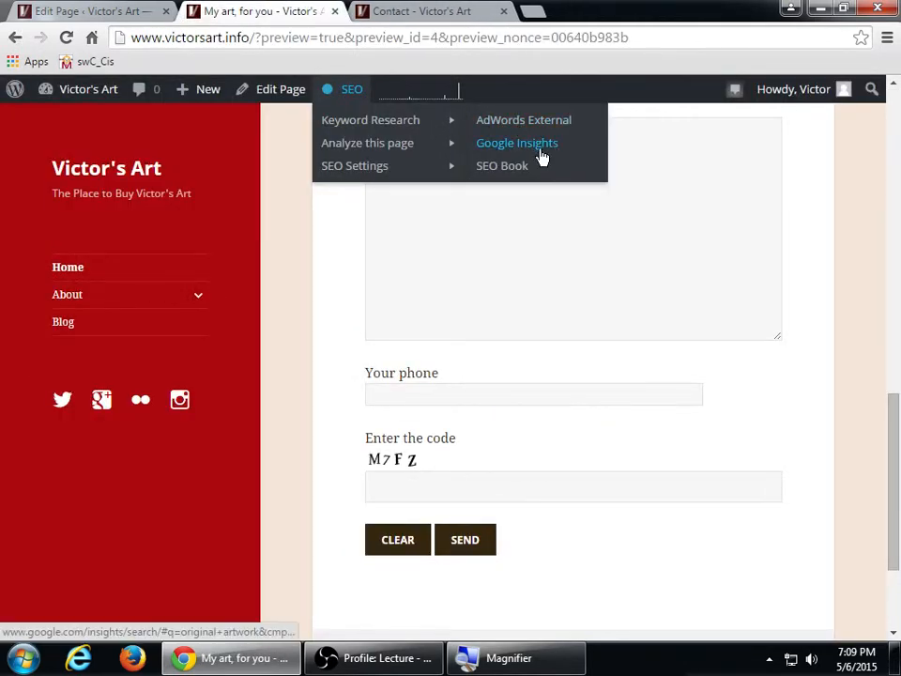
left_click(516, 142)
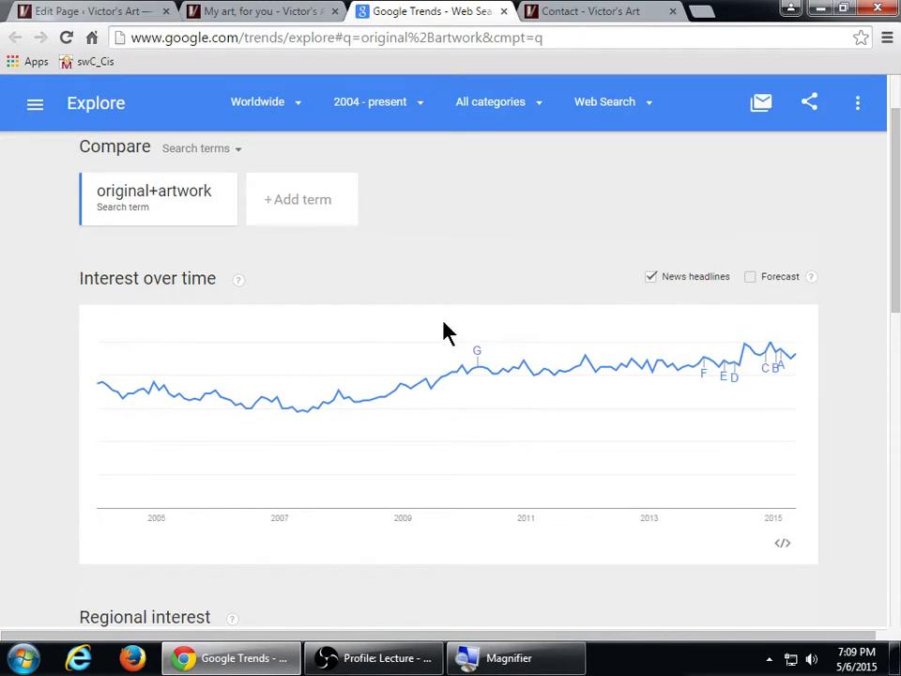
mouse_move(146, 355)
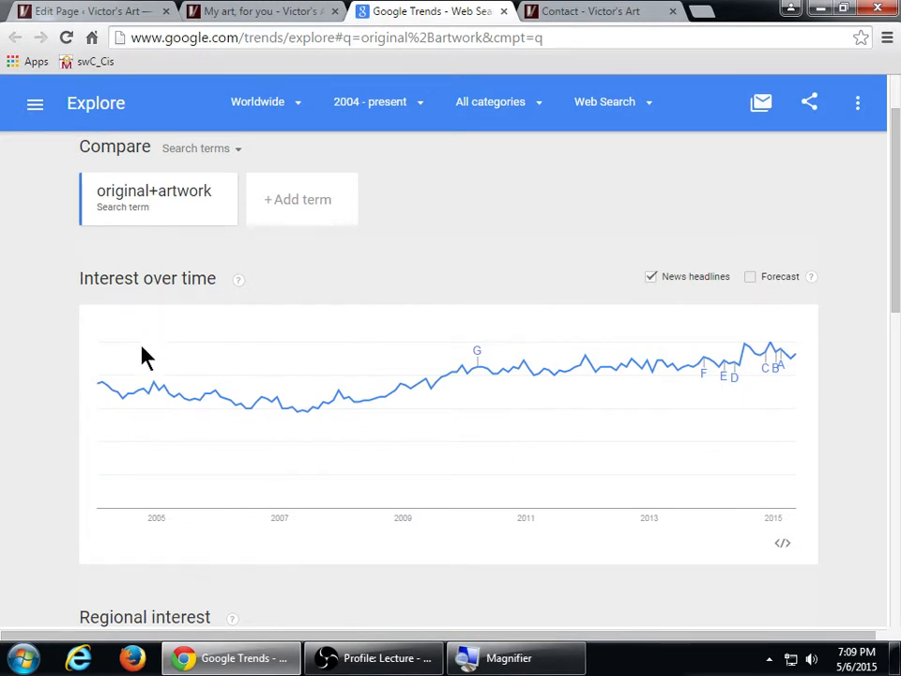
mouse_move(421, 394)
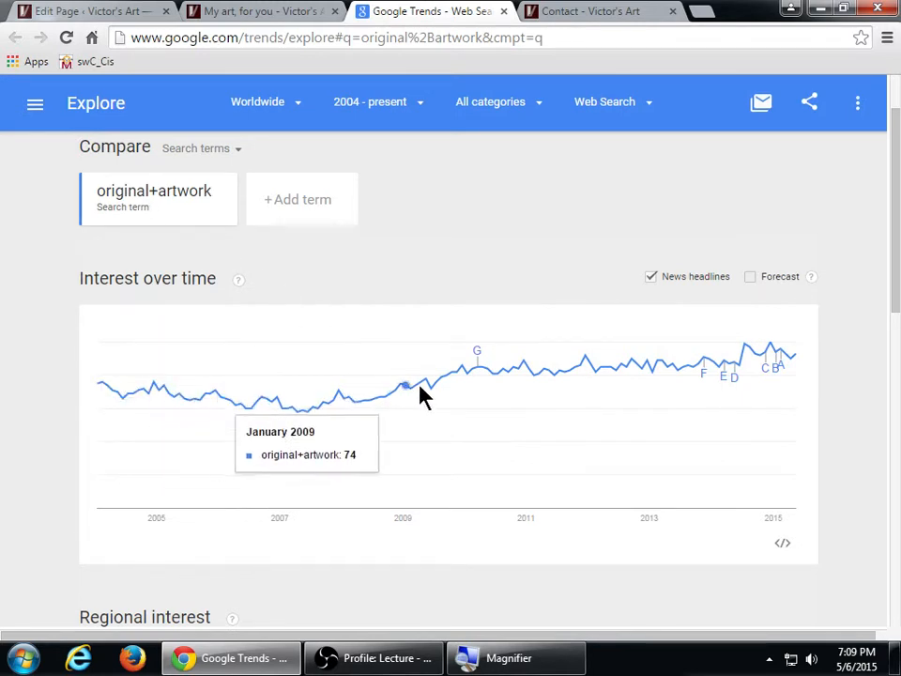
mouse_move(744, 353)
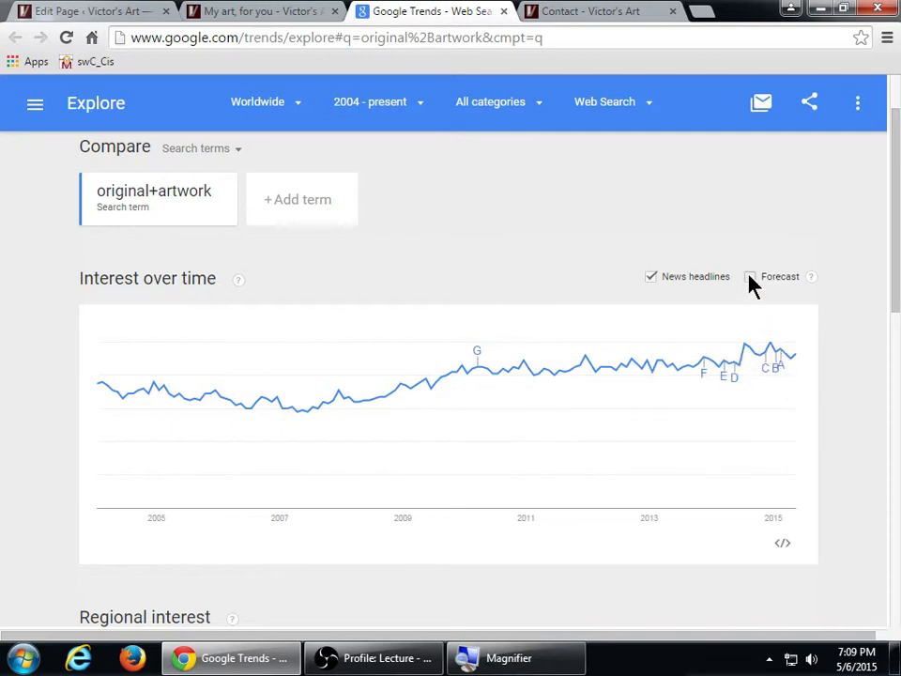
left_click(750, 276)
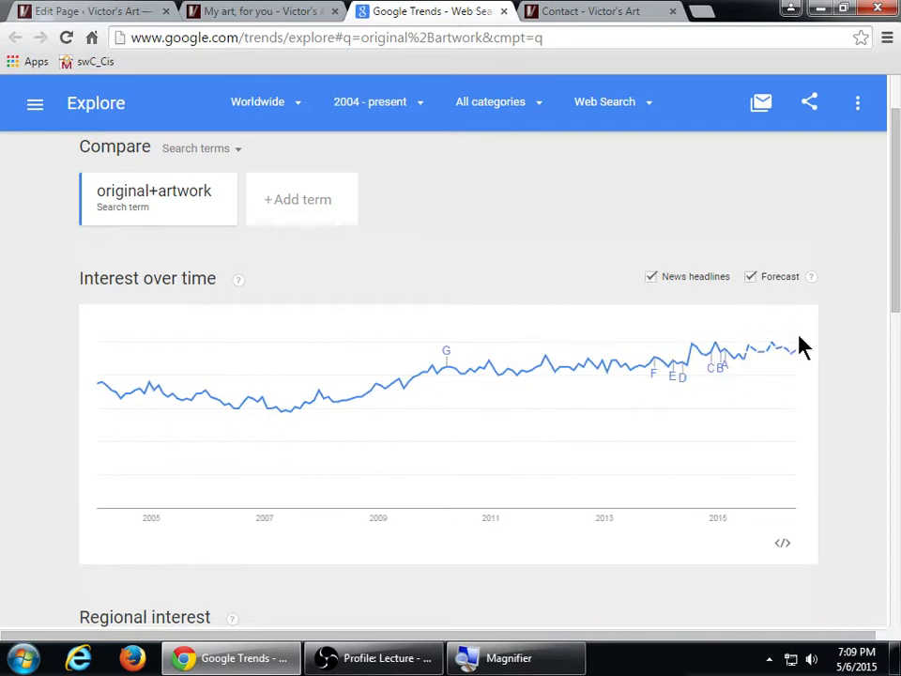
scroll("down", 3)
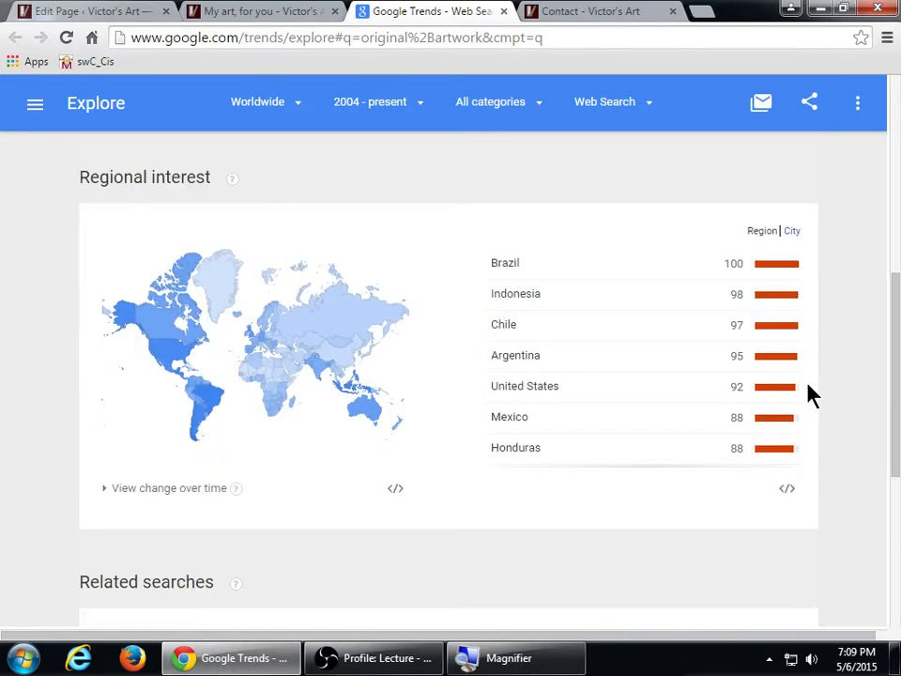
scroll("down", 3)
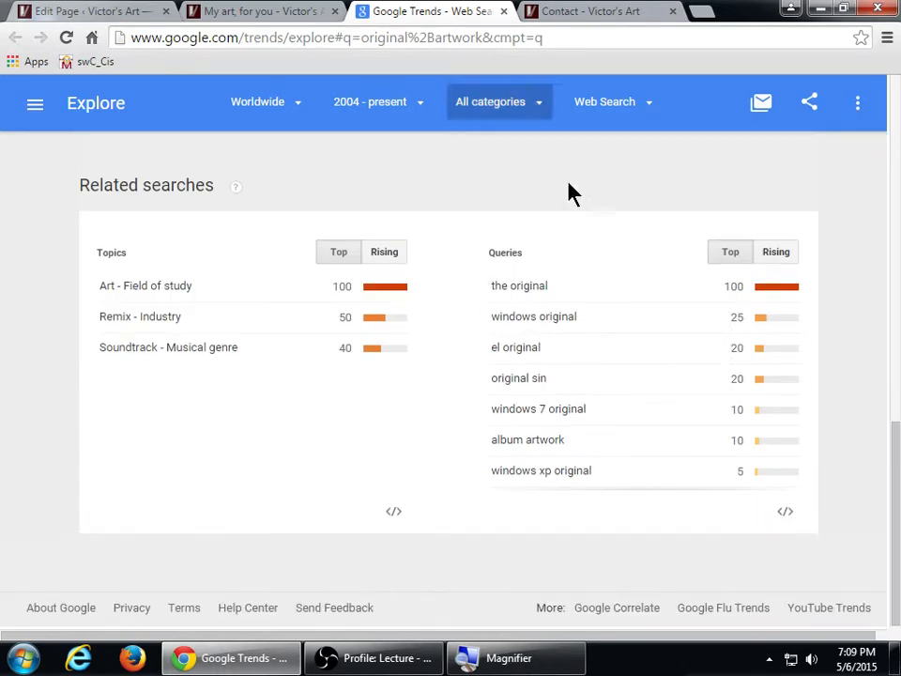
left_click(253, 11)
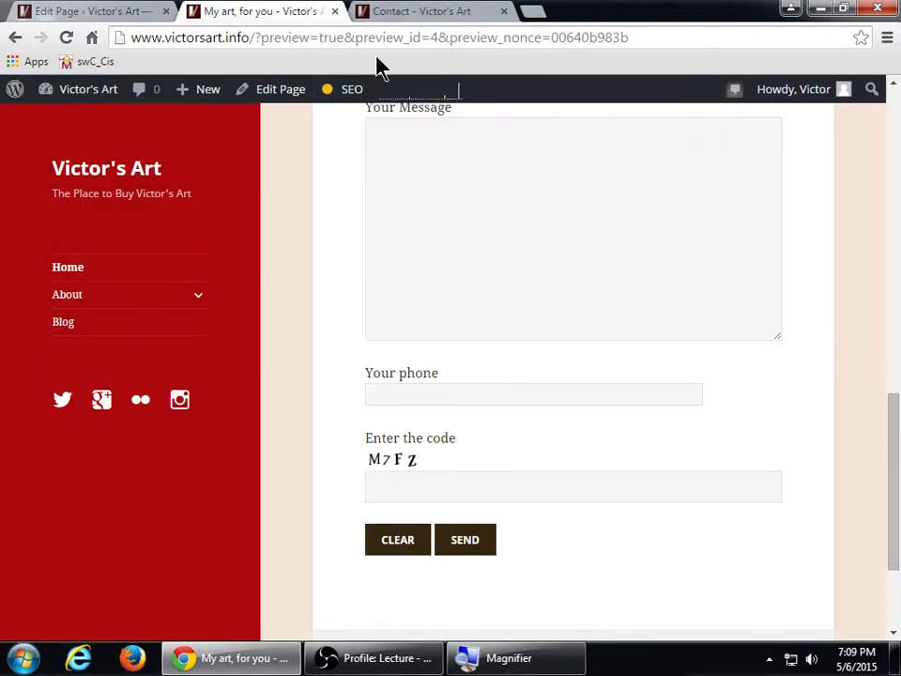